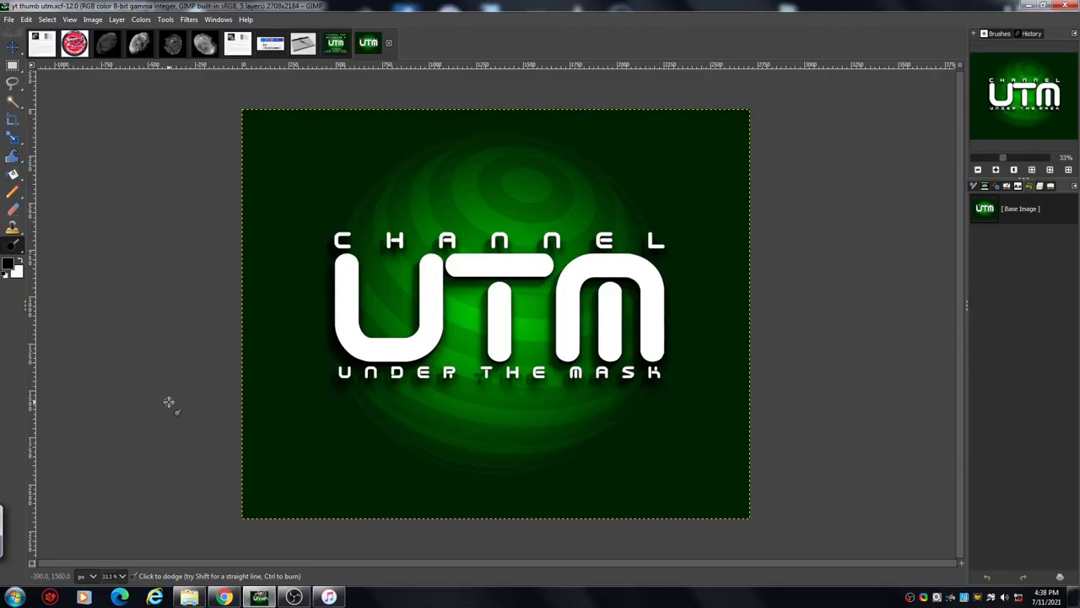
mouse_move(401, 487)
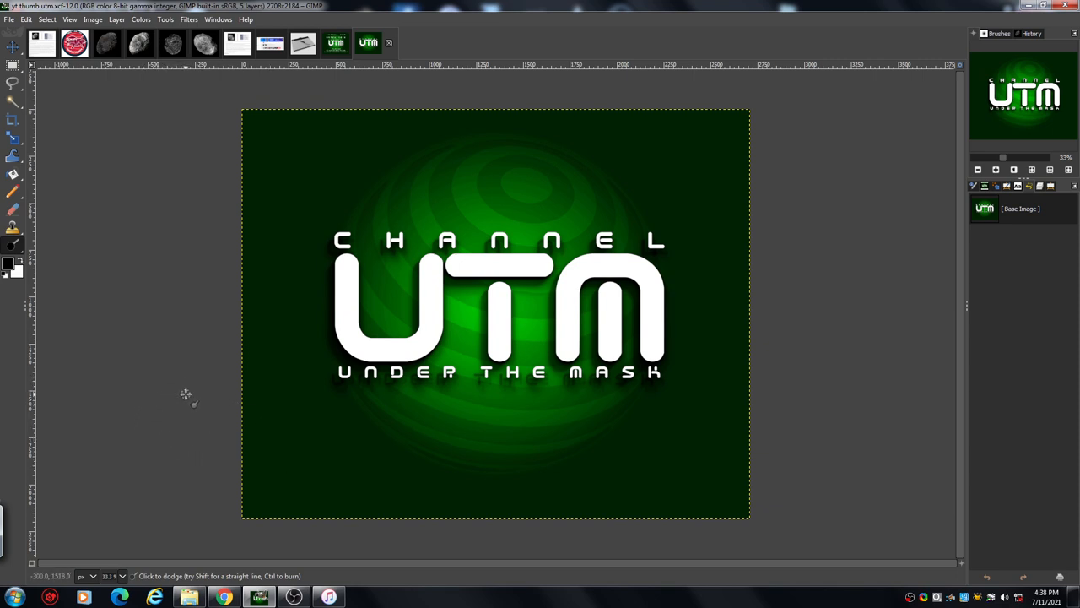
mouse_move(176, 339)
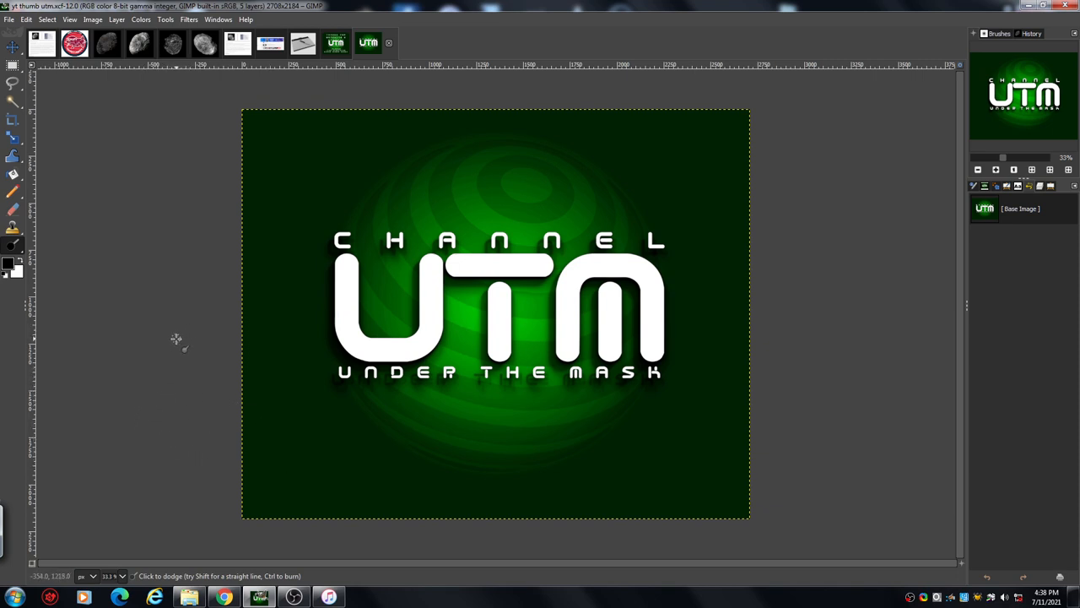
Step: Make the Cassini-Huygens B LOGO image the active canvas
click(329, 597)
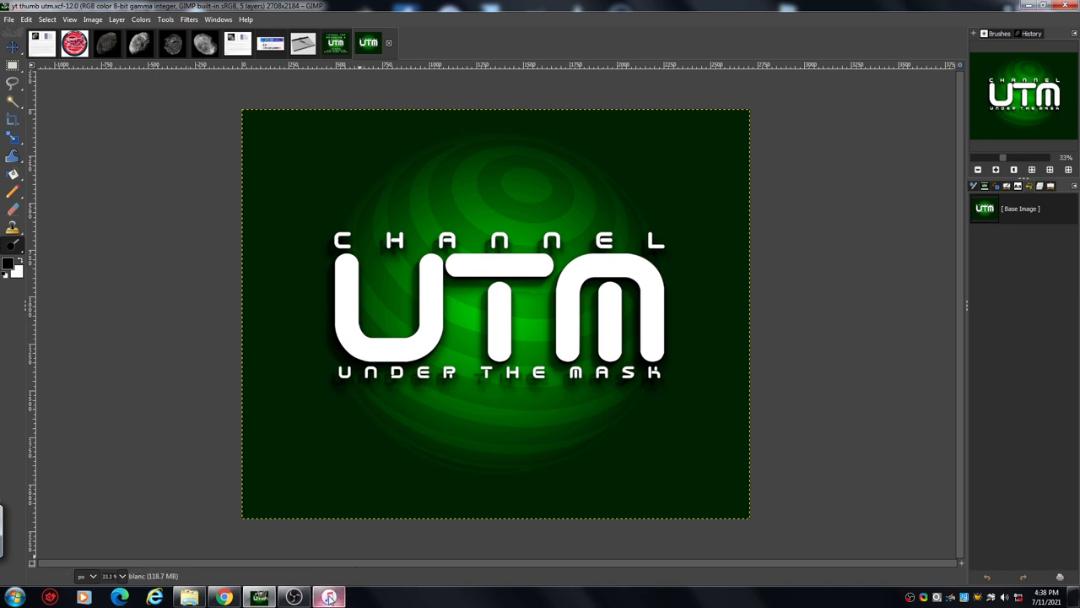
mouse_move(328, 597)
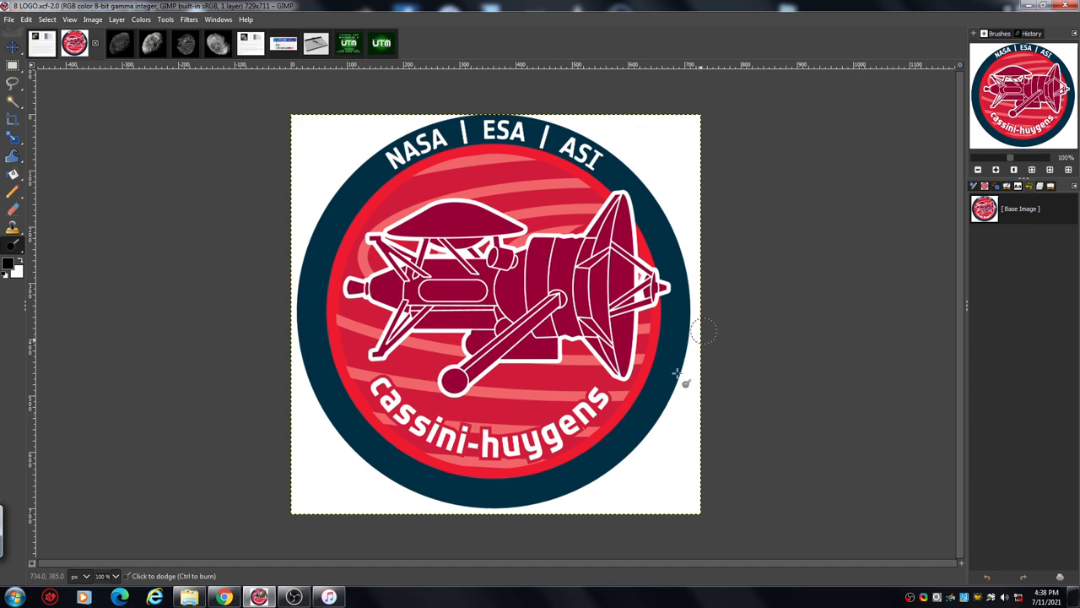
mouse_move(98, 100)
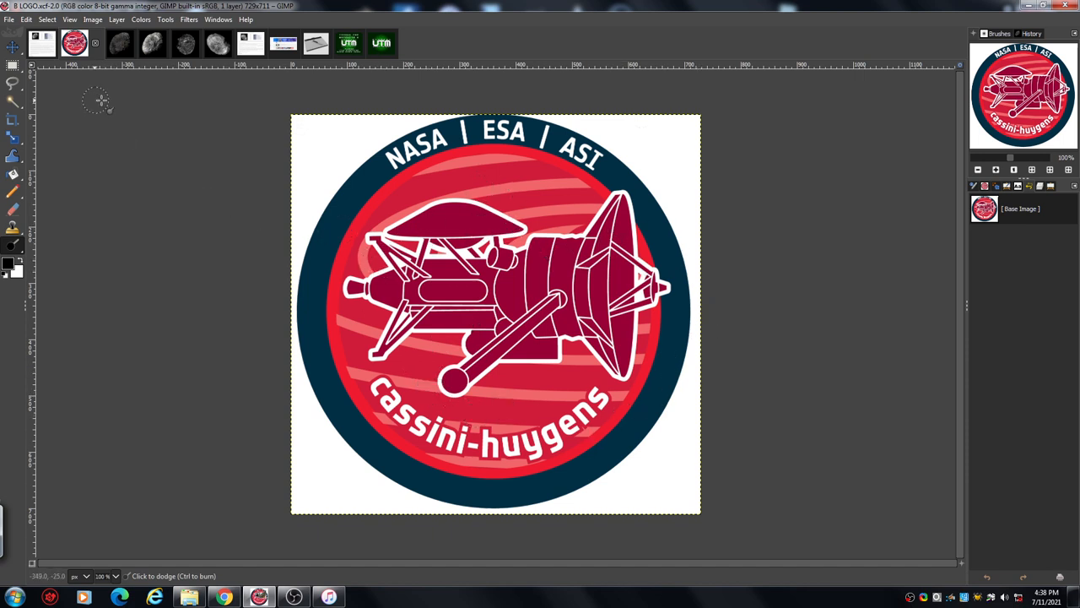
mouse_move(69, 109)
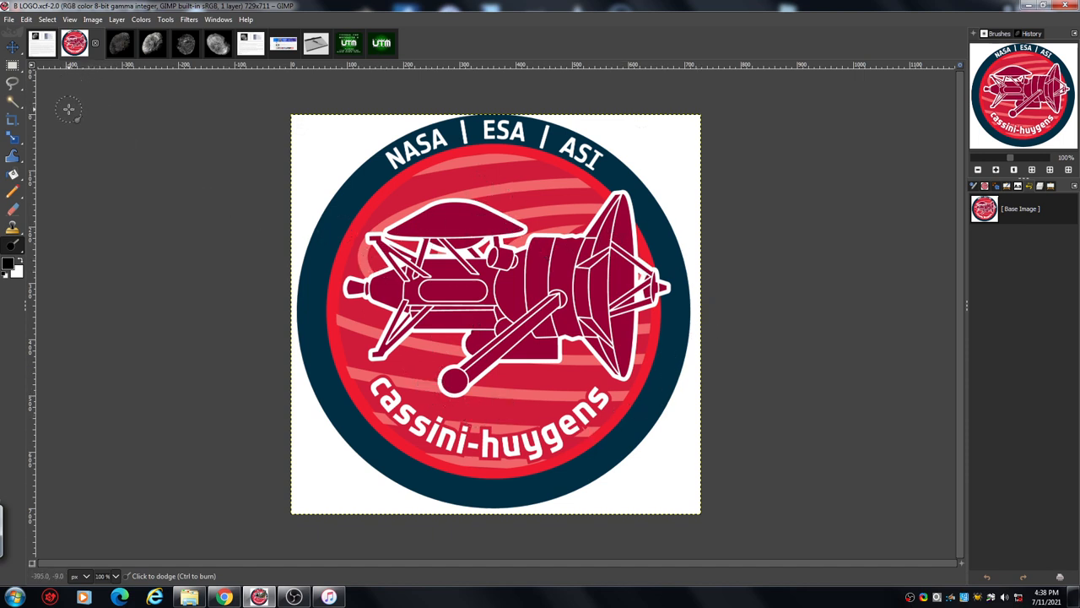
Step: Show the INFO HYPERION page image with its photo, data table and caption
click(43, 44)
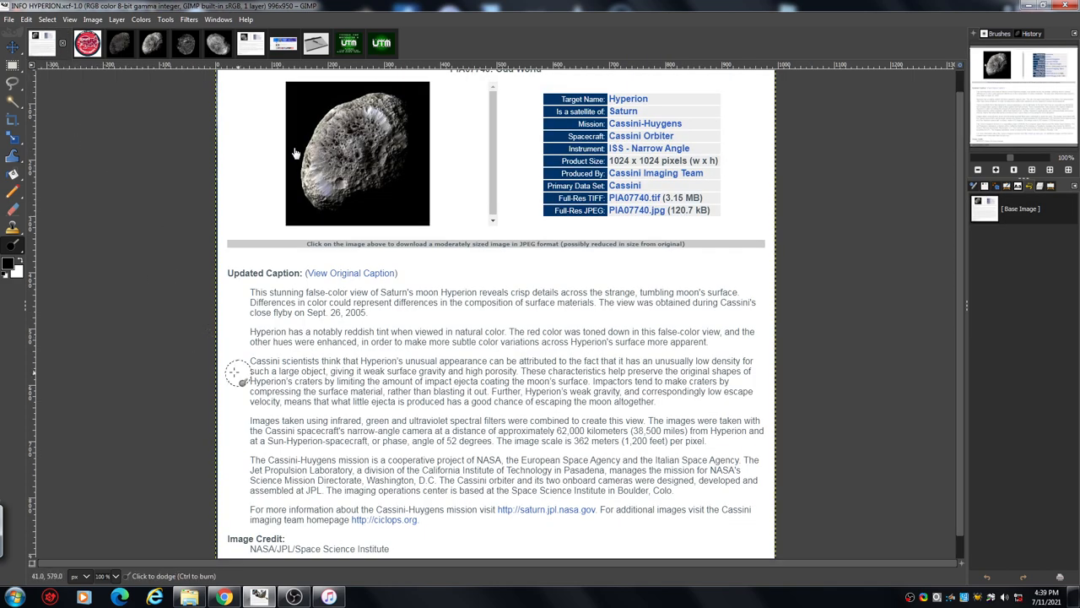
mouse_move(874, 213)
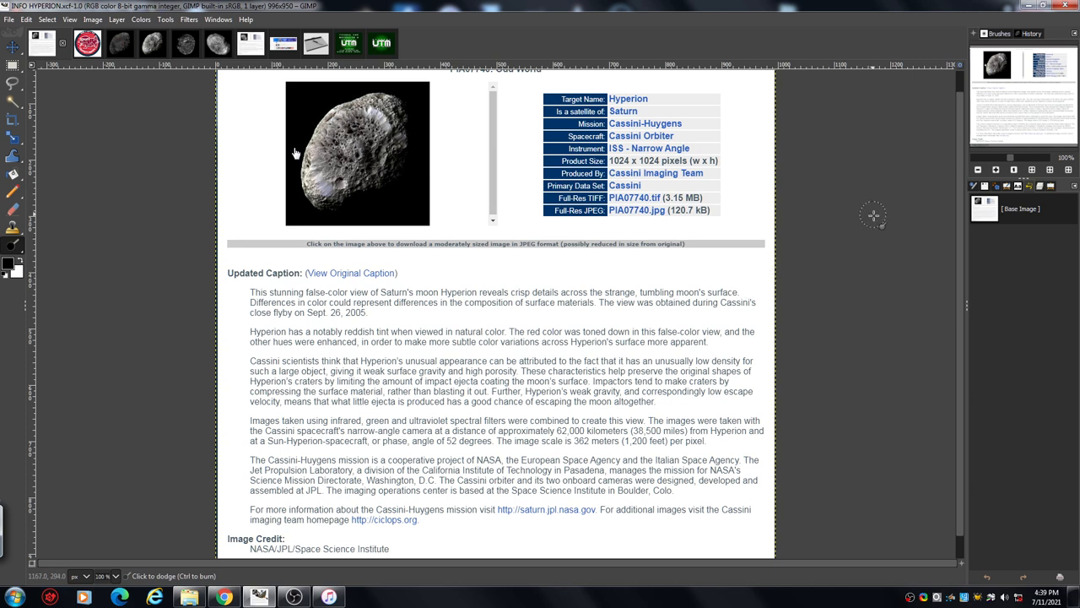
mouse_move(785, 262)
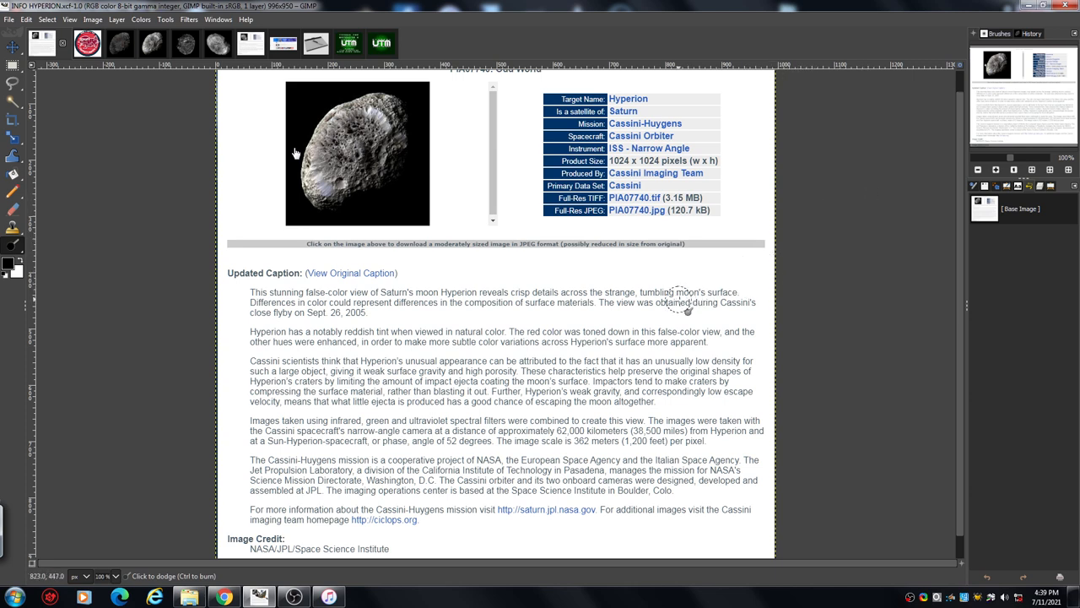
mouse_move(608, 277)
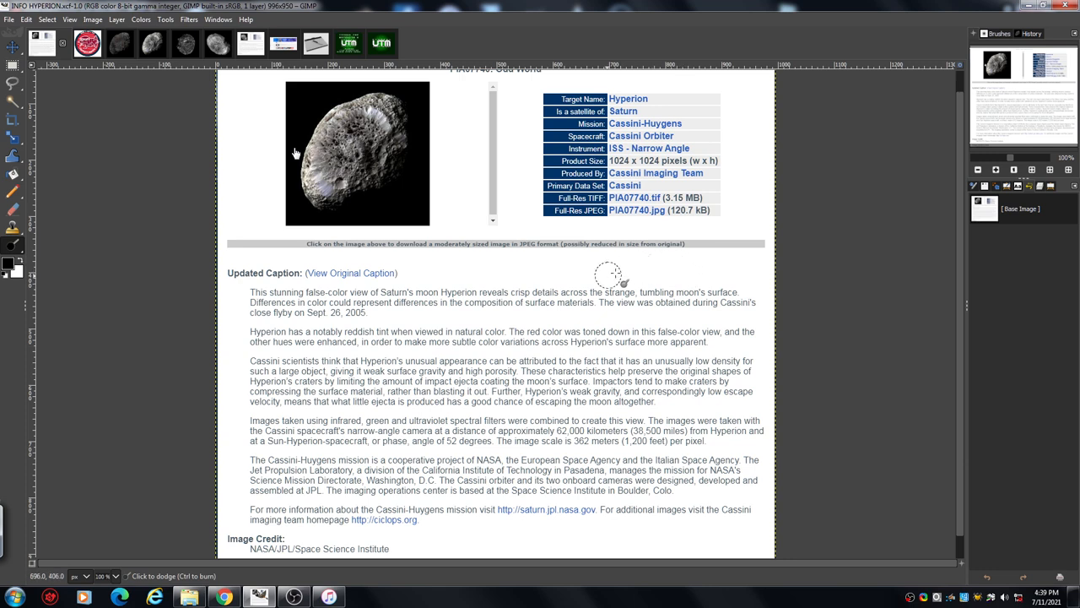
mouse_move(207, 219)
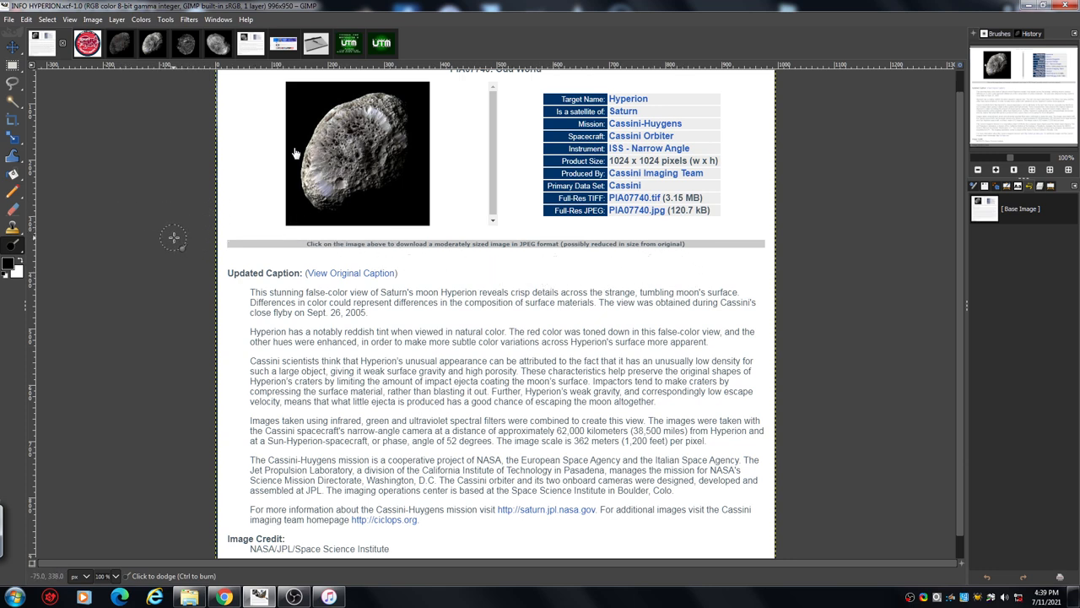
mouse_move(118, 142)
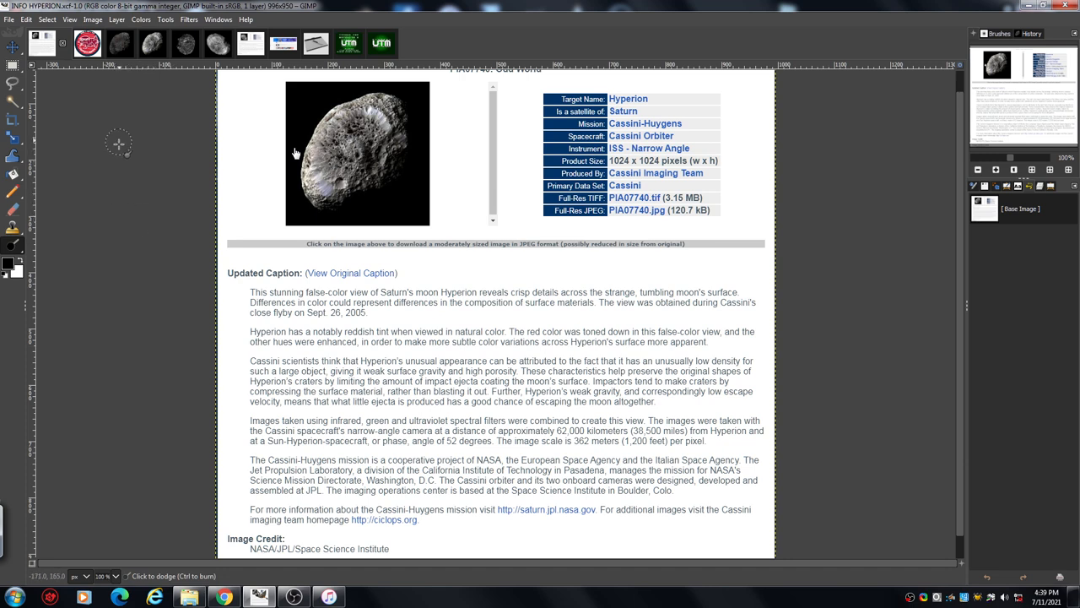
mouse_move(141, 205)
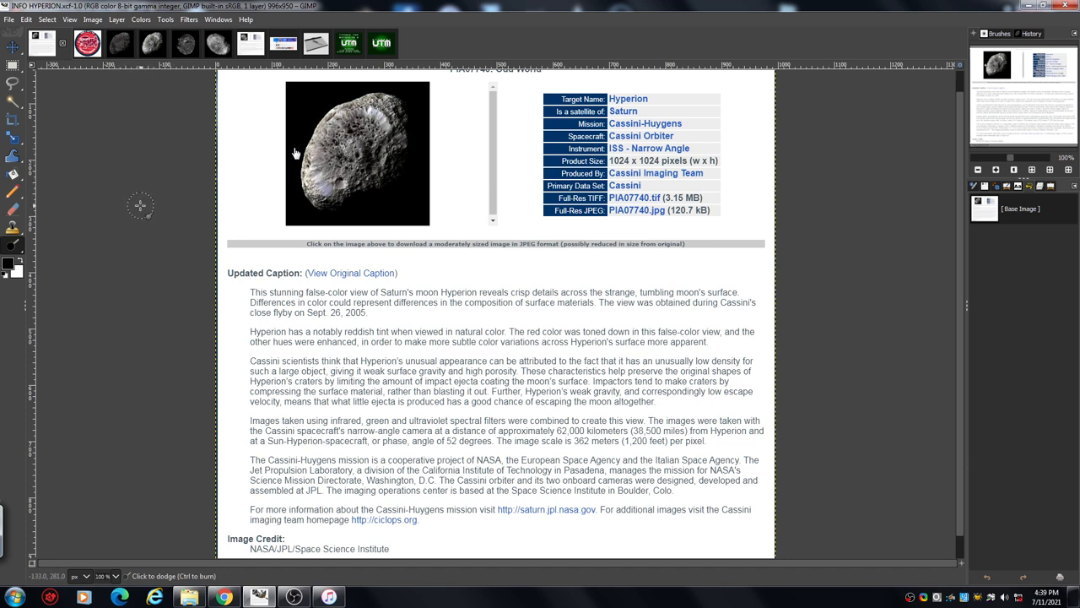
mouse_move(133, 188)
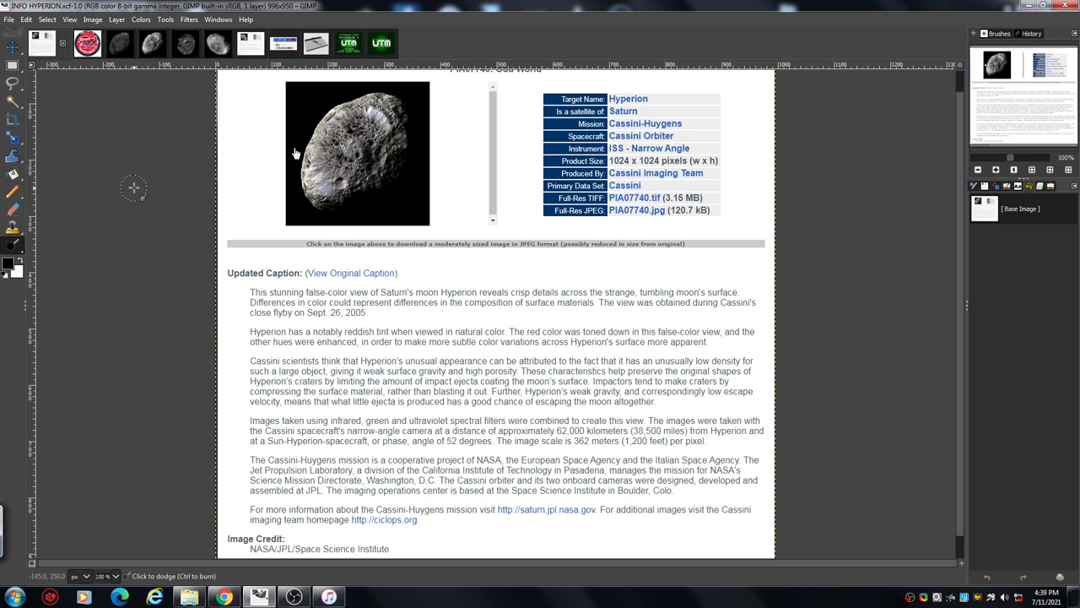
mouse_move(103, 160)
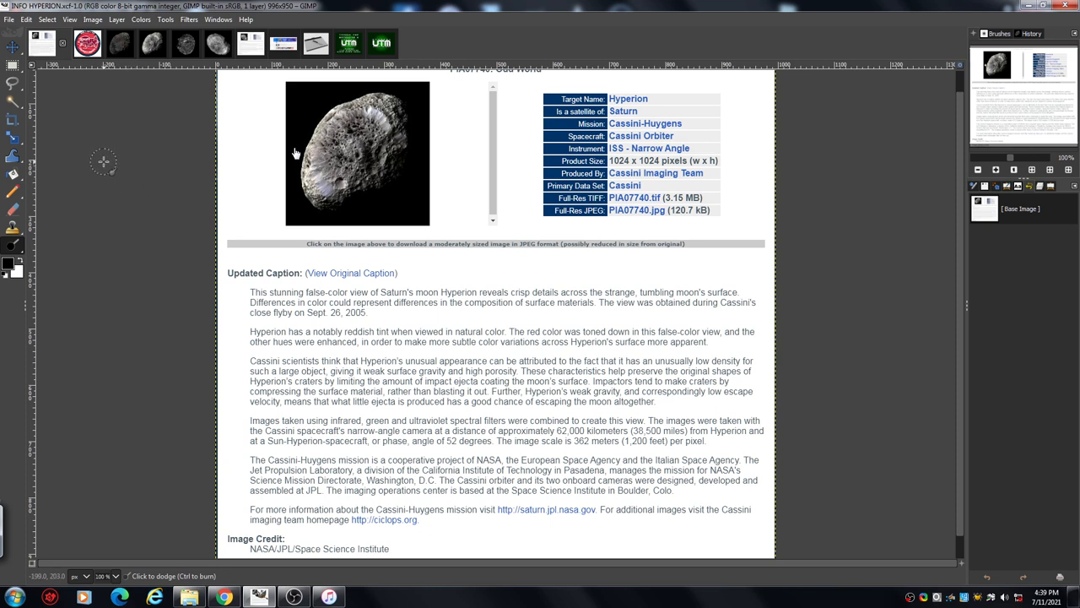
mouse_move(103, 149)
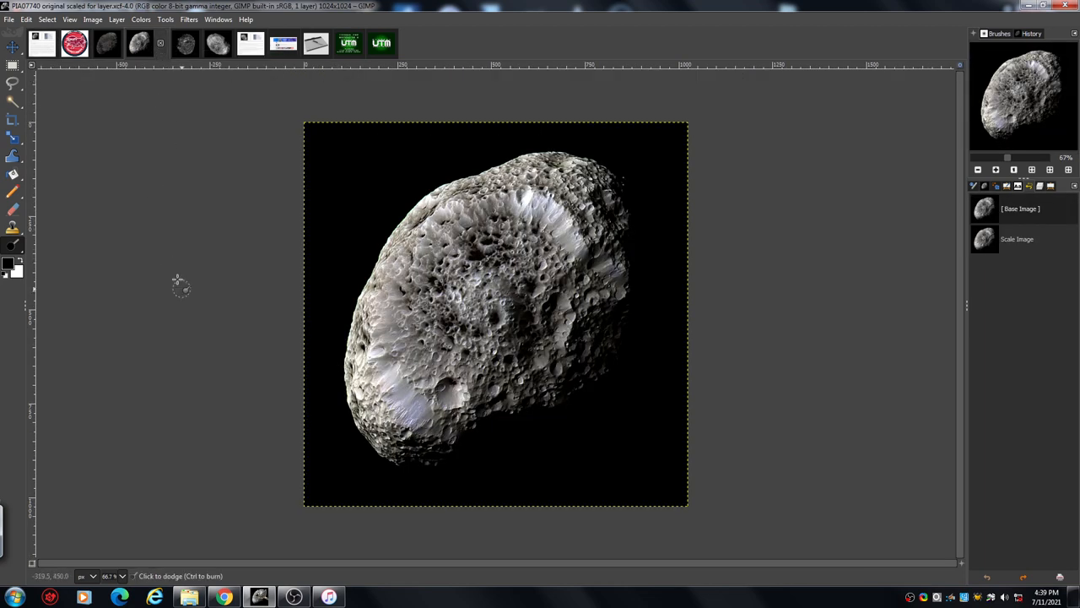
mouse_move(213, 187)
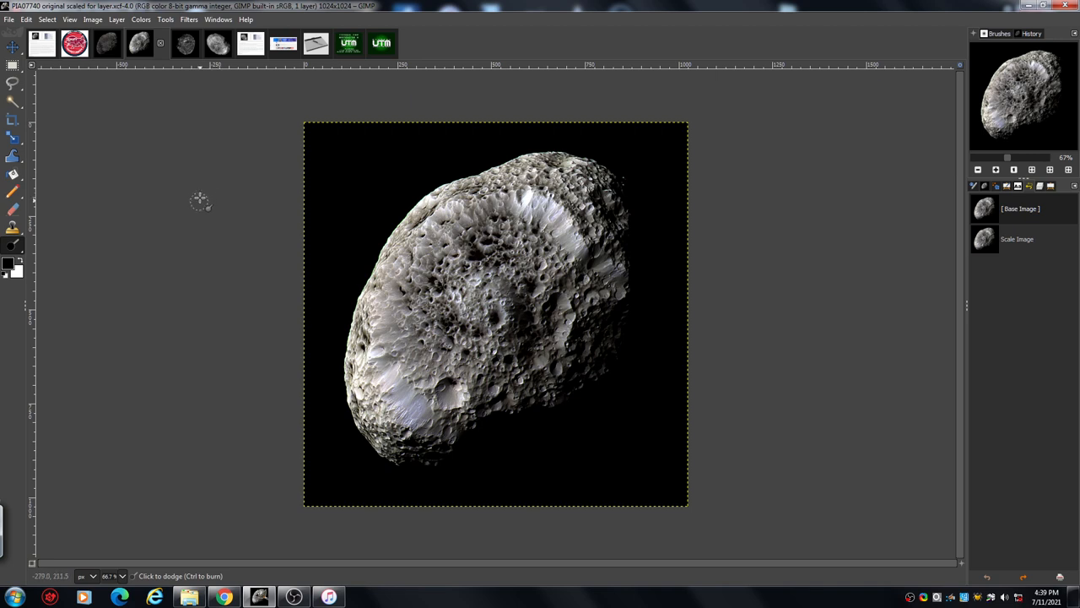
mouse_move(196, 209)
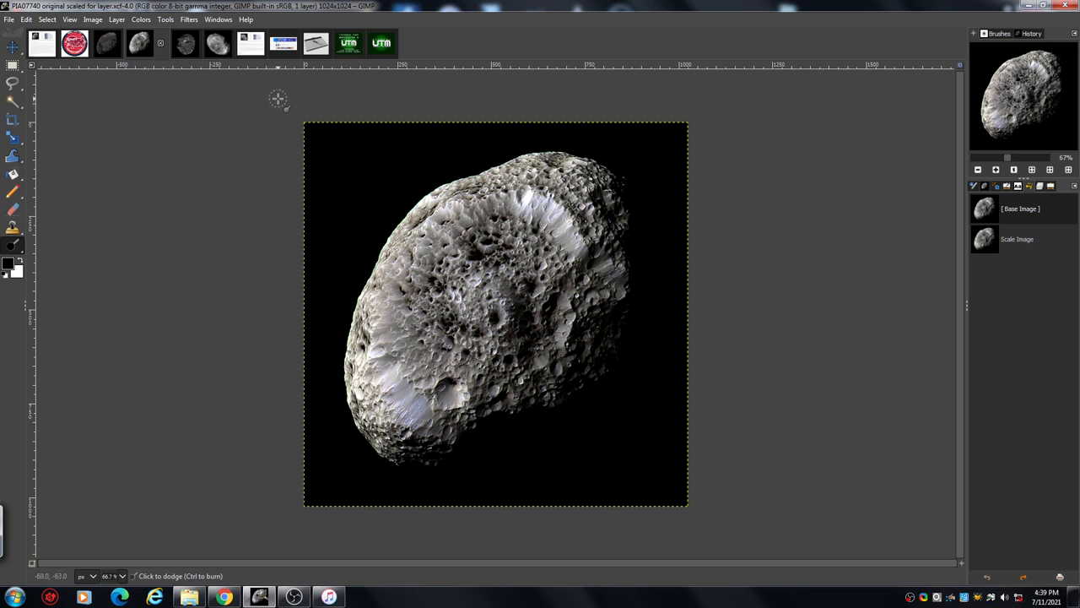
mouse_move(241, 162)
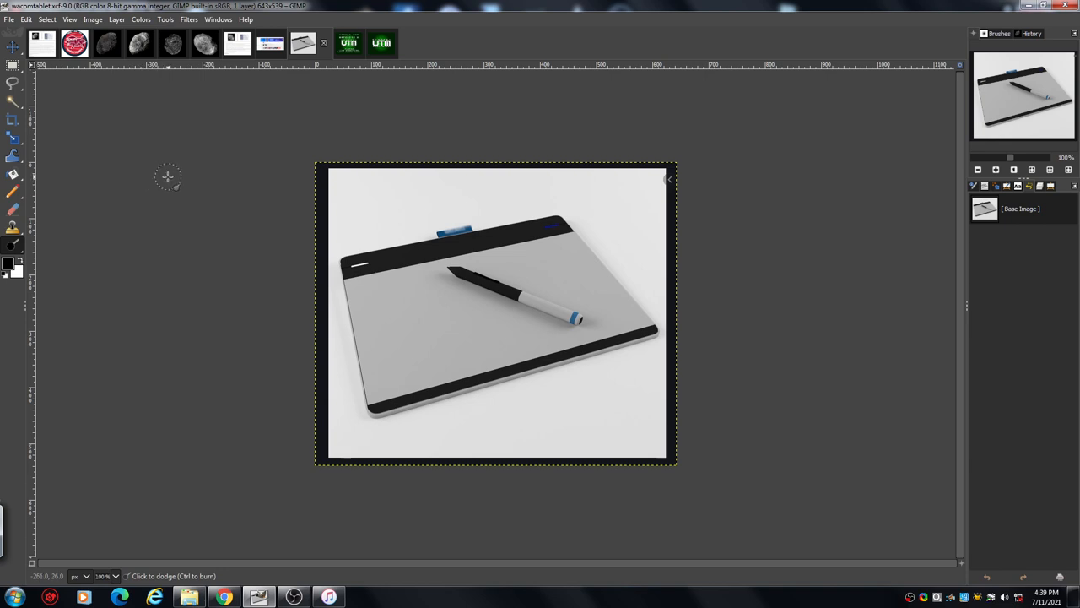
mouse_move(172, 164)
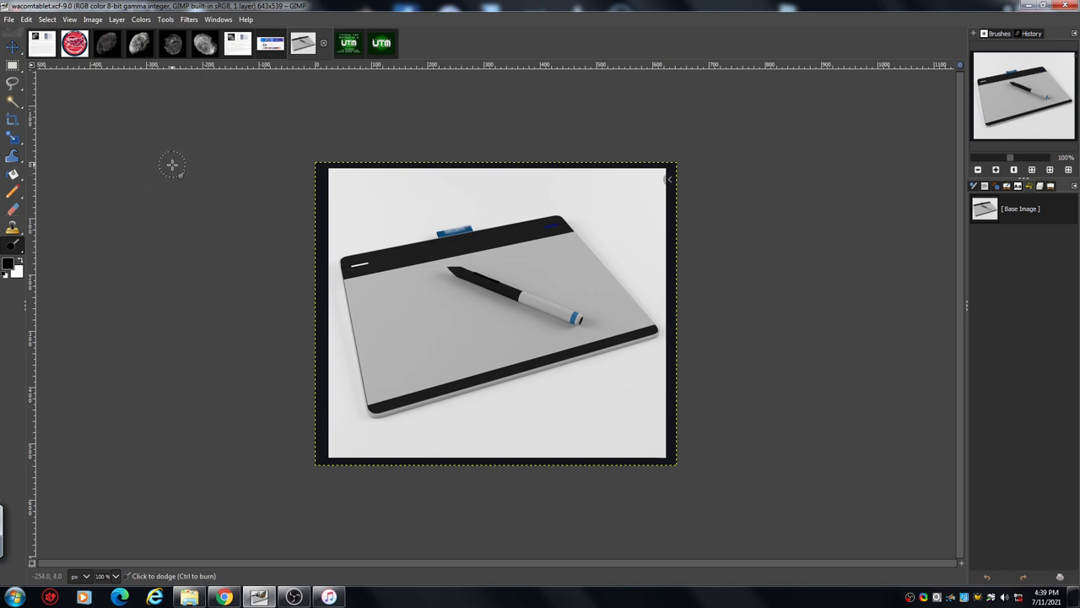
mouse_move(138, 124)
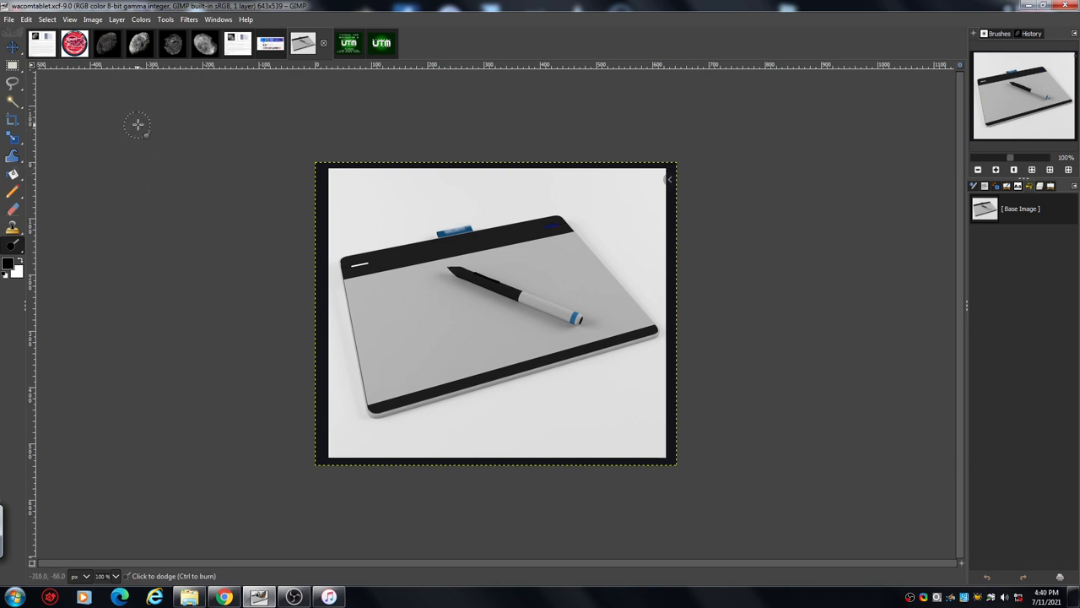
mouse_move(158, 90)
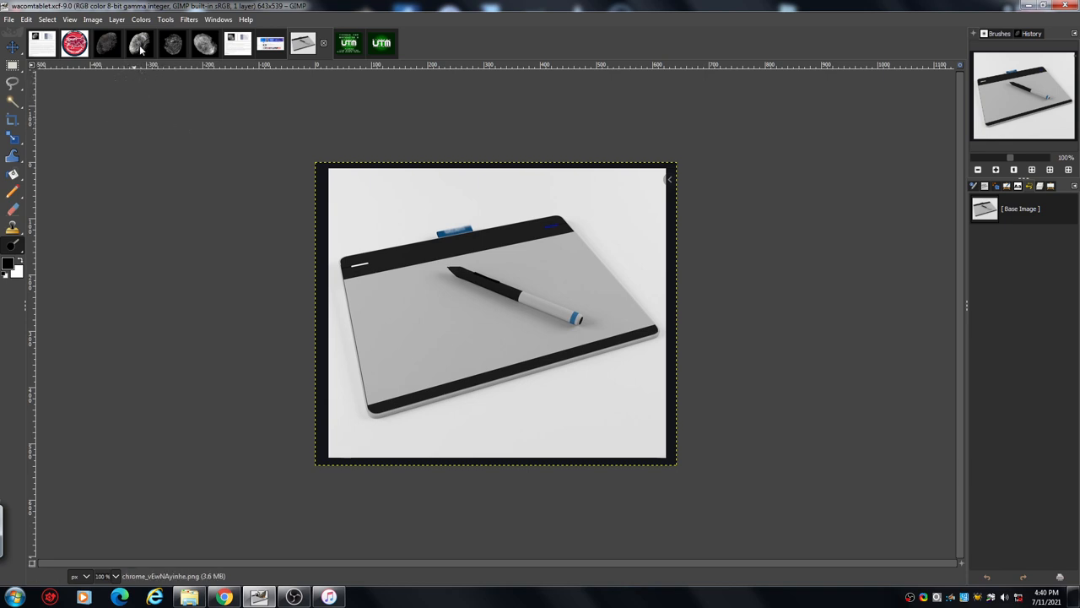
Step: Bring up the wacomtablet image of the drawing tablet and pen
click(140, 43)
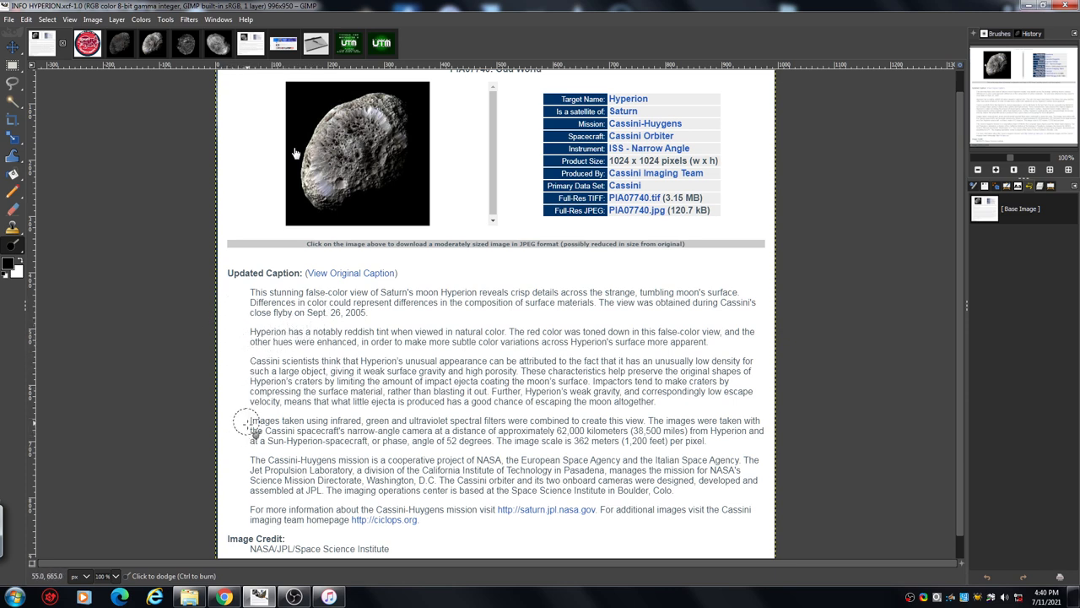
mouse_move(209, 304)
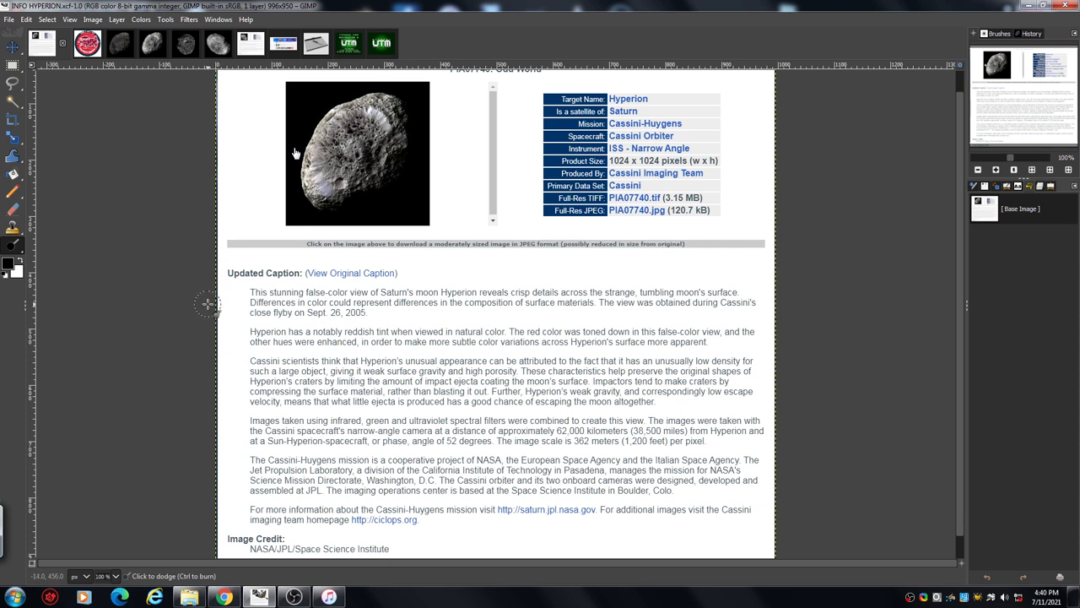
mouse_move(227, 273)
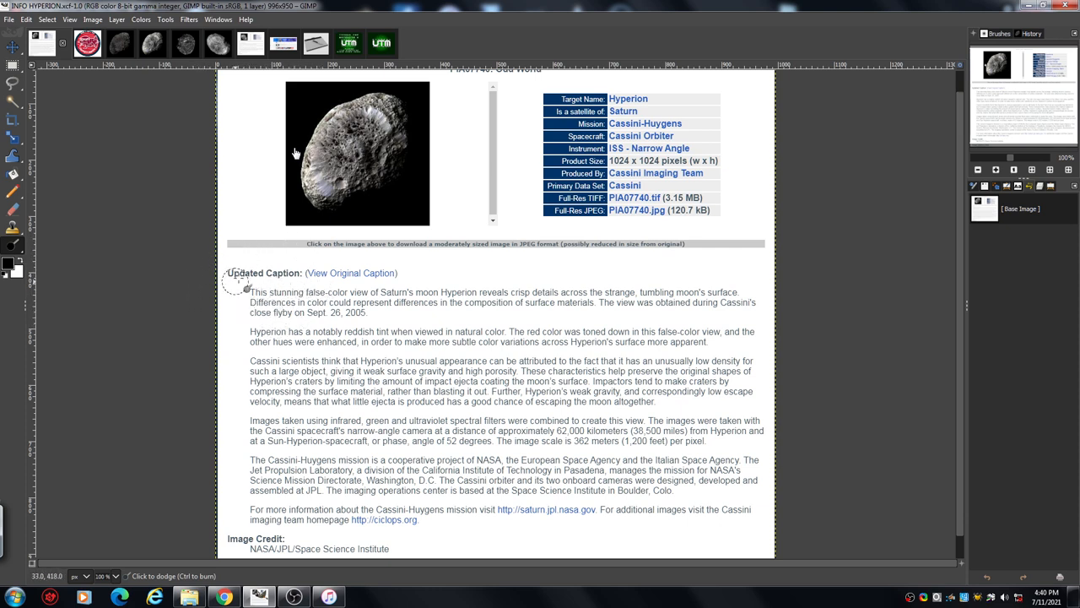
mouse_move(216, 303)
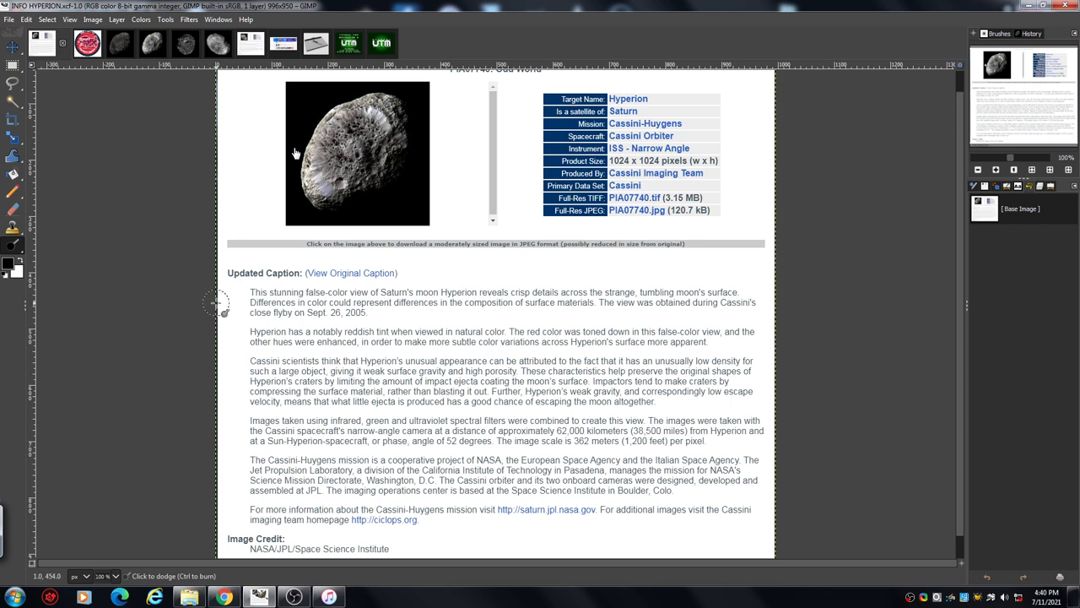
mouse_move(222, 300)
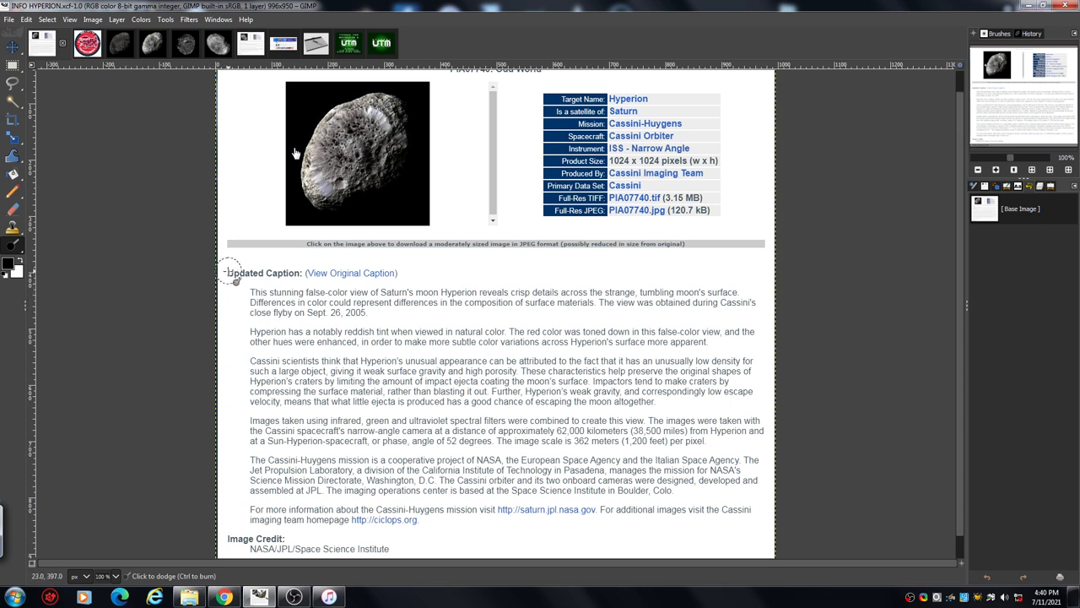
mouse_move(124, 131)
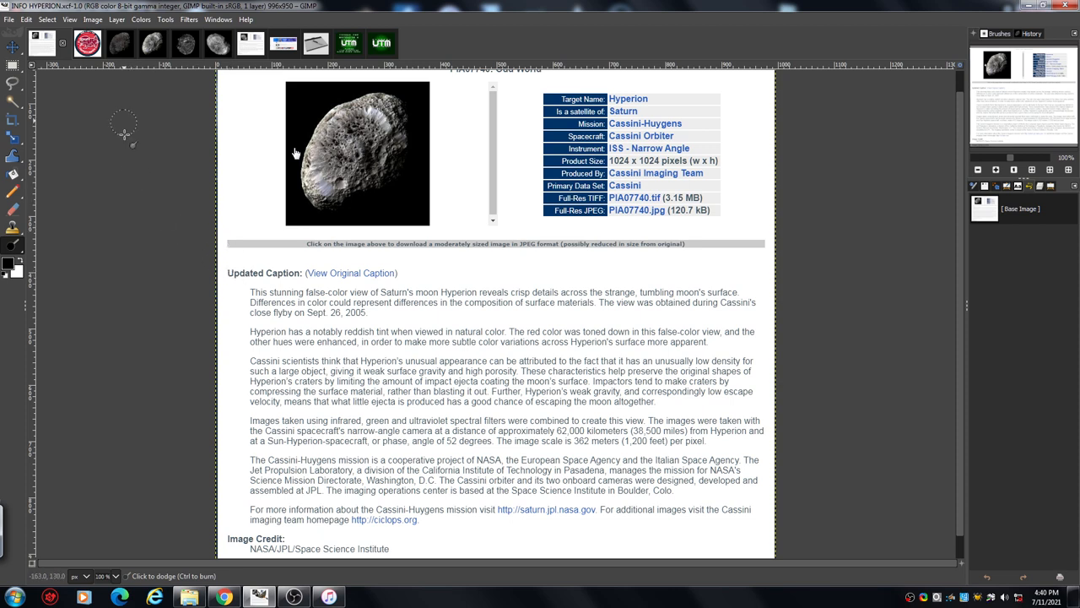
mouse_move(83, 128)
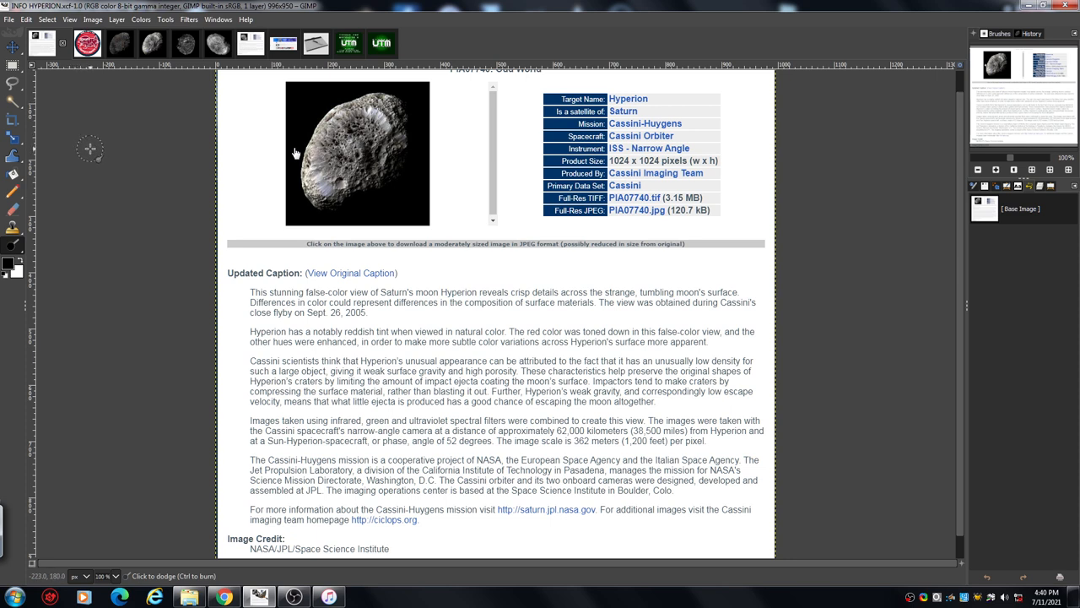
mouse_move(99, 147)
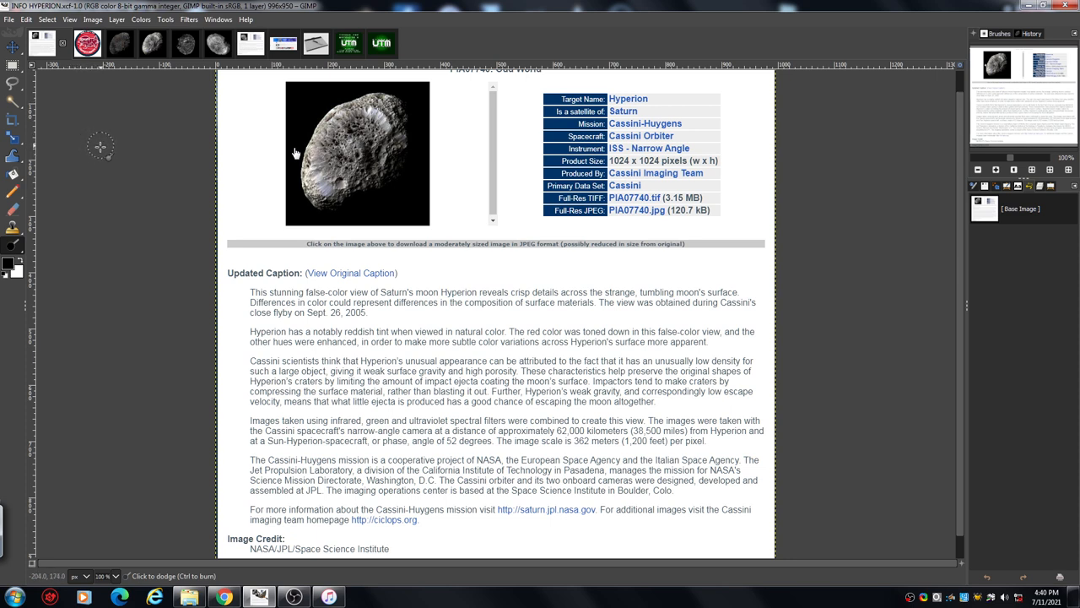
mouse_move(97, 125)
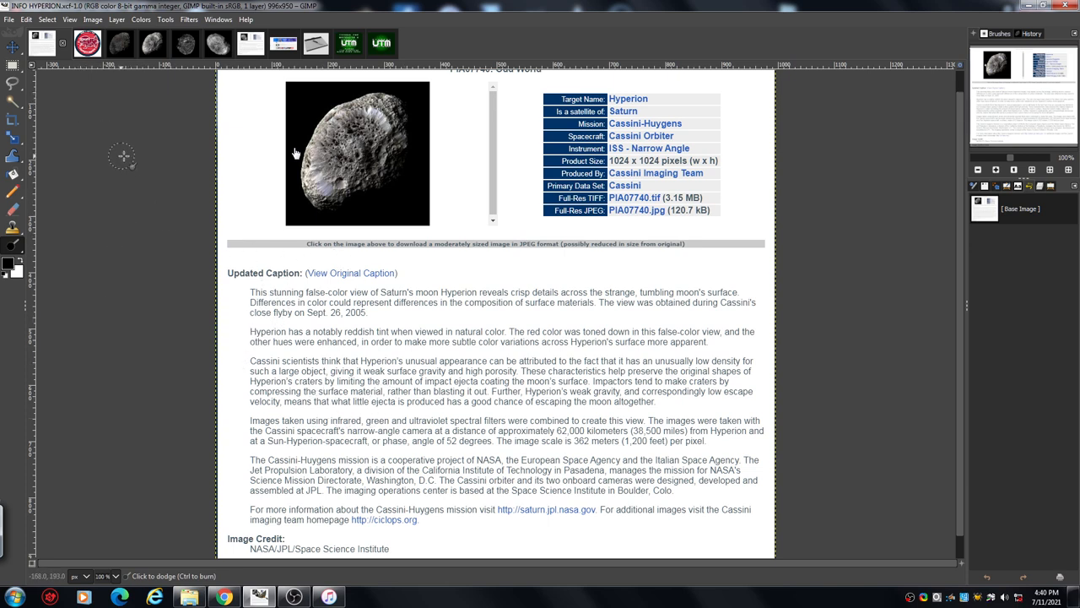
mouse_move(91, 108)
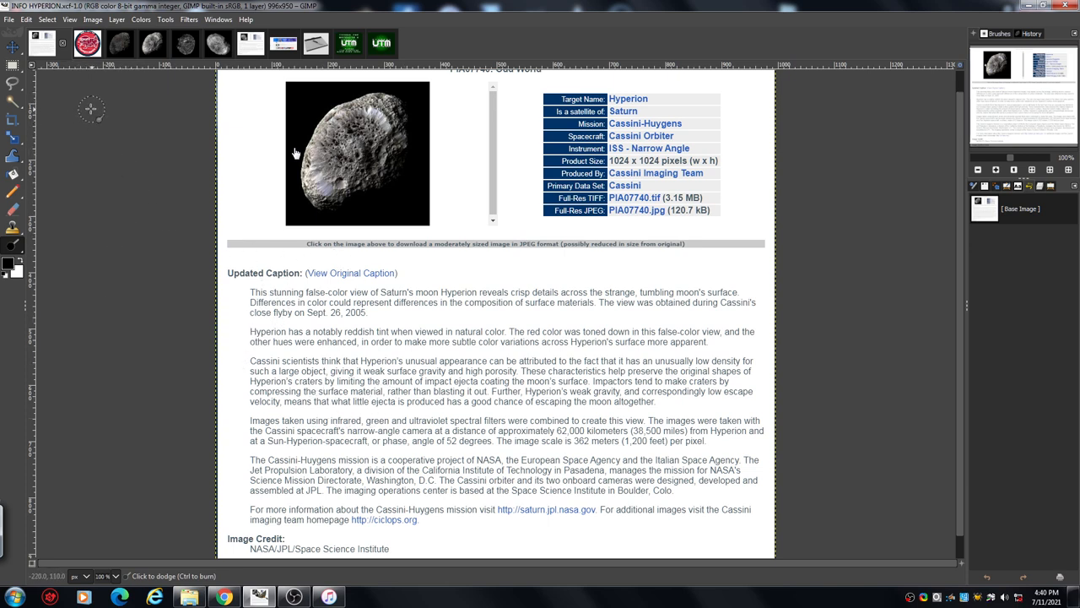
mouse_move(100, 100)
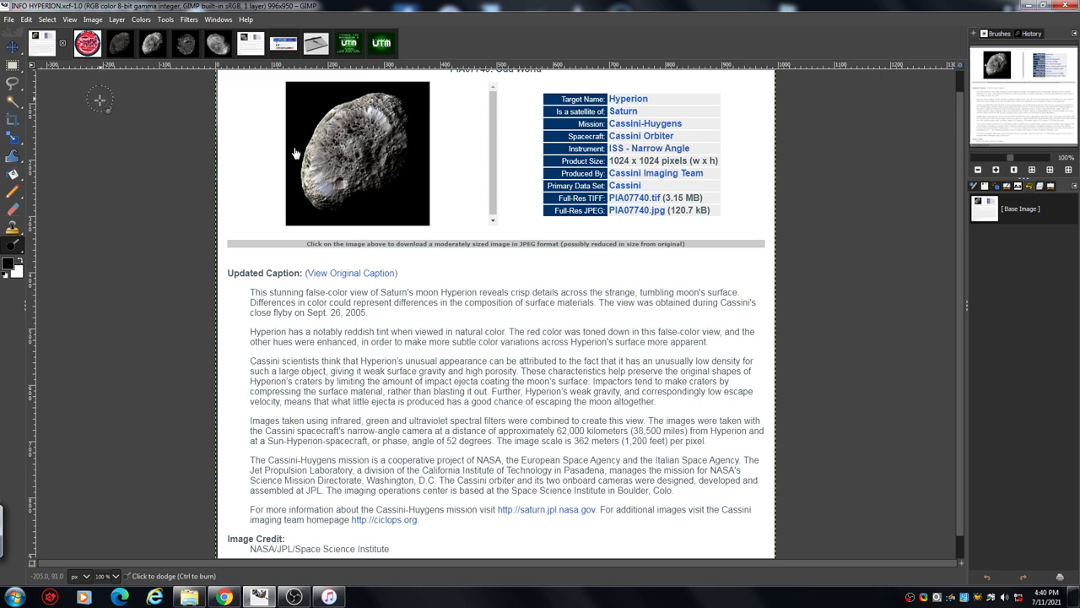
mouse_move(106, 94)
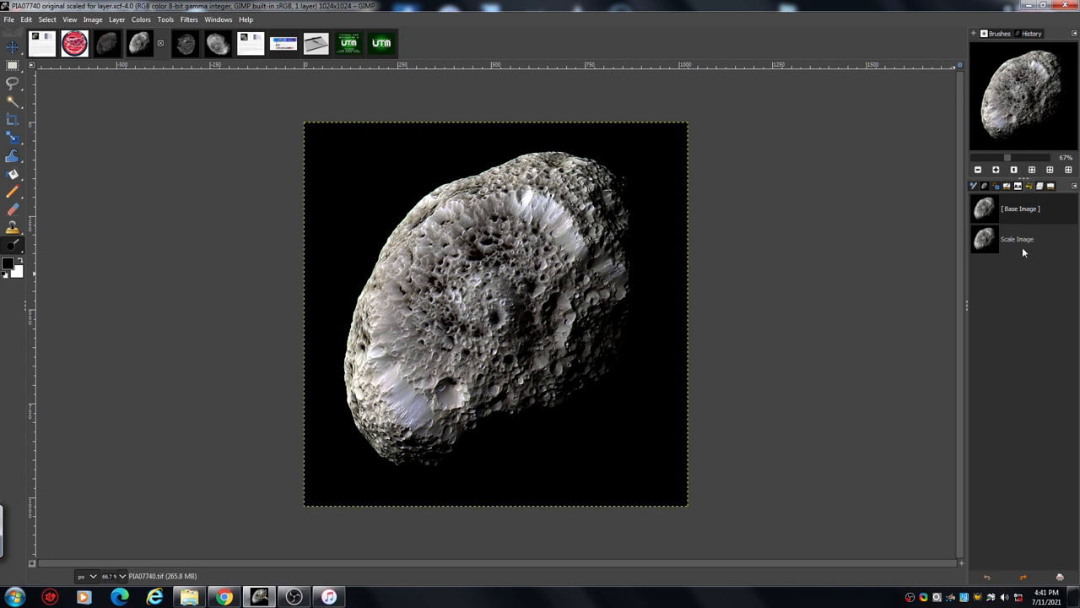
mouse_move(882, 308)
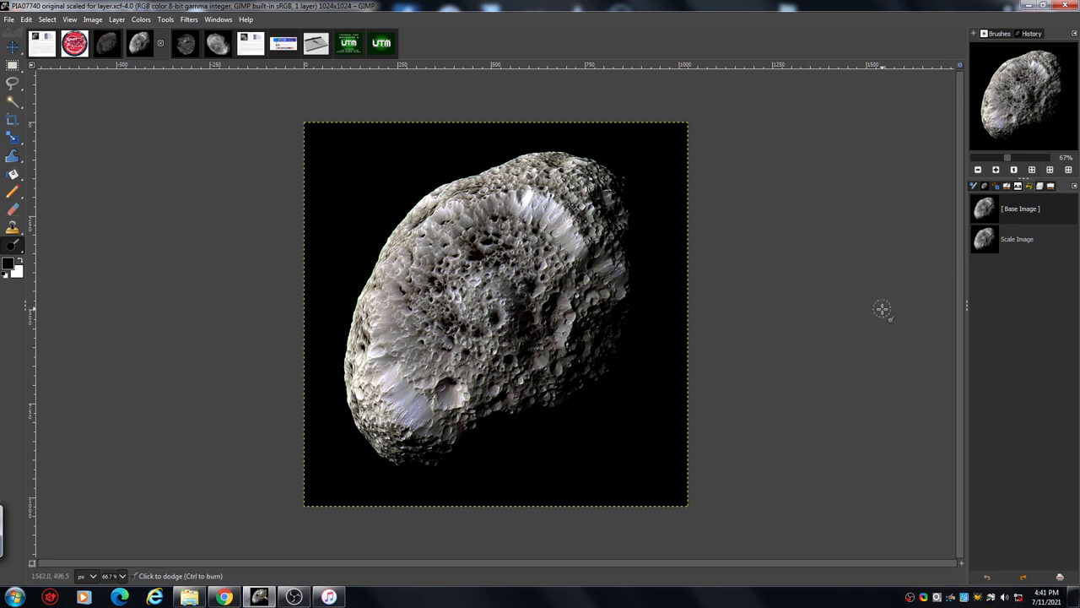
mouse_move(857, 212)
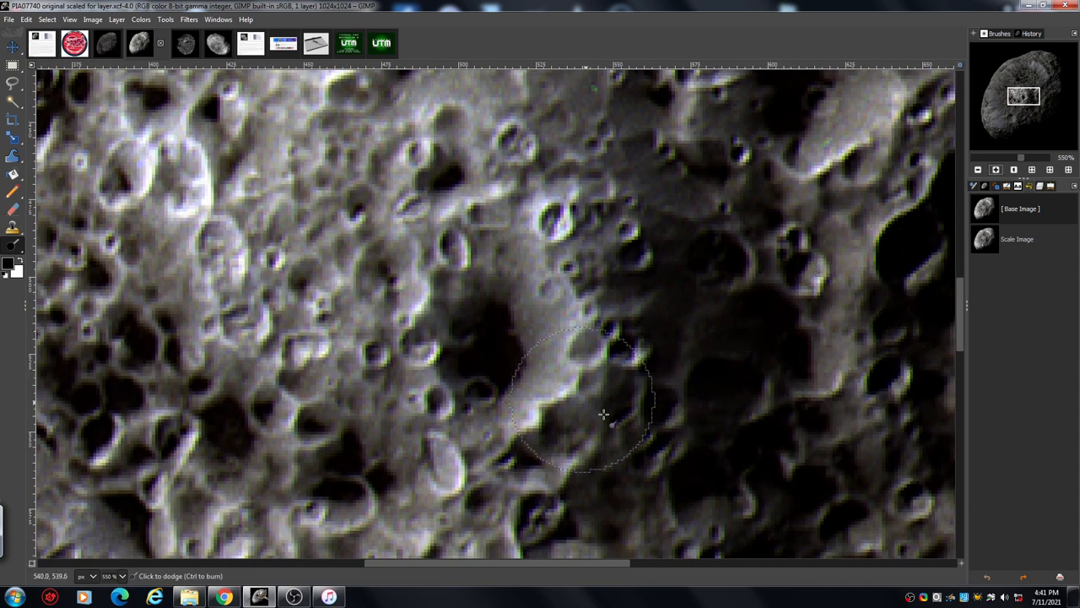
Step: Dodge the bright crater rims and streaks on the PIA07740 Hyperion surface
click(603, 414)
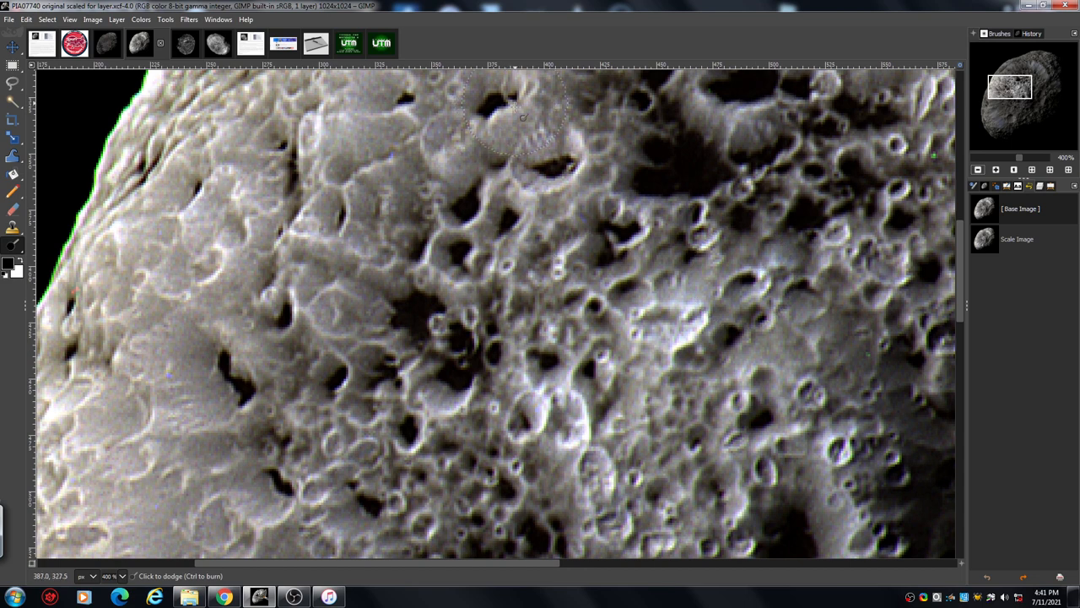
mouse_move(414, 206)
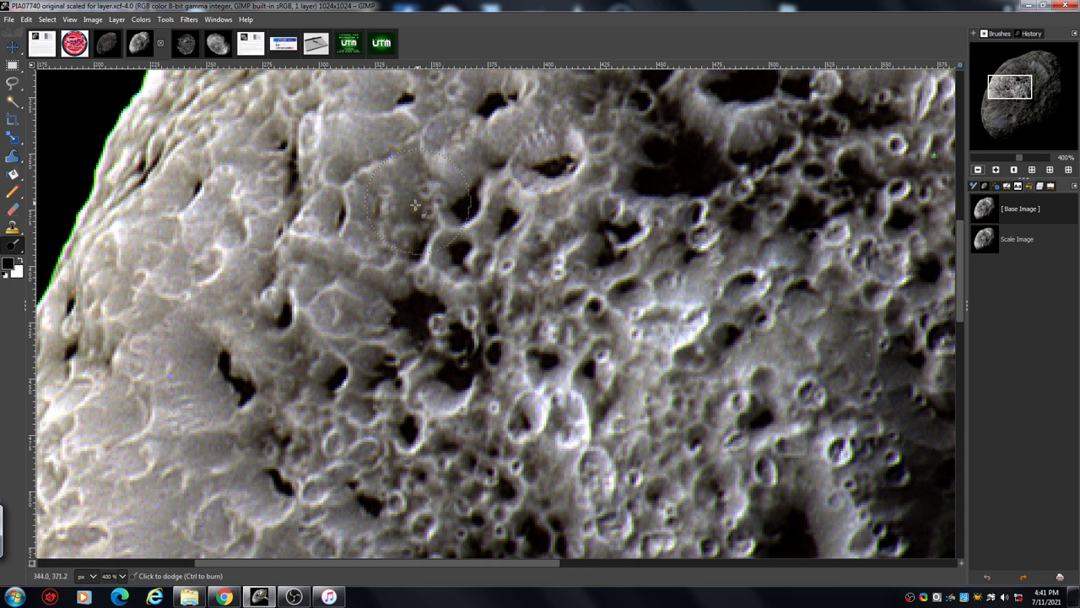
mouse_move(435, 202)
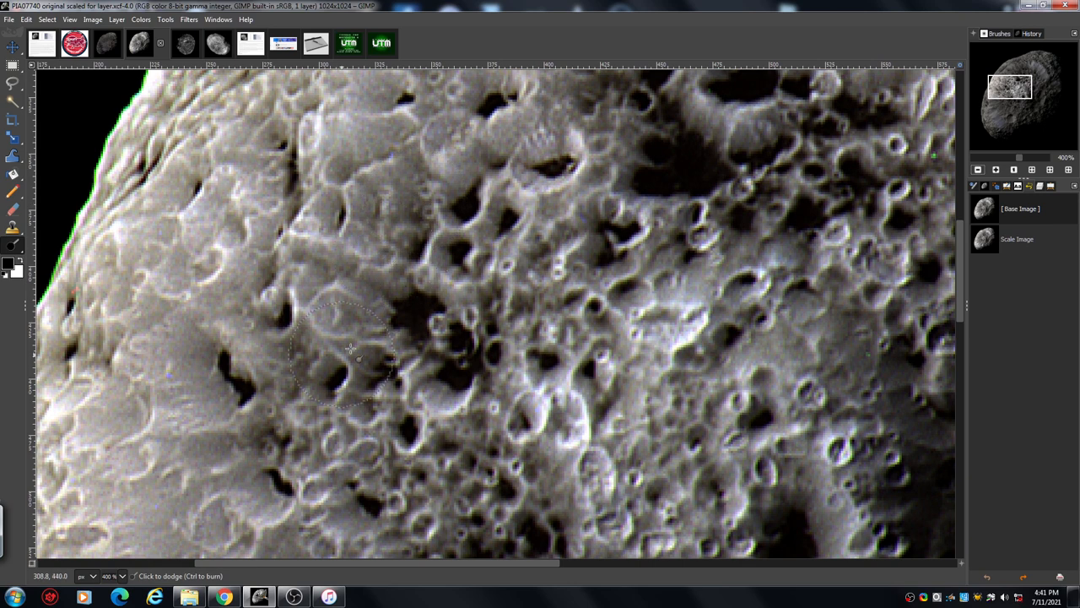
mouse_move(485, 358)
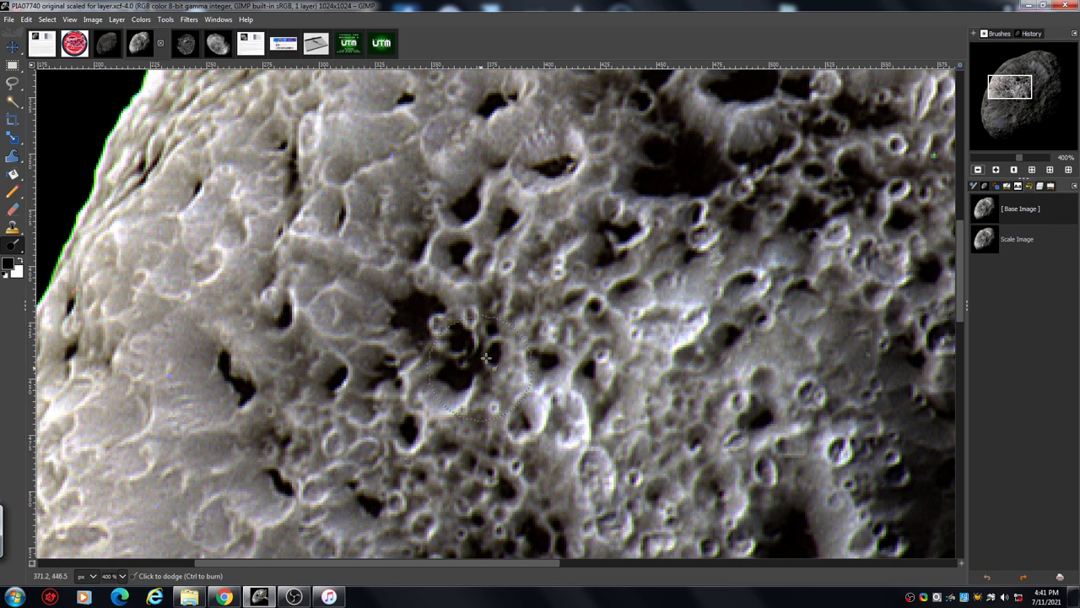
mouse_move(861, 151)
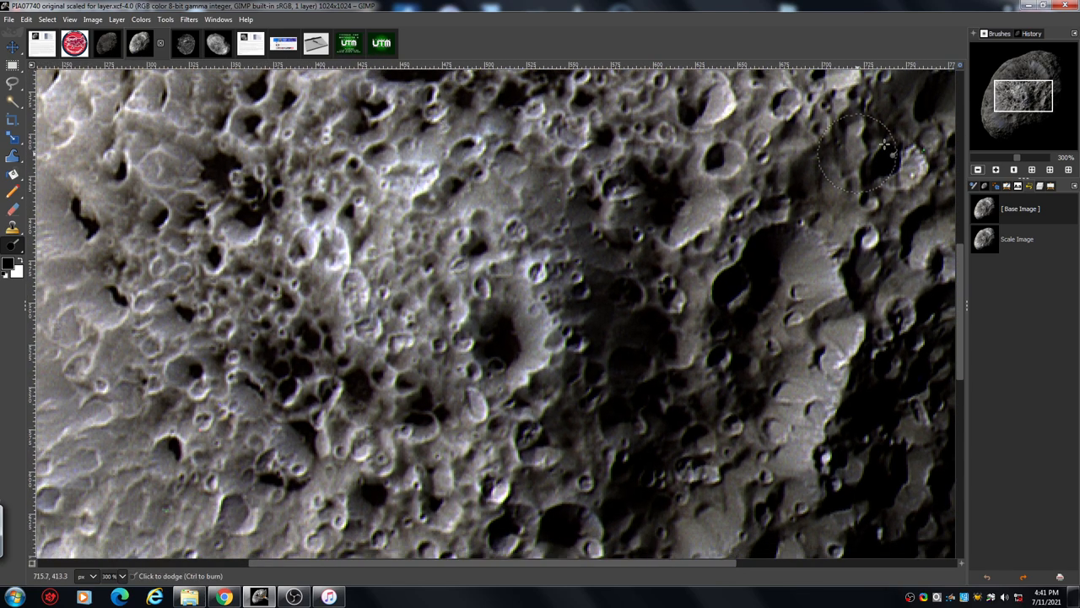
mouse_move(599, 223)
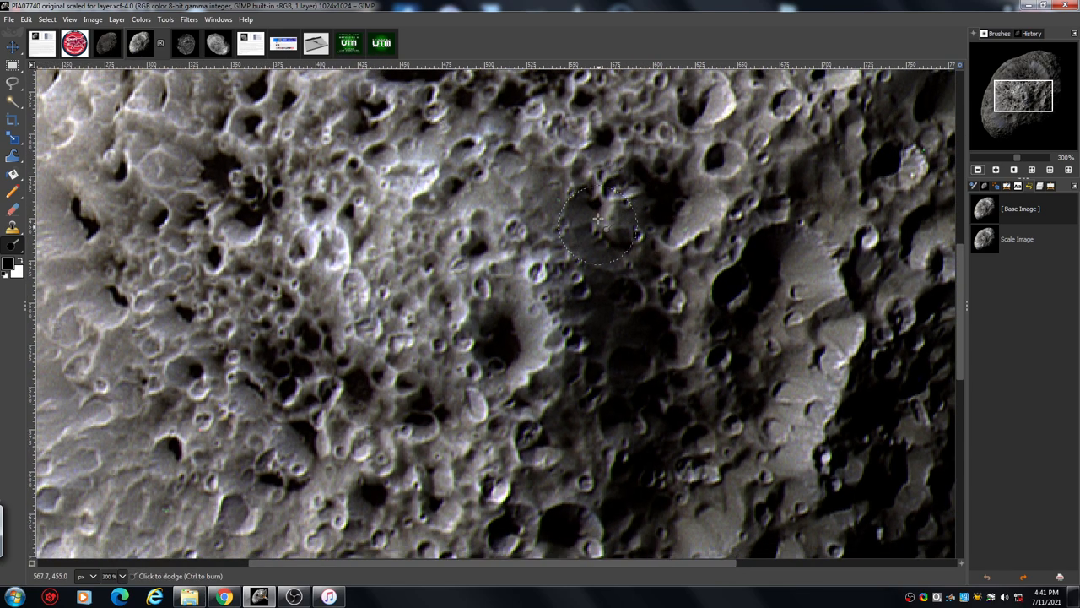
mouse_move(661, 220)
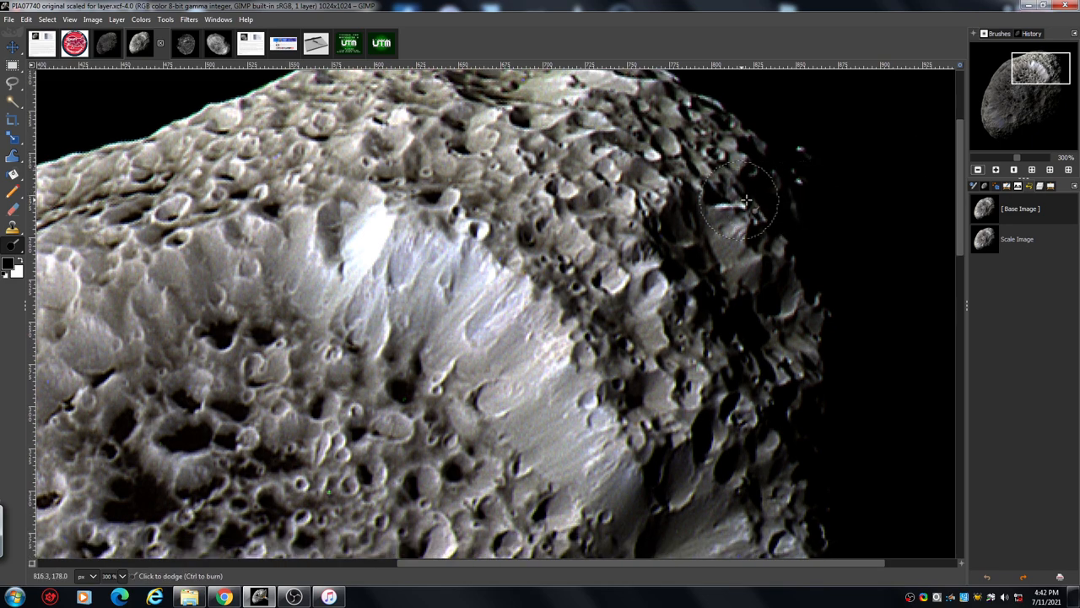
mouse_move(456, 372)
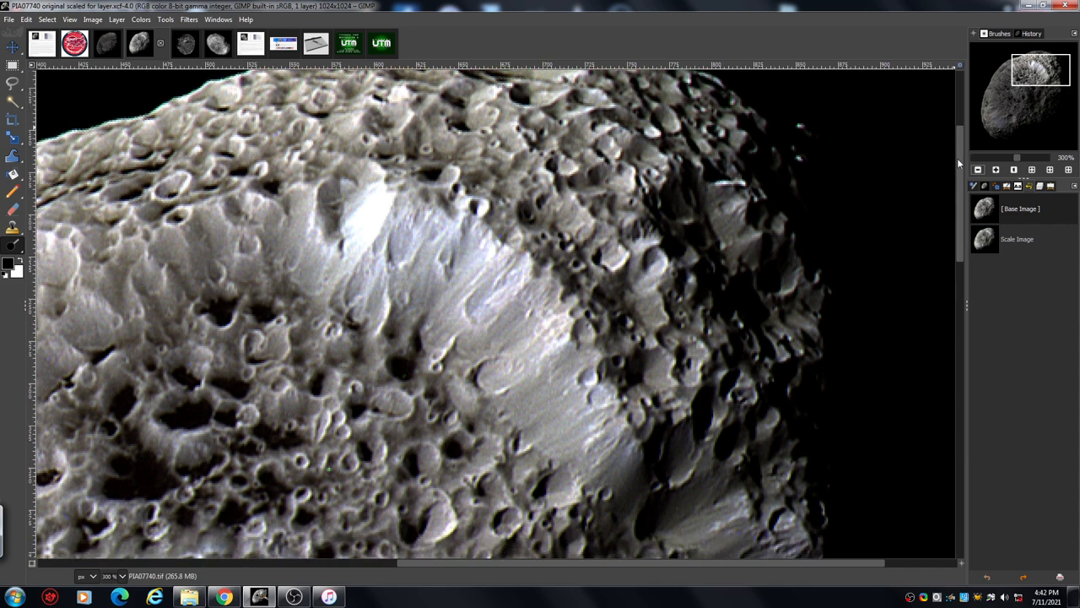
Step: Redo the Scale Image history step to restore the 8000×8000 Hyperion image
scroll(down, 3)
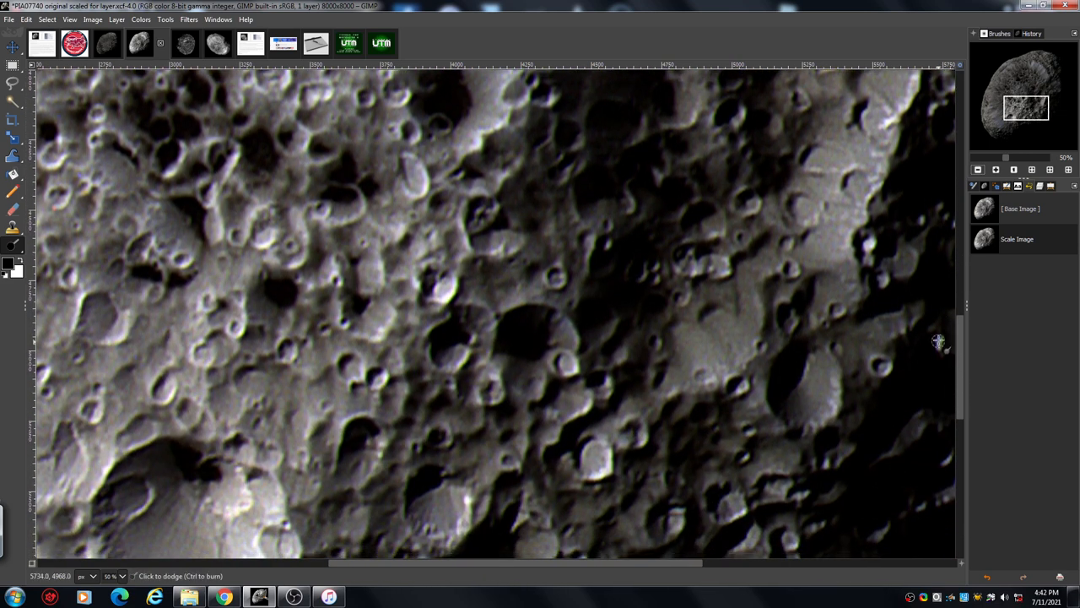
click(979, 169)
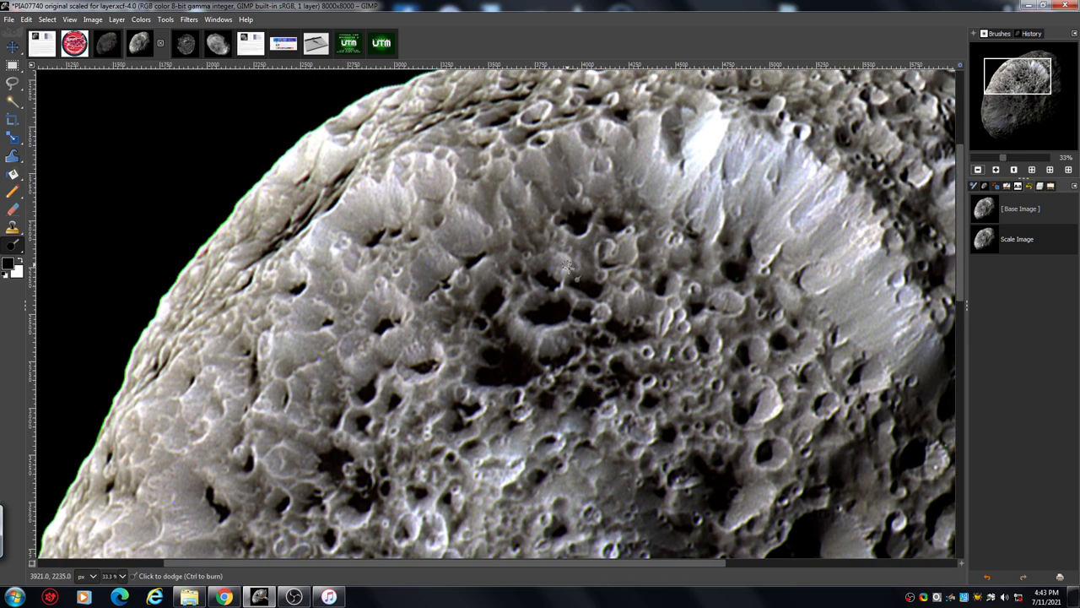
mouse_move(586, 413)
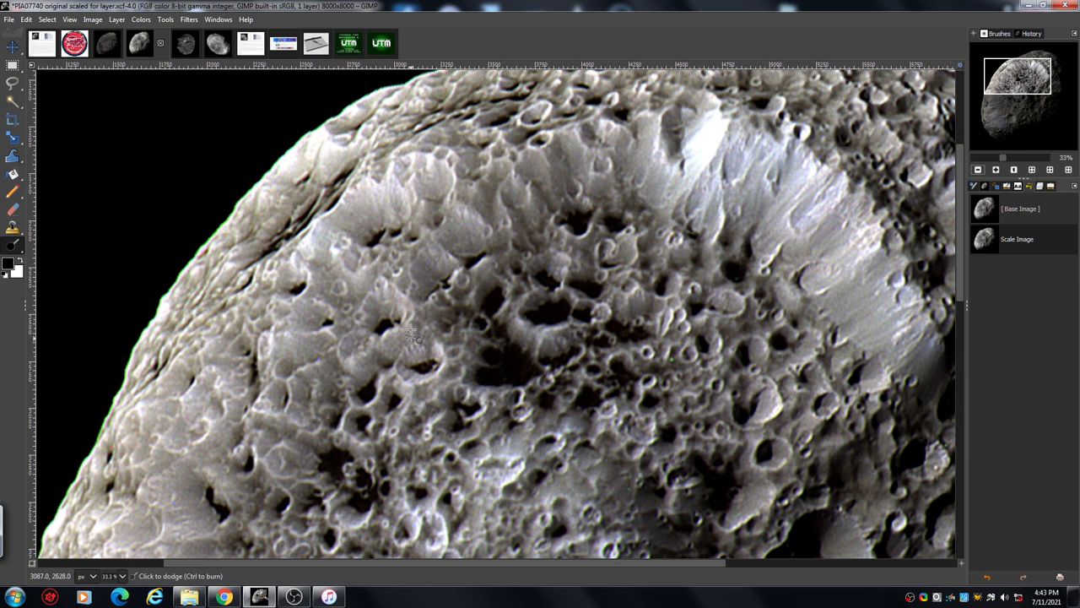
mouse_move(463, 364)
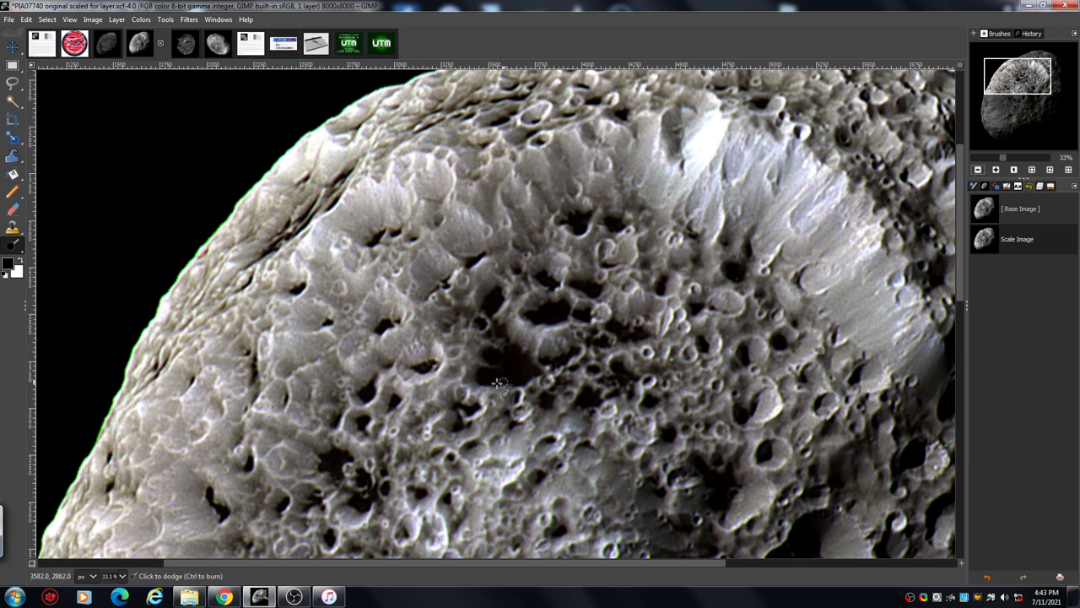
mouse_move(367, 462)
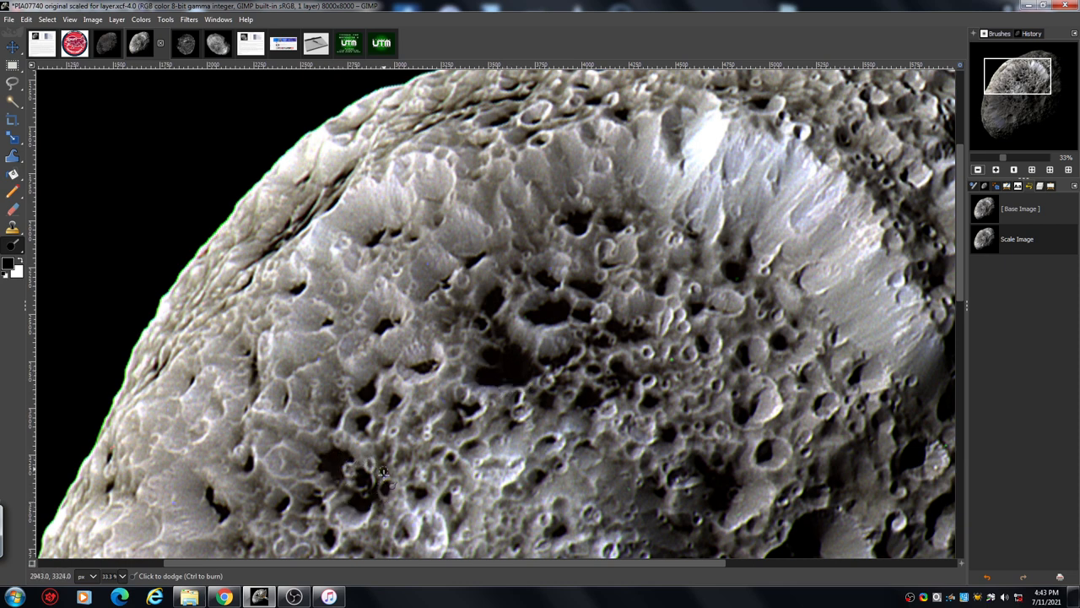
mouse_move(553, 273)
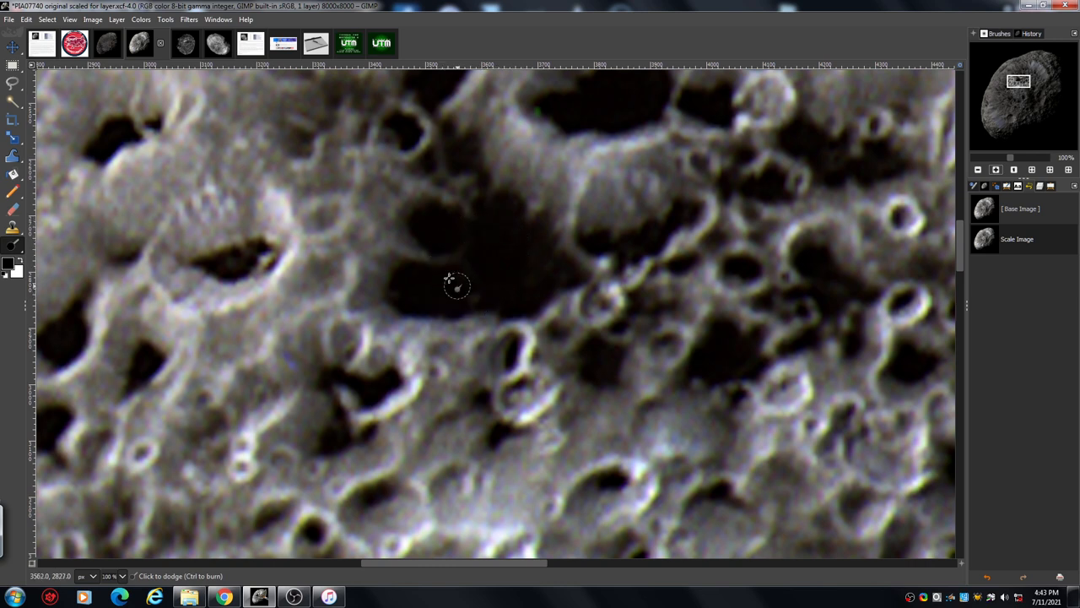
mouse_move(496, 279)
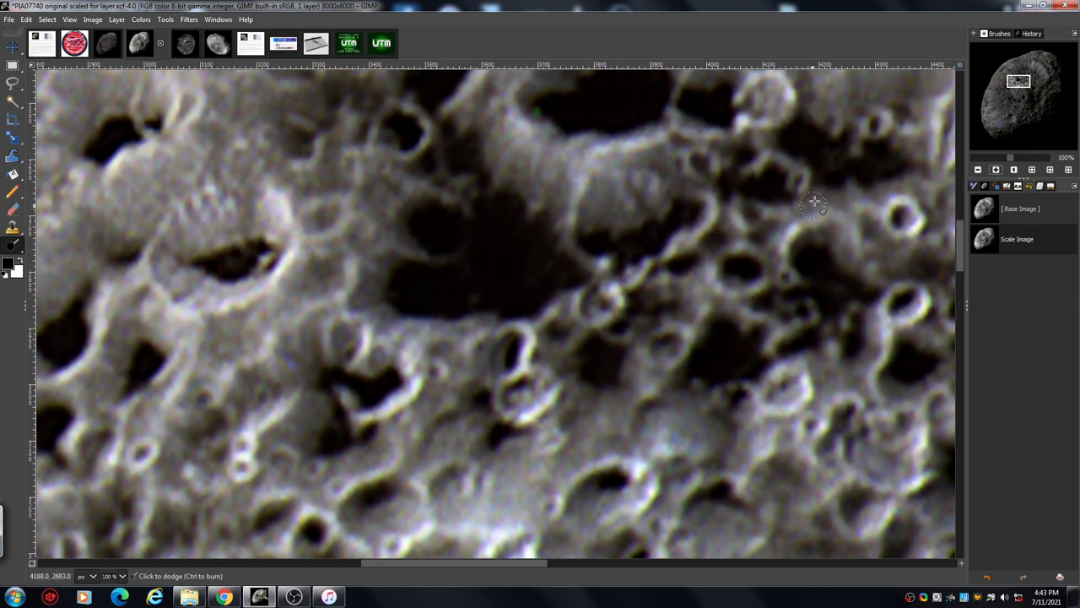
mouse_move(705, 206)
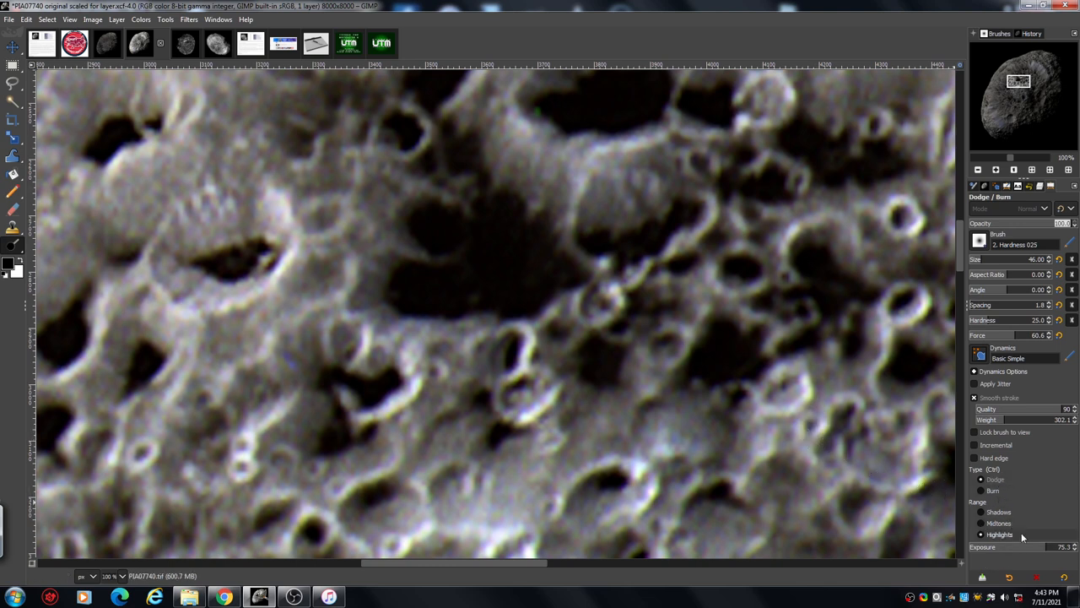
mouse_move(657, 370)
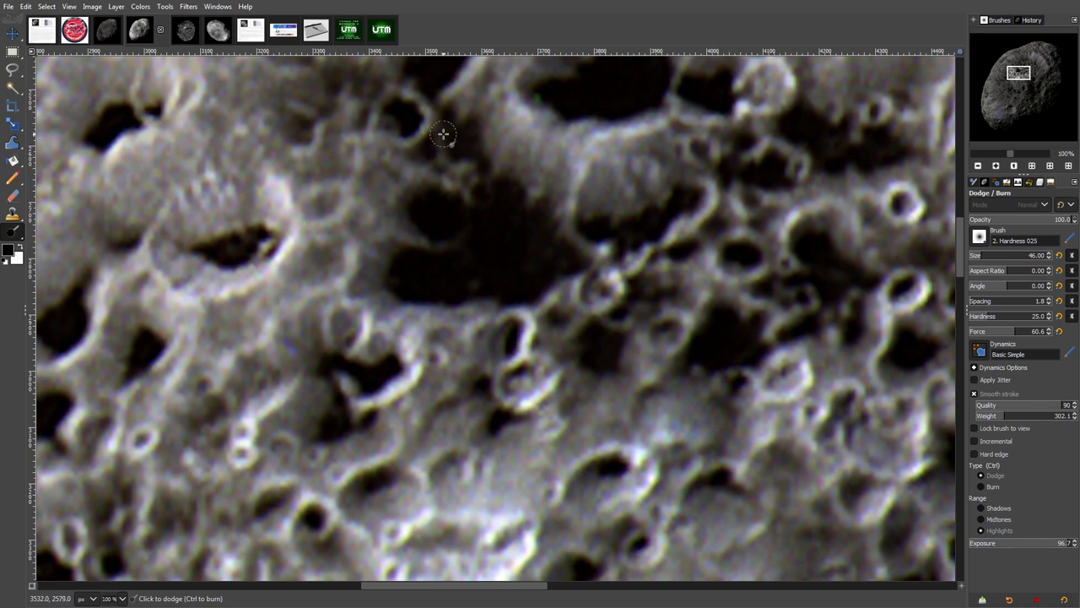
mouse_move(451, 245)
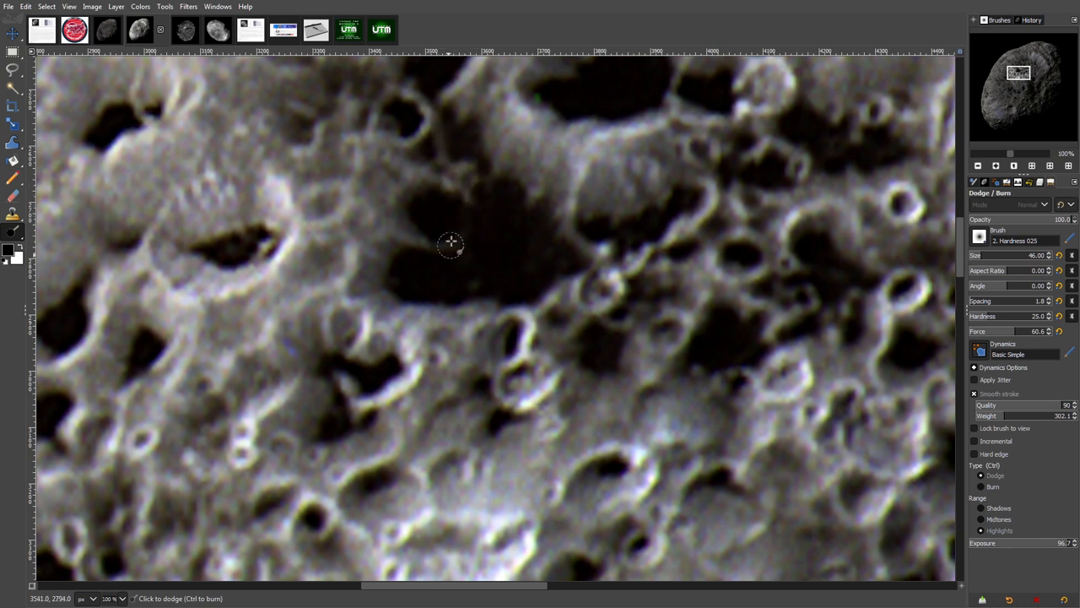
mouse_move(518, 259)
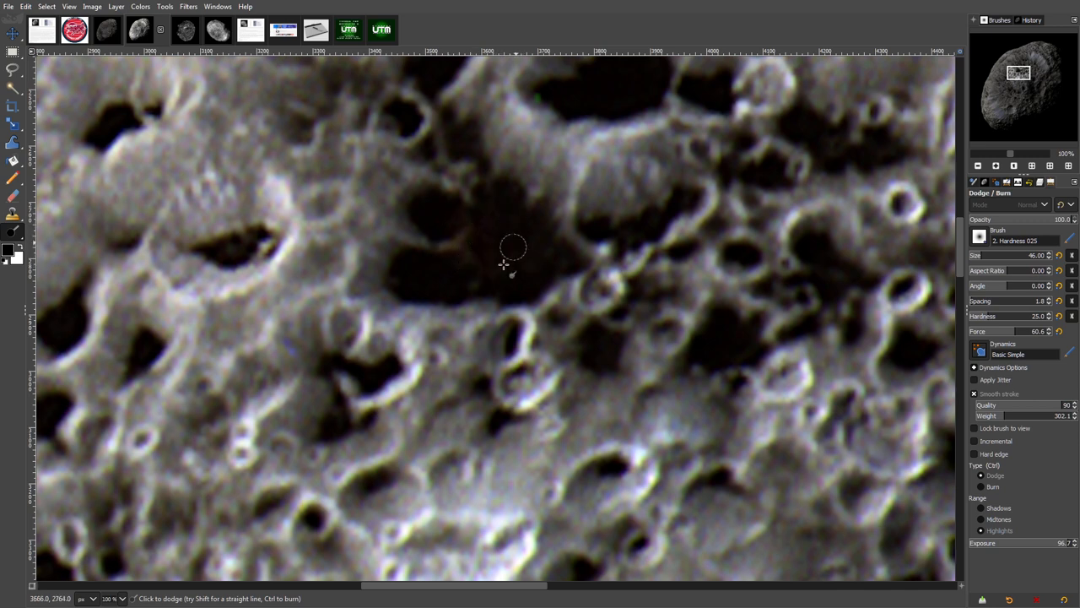
mouse_move(534, 280)
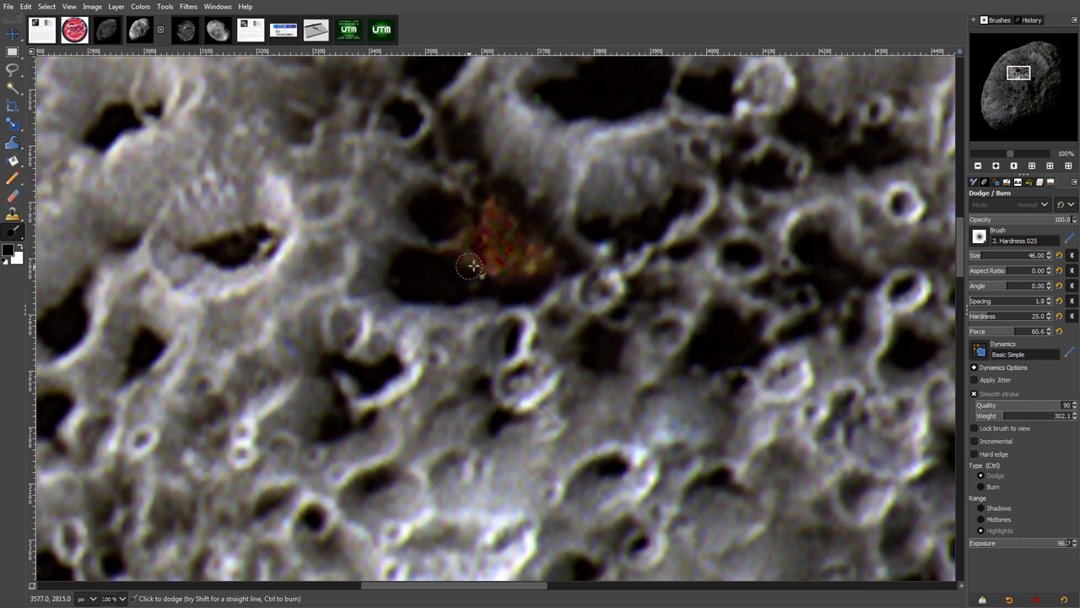
mouse_move(462, 198)
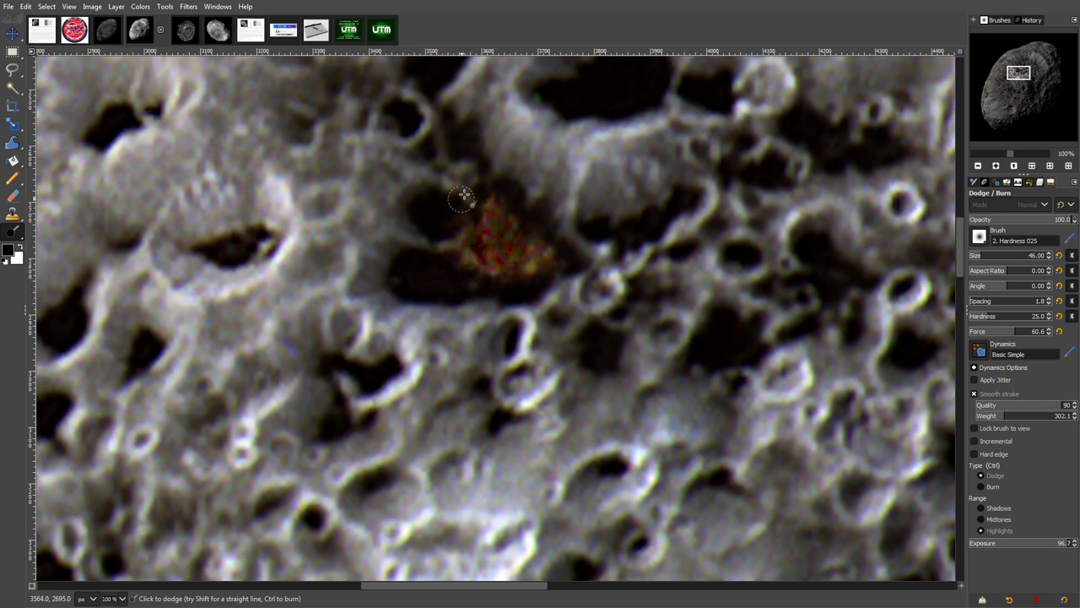
mouse_move(443, 108)
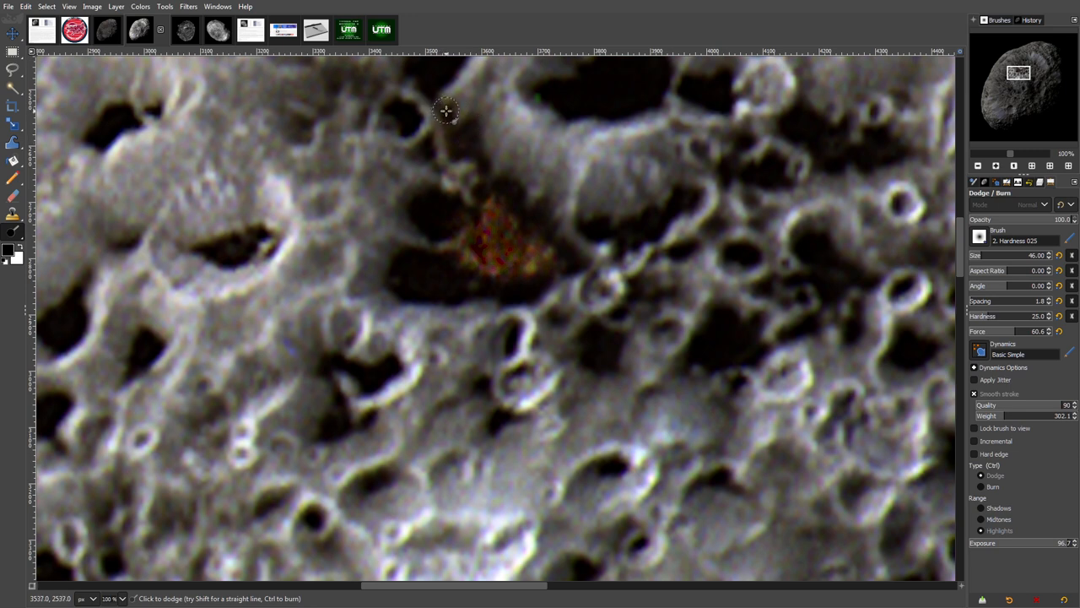
mouse_move(380, 99)
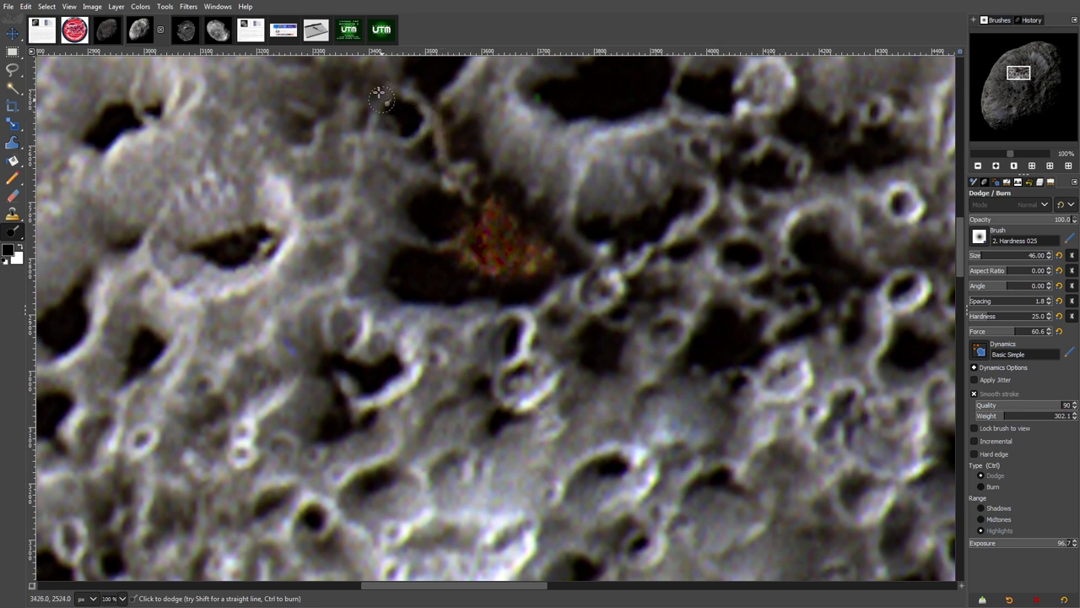
mouse_move(410, 189)
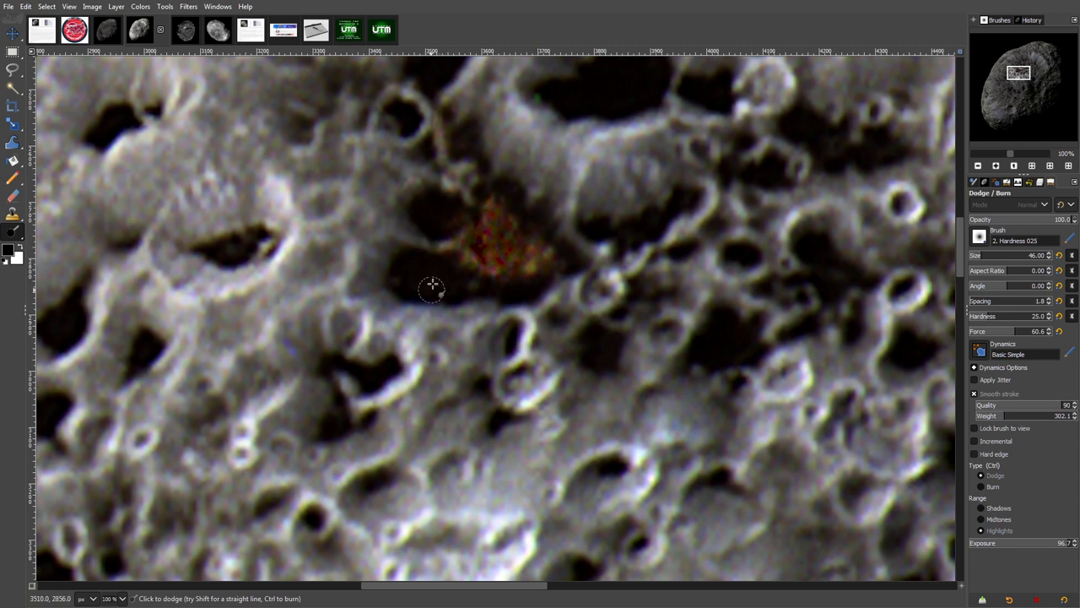
mouse_move(421, 286)
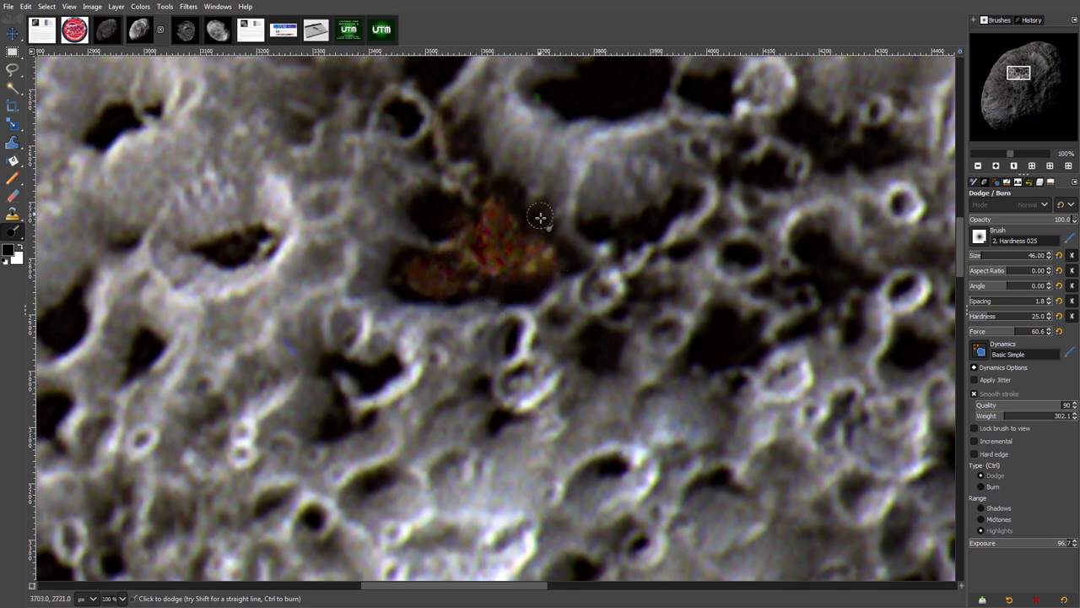
mouse_move(496, 179)
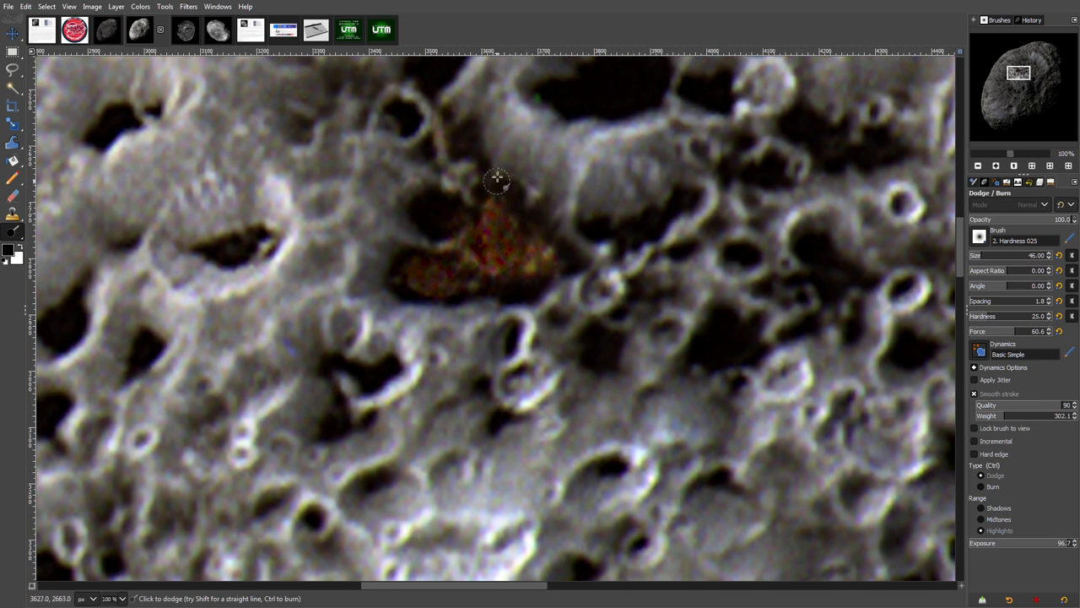
Step: Dodge the reddish crater patch further with a Highlights-mode stroke
drag(498, 180, 523, 267)
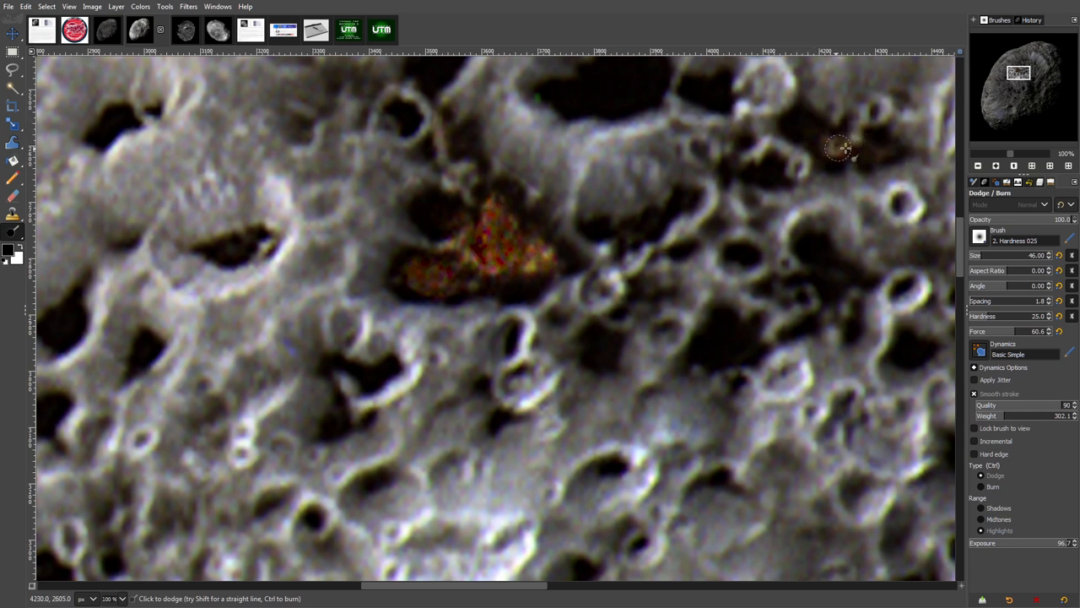
mouse_move(646, 218)
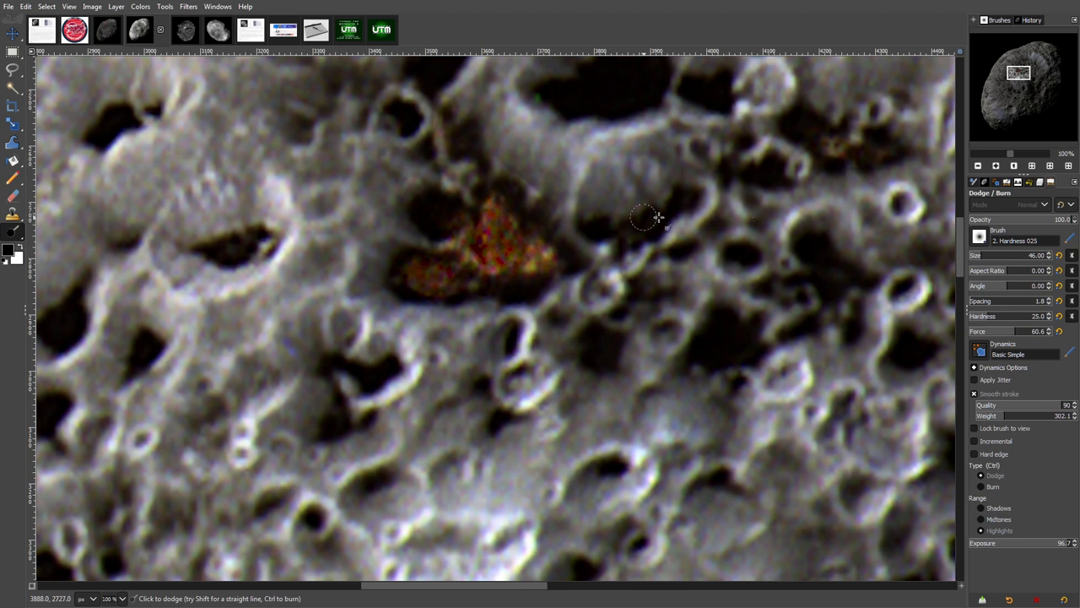
mouse_move(663, 210)
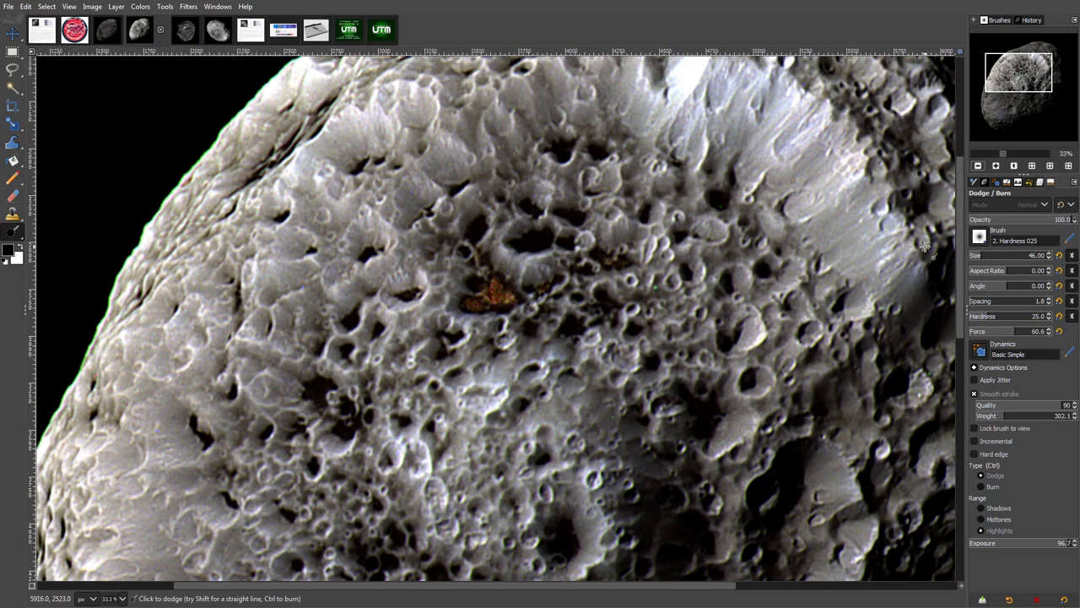
click(979, 165)
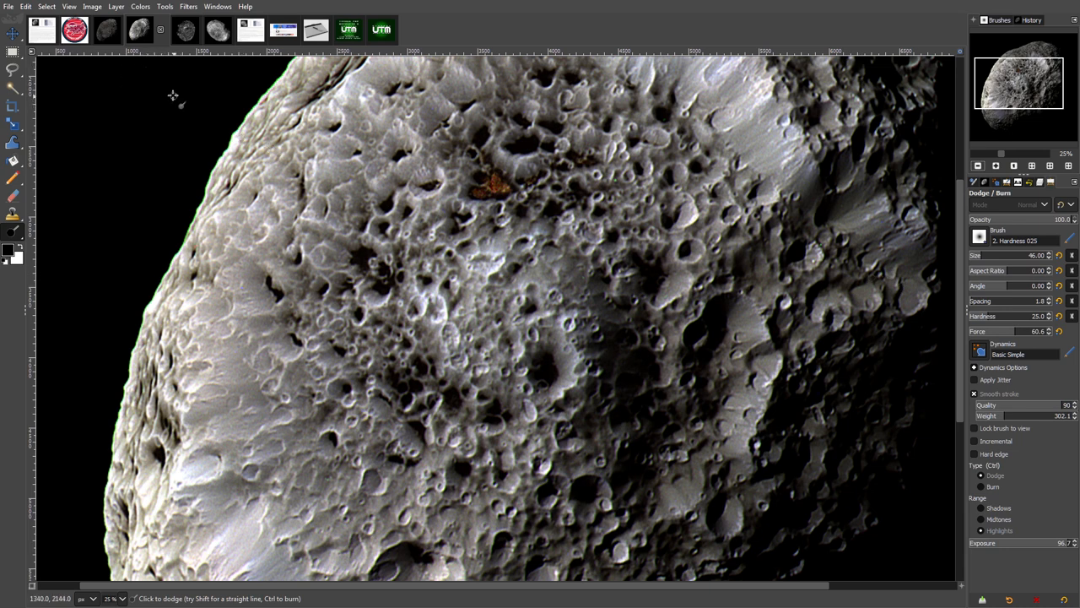
mouse_move(161, 63)
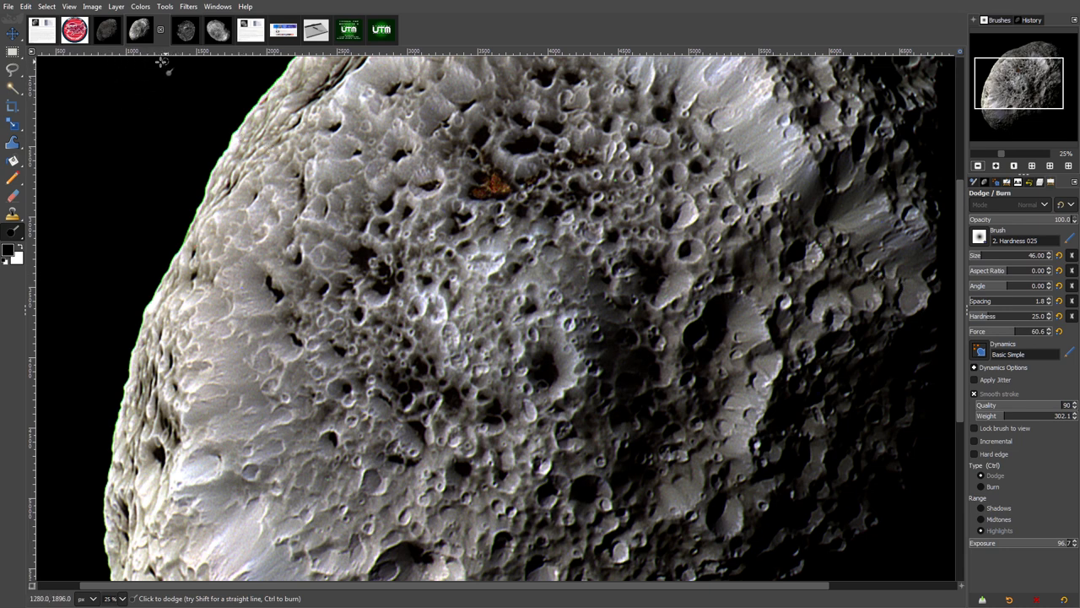
mouse_move(168, 105)
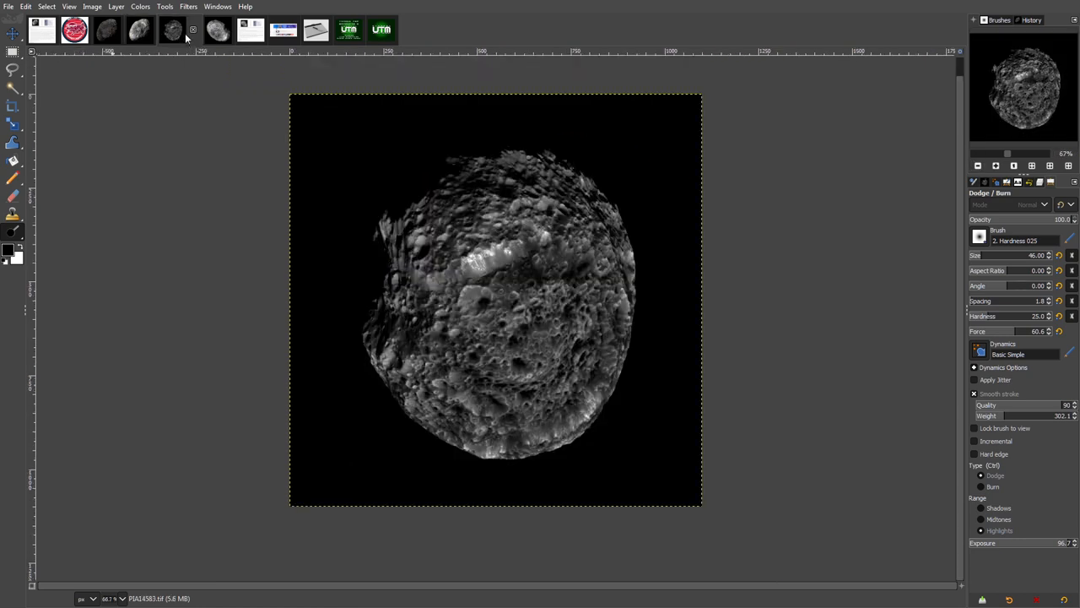
mouse_move(300, 285)
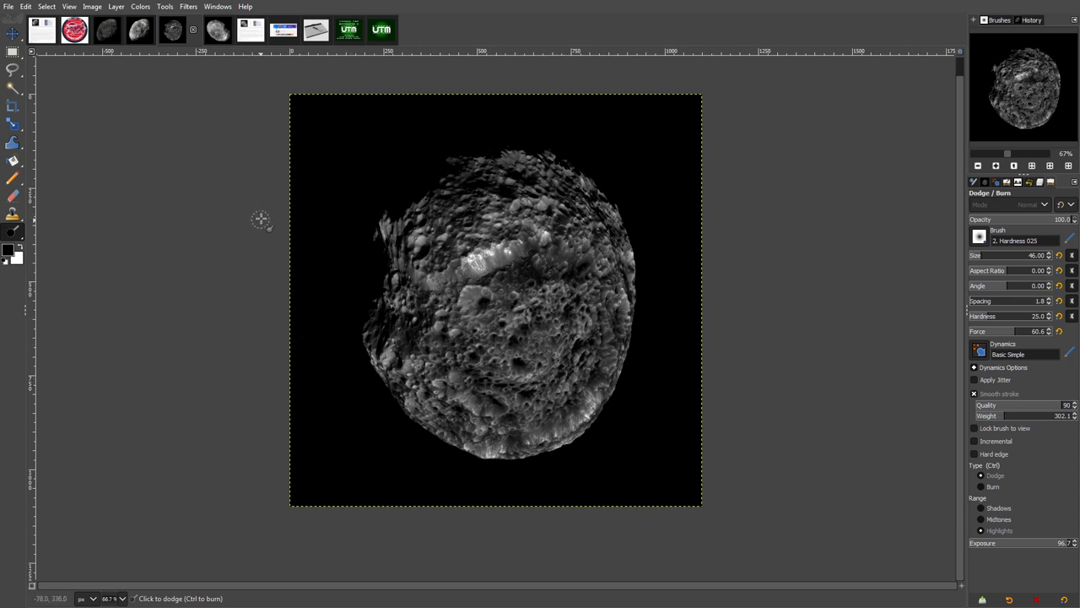
mouse_move(247, 203)
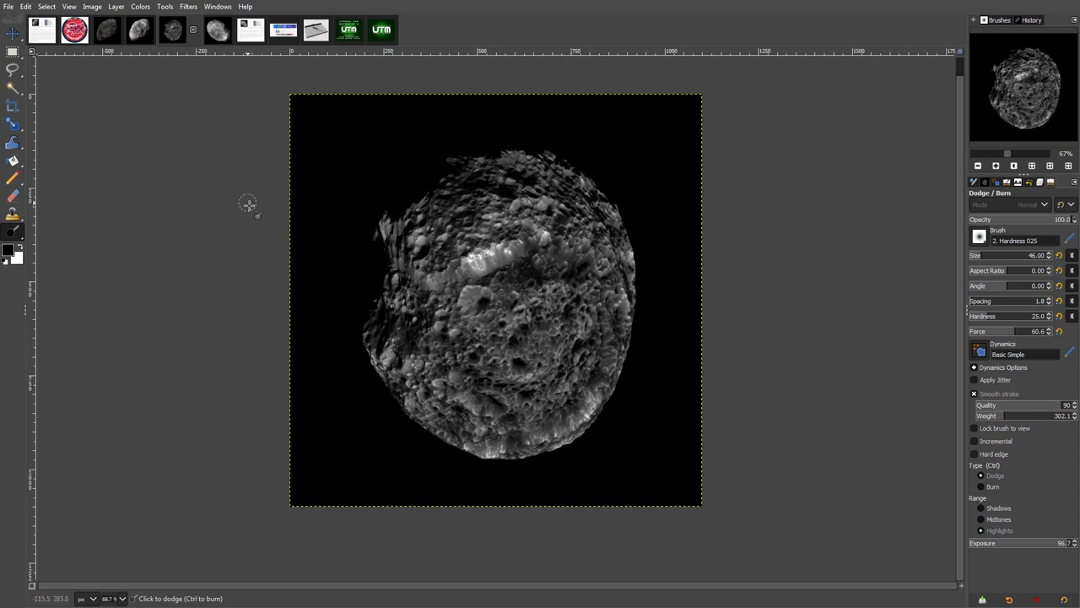
Step: Bring up the grayscale PIA14583 whole-moon Hyperion image
click(218, 31)
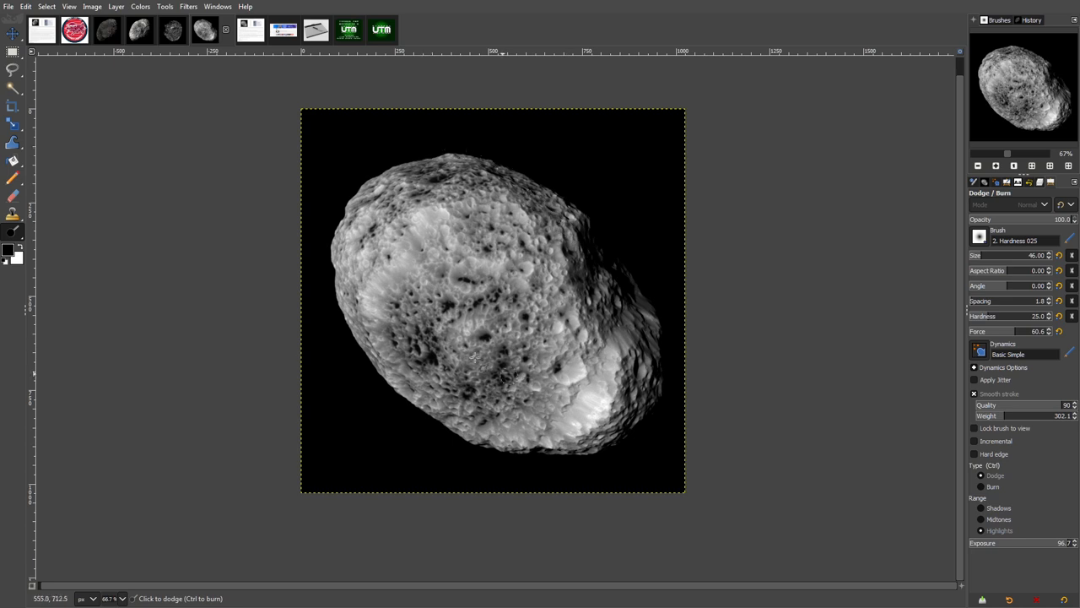
click(1029, 182)
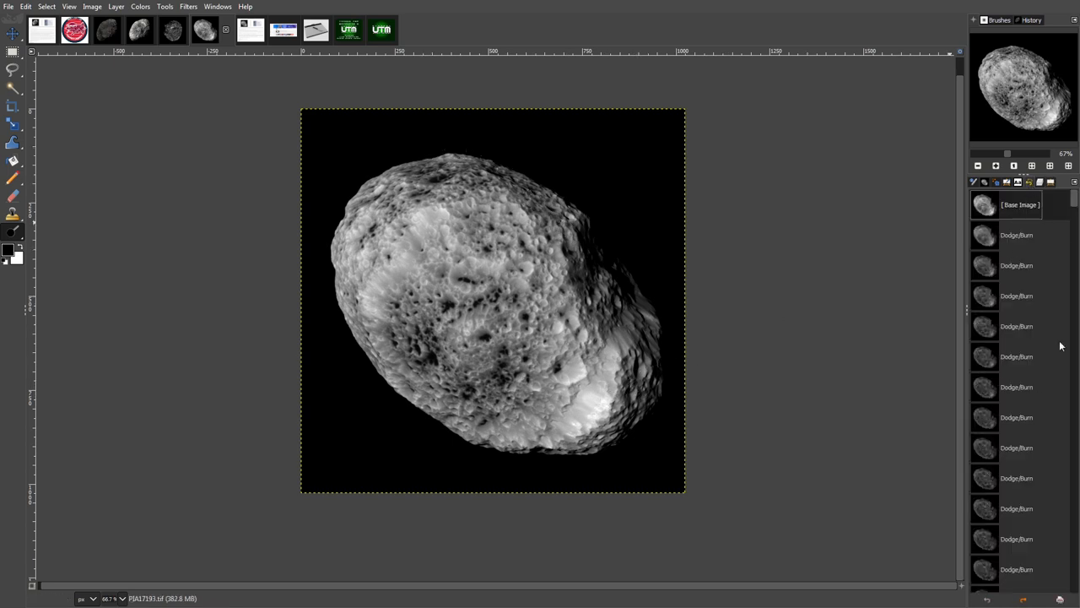
scroll(down, 3)
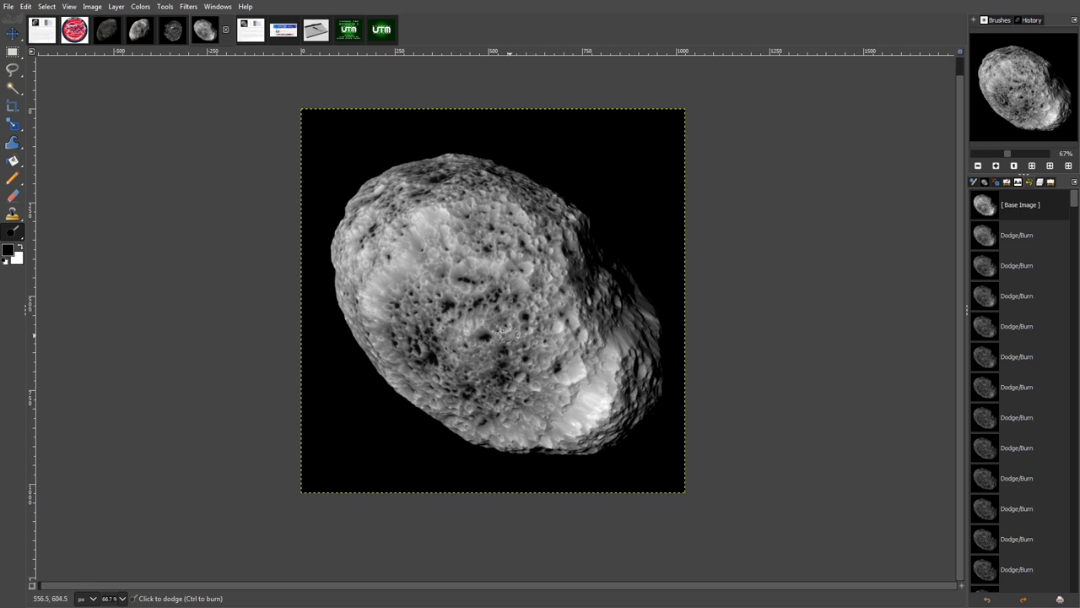
mouse_move(439, 308)
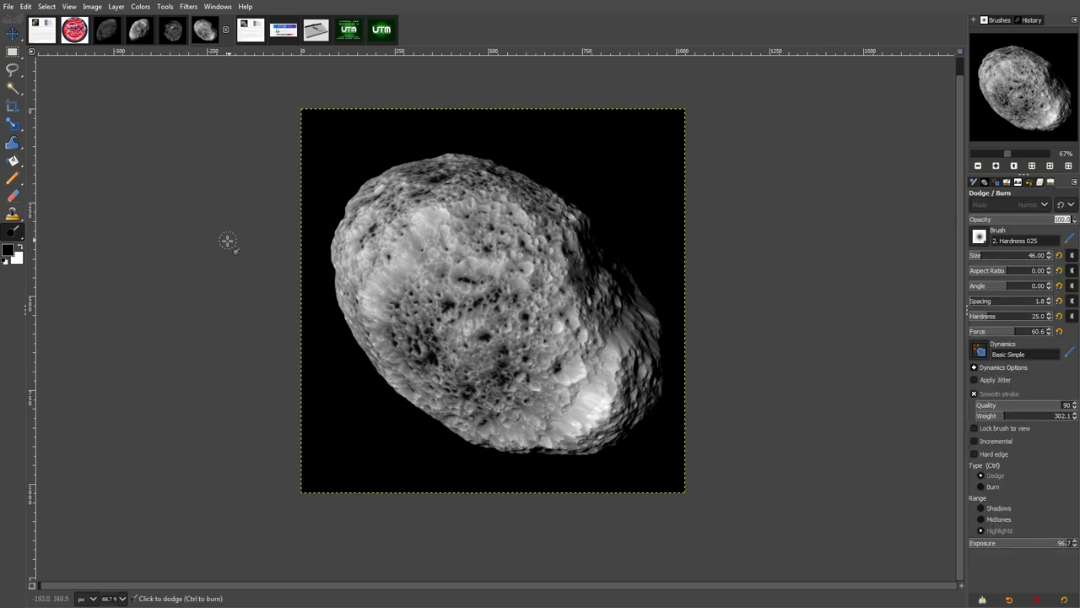
mouse_move(166, 228)
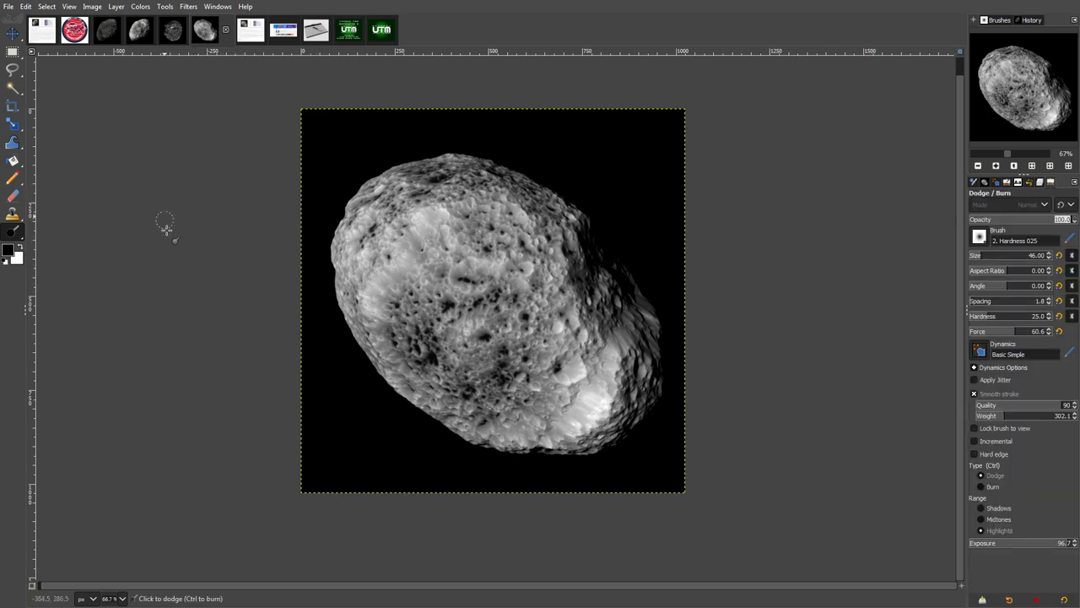
Step: Return to the colour PIA07740 image and zoom in twice on its cratered surface
click(107, 32)
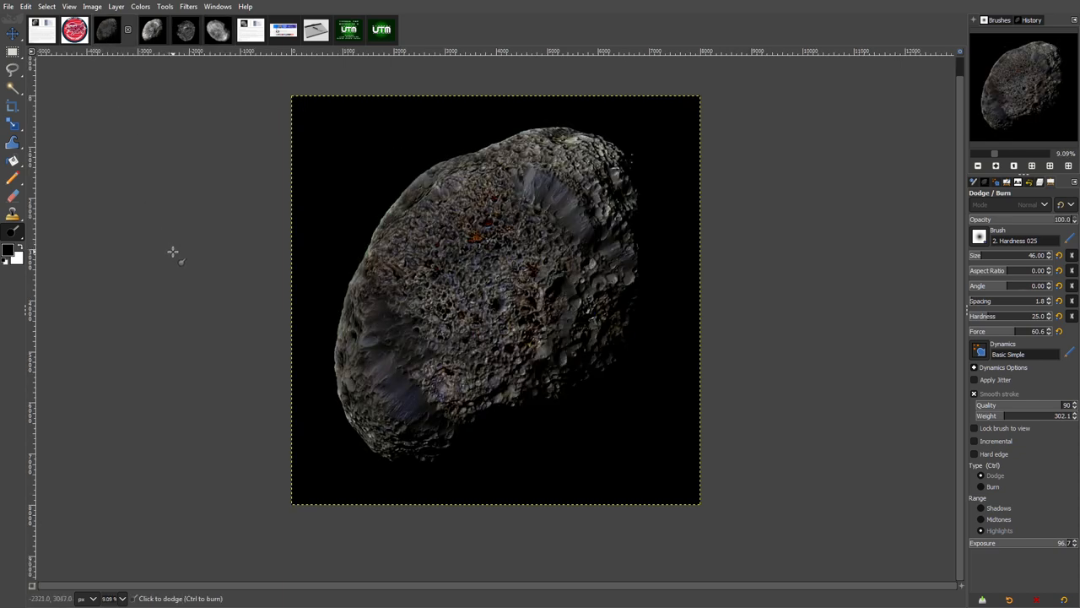
mouse_move(172, 250)
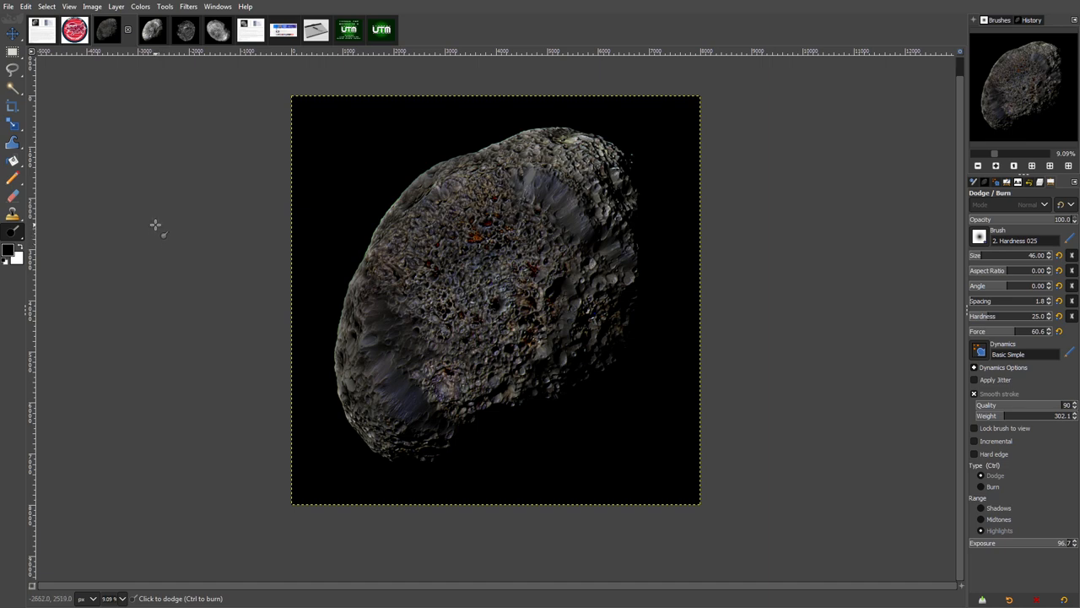
mouse_move(157, 222)
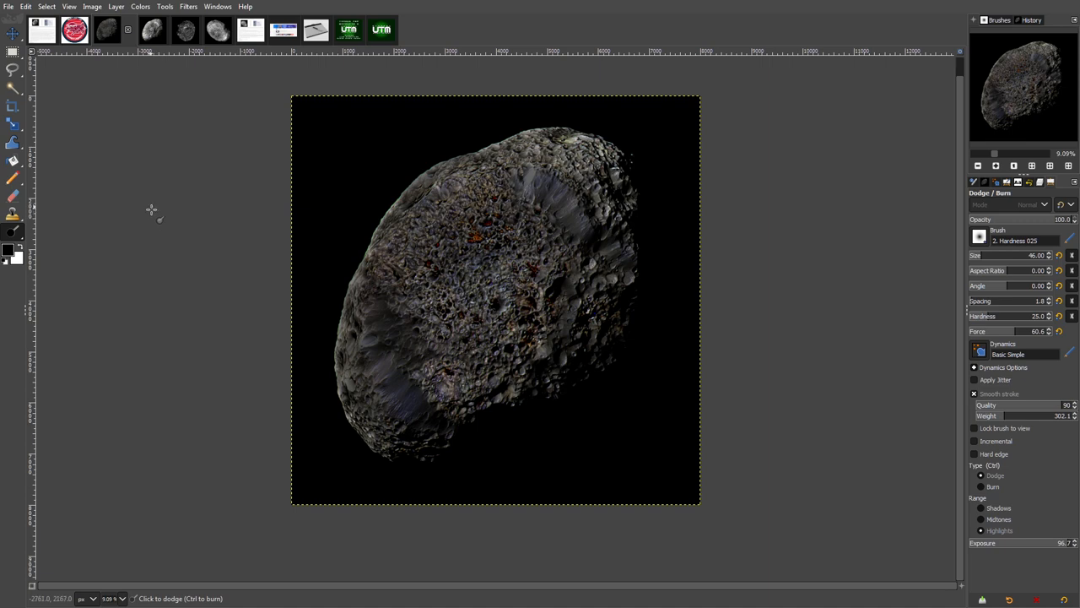
mouse_move(50, 226)
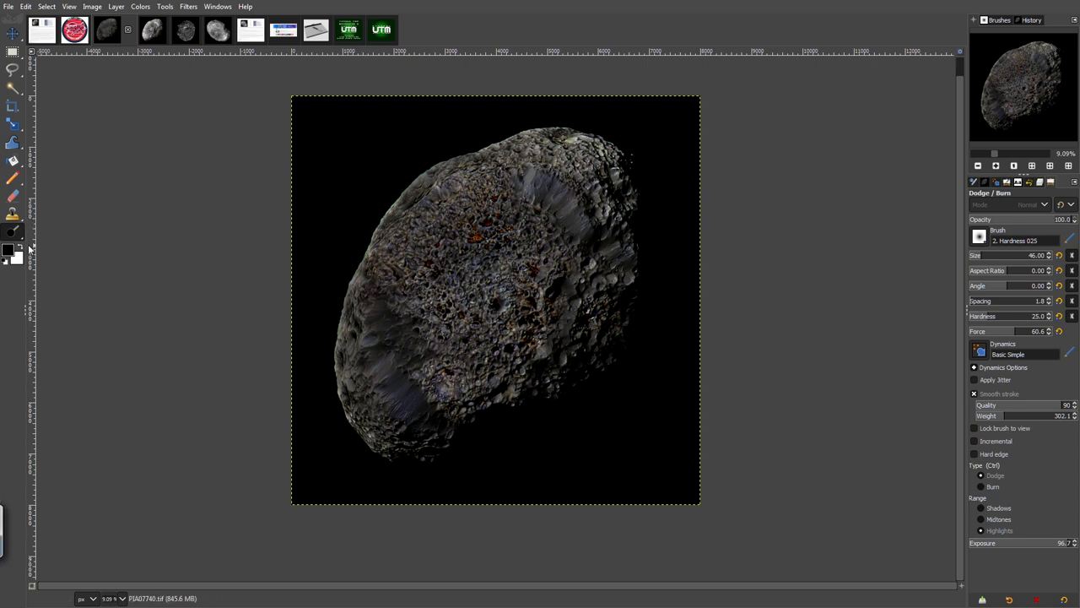
mouse_move(736, 316)
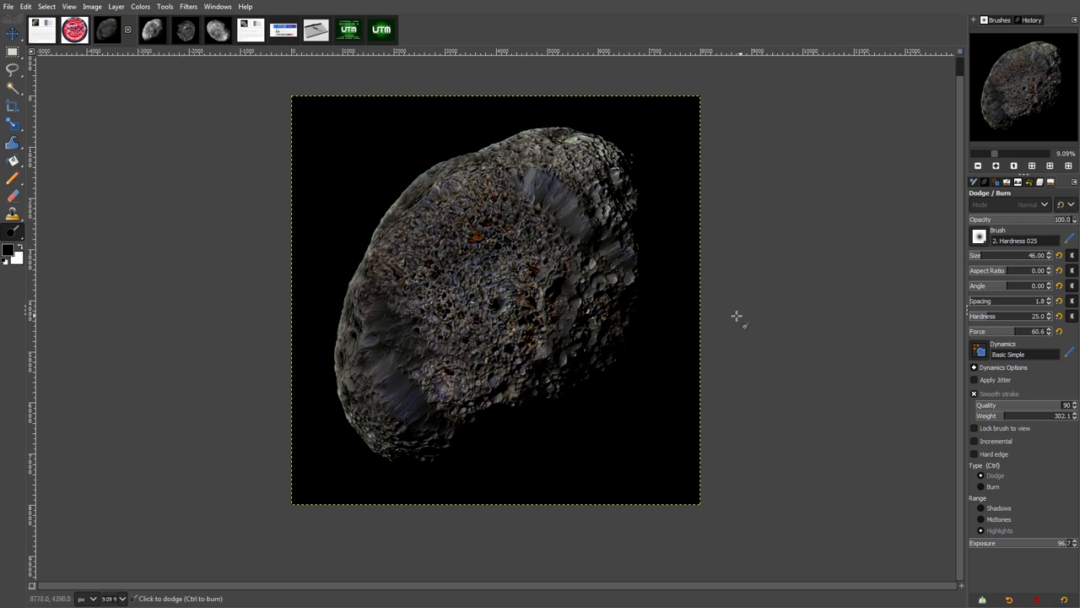
mouse_move(736, 192)
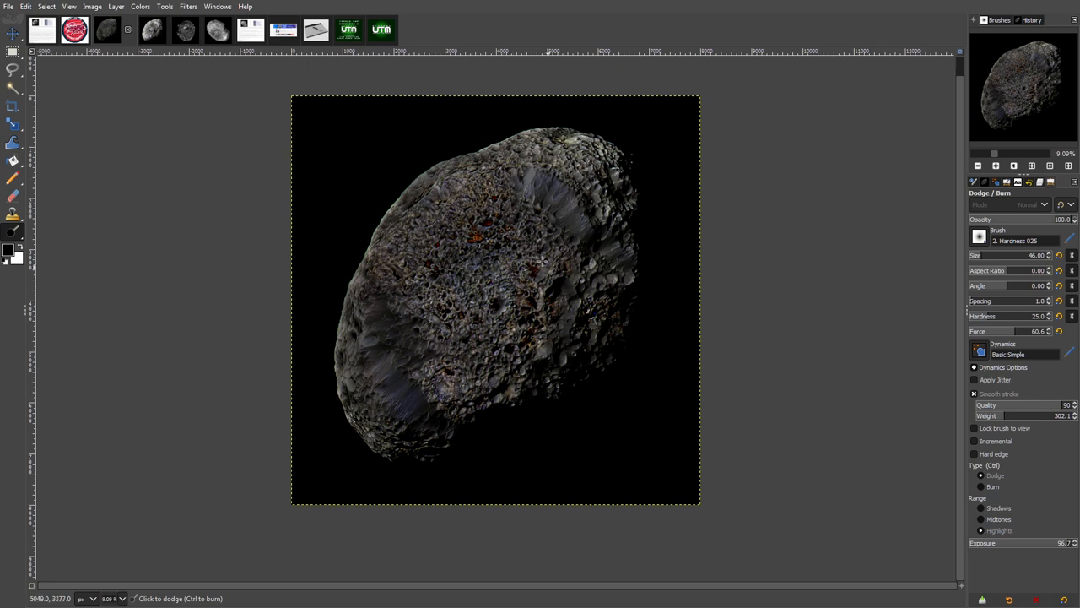
drag(544, 258, 604, 272)
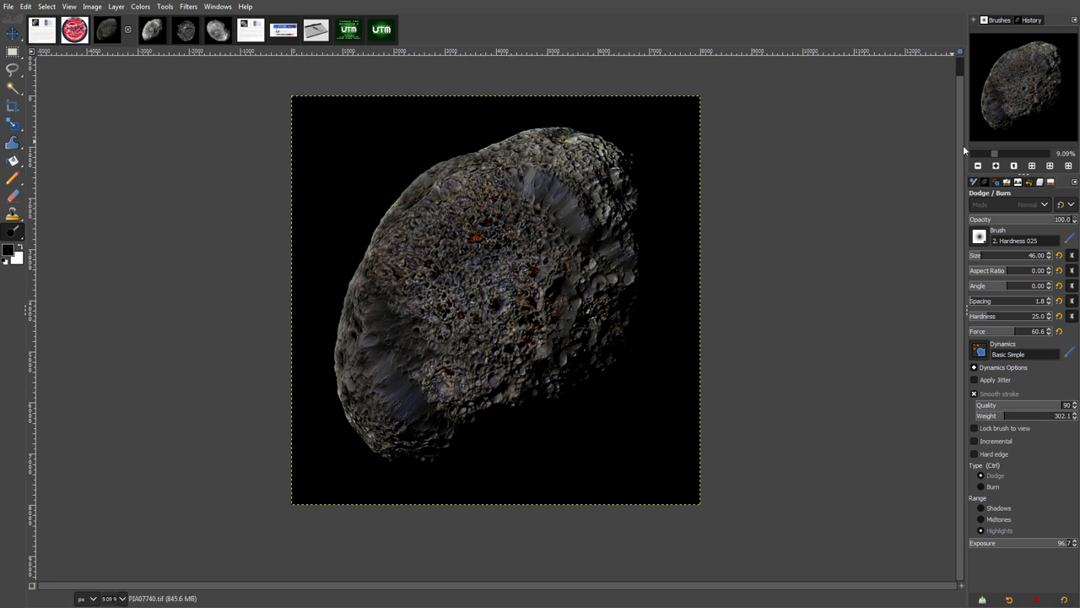
click(996, 166)
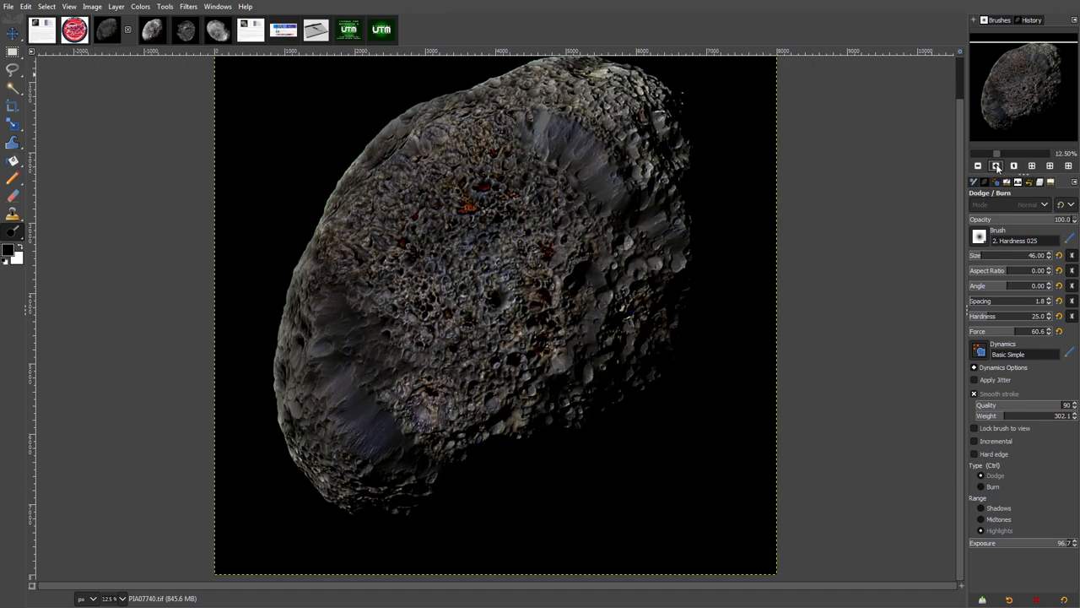
mouse_move(998, 165)
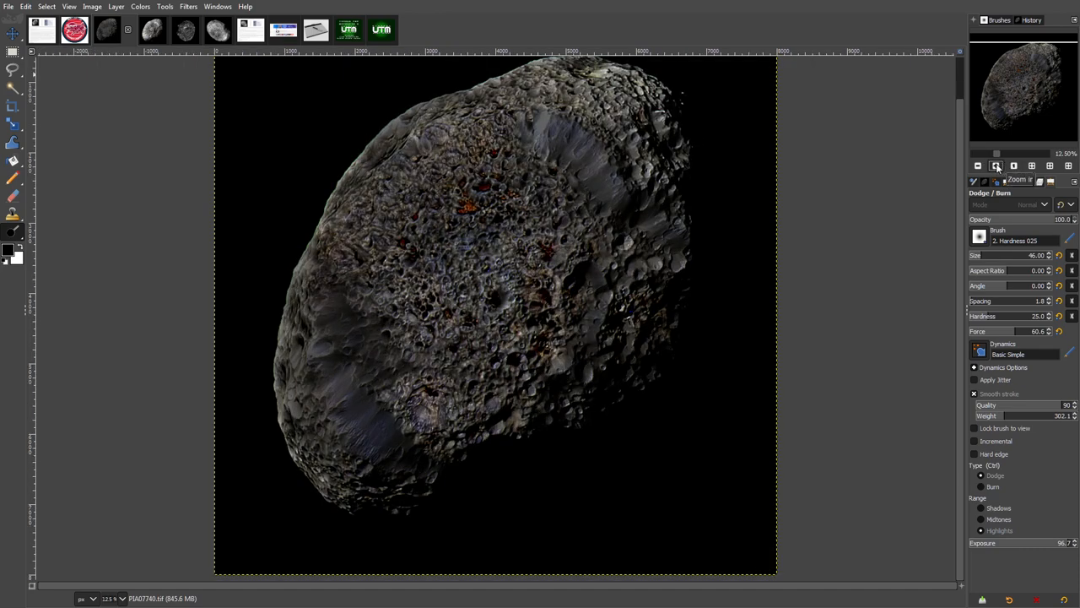
click(997, 165)
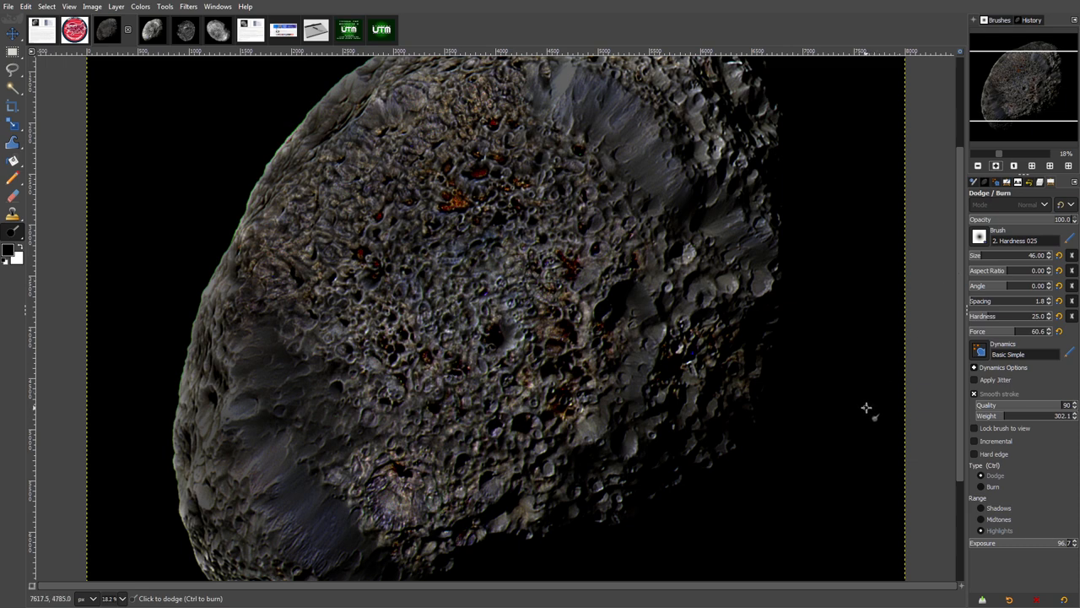
mouse_move(861, 374)
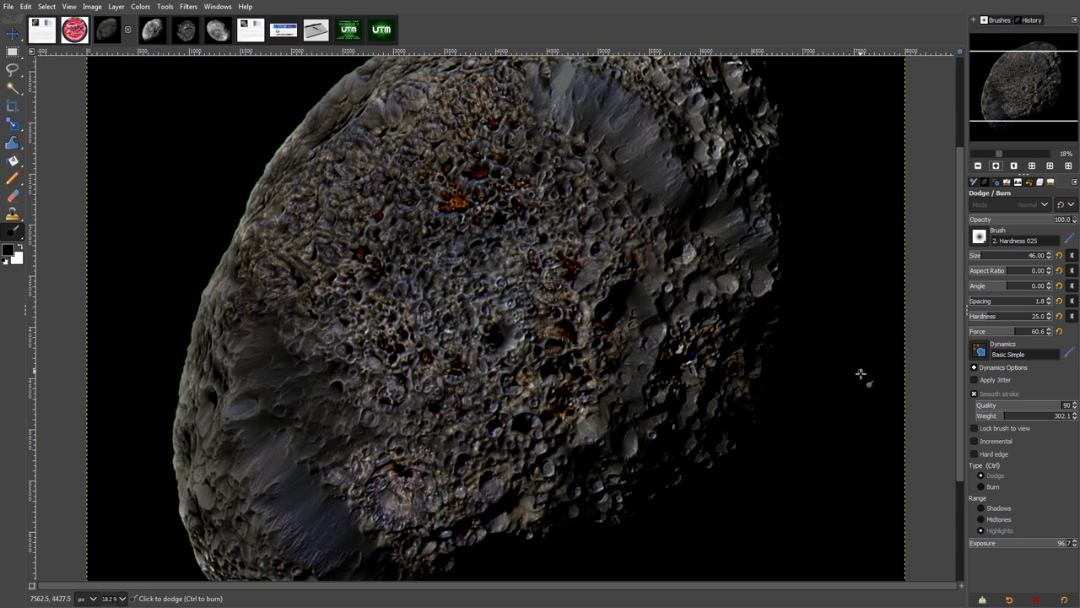
mouse_move(889, 252)
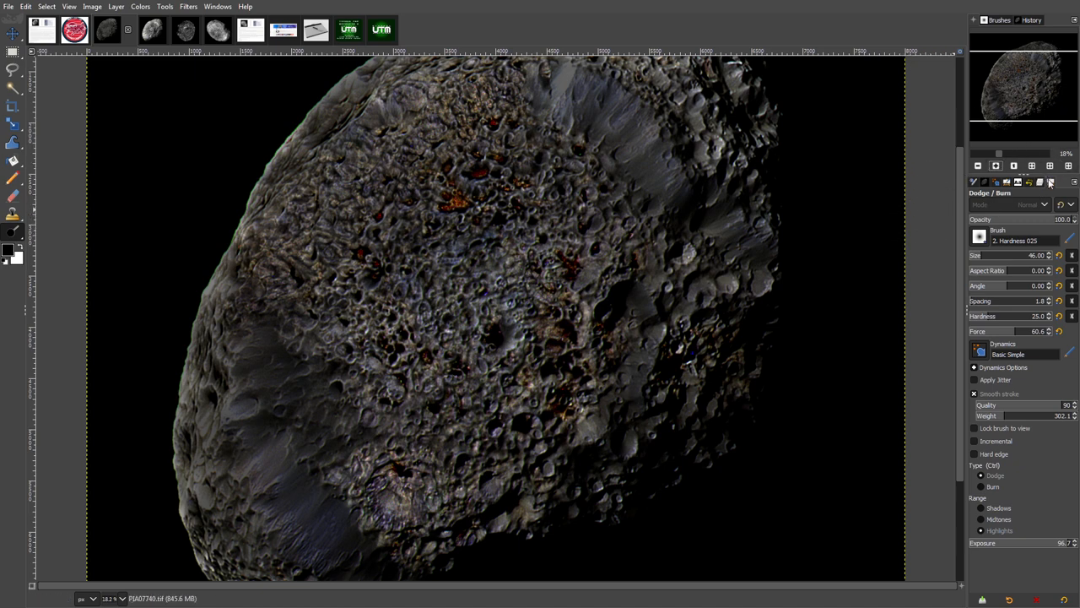
Step: Show the Layers list and raise the original layer's opacity to full
click(1051, 182)
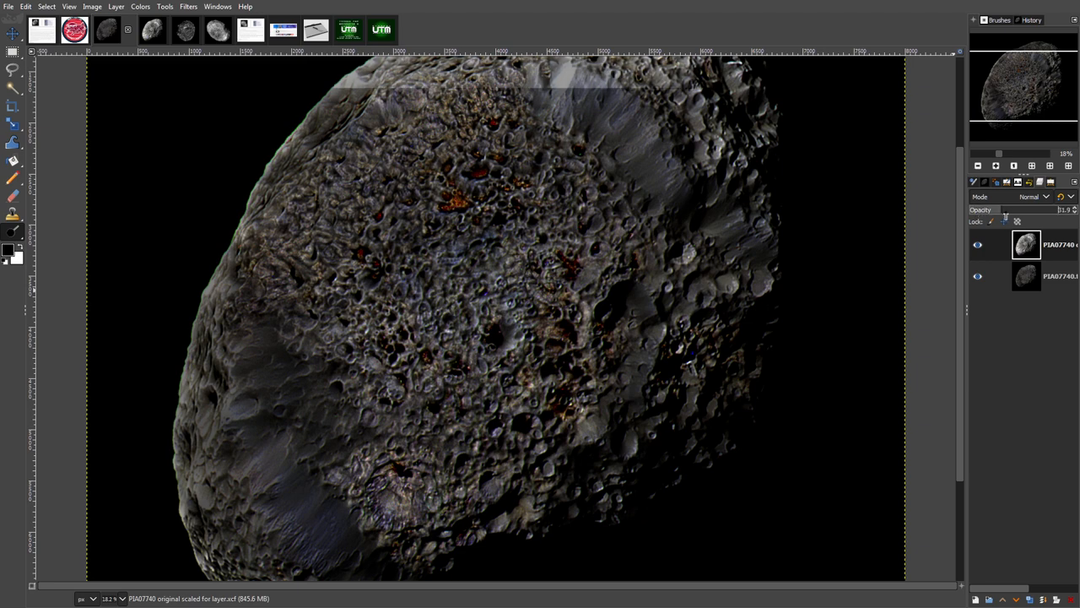
drag(1005, 209, 1053, 209)
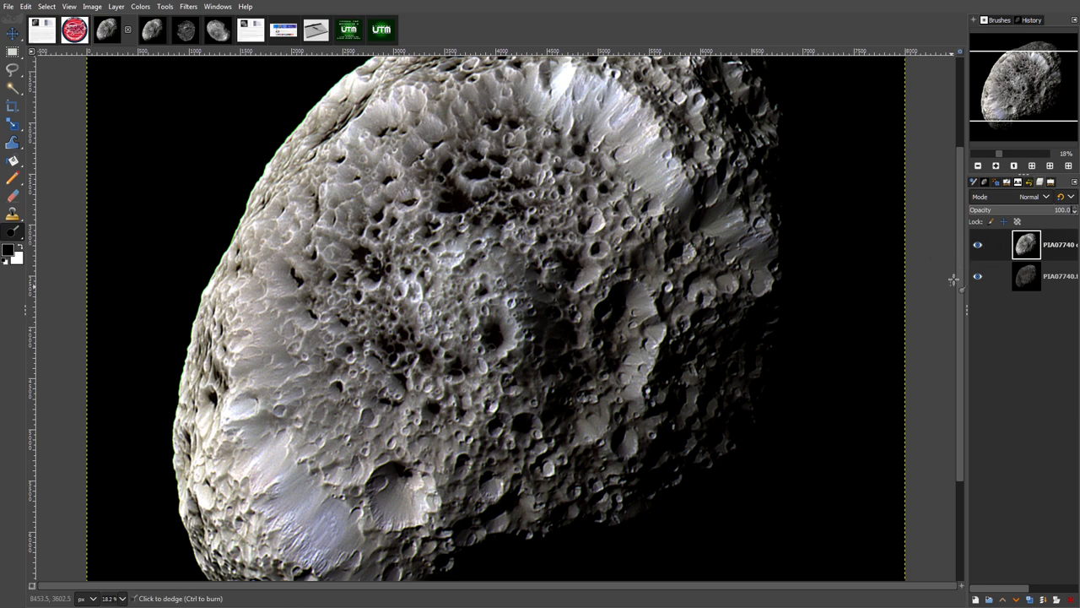
mouse_move(910, 289)
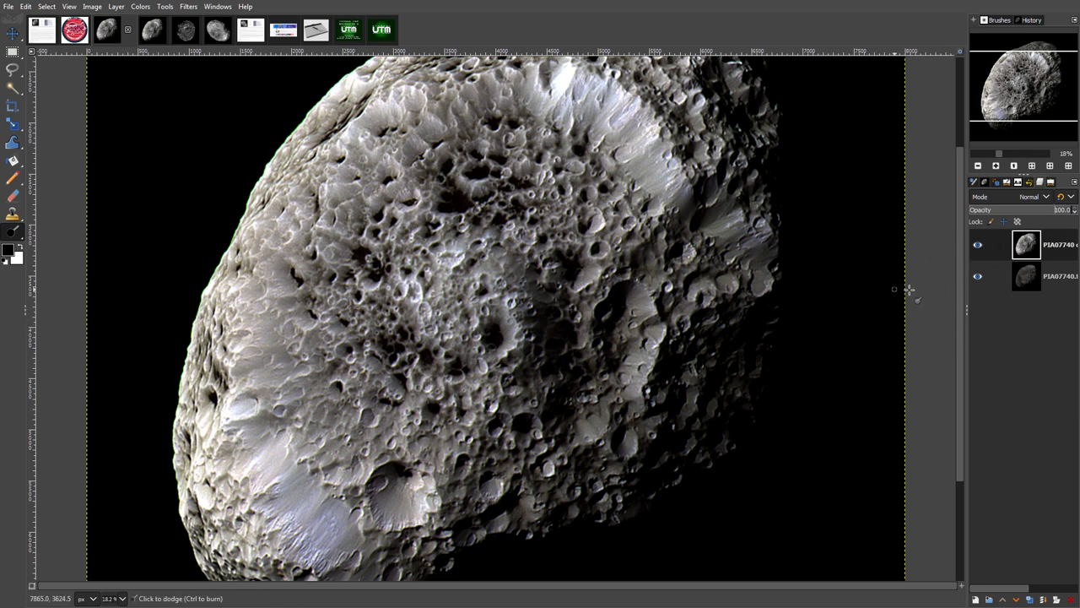
mouse_move(268, 262)
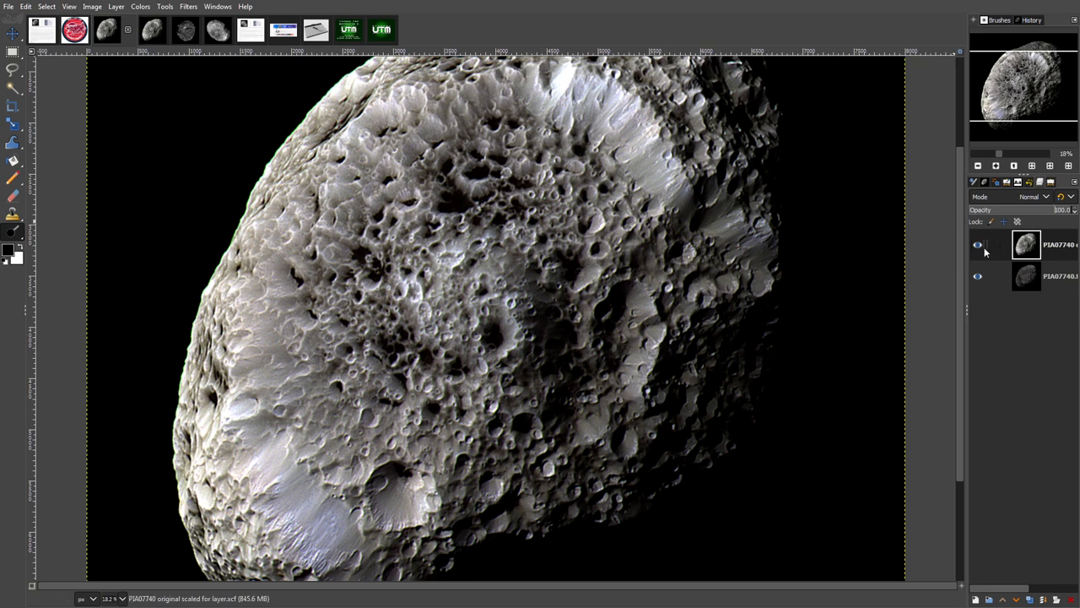
Step: Toggle layer visibility to compare the brightened layer against the original
click(978, 245)
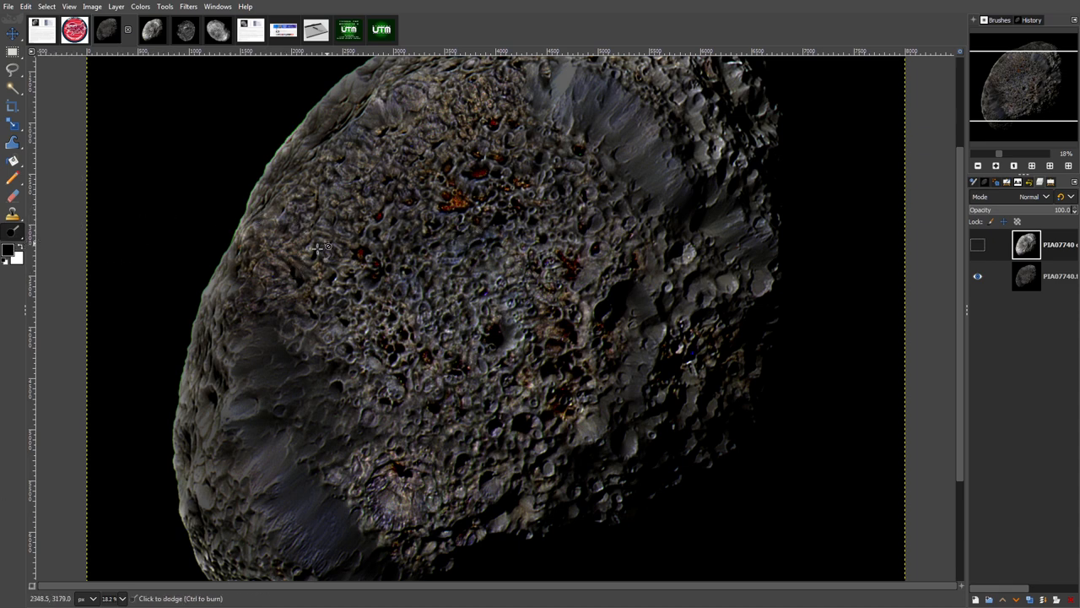
mouse_move(160, 225)
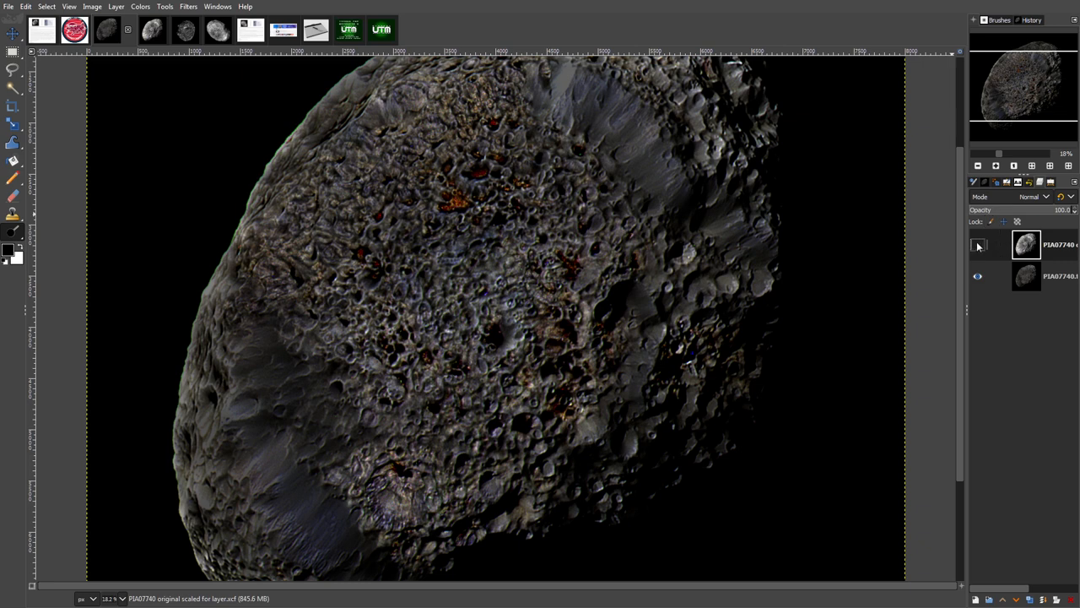
click(977, 244)
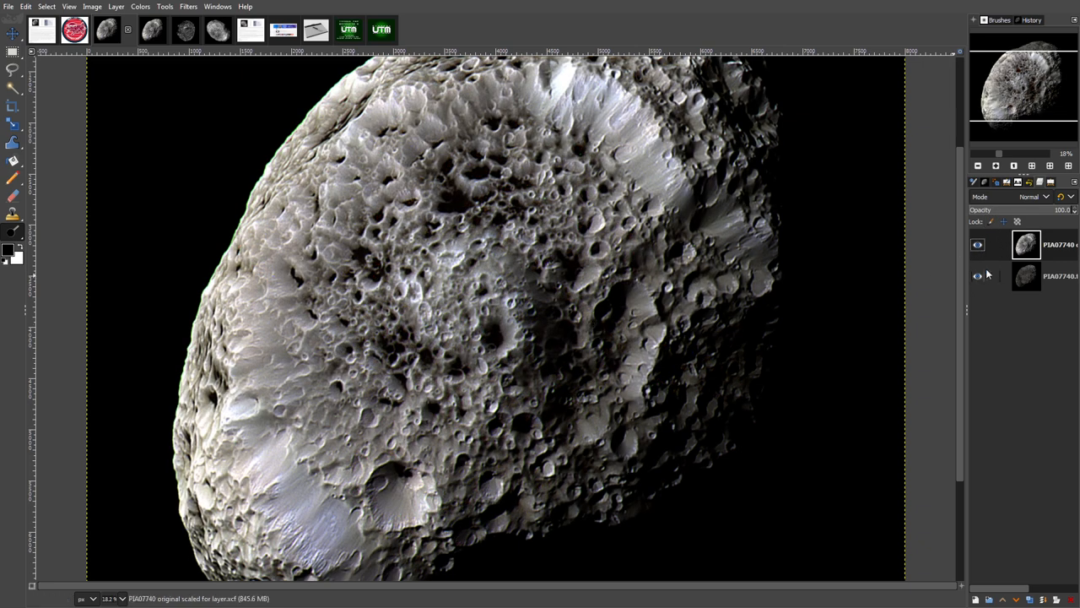
click(978, 245)
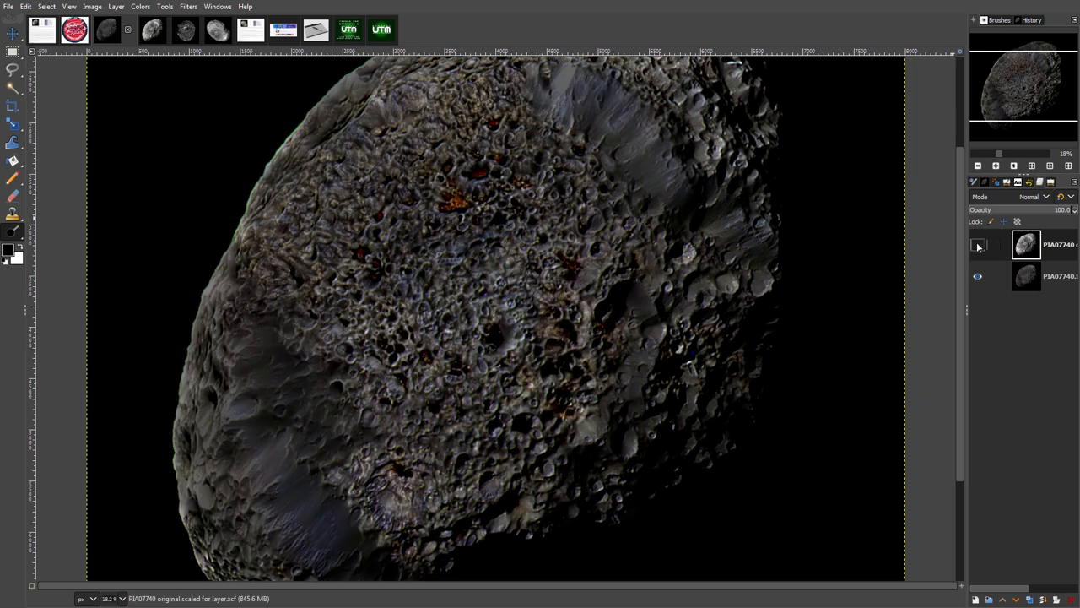
click(979, 244)
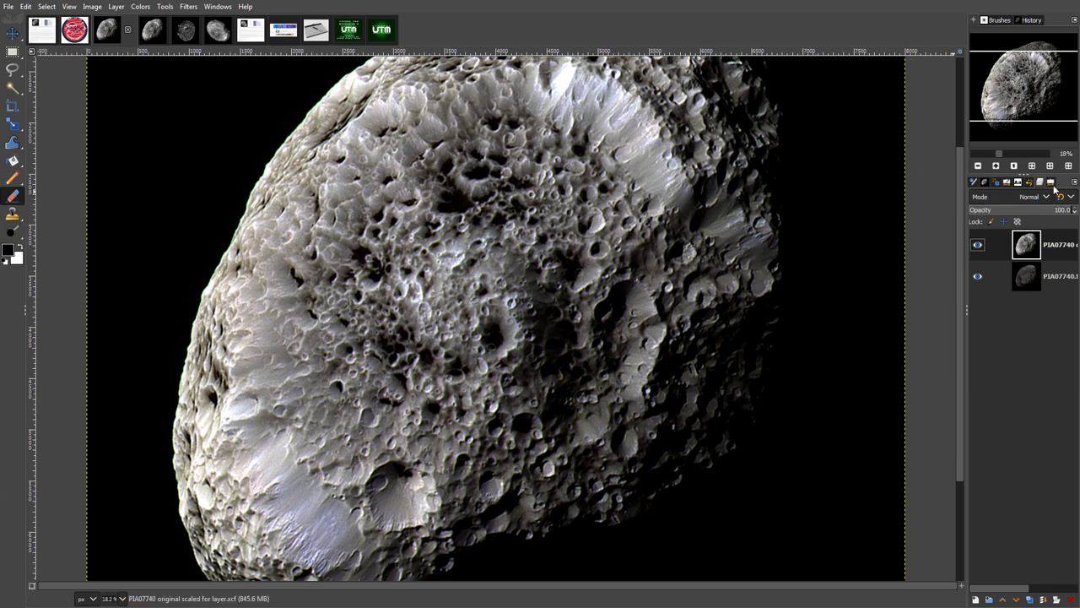
Step: Set Eraser opacity to 52.7 in Tool Options and undo the trial erase stroke
click(13, 159)
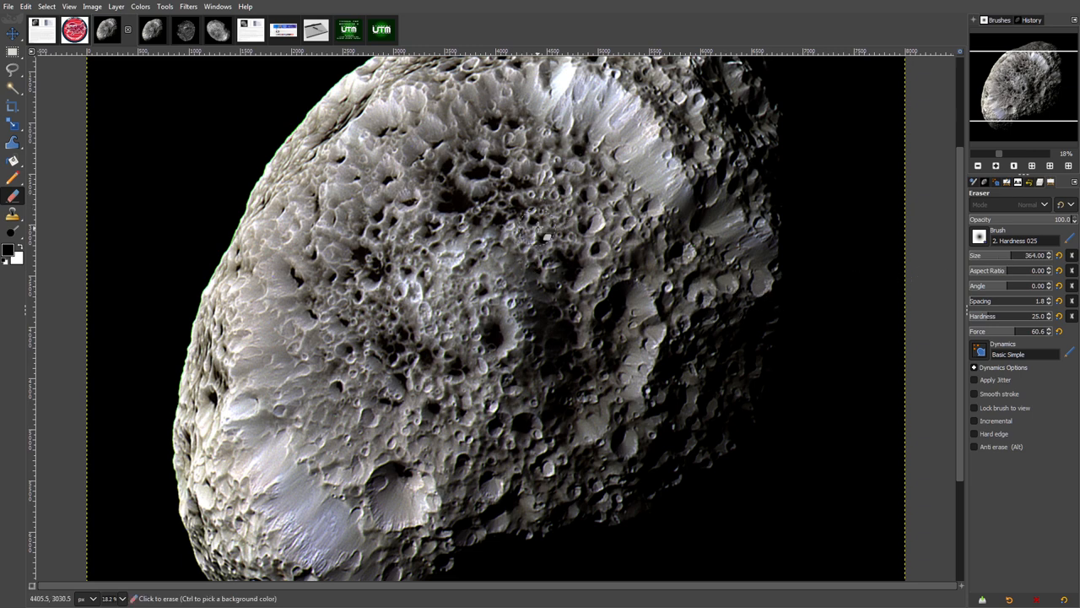
mouse_move(540, 202)
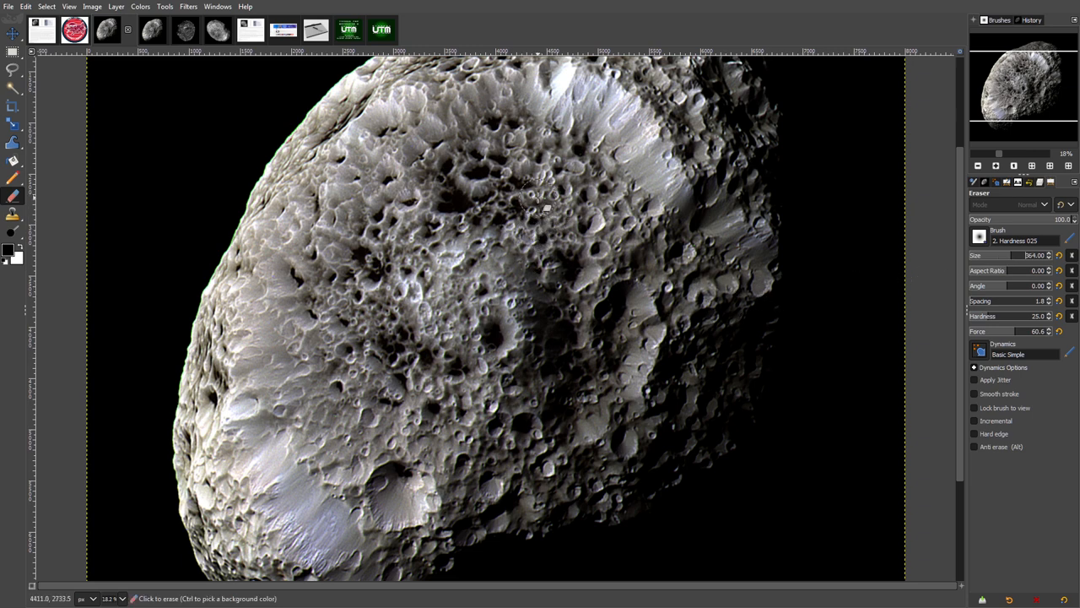
mouse_move(616, 139)
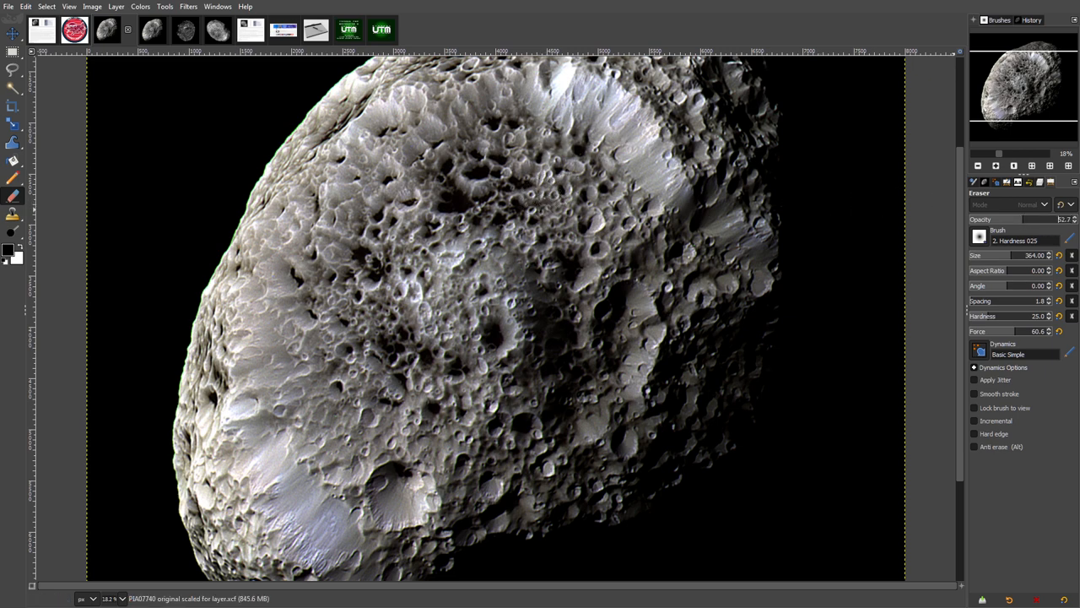
click(544, 232)
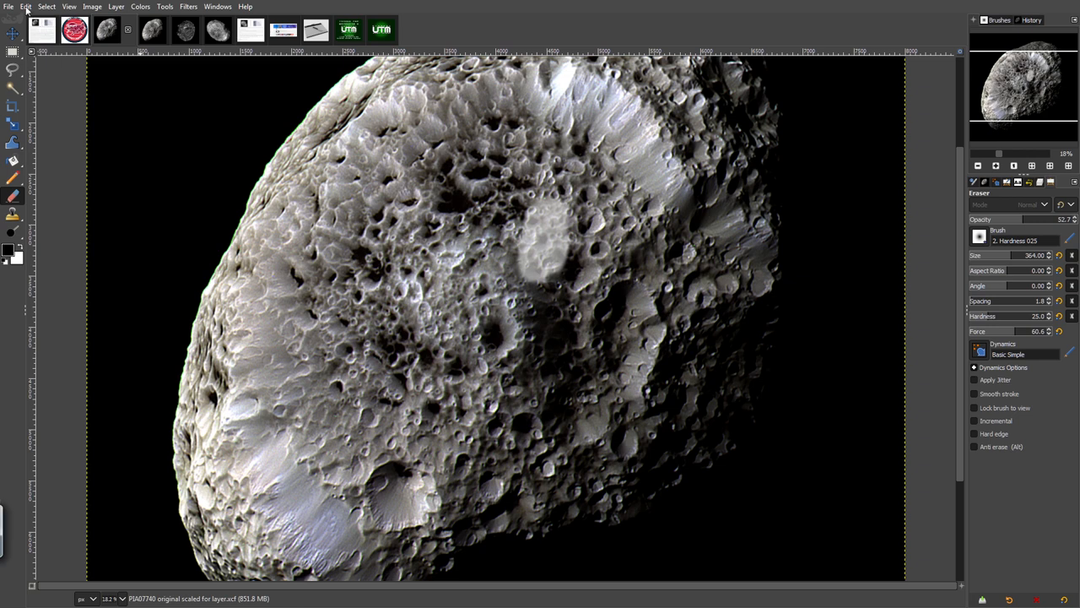
click(545, 236)
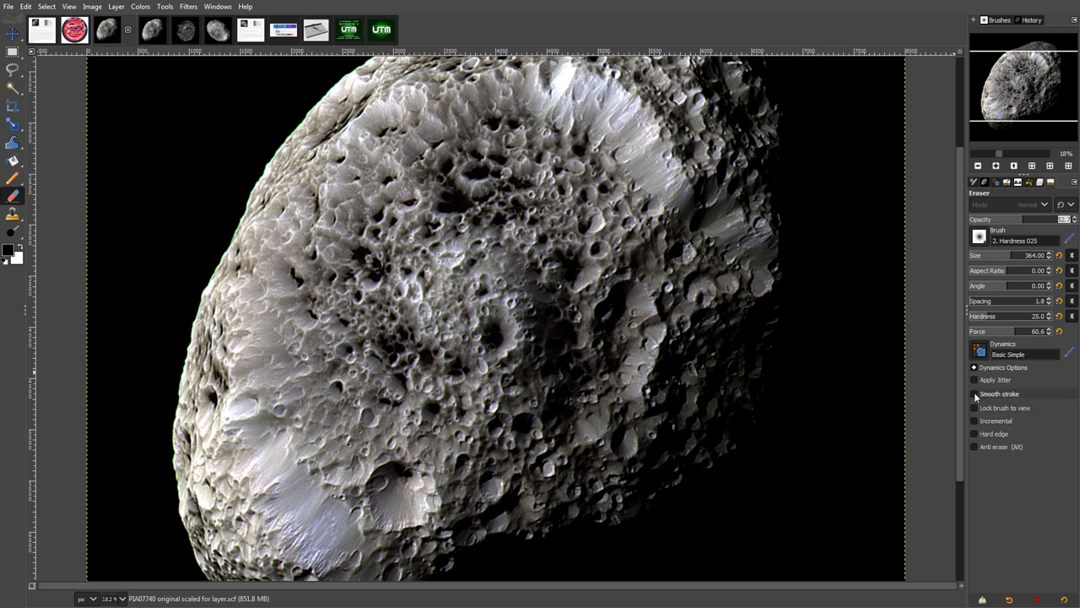
Step: Erase along the moon's right edge with Smooth stroke on, then restore Eraser opacity to 100
click(975, 393)
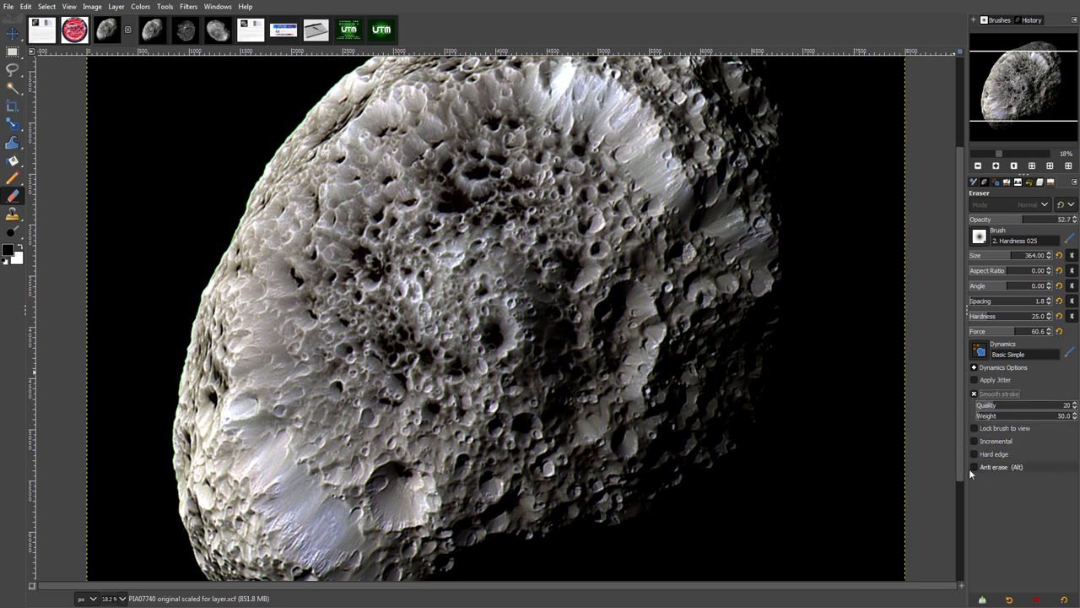
mouse_move(717, 313)
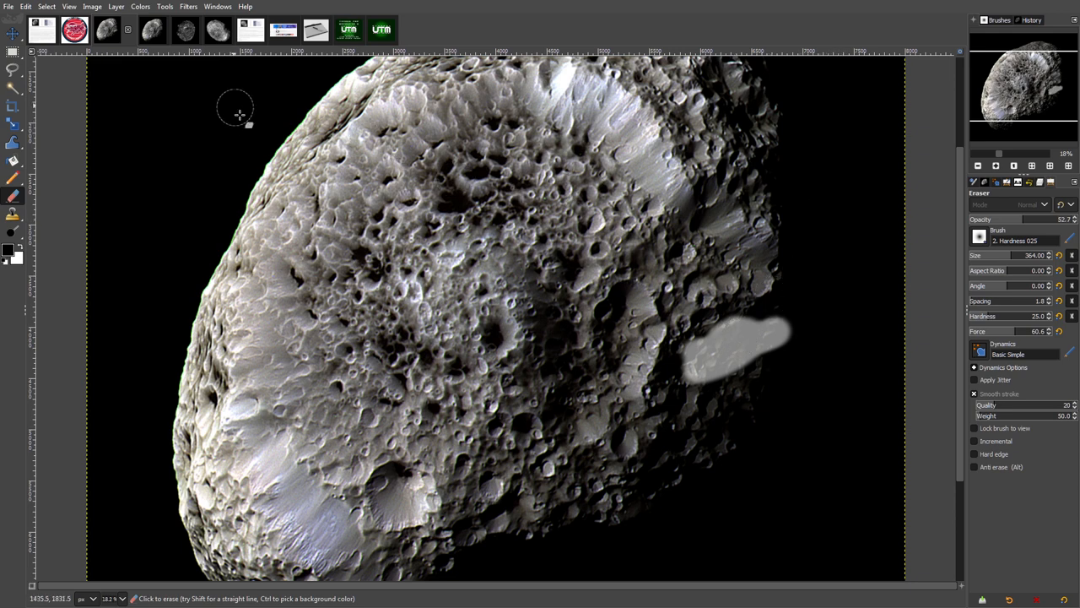
click(26, 6)
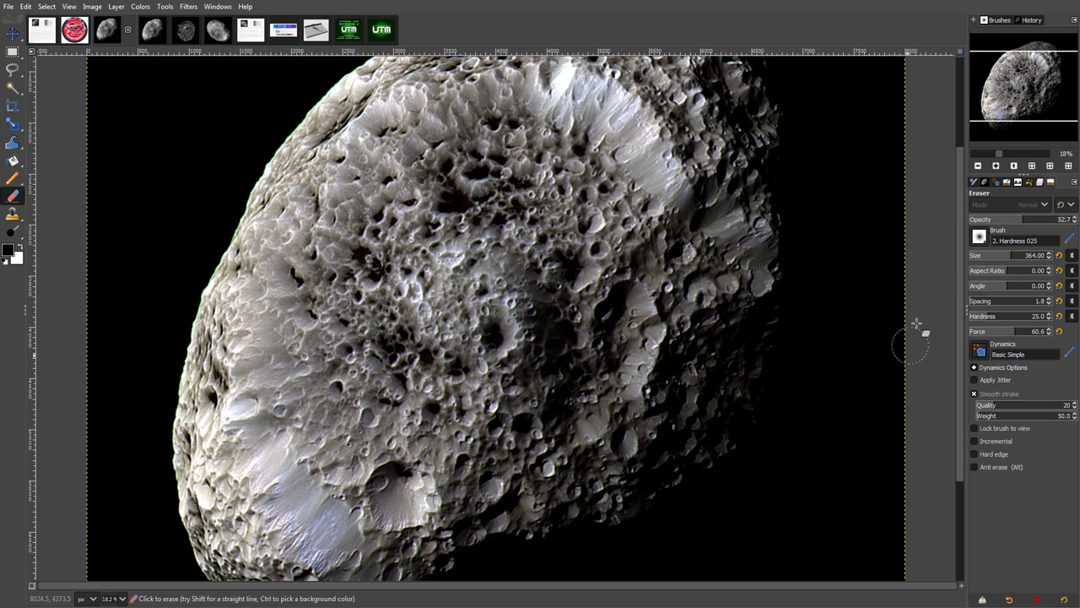
mouse_move(751, 313)
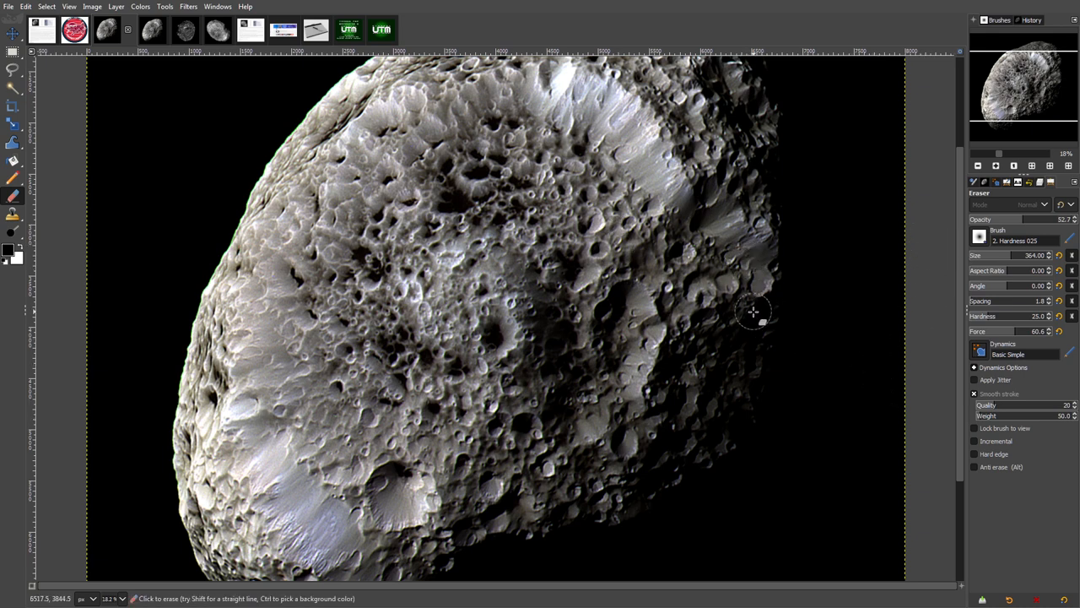
mouse_move(869, 342)
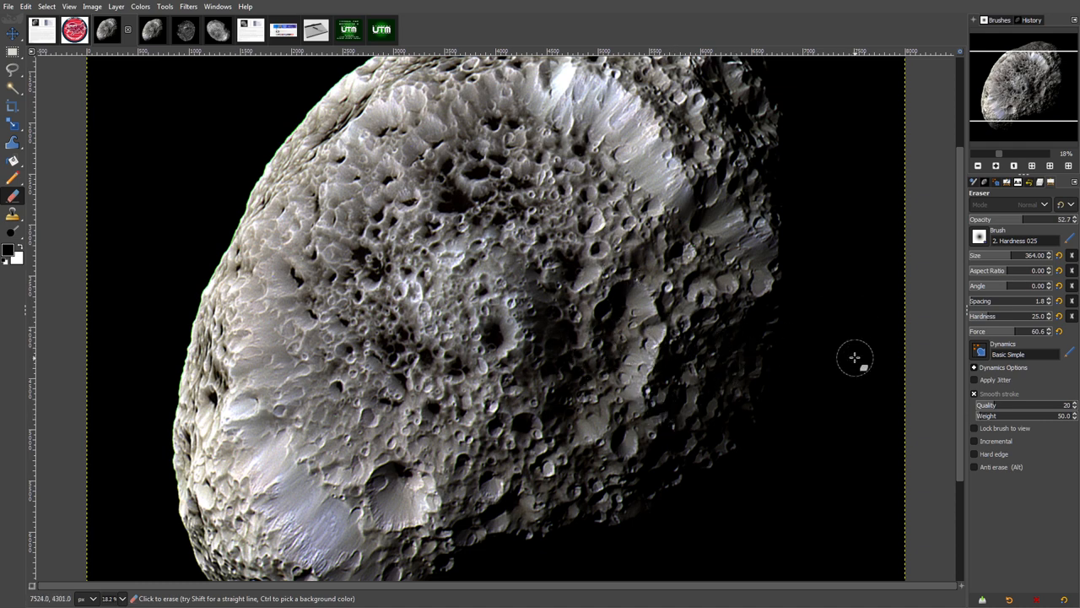
mouse_move(931, 229)
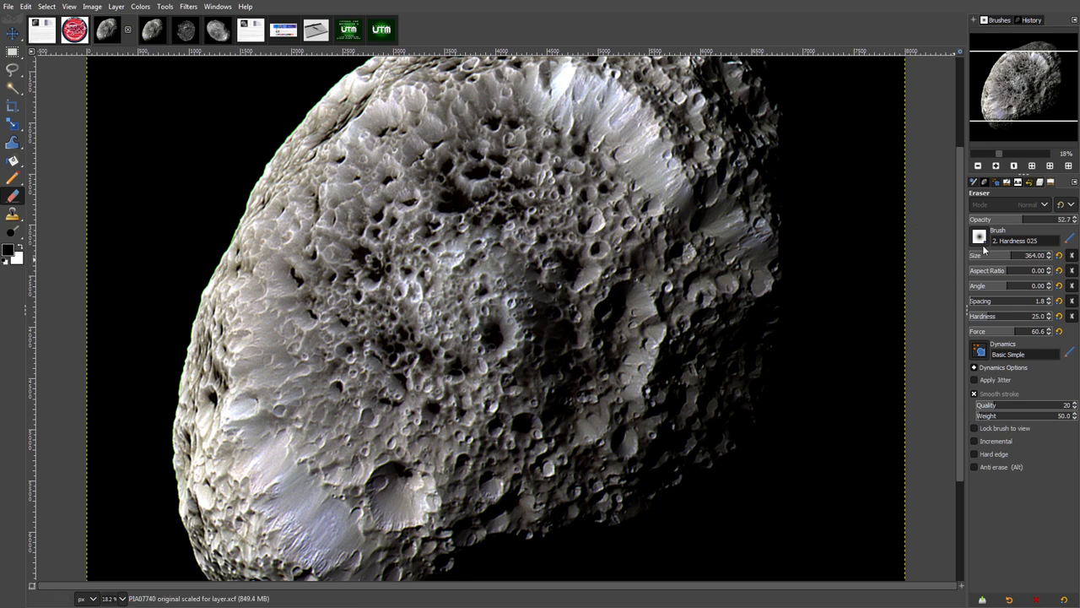
mouse_move(1003, 342)
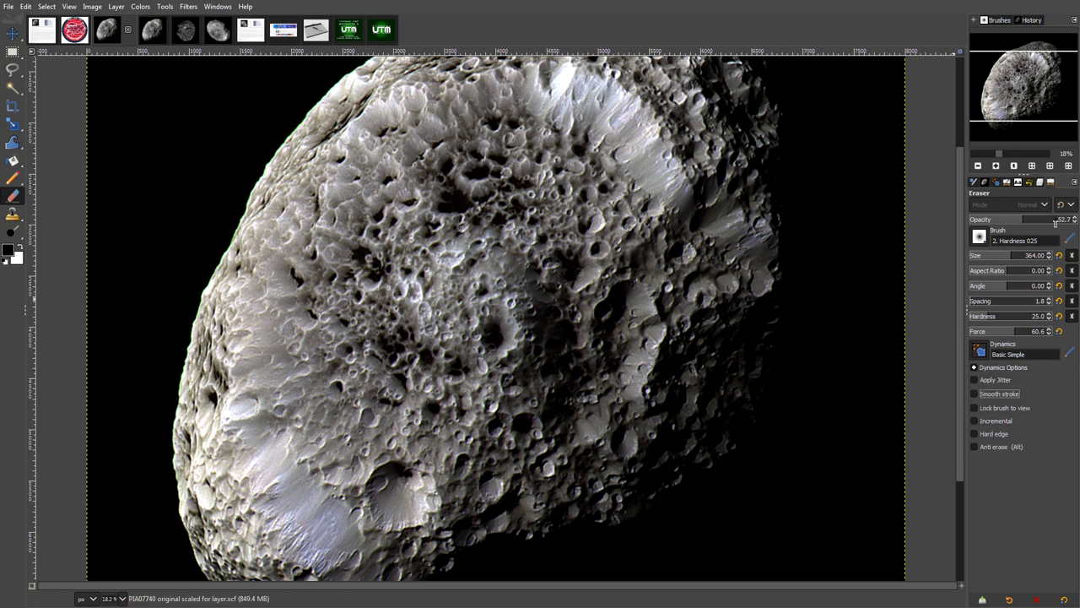
click(1038, 219)
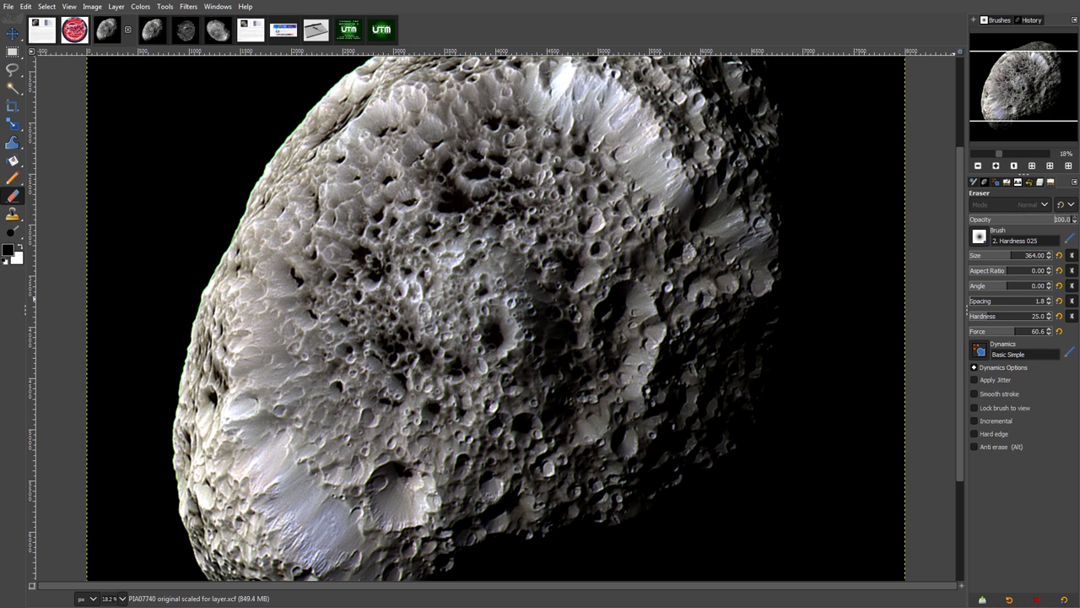
mouse_move(140, 238)
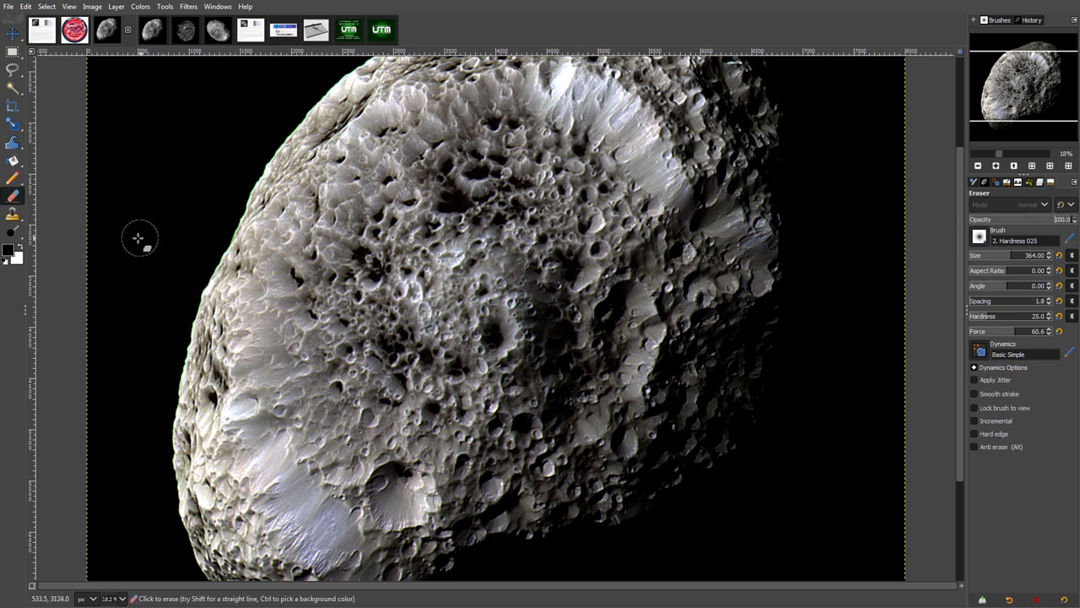
mouse_move(159, 164)
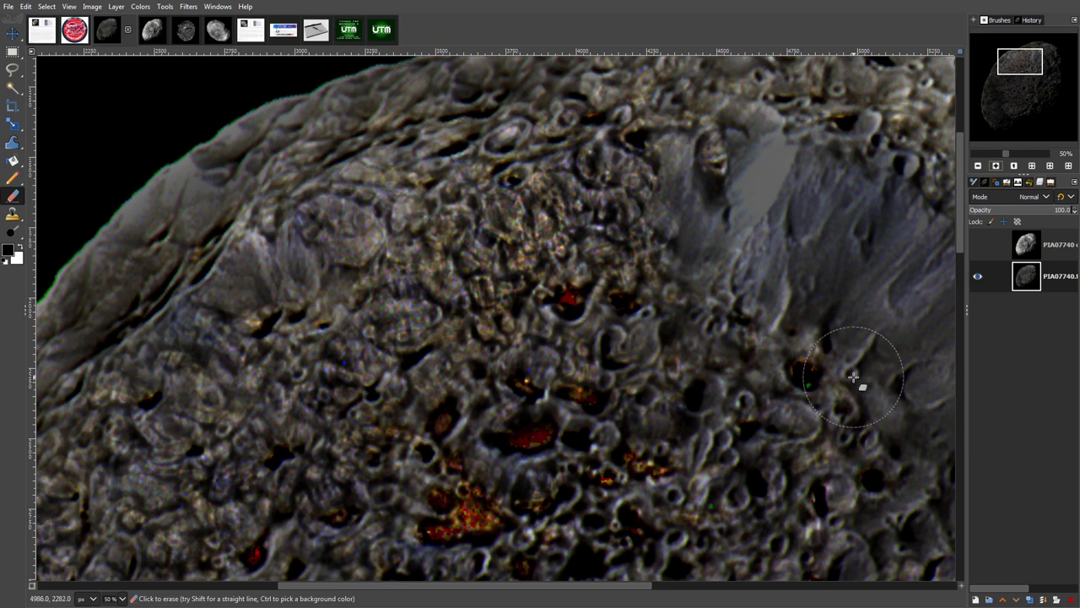
mouse_move(854, 278)
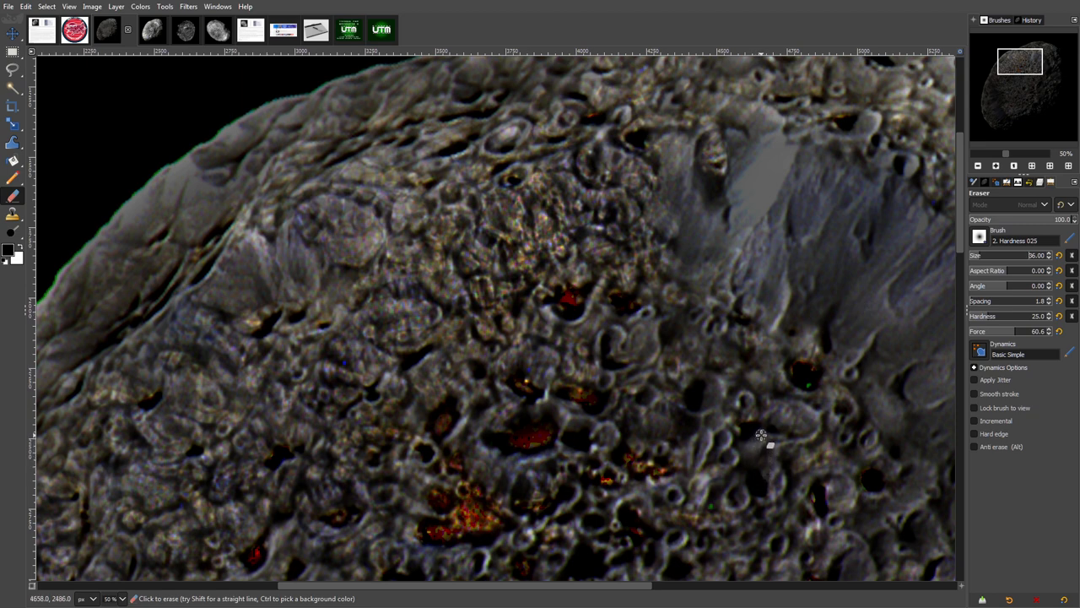
mouse_move(836, 288)
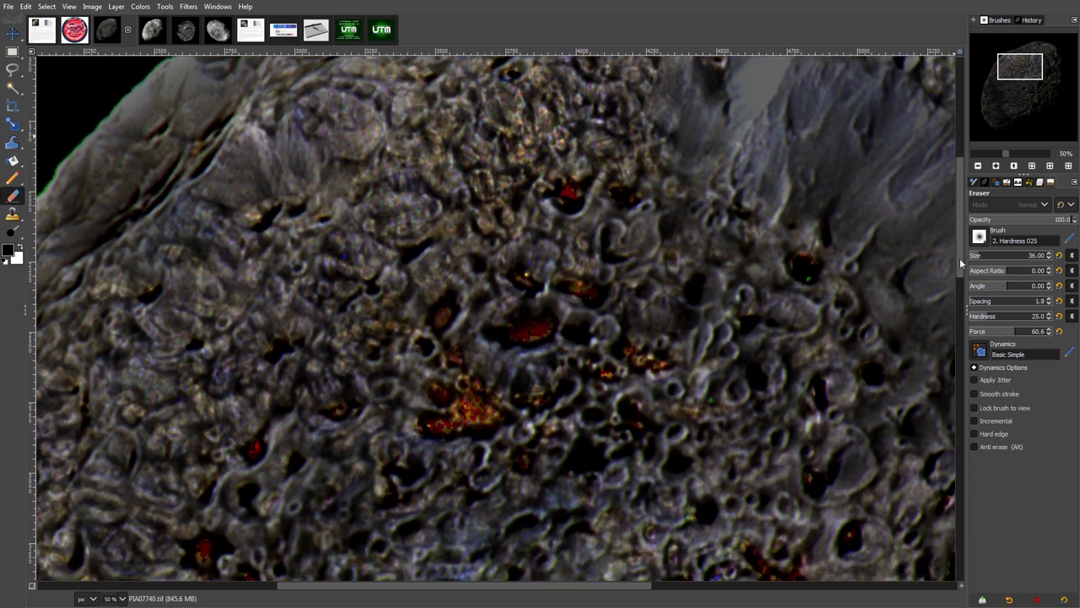
Step: Show the brightened layer again to compare its crater detail with the original
scroll(down, 3)
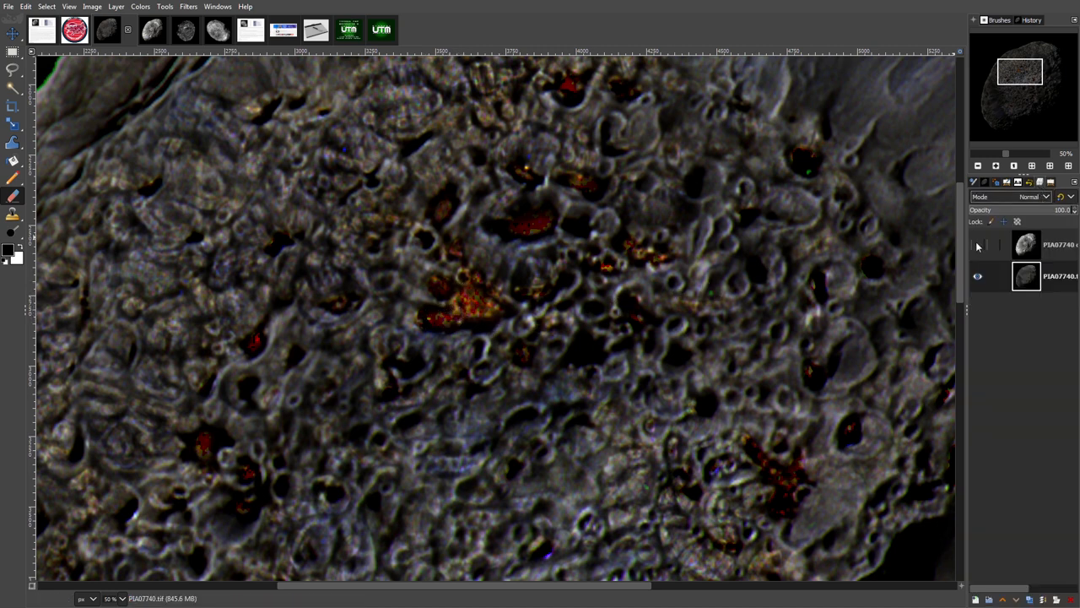
click(978, 245)
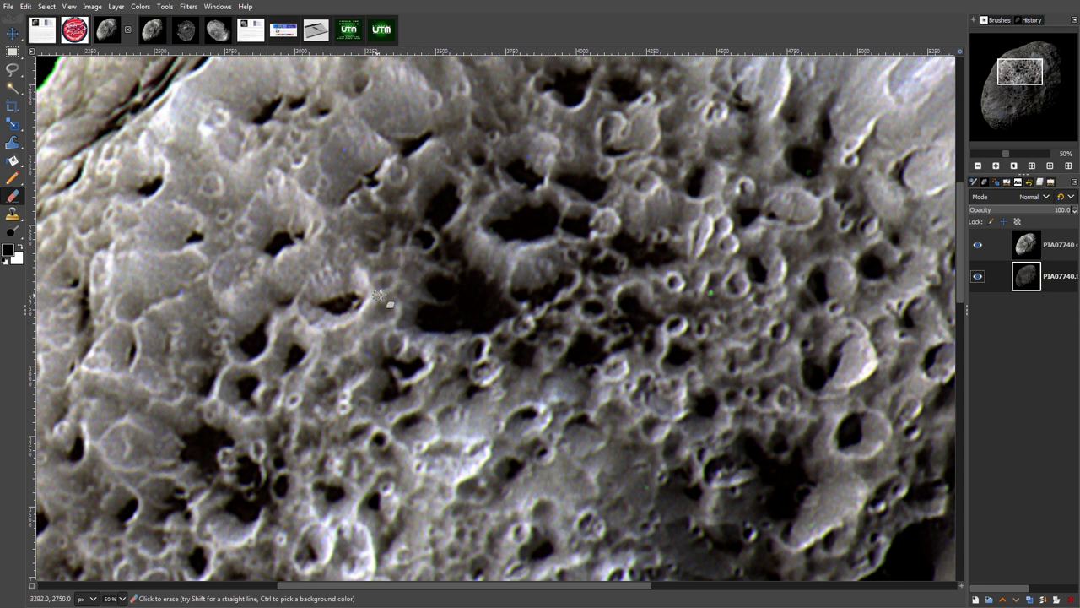
mouse_move(446, 270)
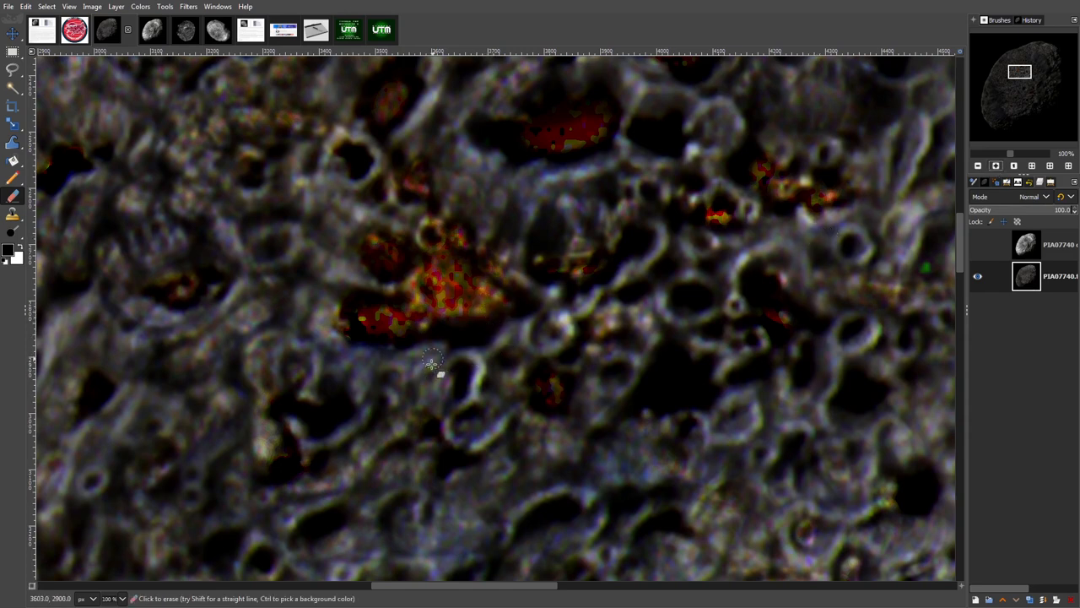
Step: Expand the toolbox group holding Smudge, Blur/Sharpen and Dodge/Burn
drag(430, 359, 422, 274)
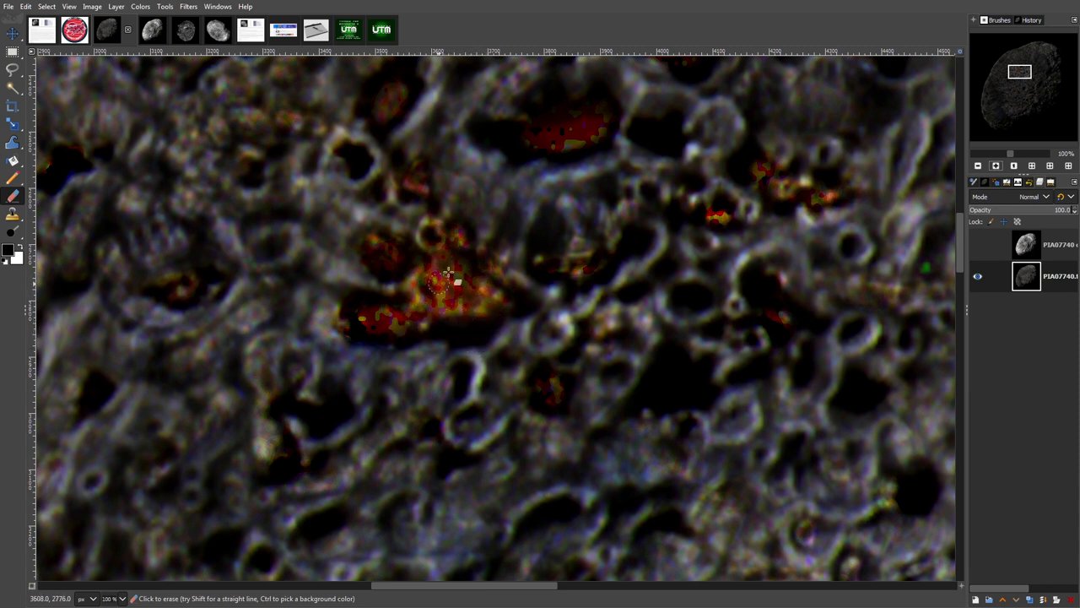
click(456, 296)
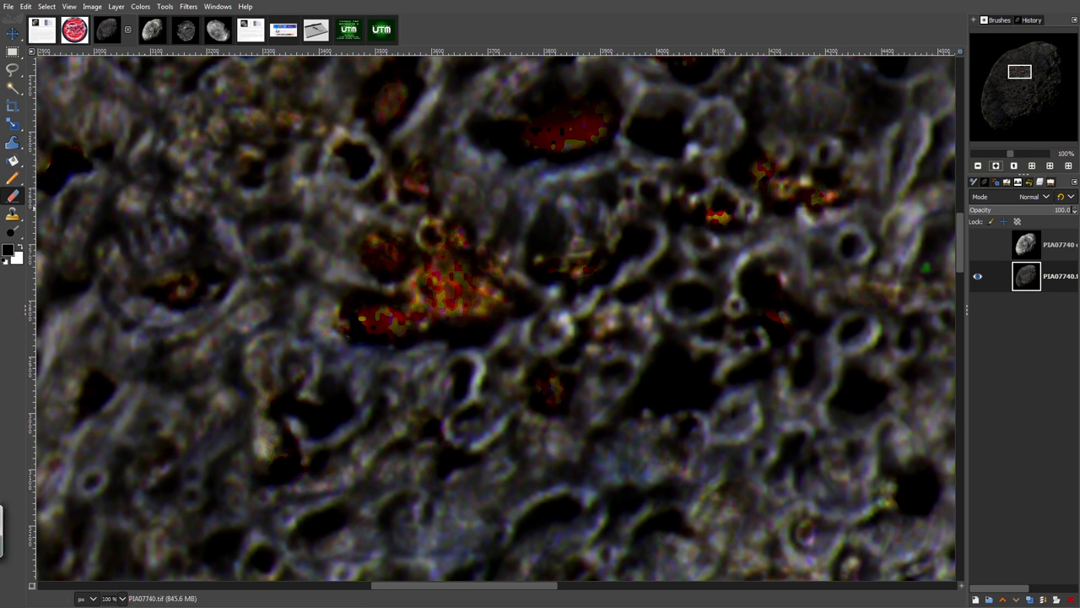
click(12, 196)
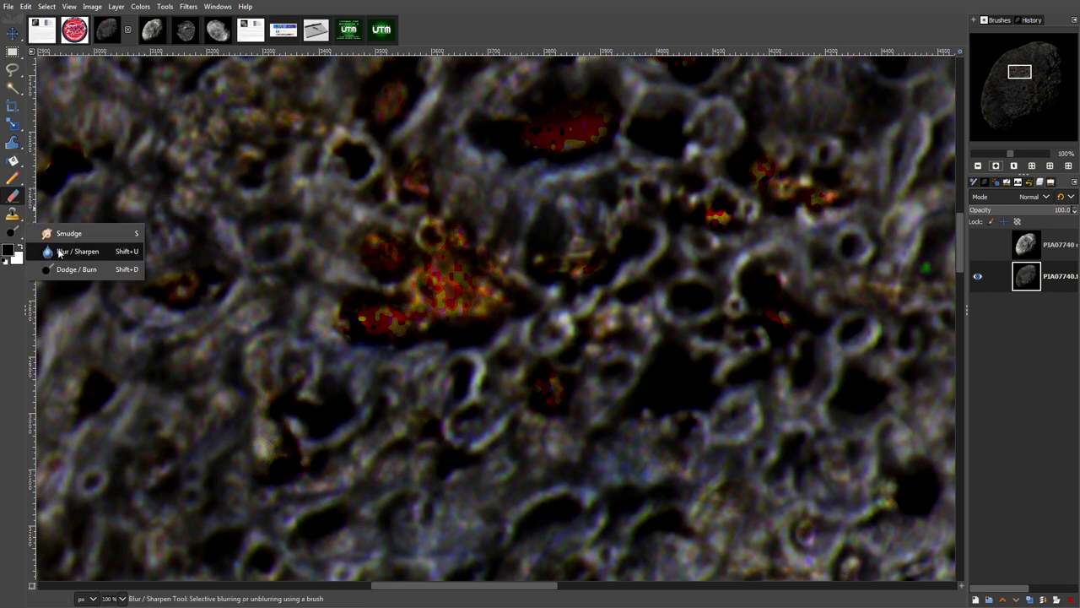
Step: Blur the orange-red patch in the crater area of the original layer
click(80, 251)
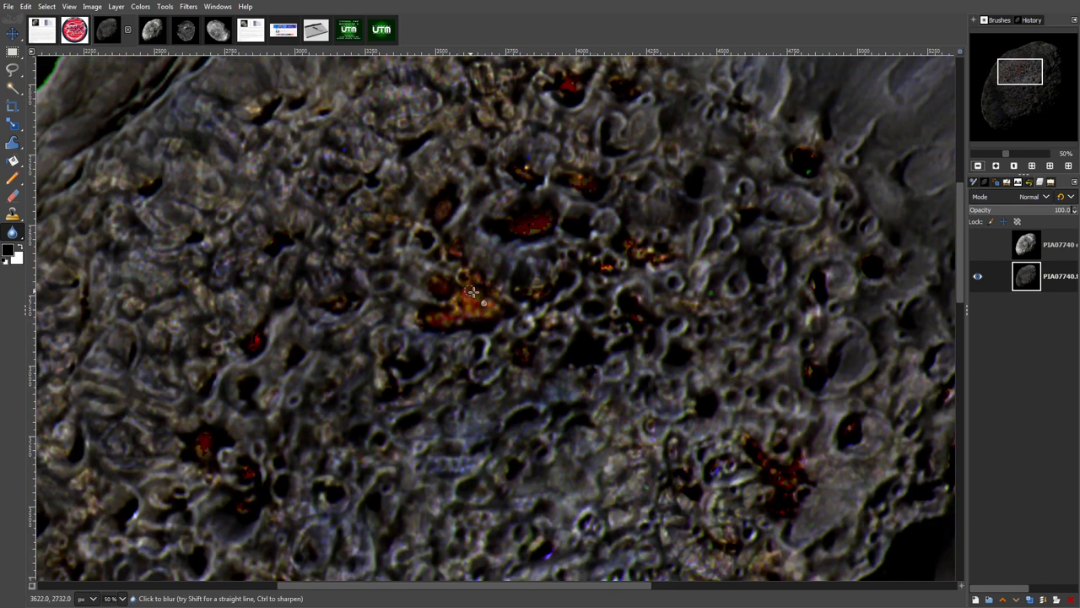
click(468, 299)
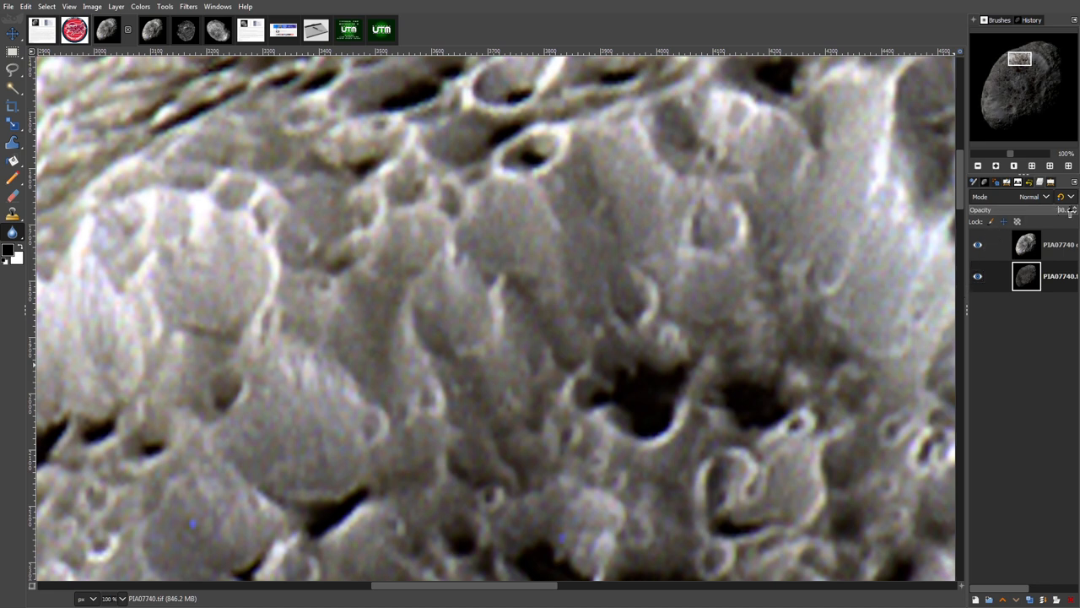
Step: Lower the original layer's opacity to about 71.4 with the Layers slider
drag(1055, 210, 1043, 210)
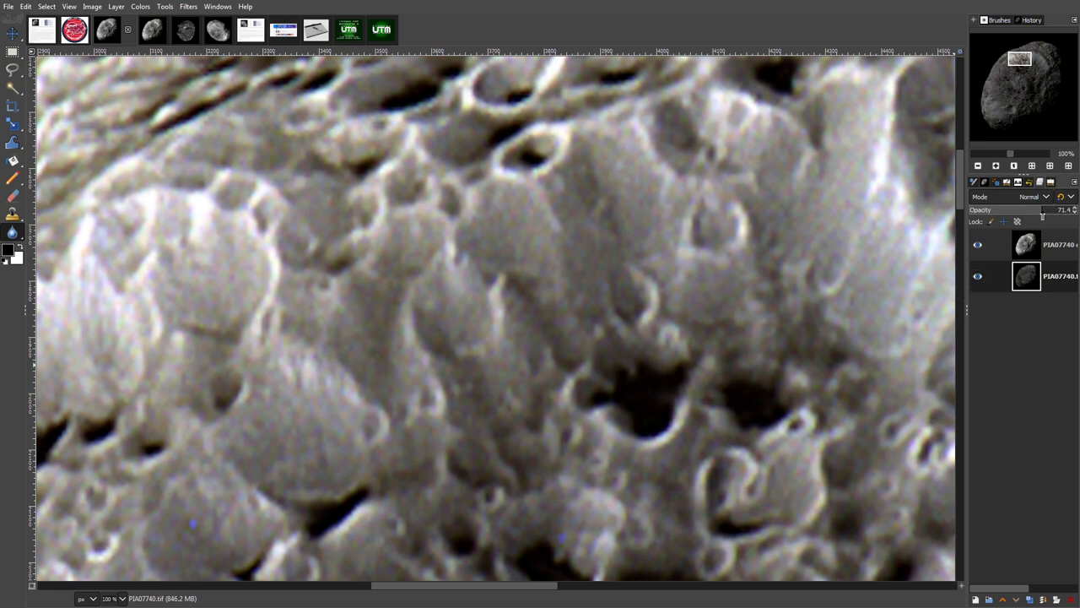
drag(1042, 217, 1028, 217)
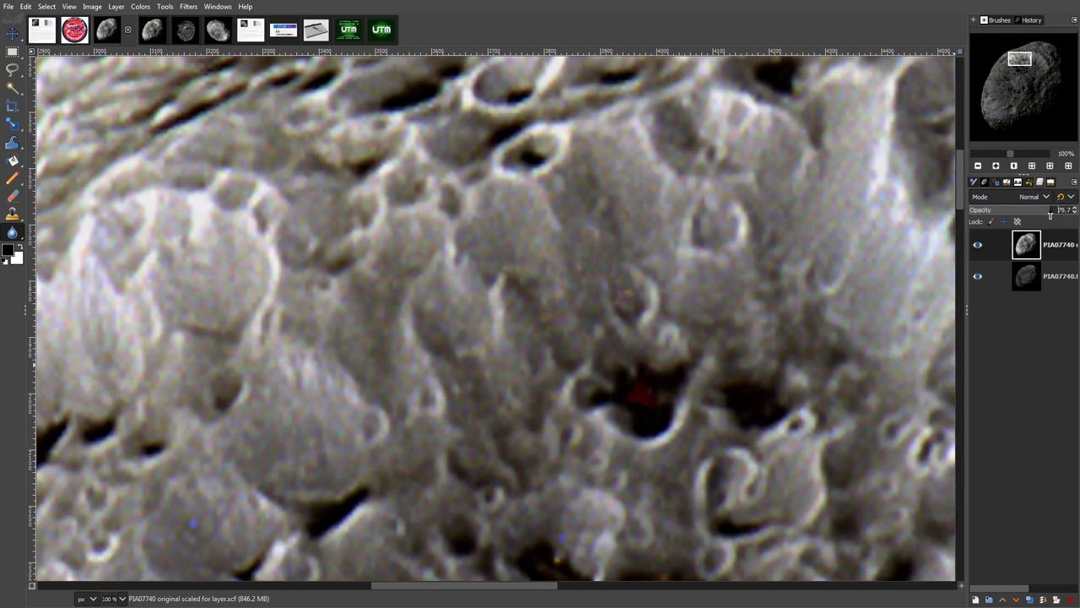
Step: Return the top layer to full opacity, then fade it to roughly 40 so the original shows through
drag(1047, 210, 1034, 209)
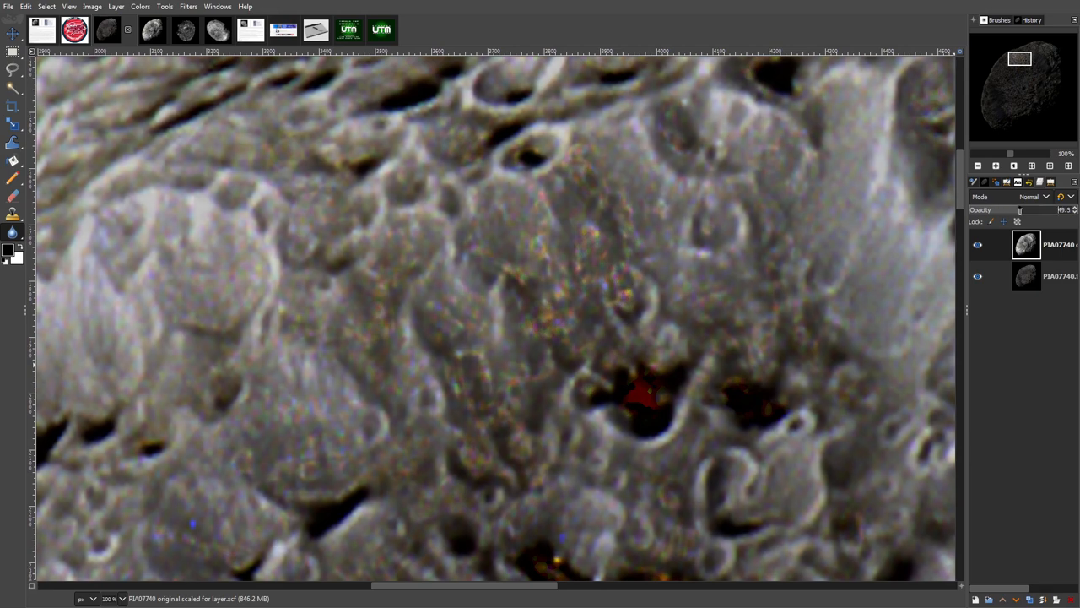
drag(996, 209, 1047, 210)
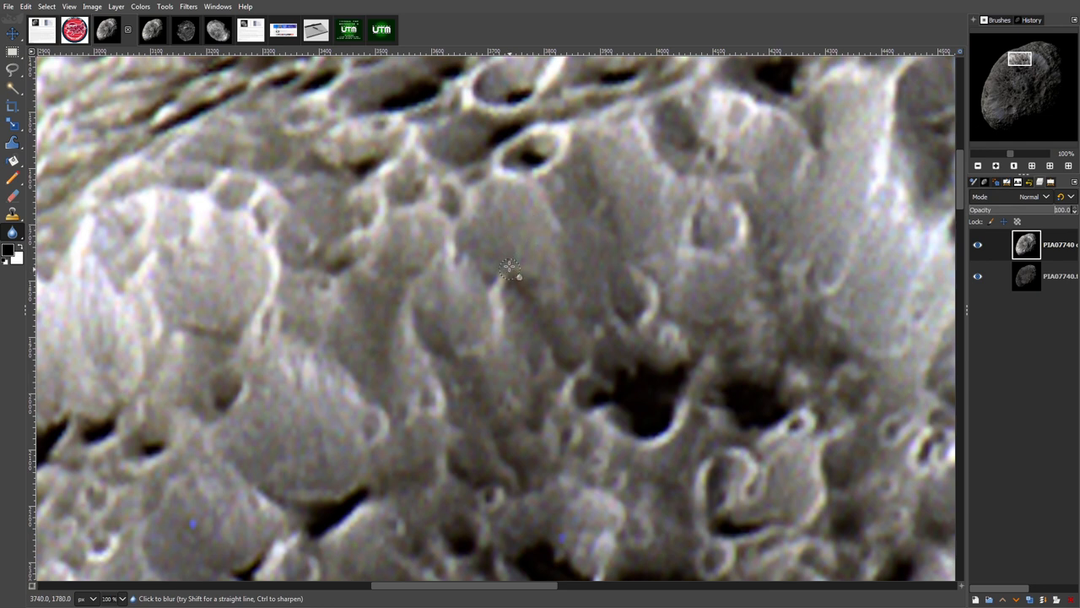
mouse_move(604, 346)
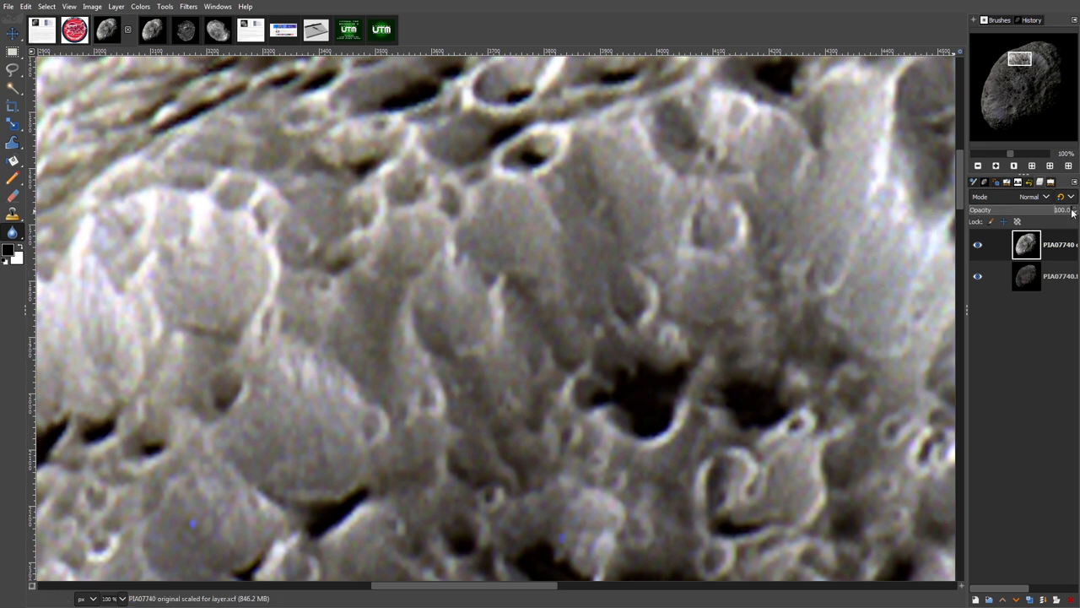
drag(1064, 210, 1055, 209)
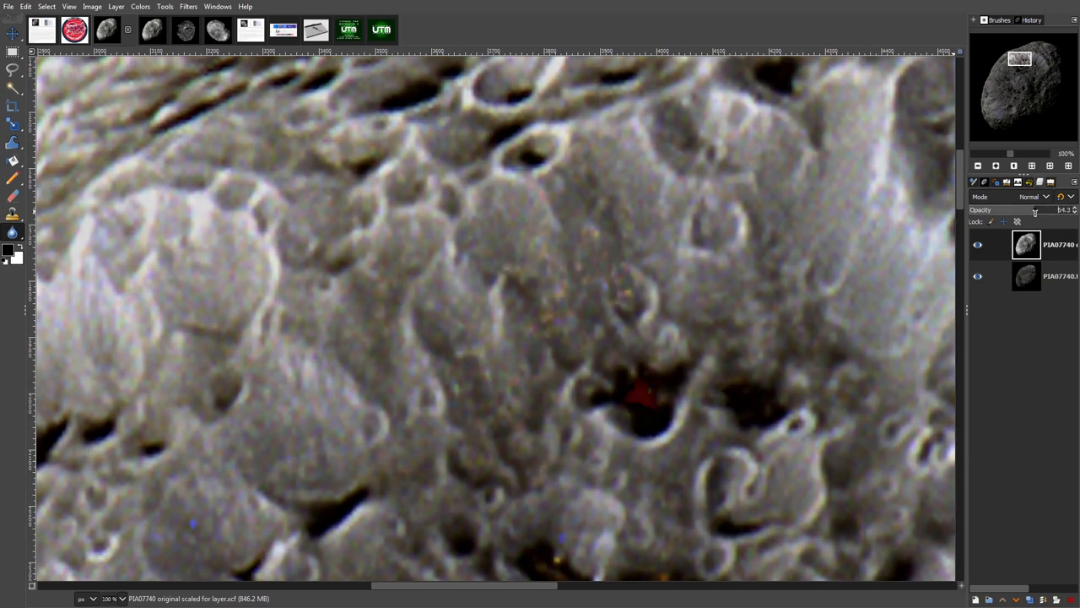
drag(1030, 209, 1018, 209)
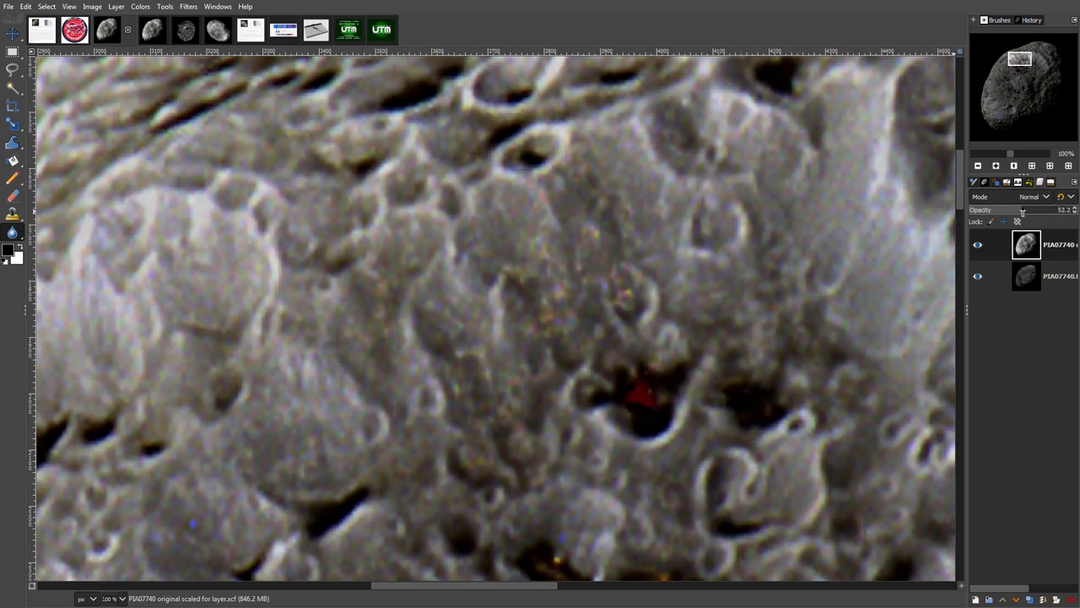
drag(1021, 209, 1007, 209)
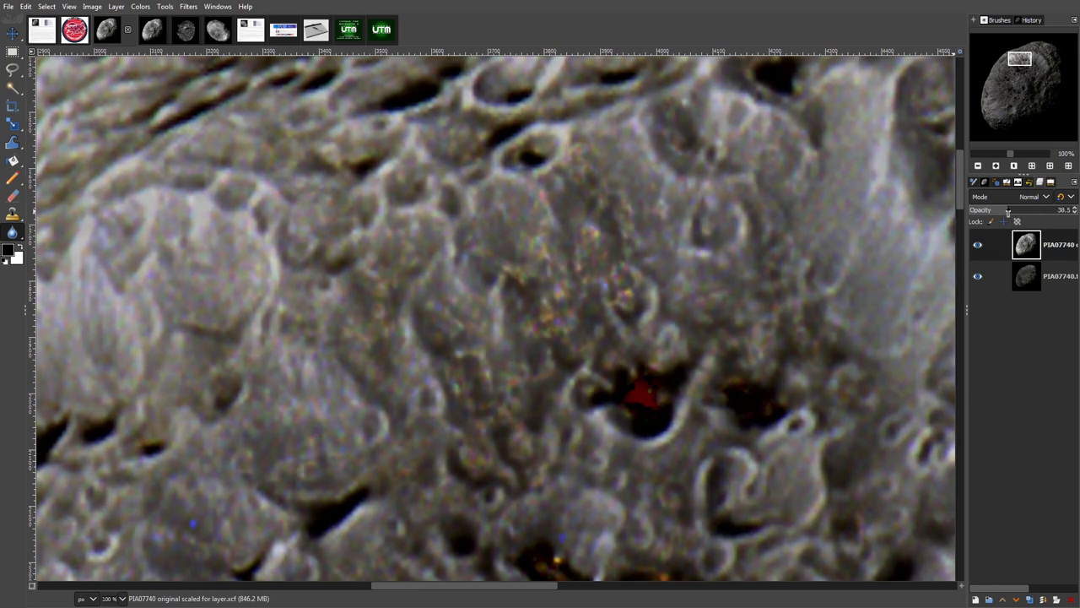
drag(1034, 209, 1013, 209)
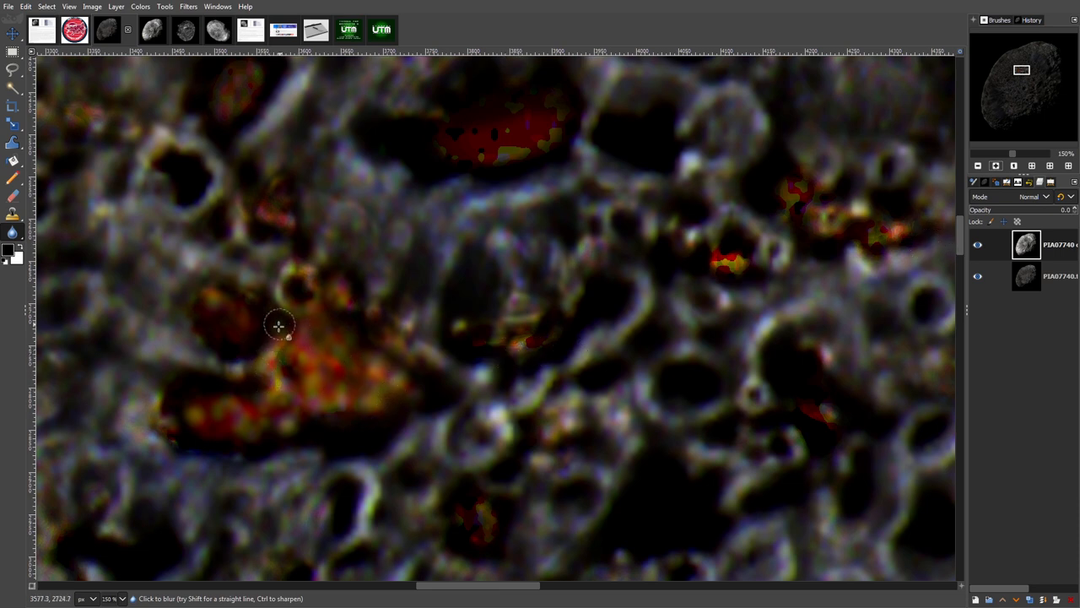
mouse_move(583, 200)
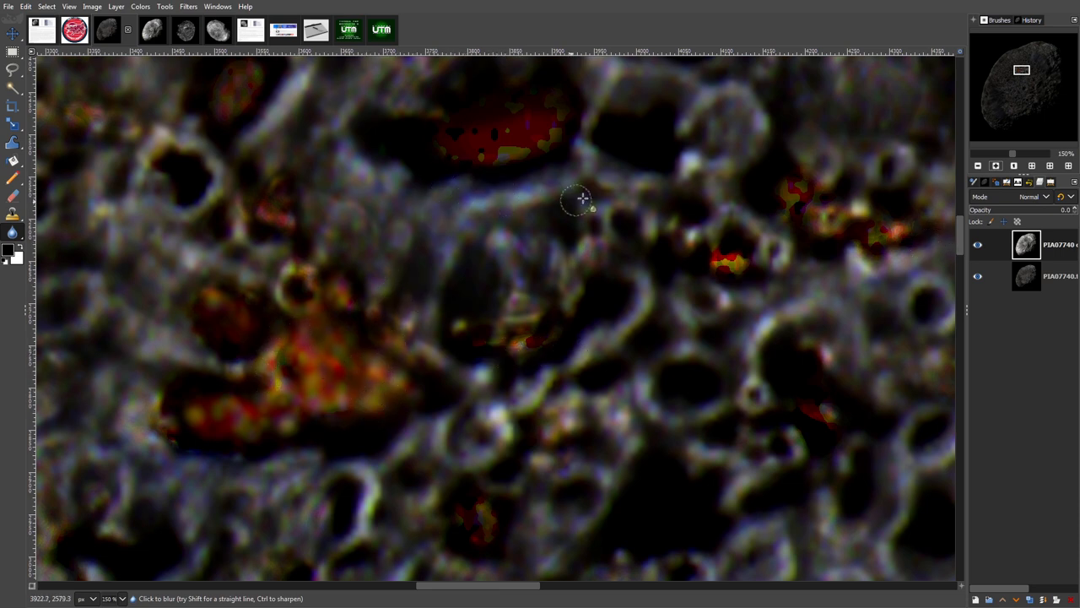
mouse_move(684, 491)
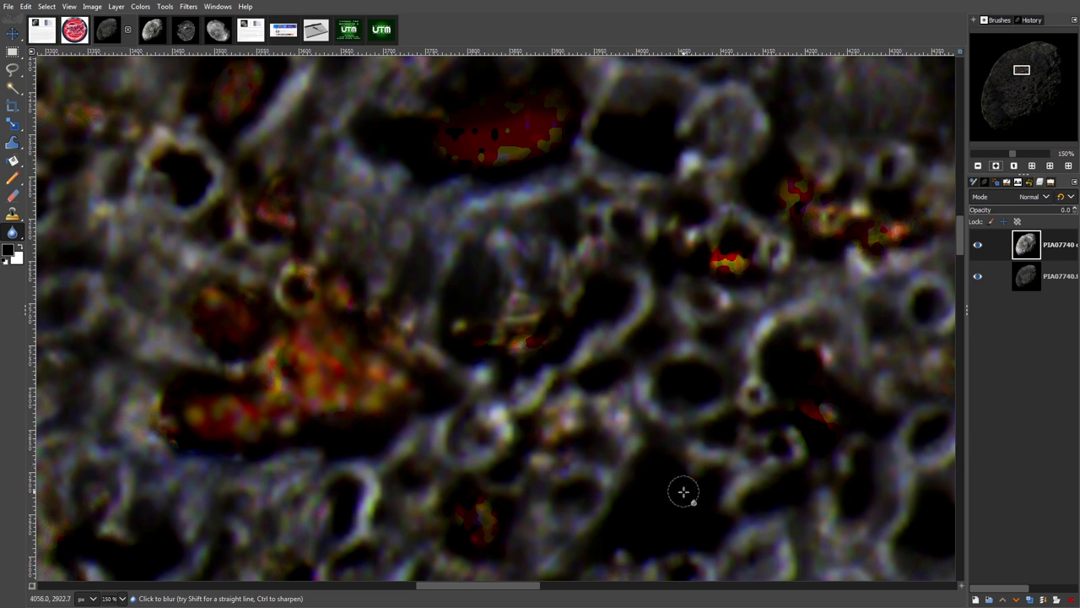
mouse_move(751, 420)
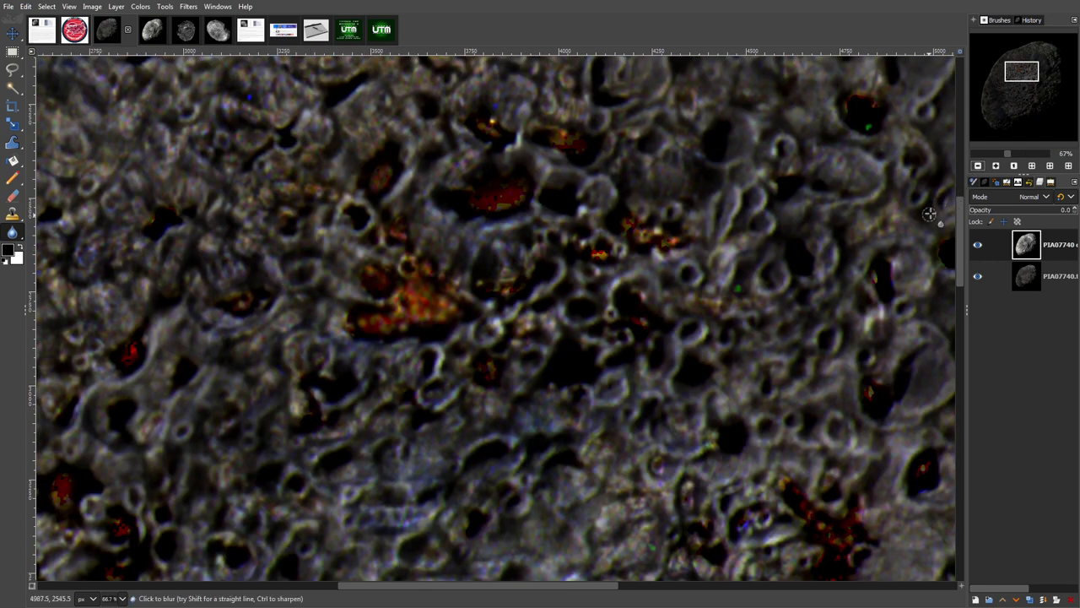
mouse_move(865, 299)
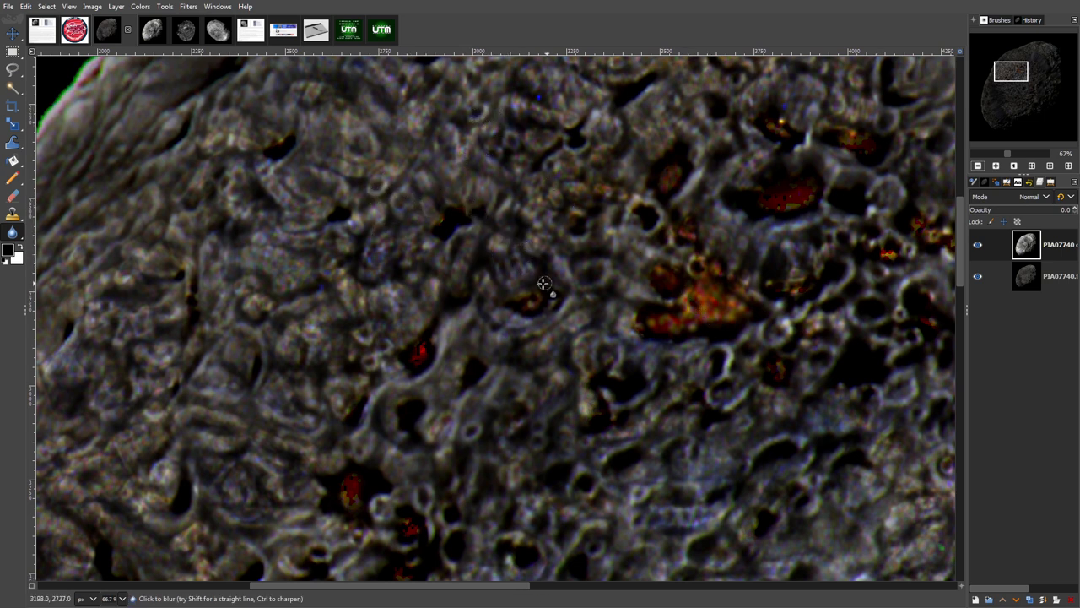
mouse_move(545, 185)
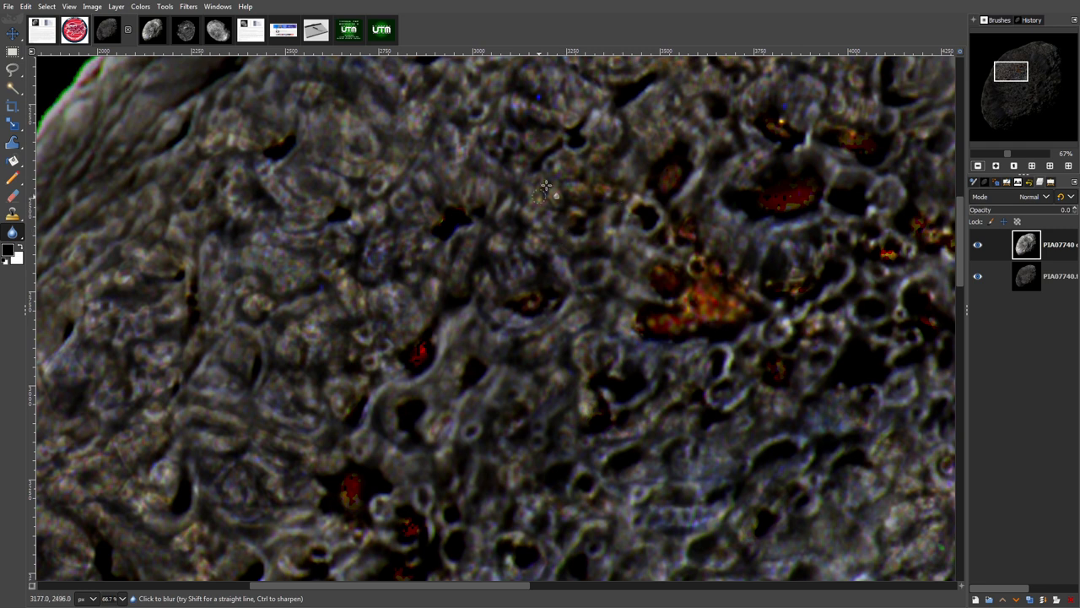
mouse_move(601, 319)
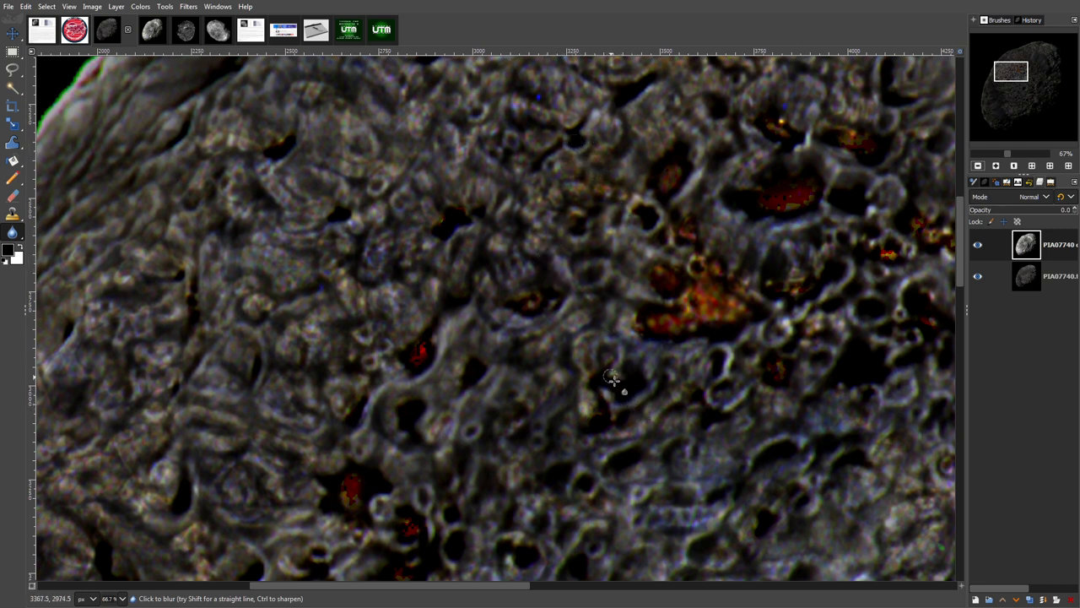
mouse_move(600, 346)
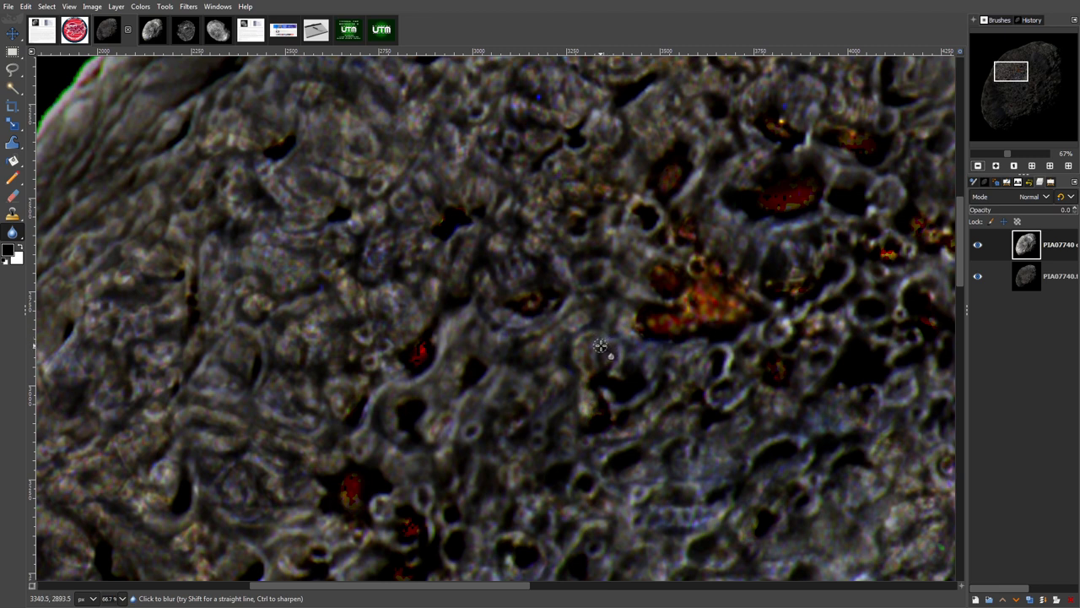
mouse_move(626, 271)
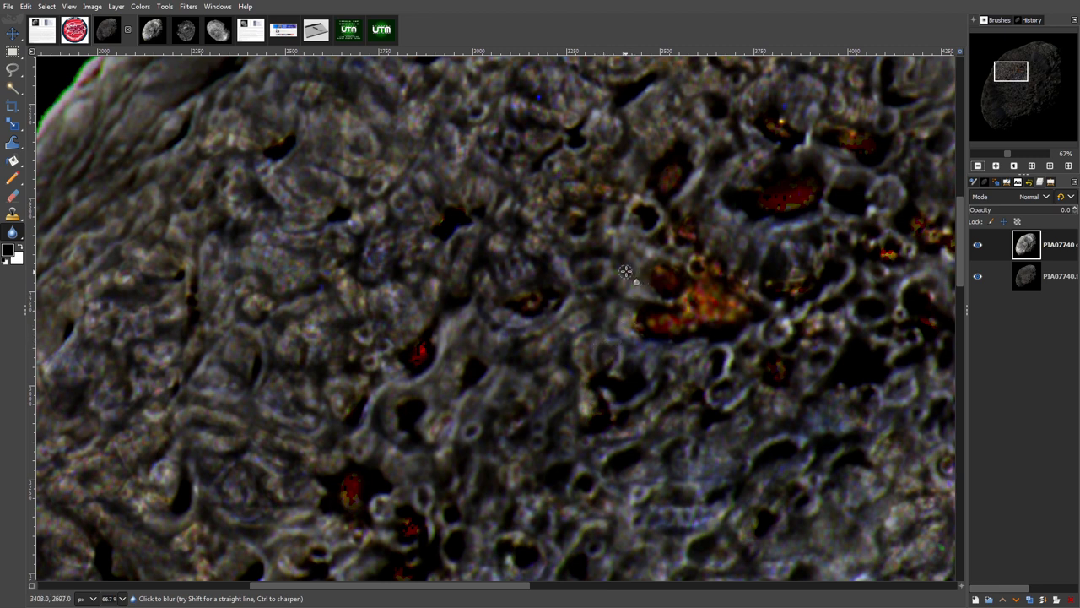
mouse_move(626, 293)
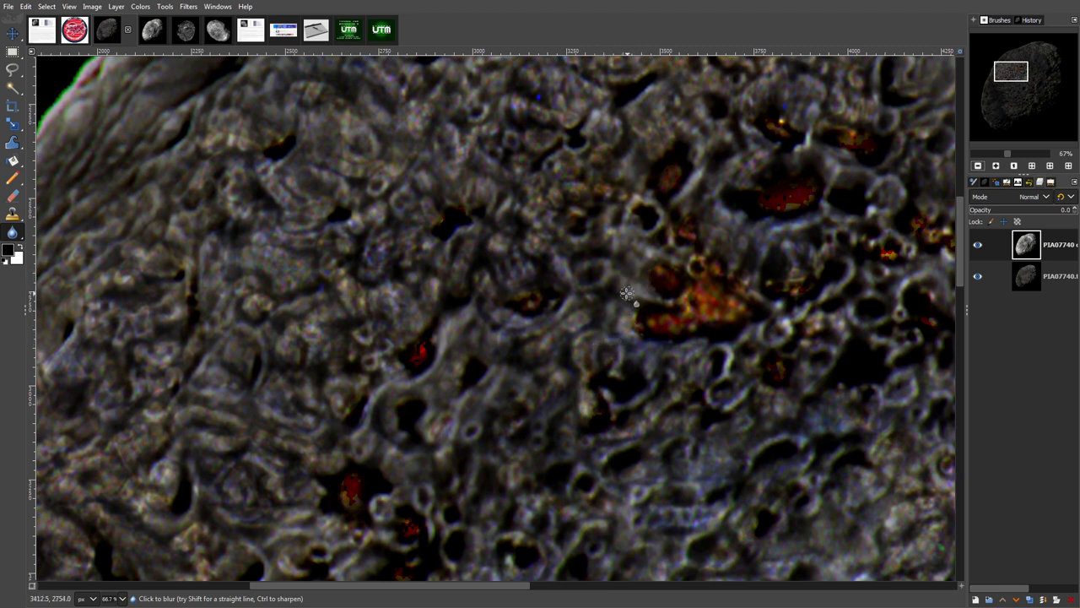
mouse_move(589, 305)
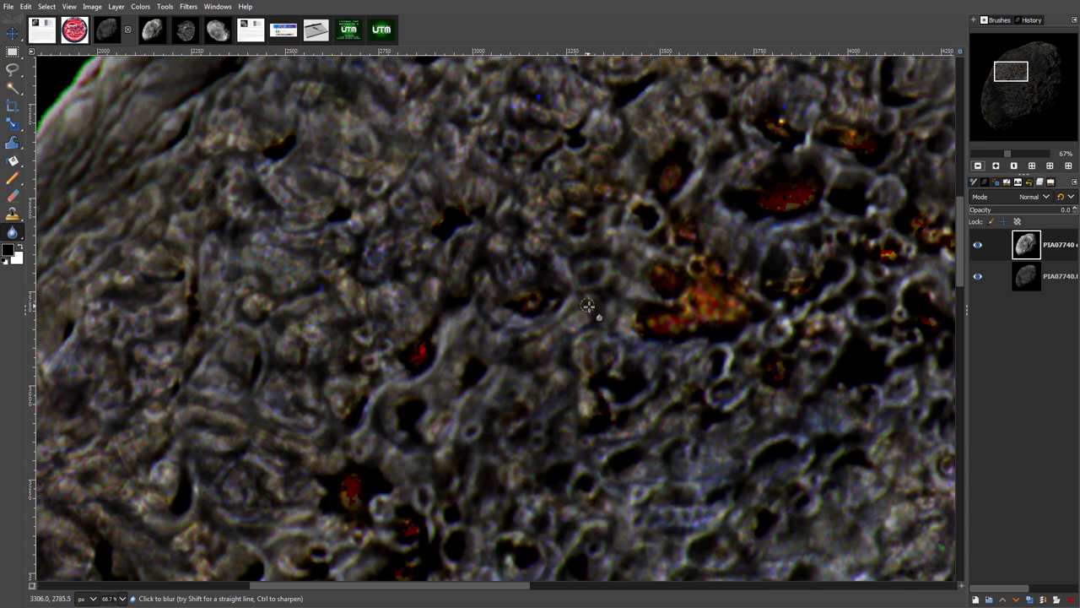
mouse_move(588, 257)
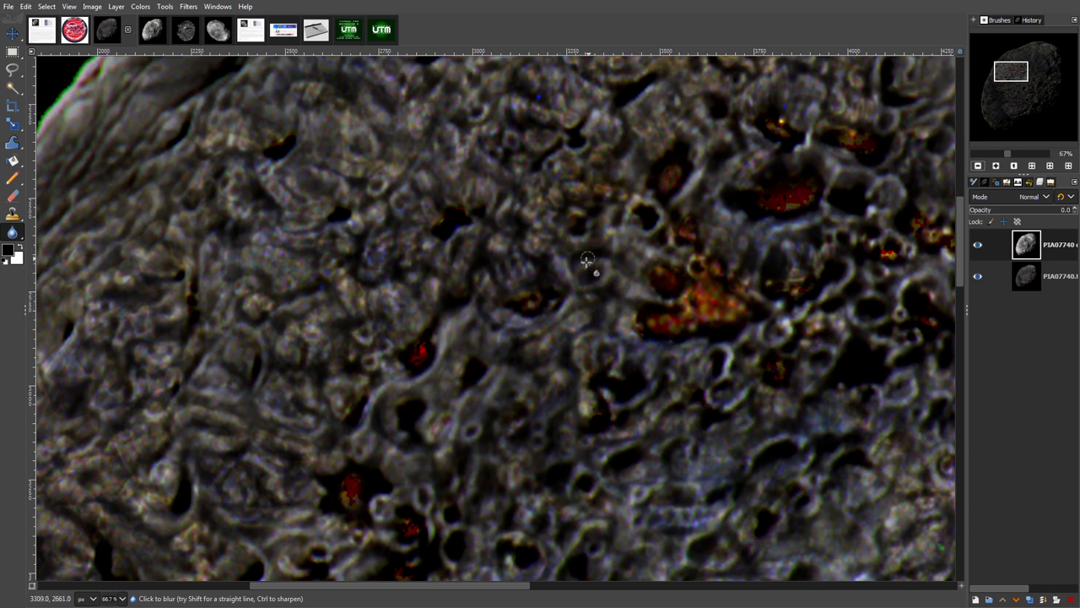
mouse_move(945, 269)
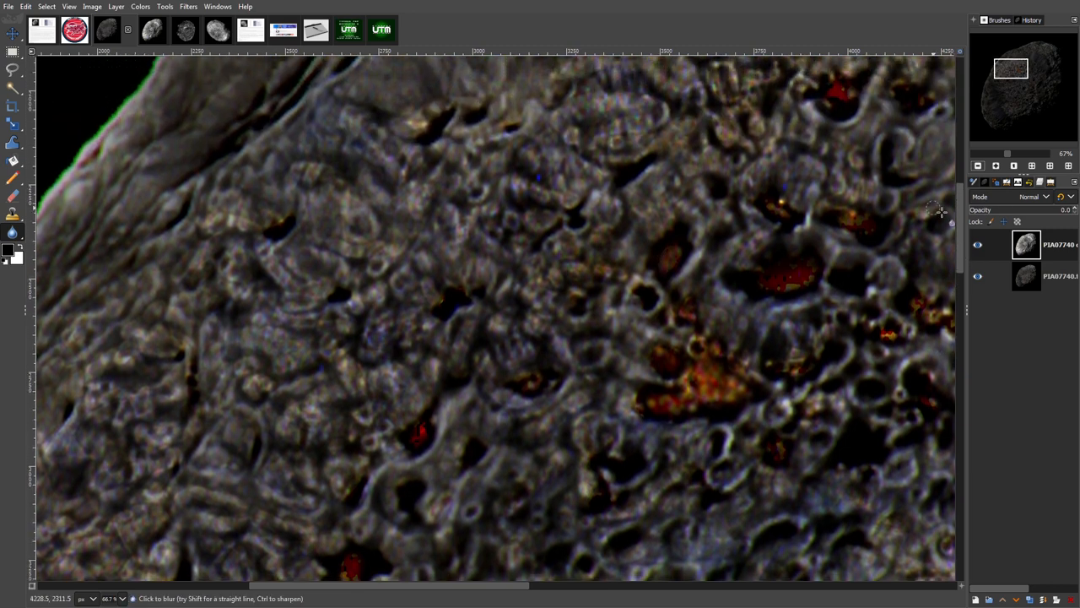
mouse_move(644, 202)
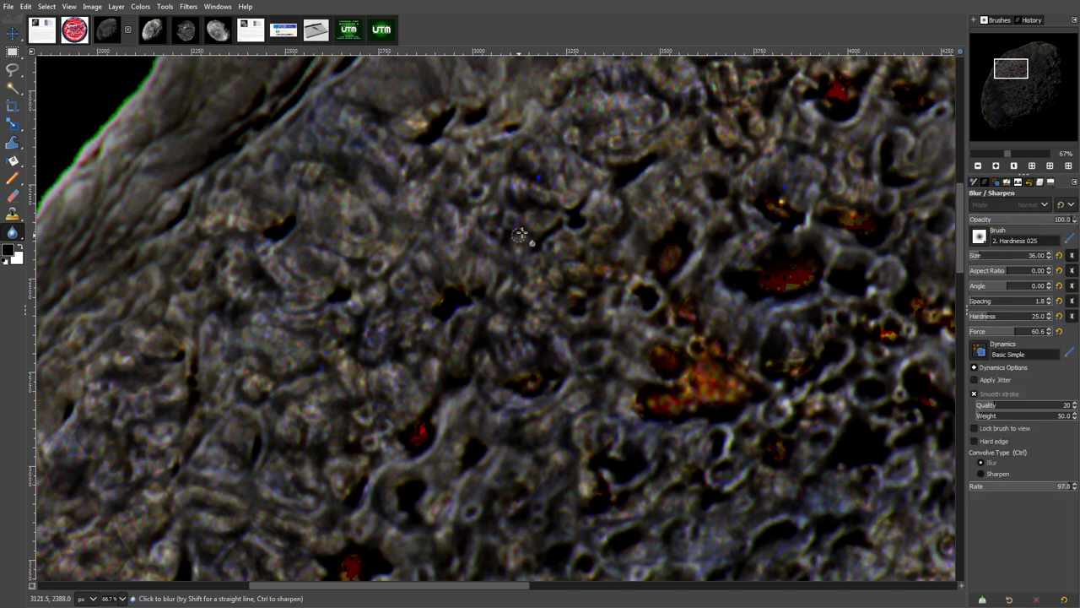
mouse_move(553, 131)
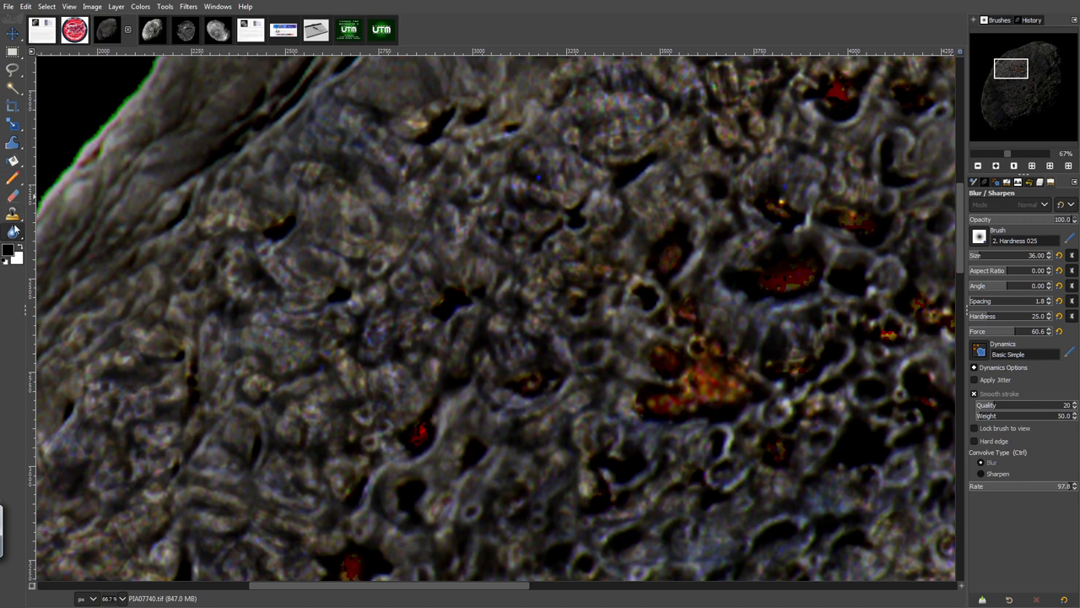
Step: Undo the most recent operation via Edit > Undo
click(25, 7)
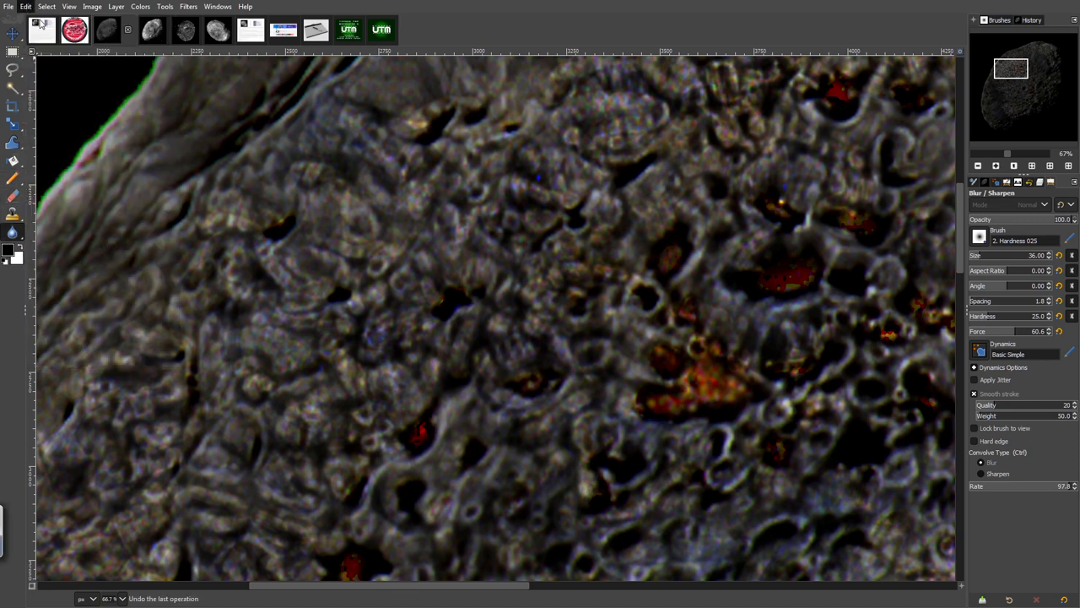
click(26, 7)
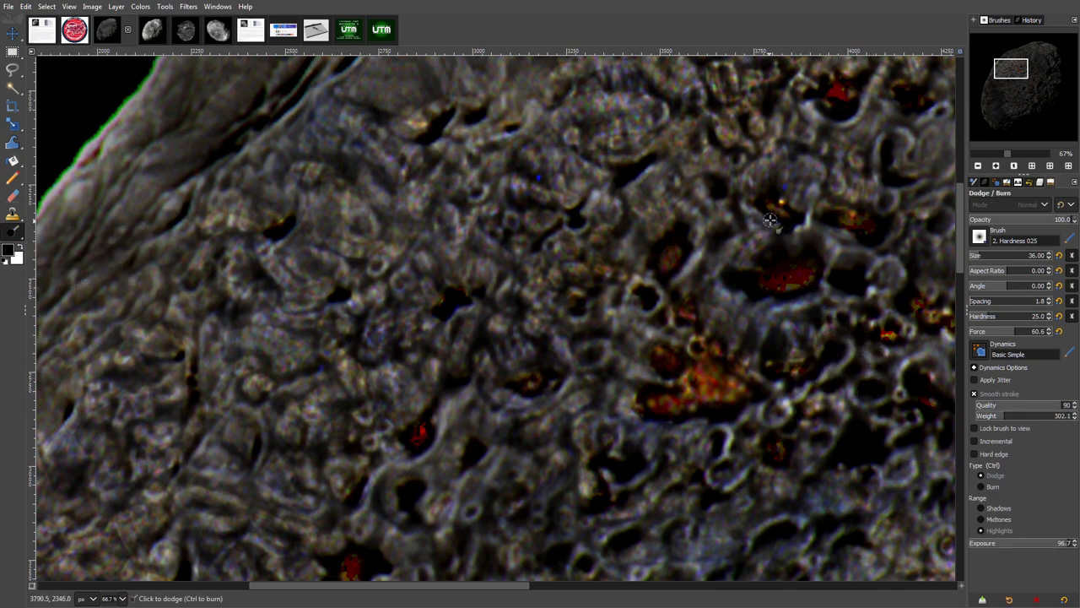
mouse_move(713, 159)
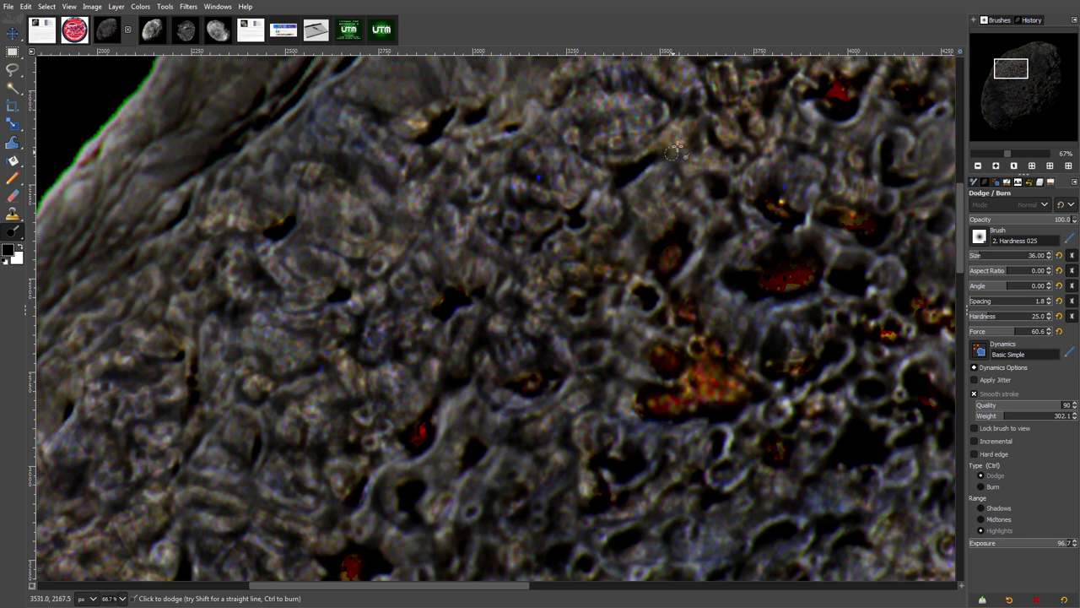
mouse_move(633, 81)
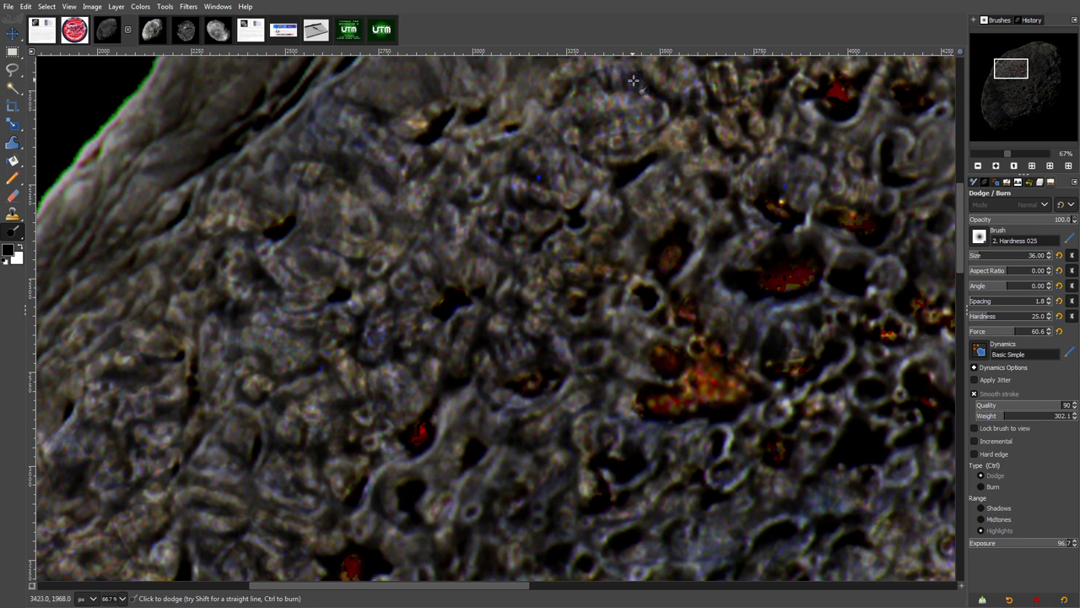
mouse_move(580, 85)
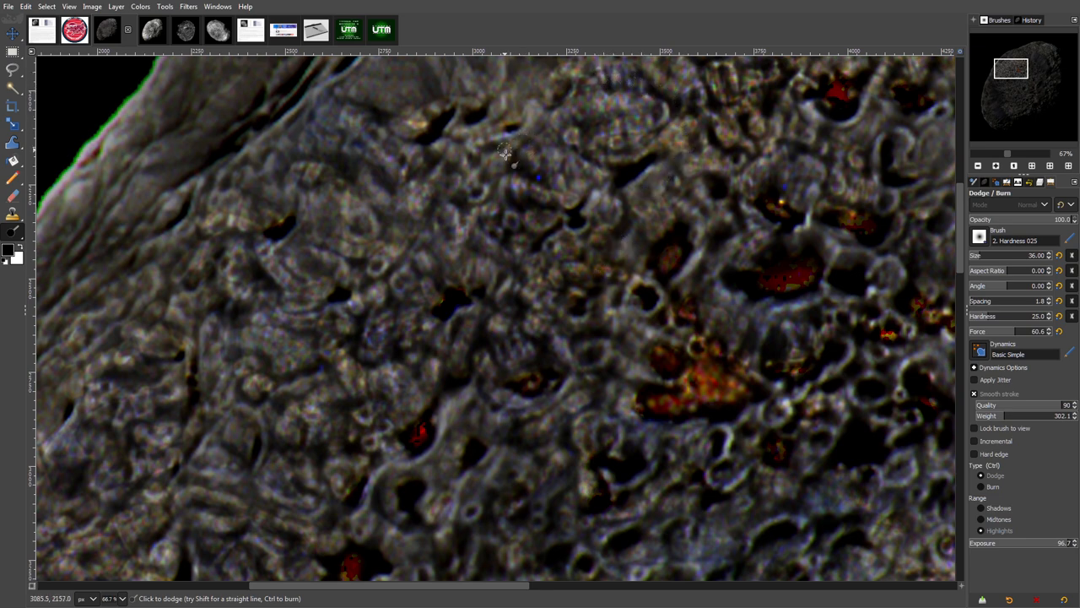
mouse_move(438, 154)
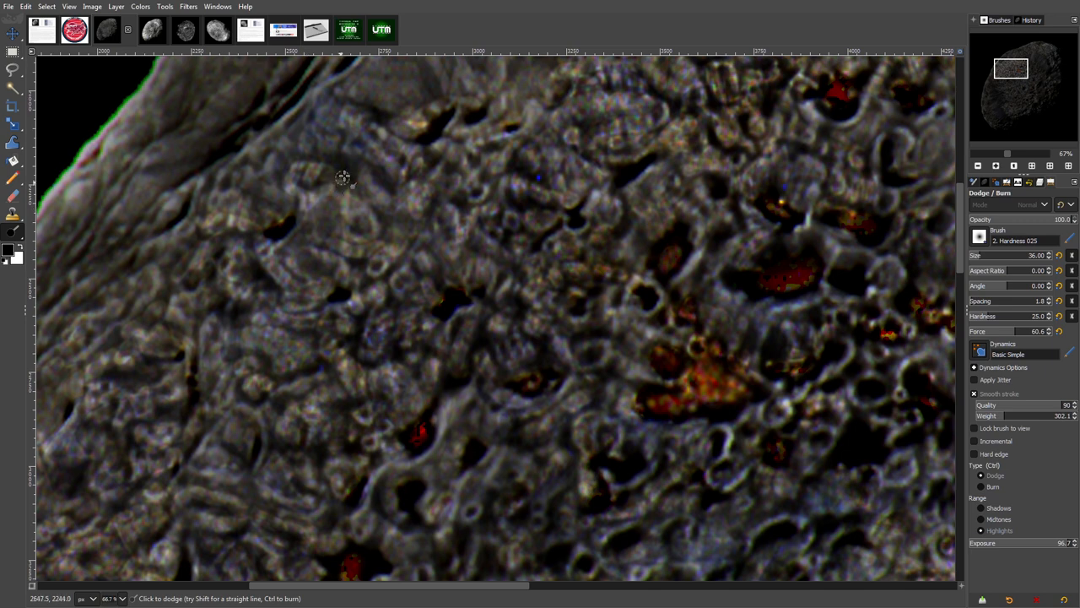
Step: Dodge the highlights over the upper-left crater field of Hyperion
drag(344, 178, 291, 246)
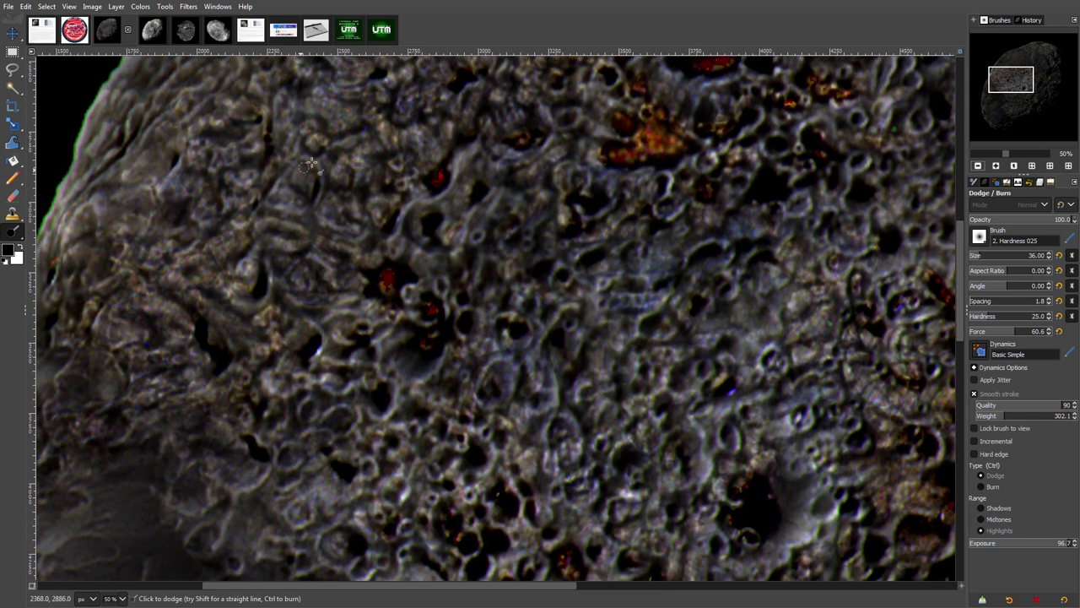
mouse_move(124, 392)
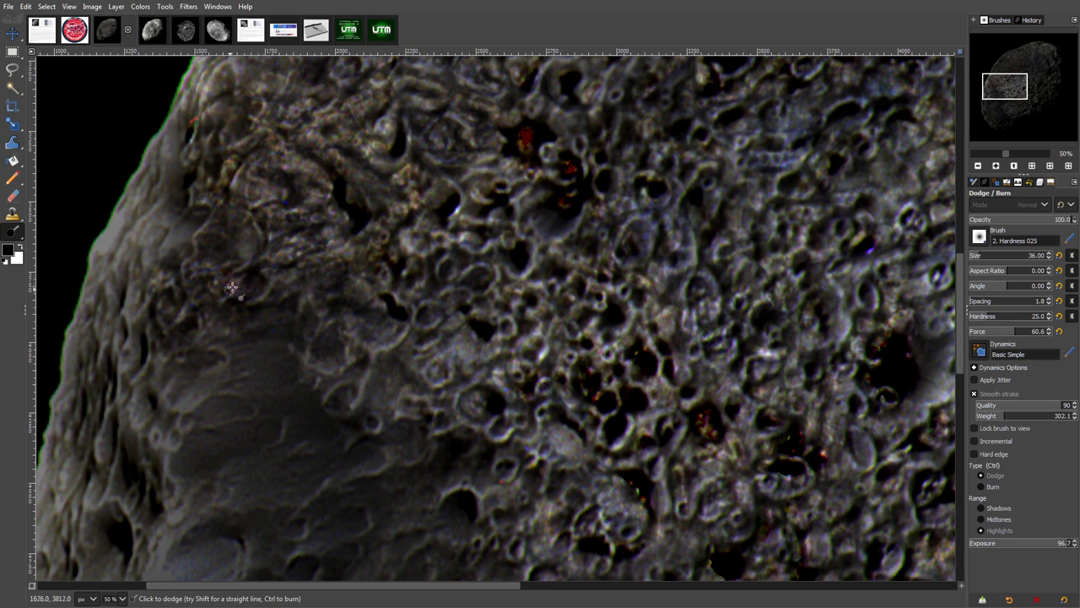
mouse_move(658, 463)
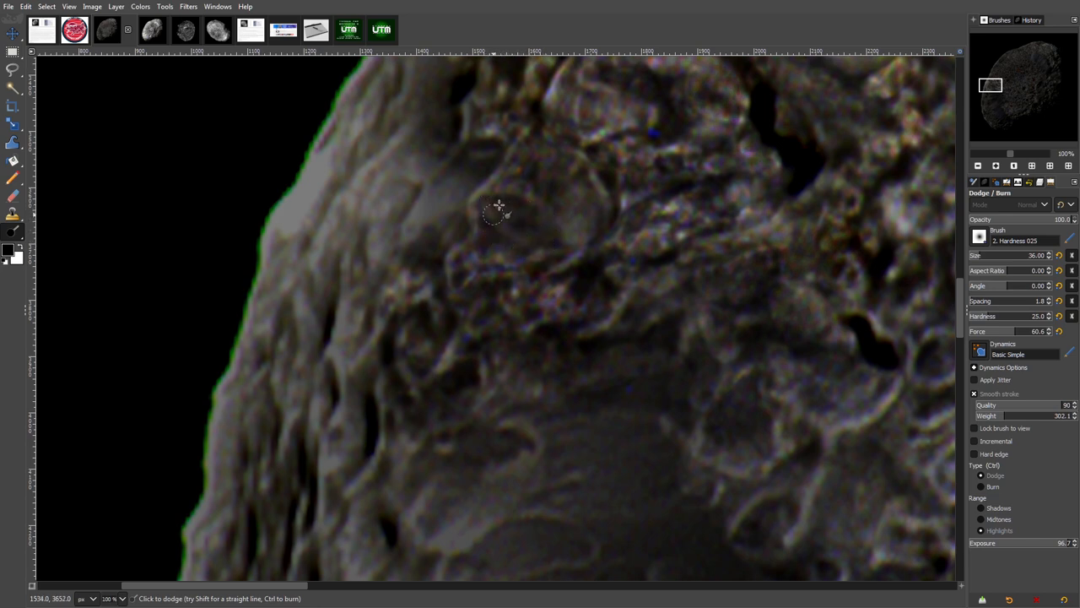
Step: Dodge highlights along the left rim terrain and the central and upper crater ridges
drag(498, 211, 464, 270)
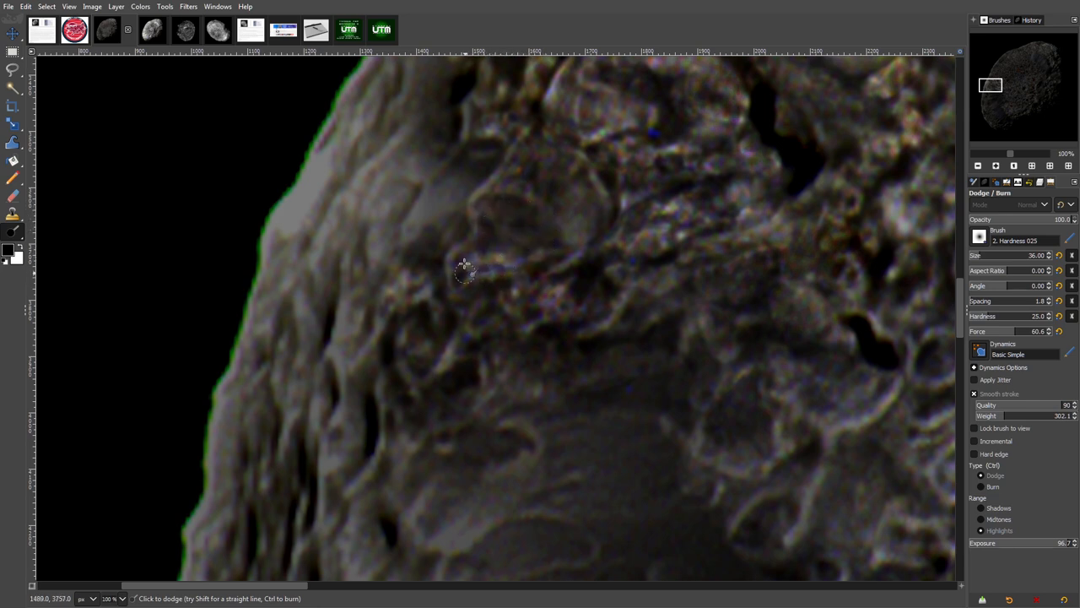
drag(464, 270, 391, 323)
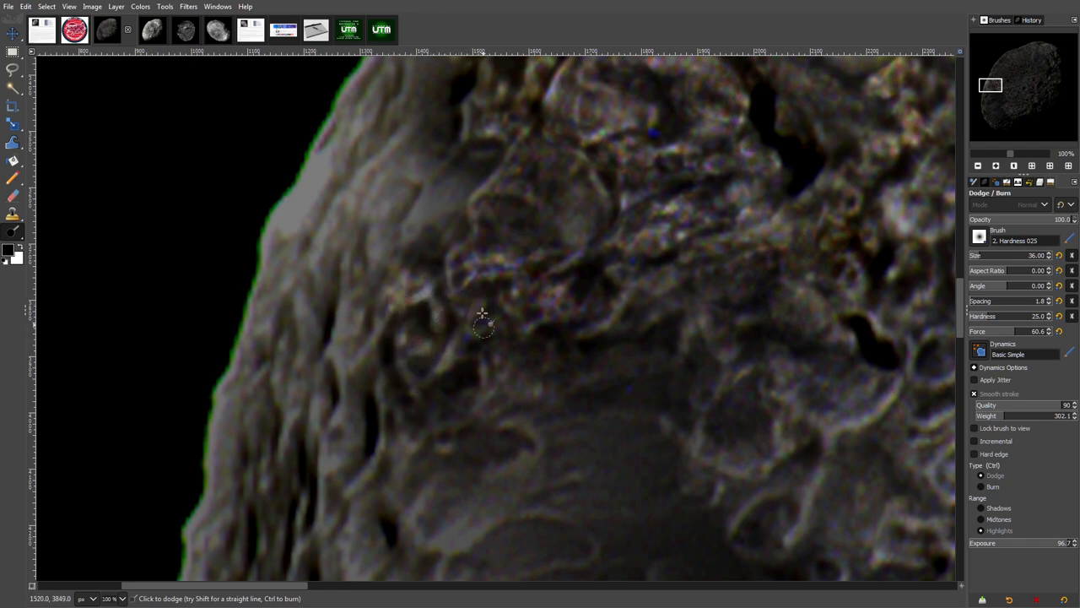
drag(483, 325, 521, 301)
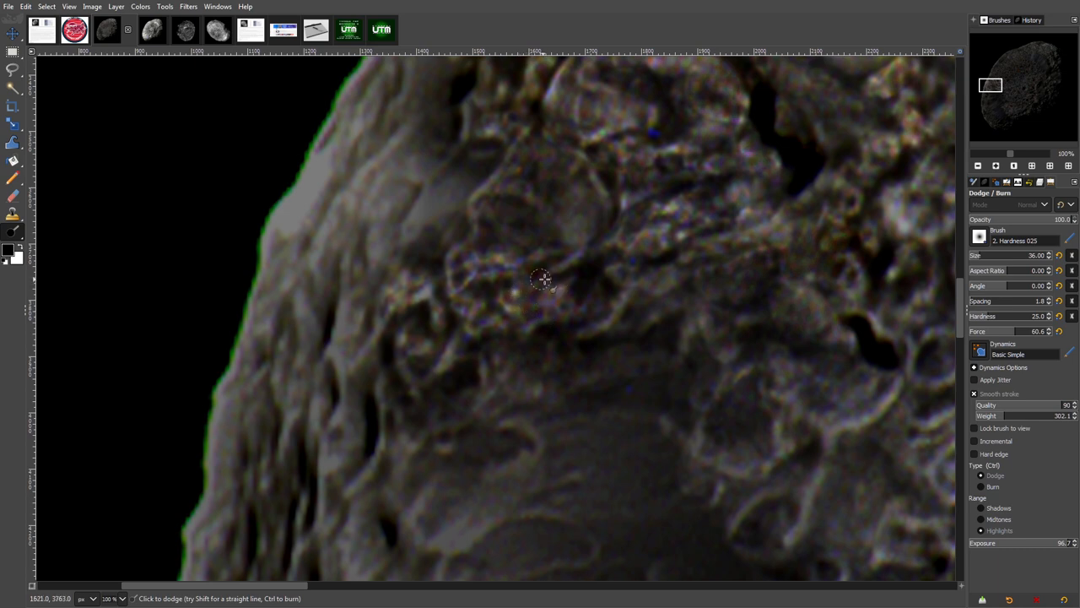
drag(542, 279, 615, 290)
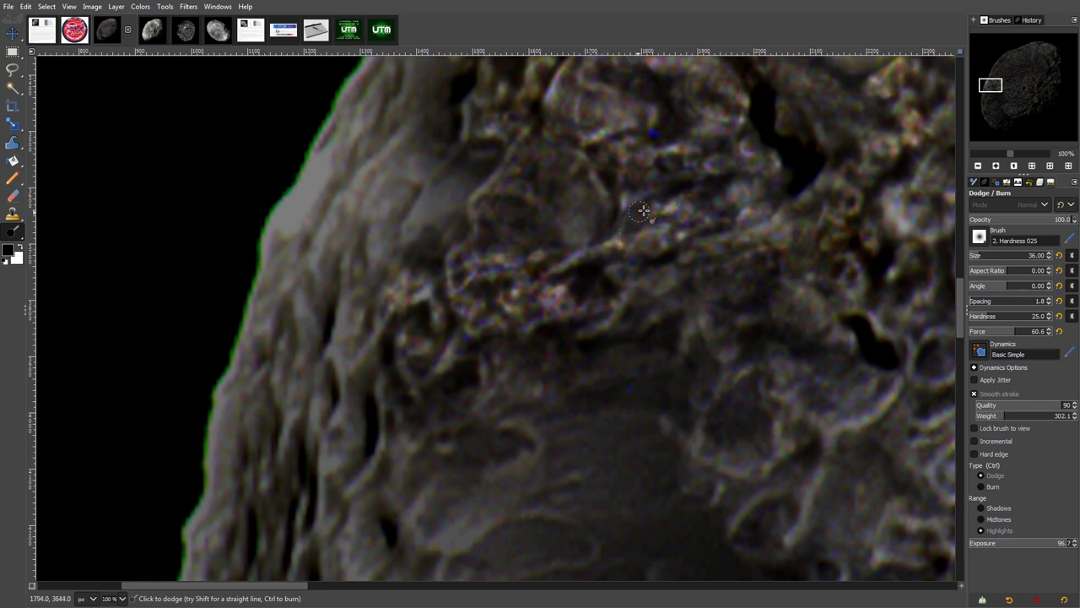
drag(641, 211, 608, 195)
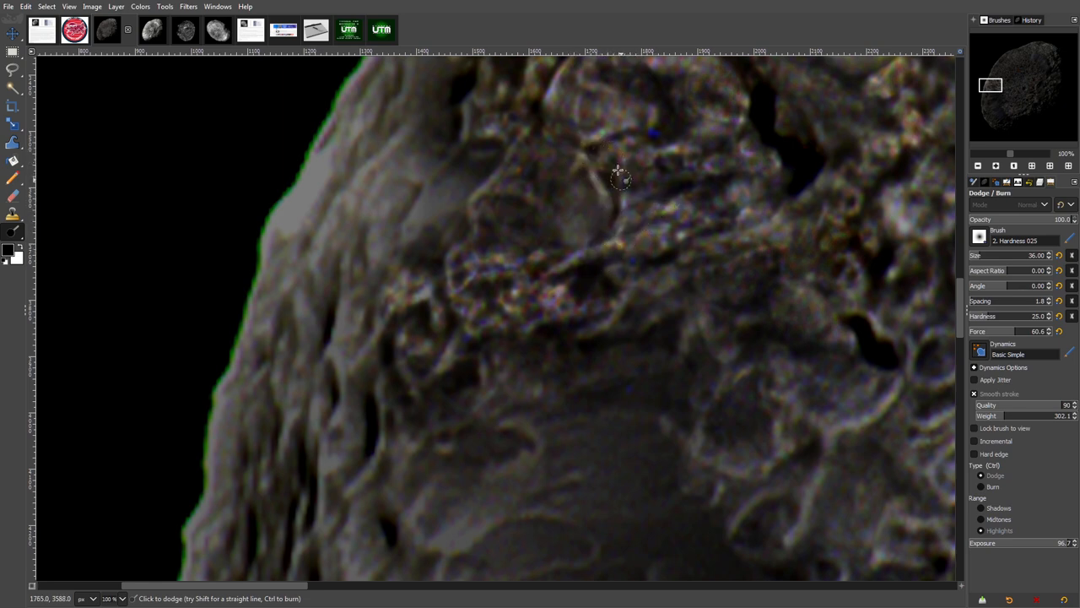
drag(620, 177, 688, 184)
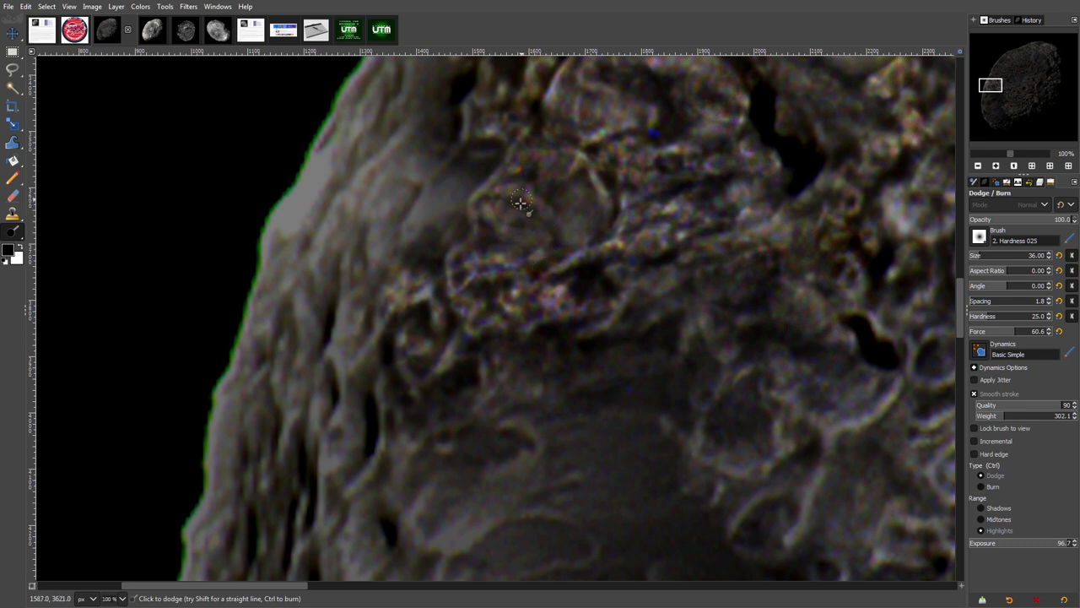
Step: Dodge the crater rim left of centre, below the ridges and near the upper-left rim
drag(521, 201, 503, 286)
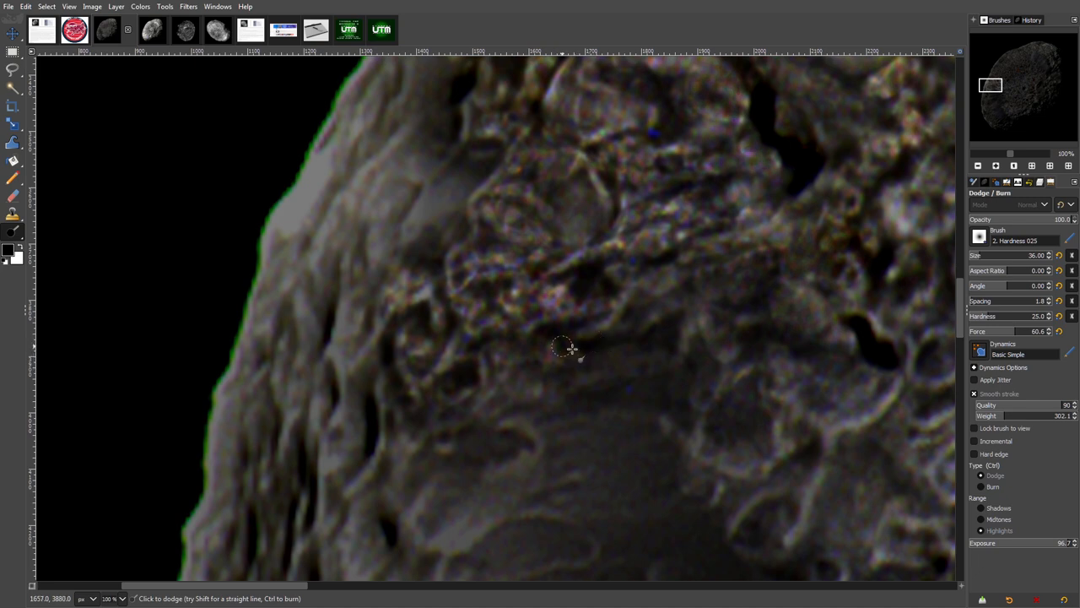
drag(572, 348, 494, 341)
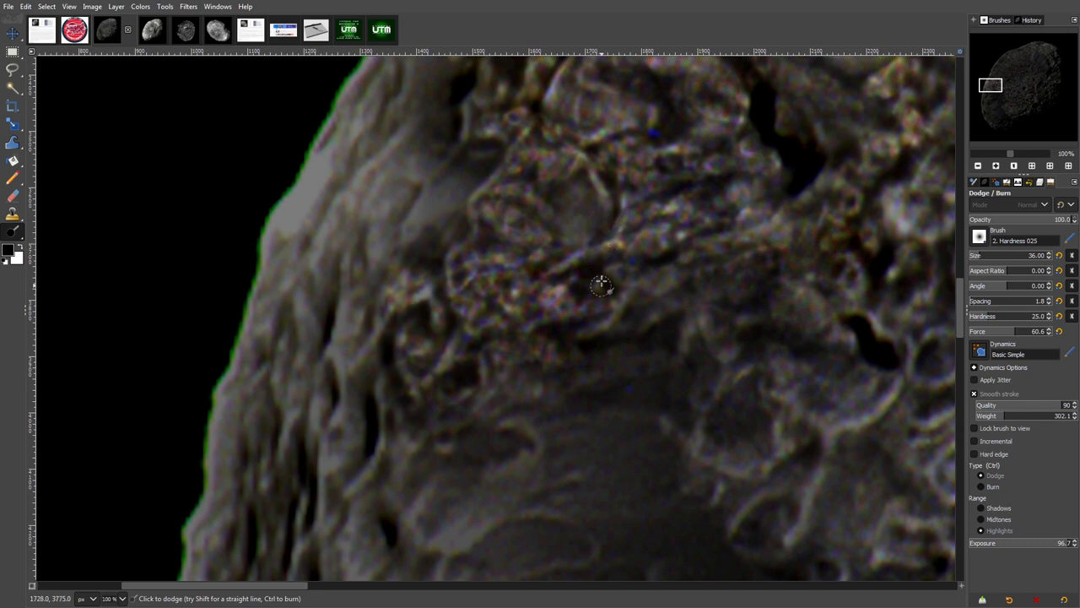
mouse_move(590, 264)
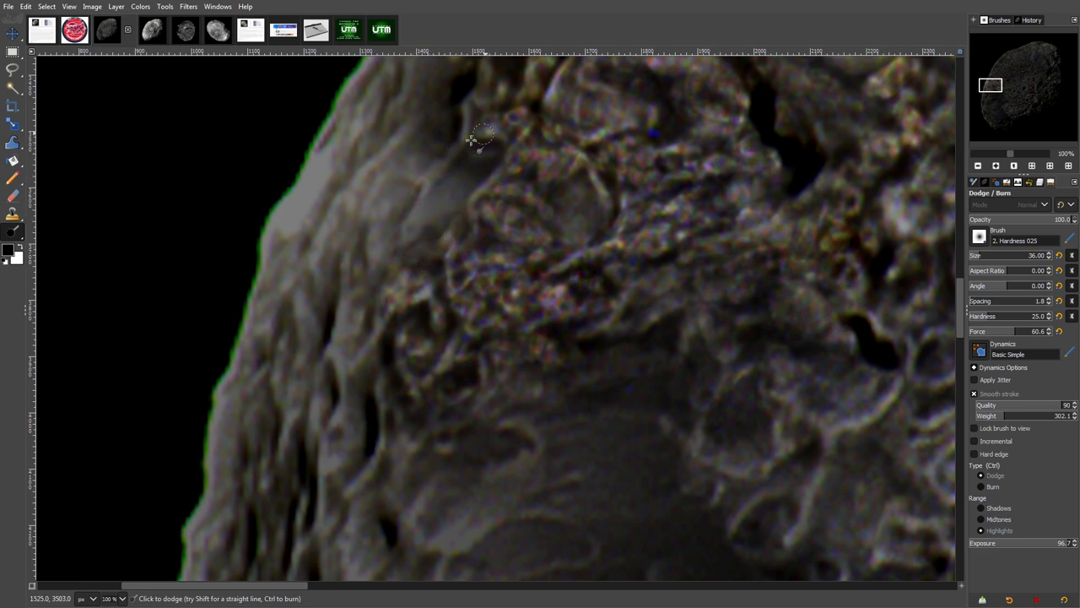
drag(482, 139, 437, 189)
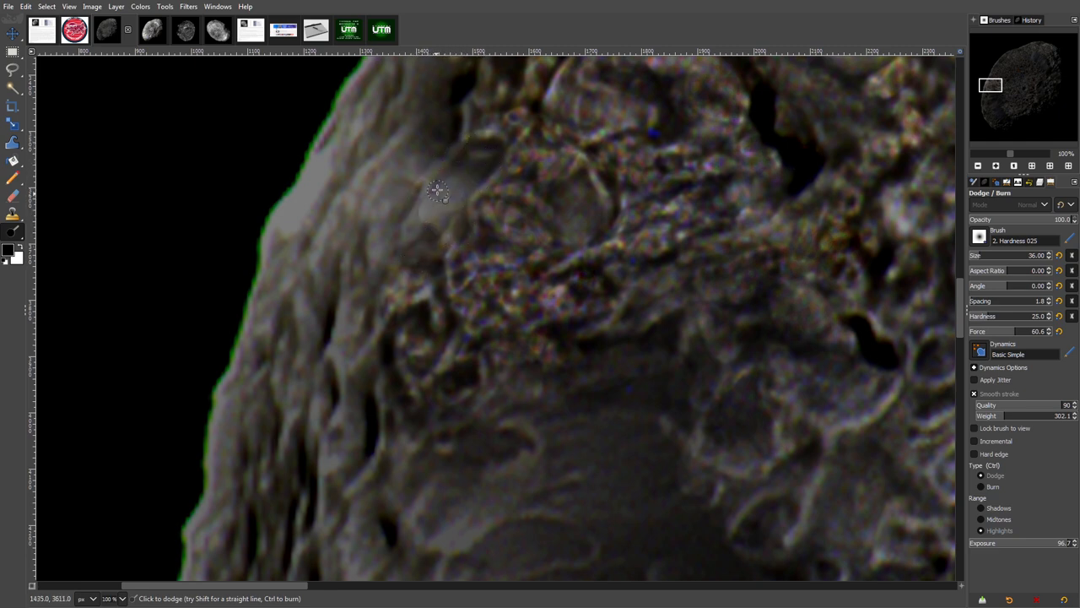
click(428, 178)
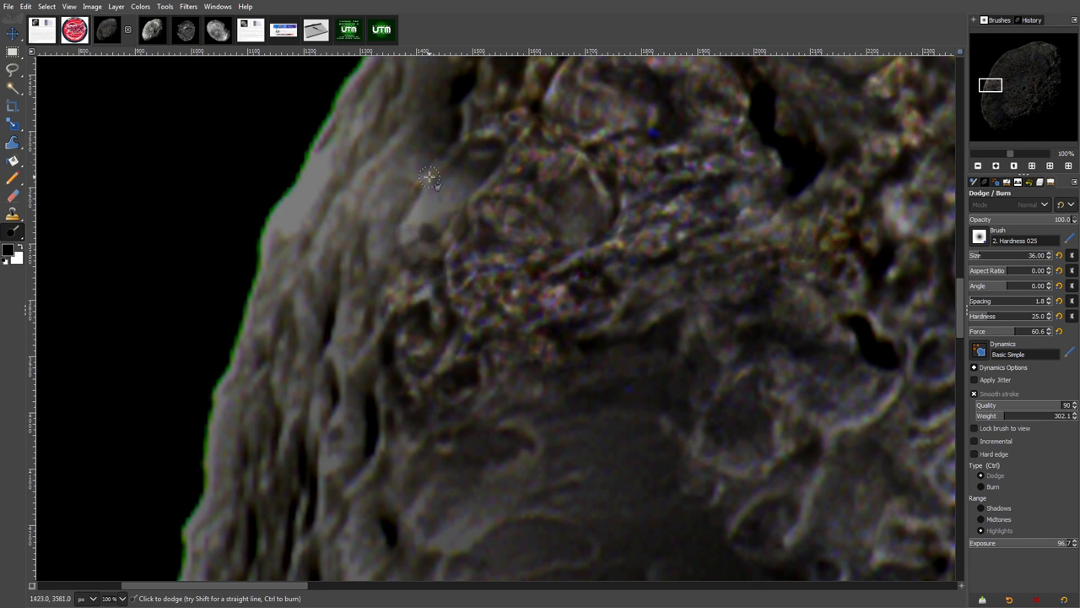
mouse_move(403, 213)
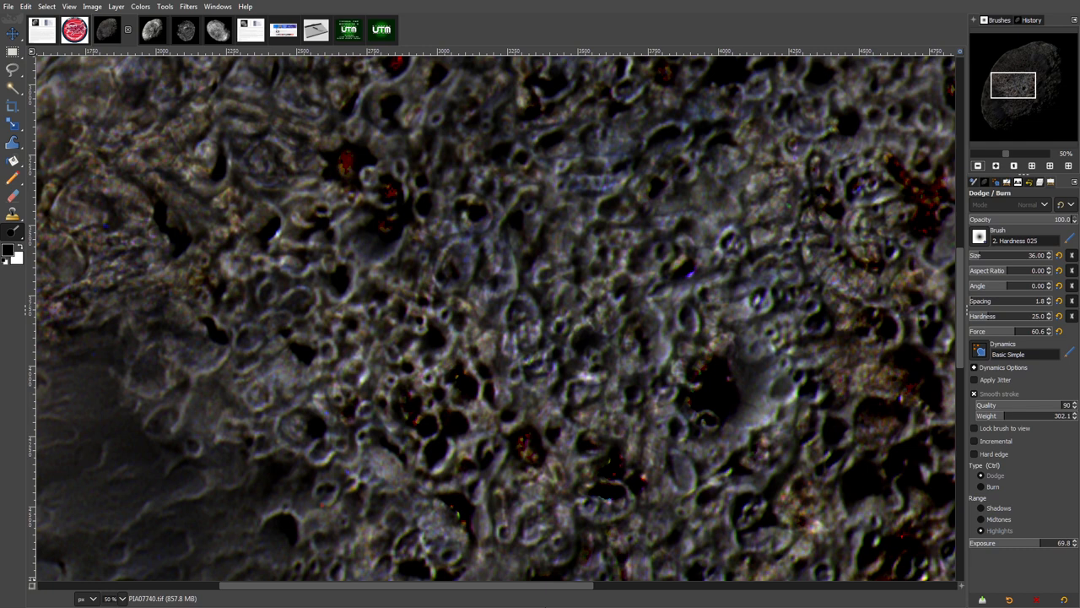
mouse_move(836, 312)
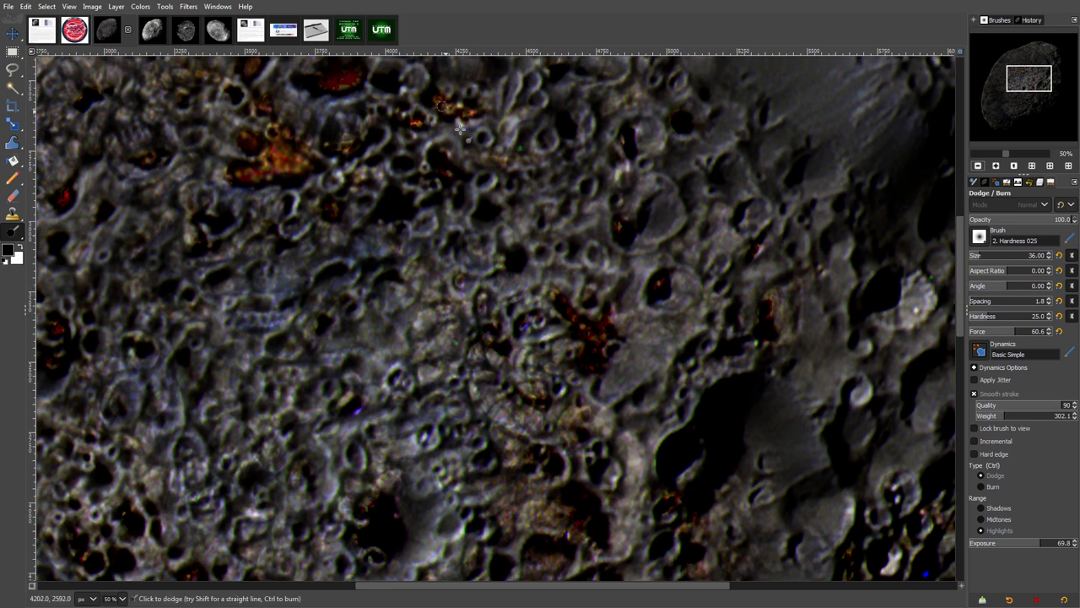
mouse_move(490, 85)
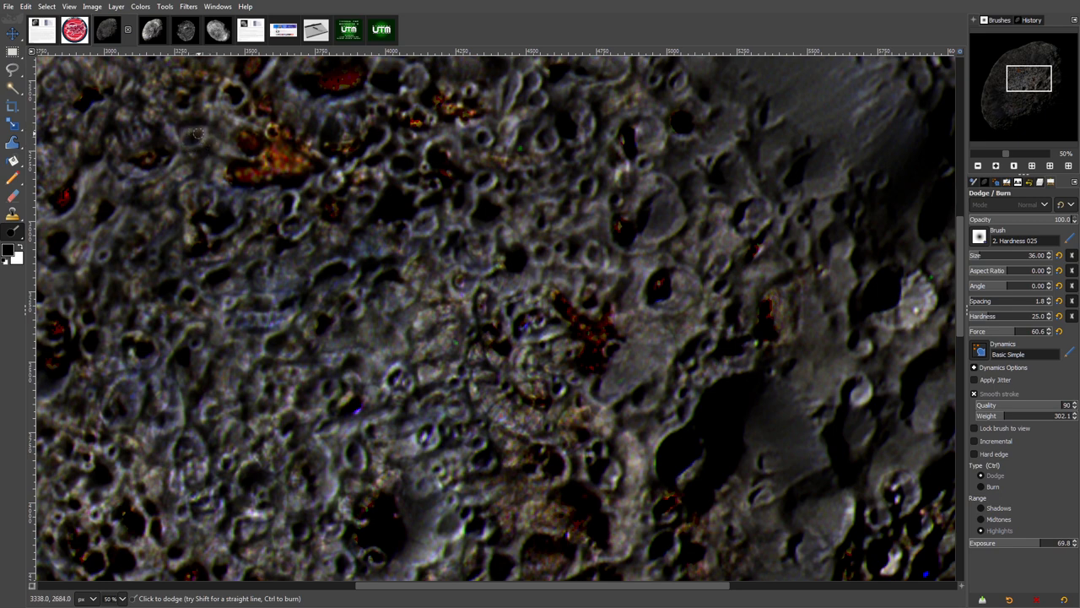
mouse_move(186, 145)
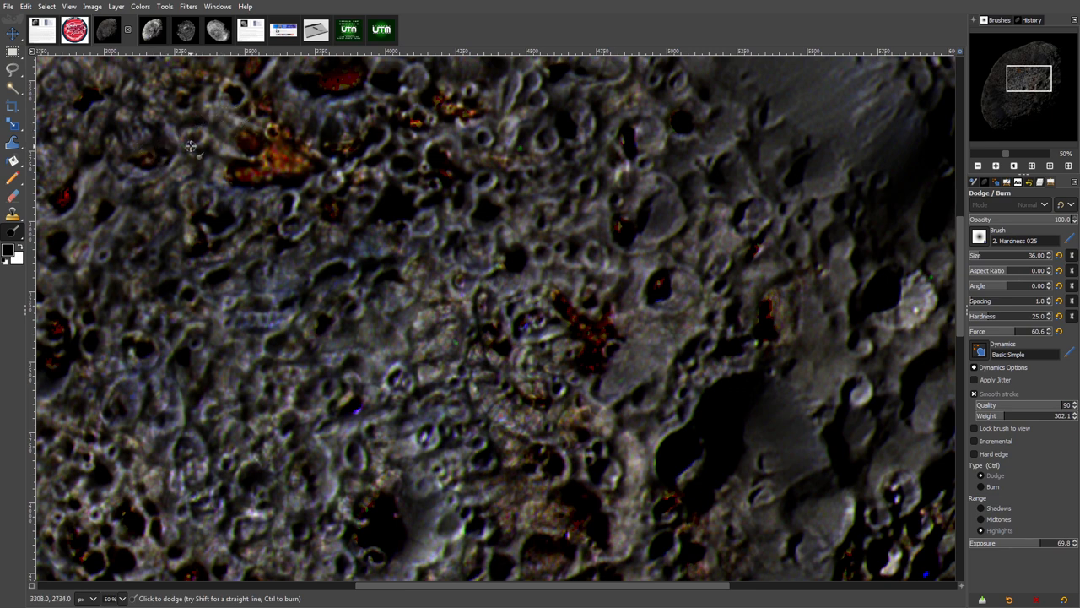
mouse_move(183, 149)
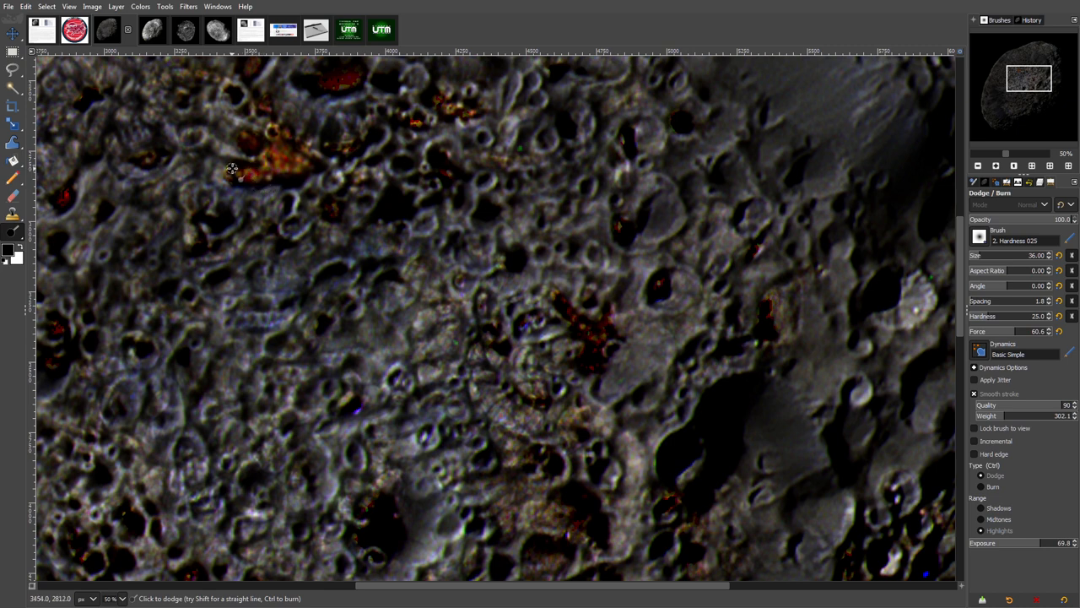
mouse_move(121, 137)
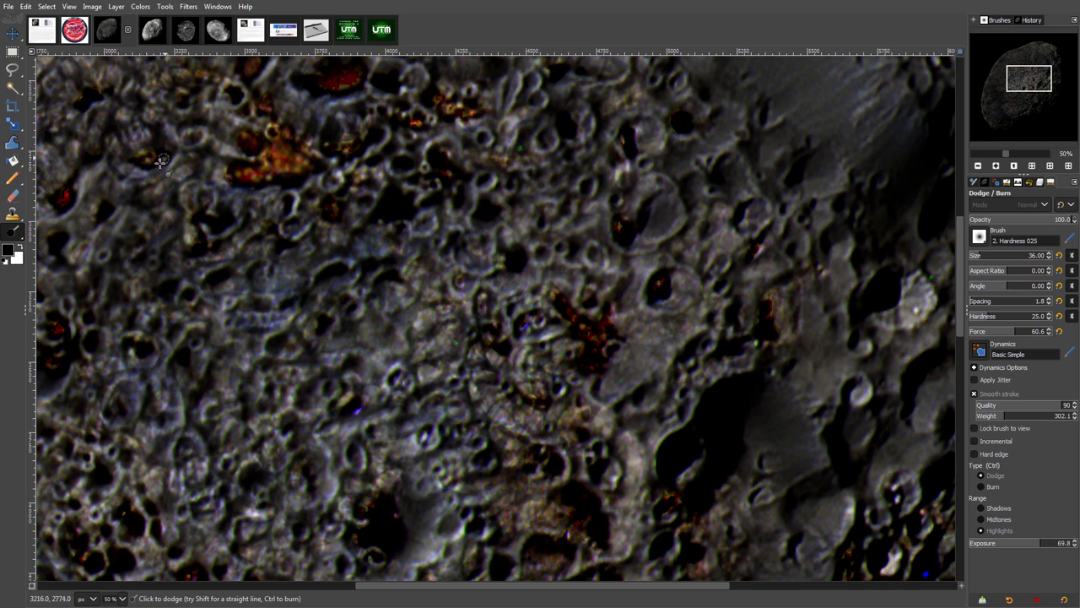
mouse_move(115, 128)
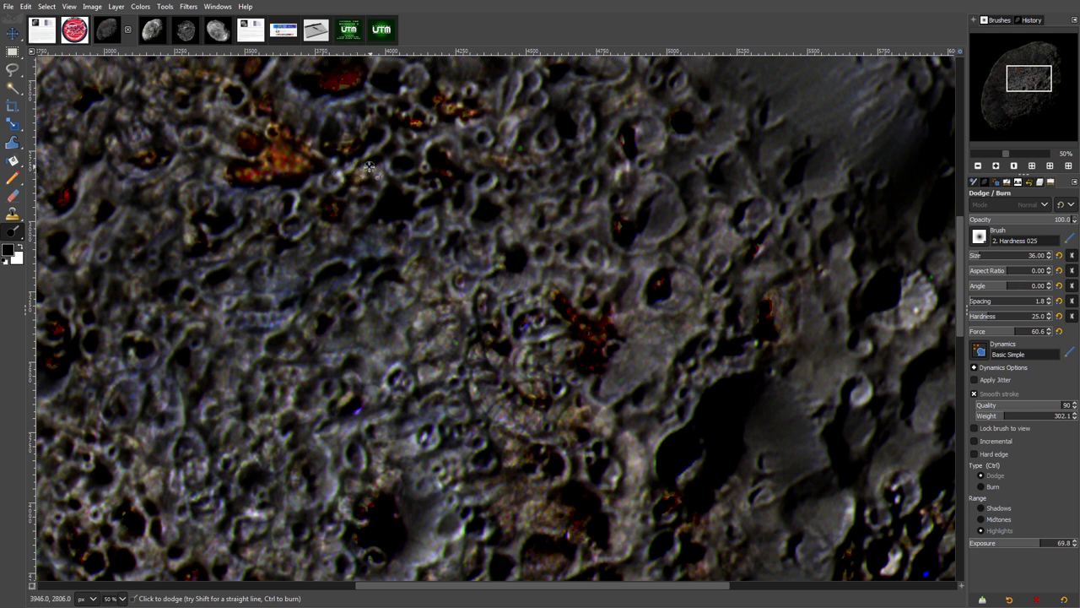
mouse_move(438, 173)
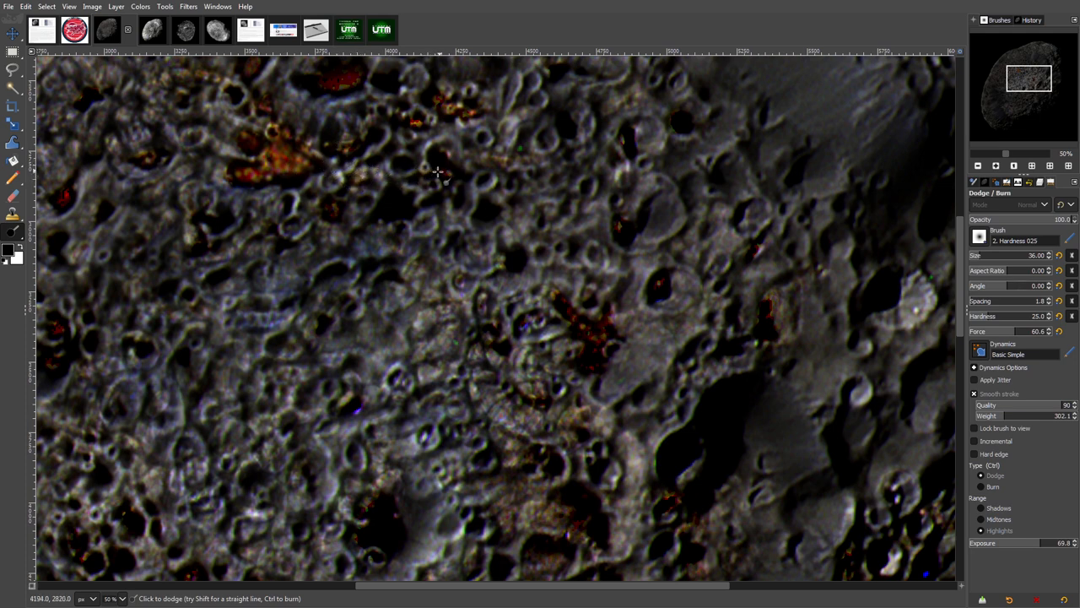
mouse_move(437, 202)
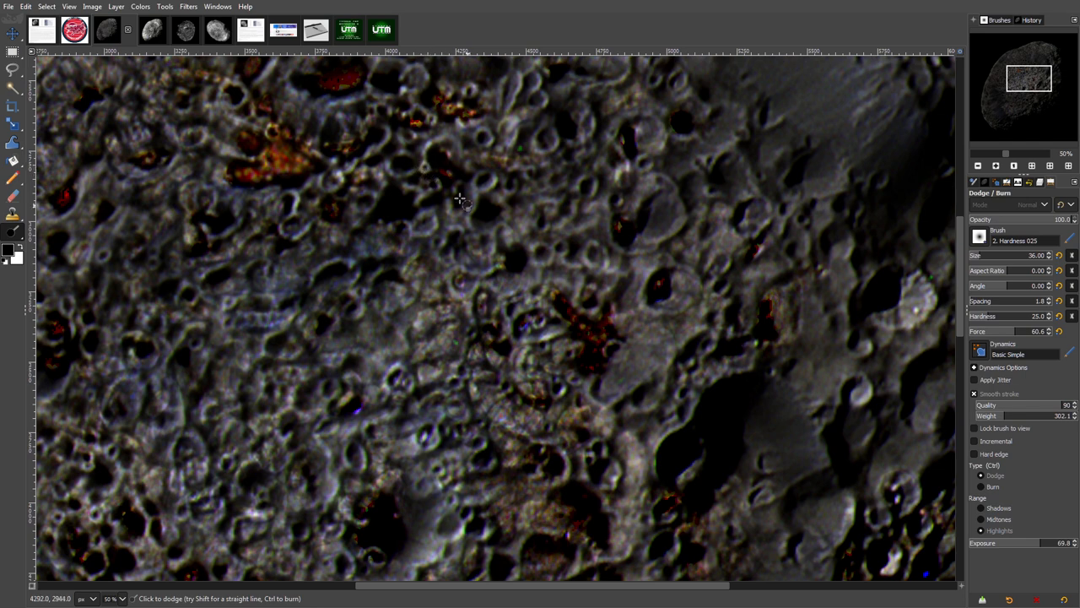
mouse_move(452, 228)
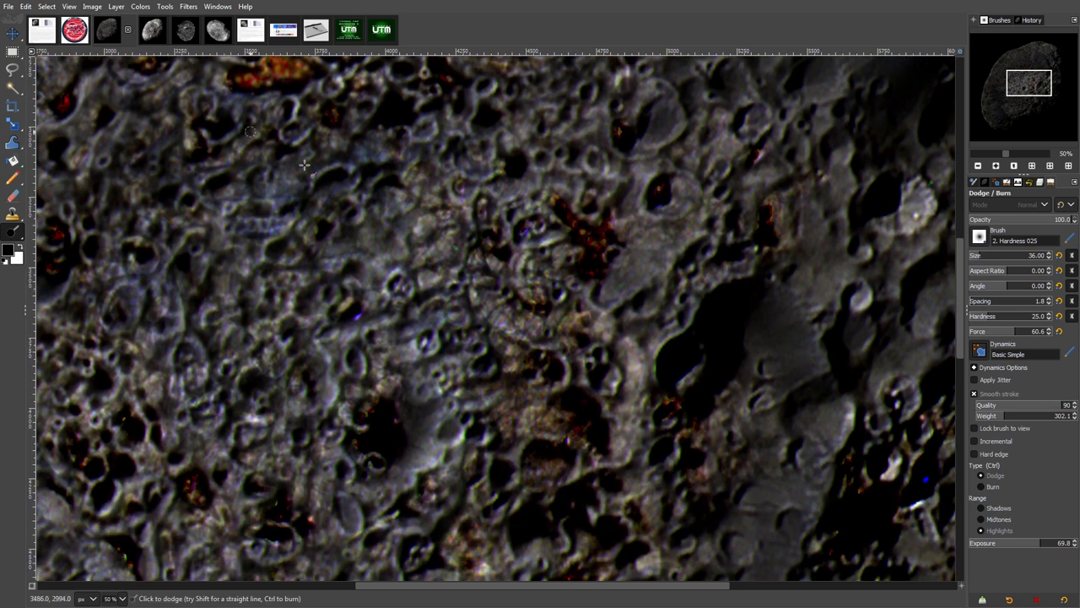
Step: Apply Colors > Brightness-Contrast with contrast 12 and brightness unchanged
click(140, 7)
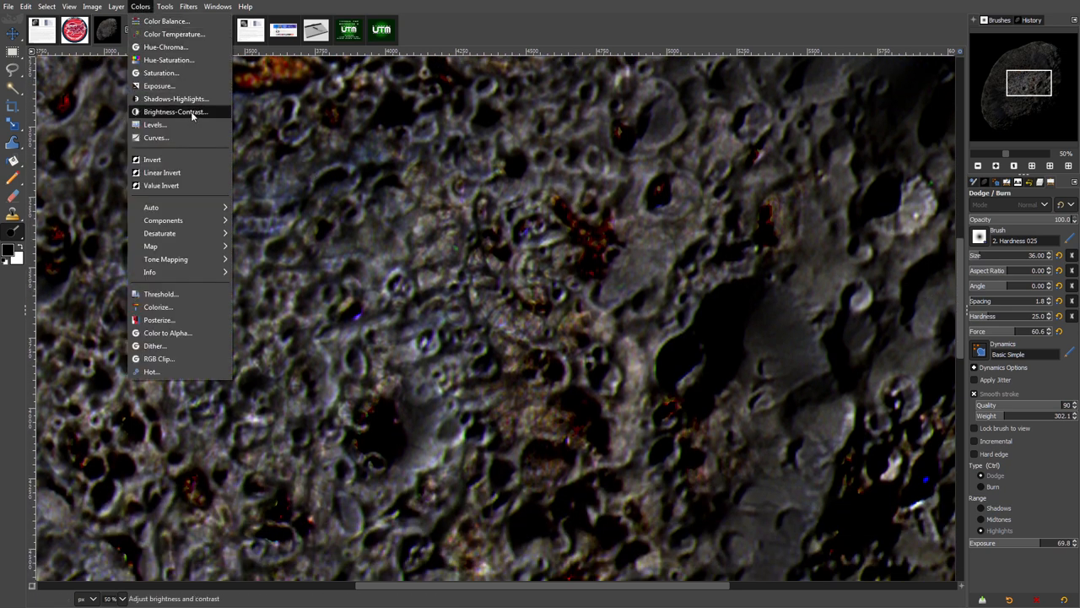
click(175, 111)
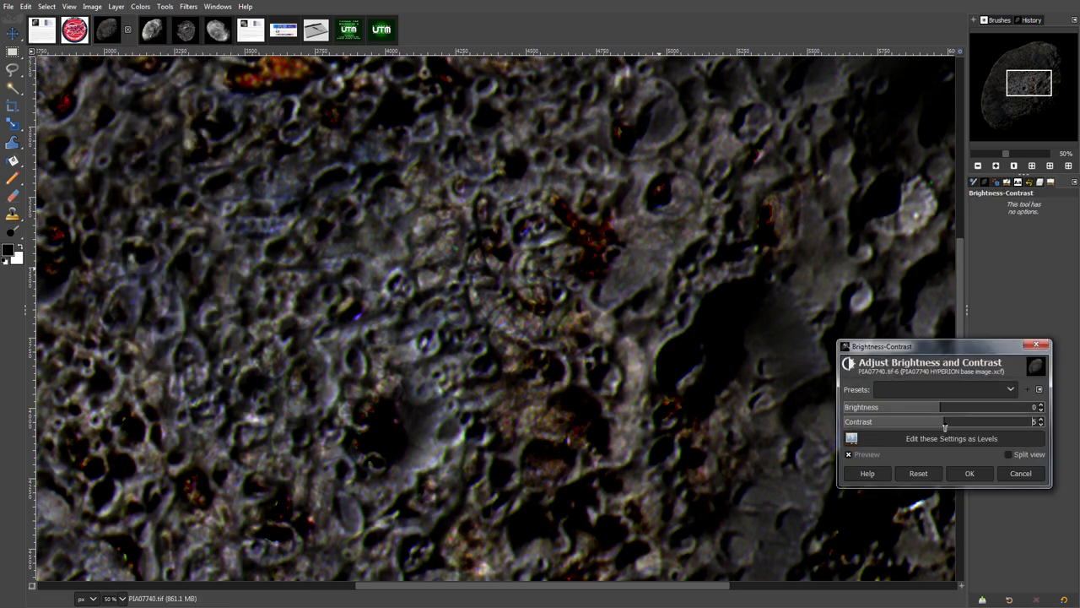
drag(944, 422, 948, 421)
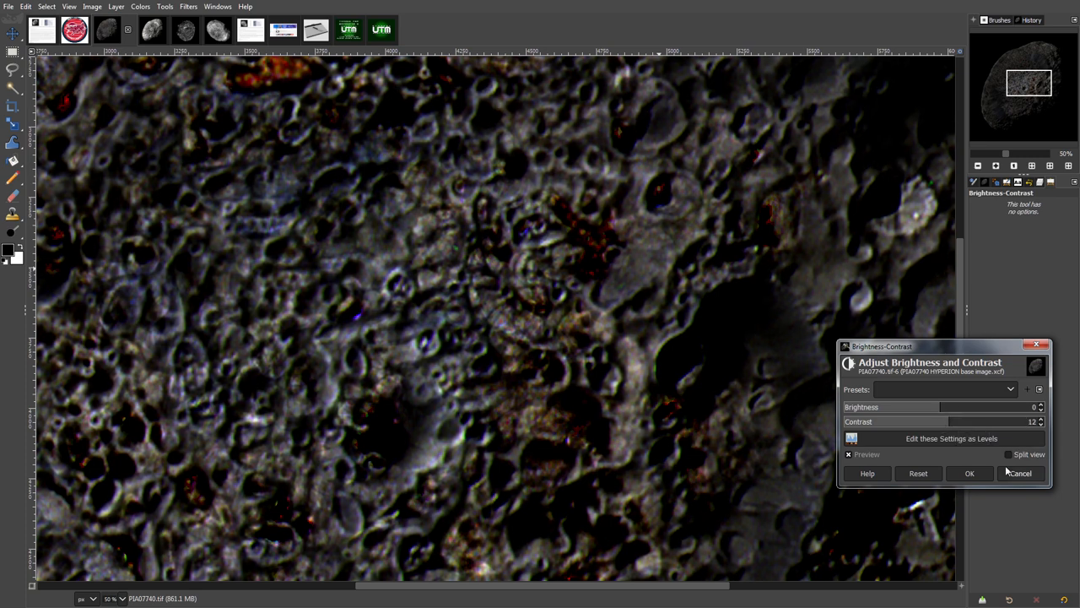
mouse_move(961, 471)
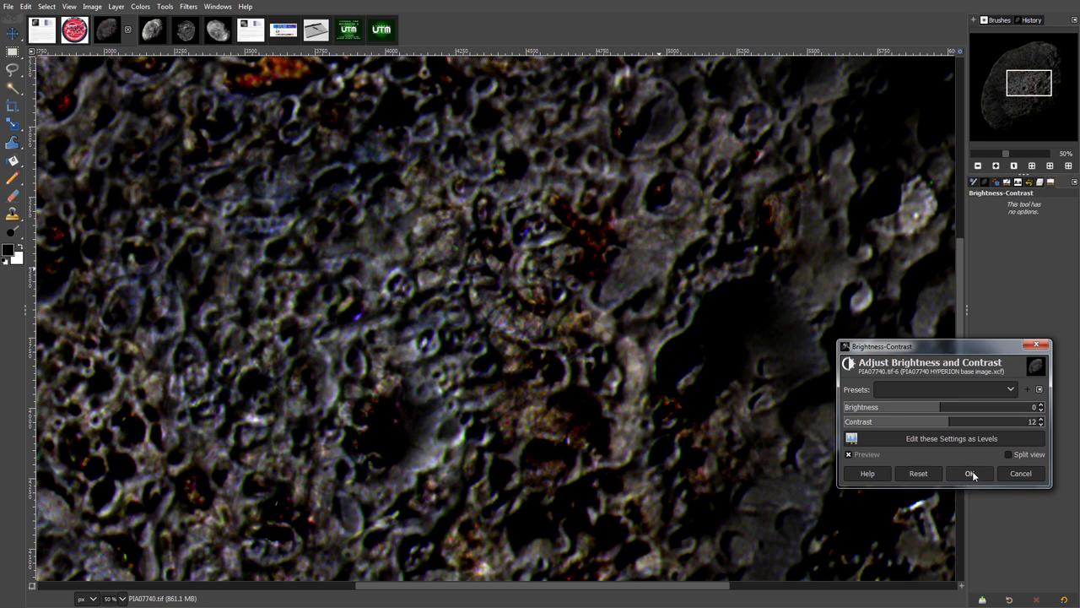
click(970, 473)
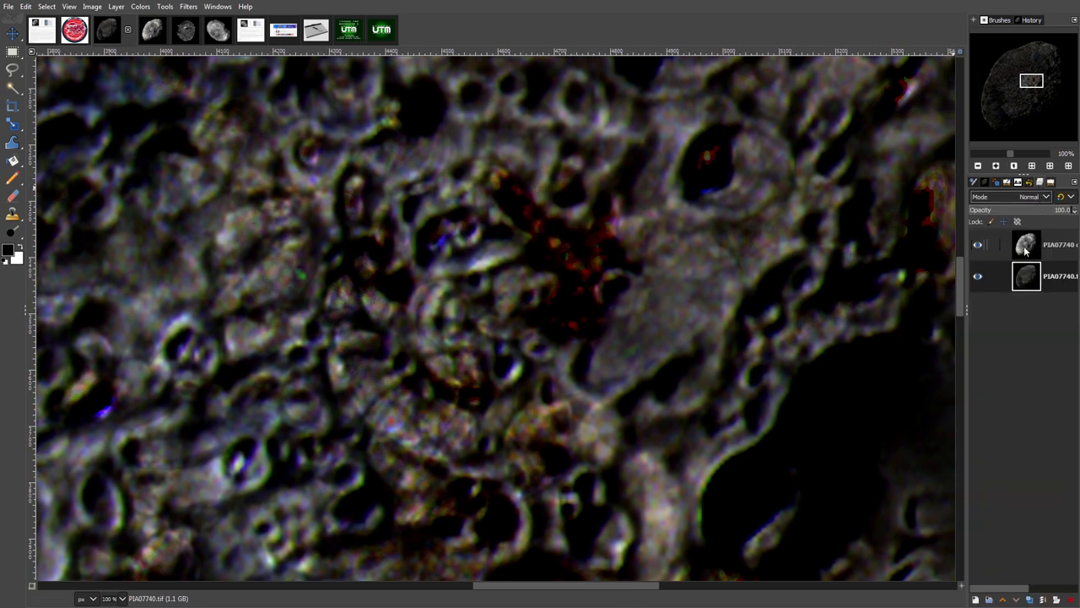
Step: Toggle the top PIA07740 layer's visibility off and on to compare against the contrast-boosted original
click(978, 245)
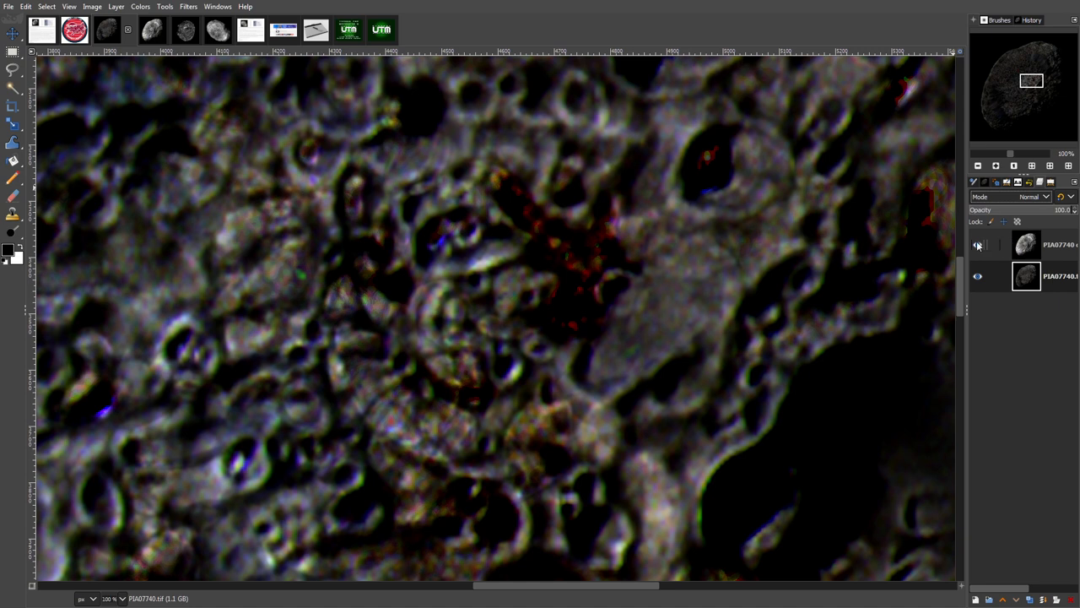
mouse_move(979, 246)
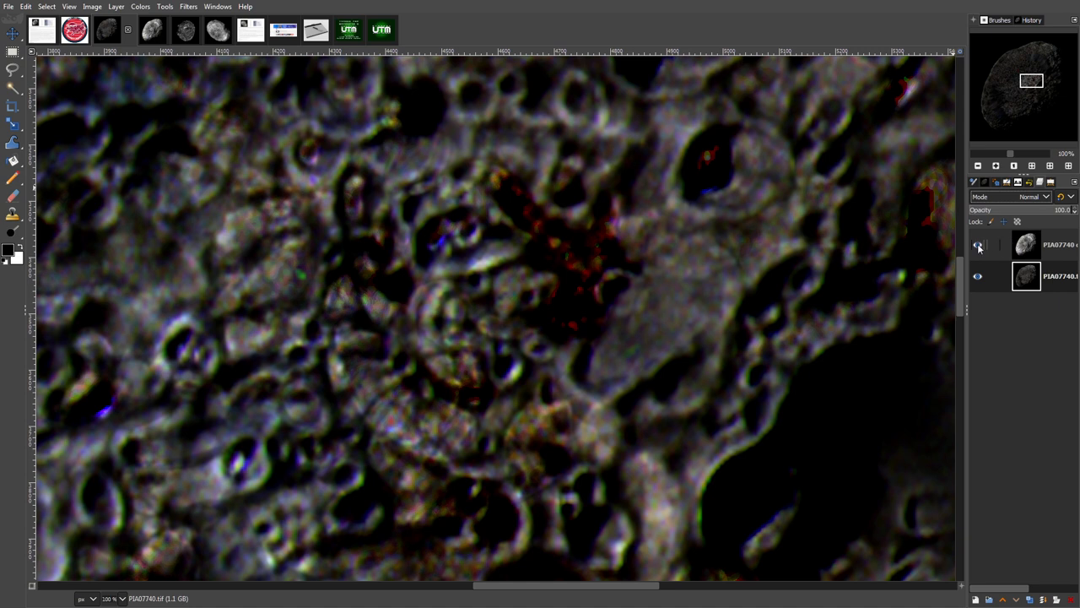
click(978, 245)
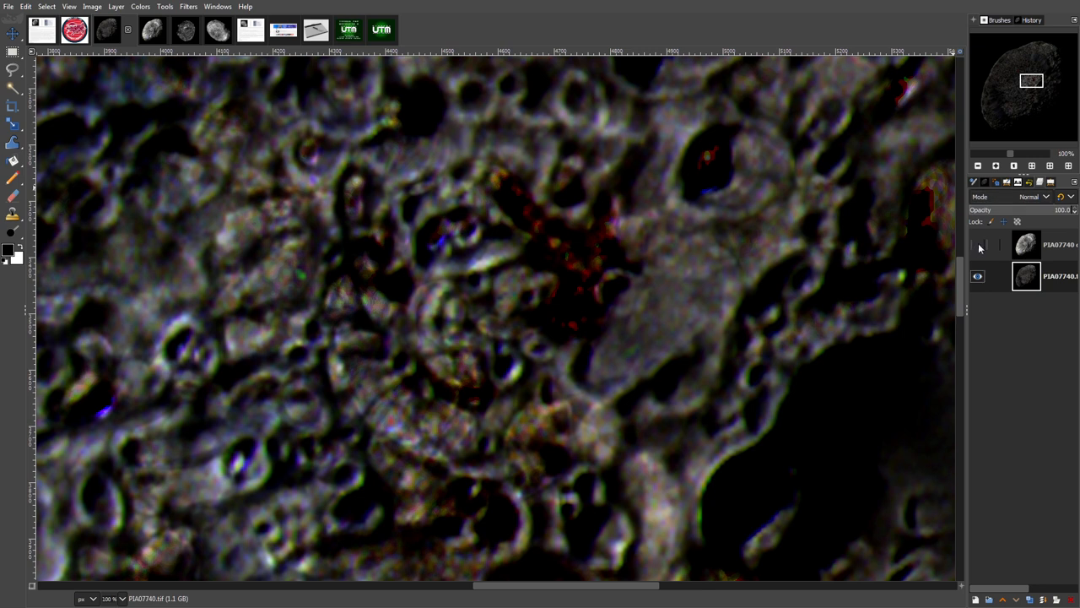
click(978, 245)
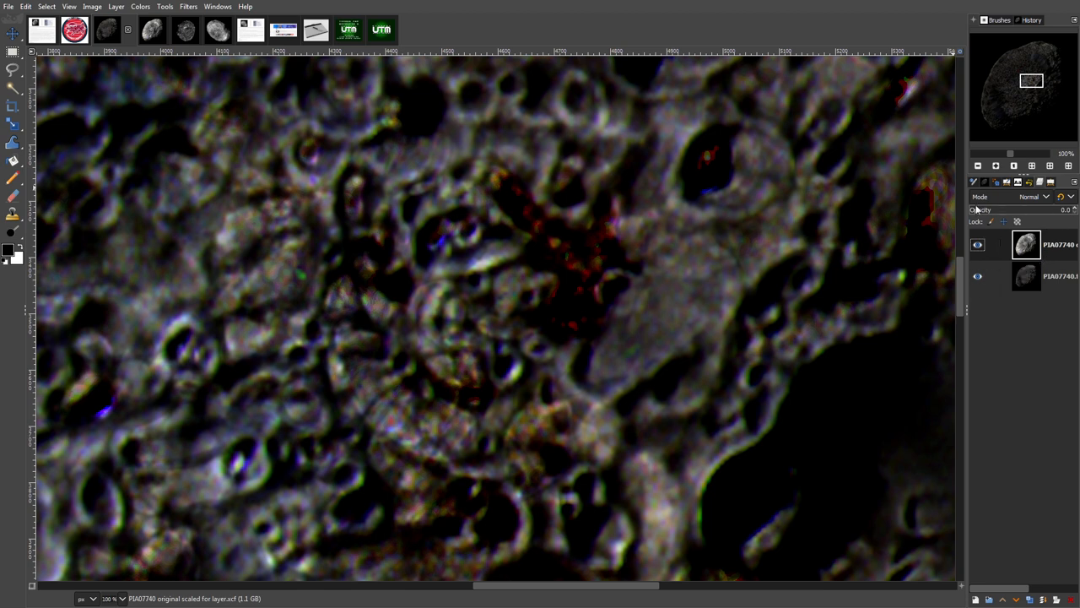
mouse_move(650, 316)
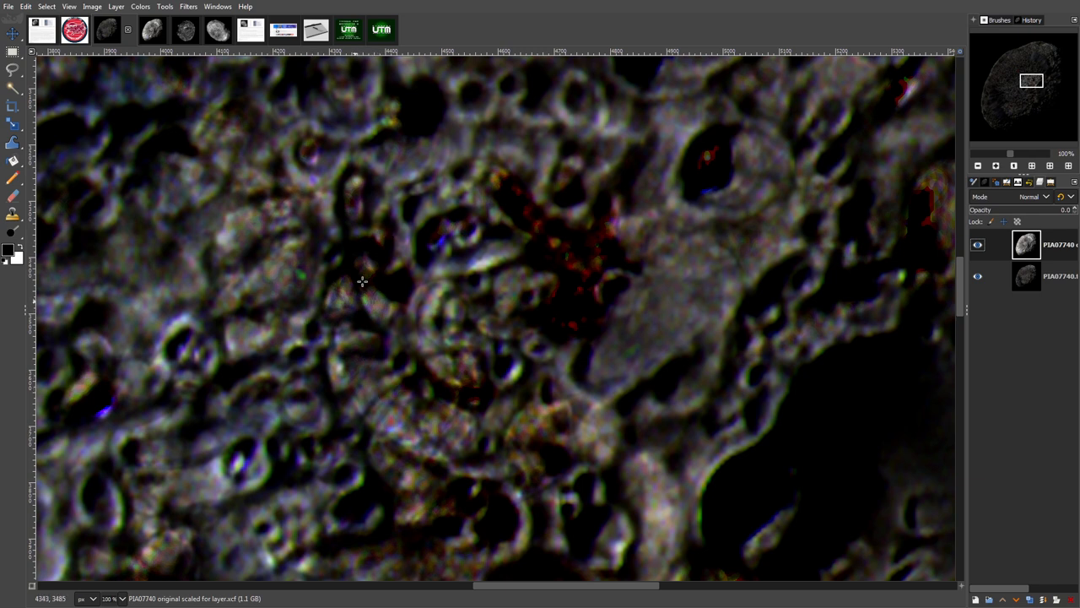
mouse_move(344, 307)
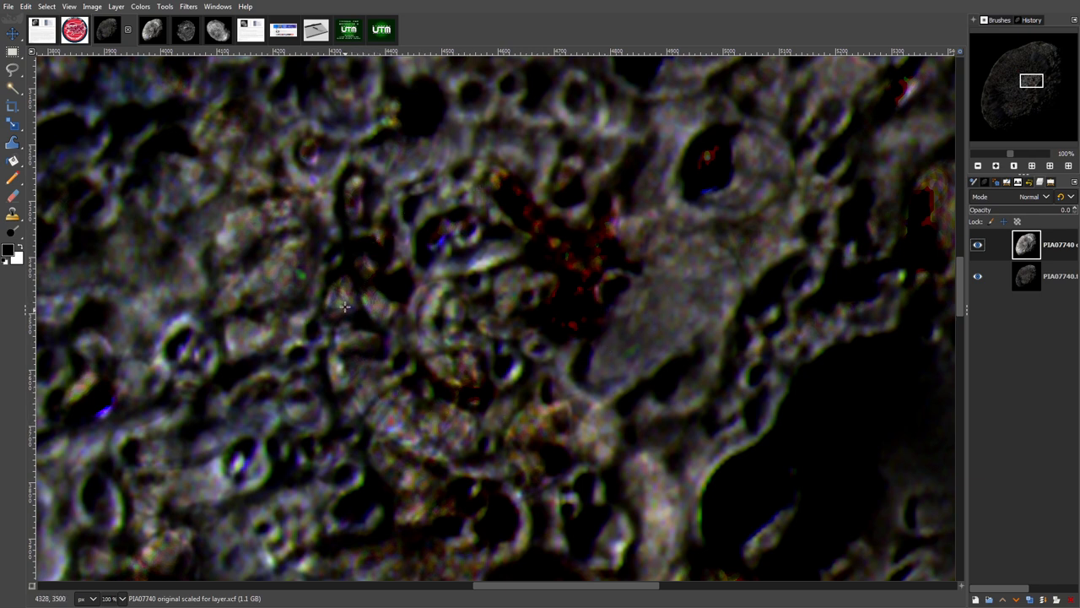
mouse_move(389, 232)
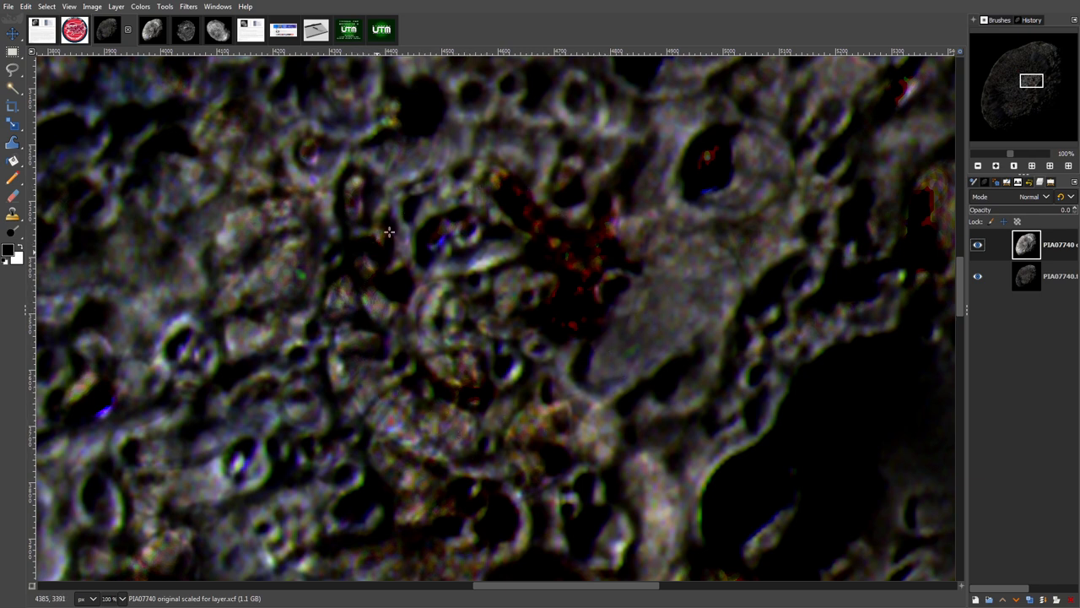
mouse_move(450, 432)
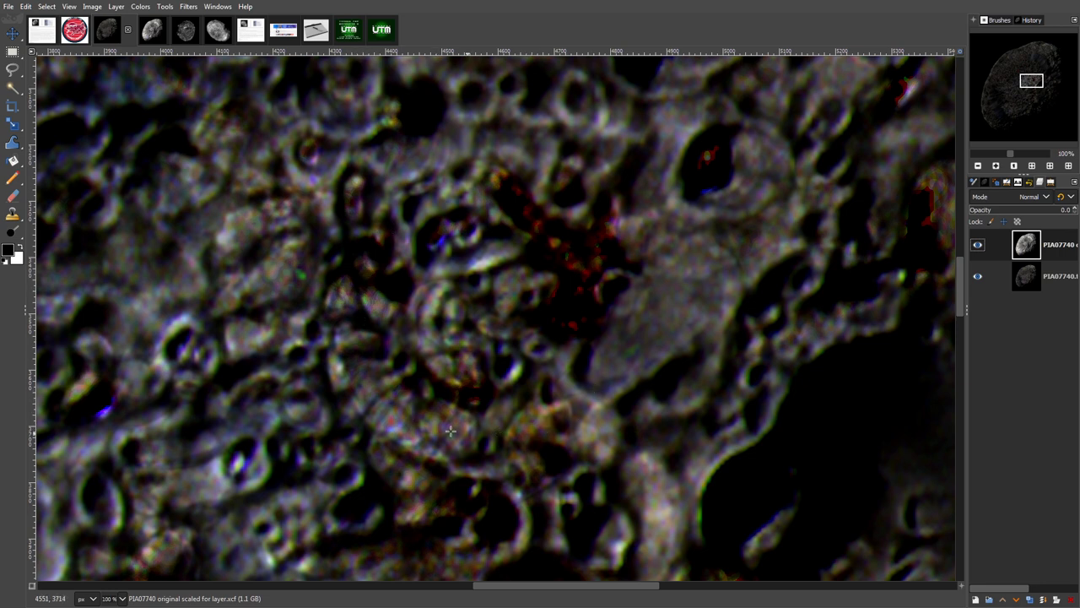
mouse_move(396, 402)
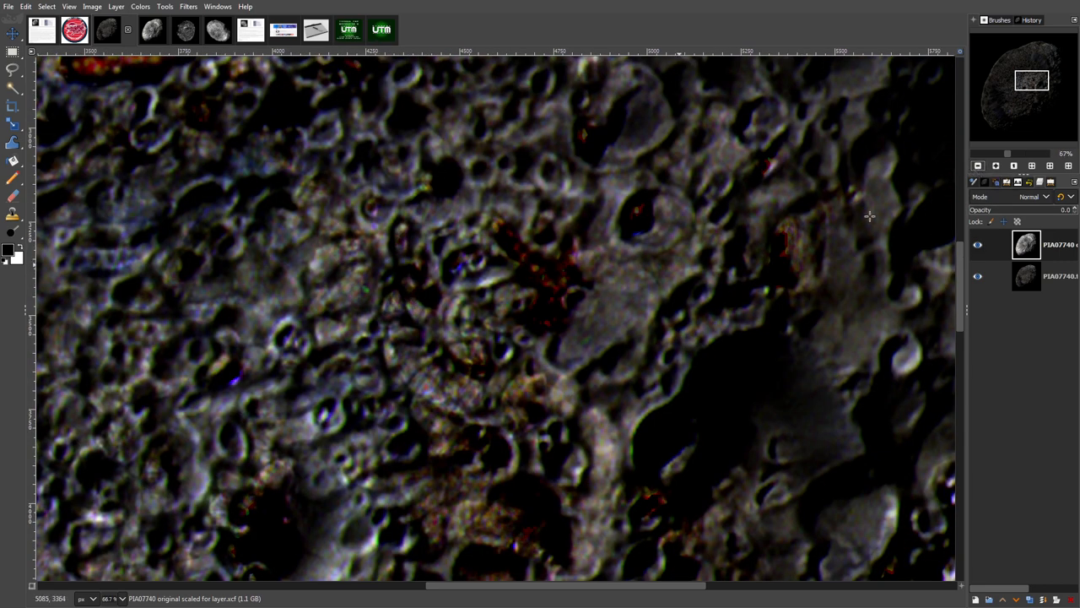
mouse_move(446, 287)
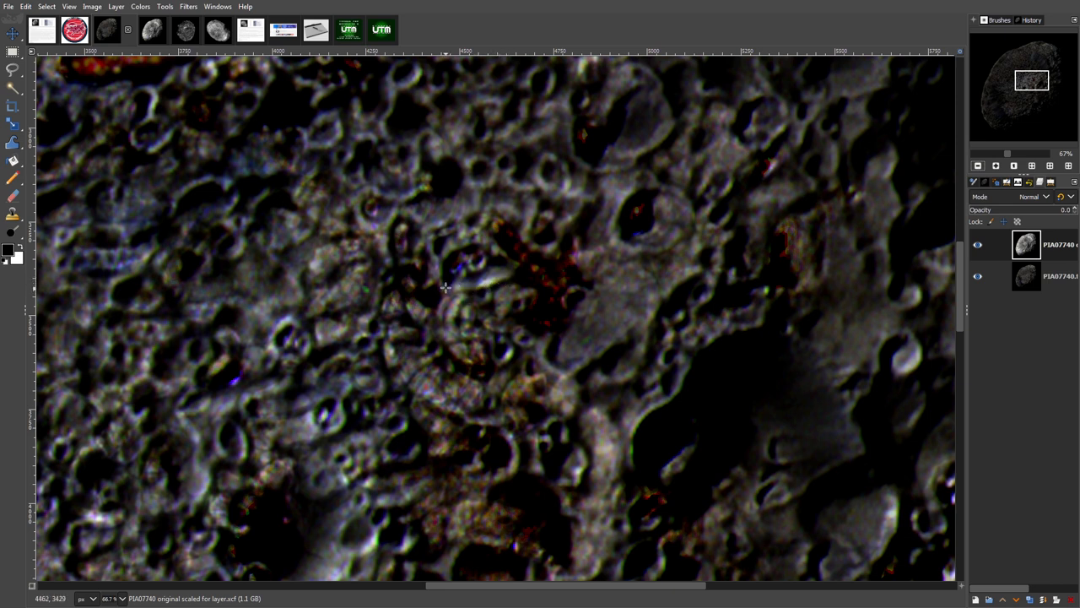
mouse_move(499, 283)
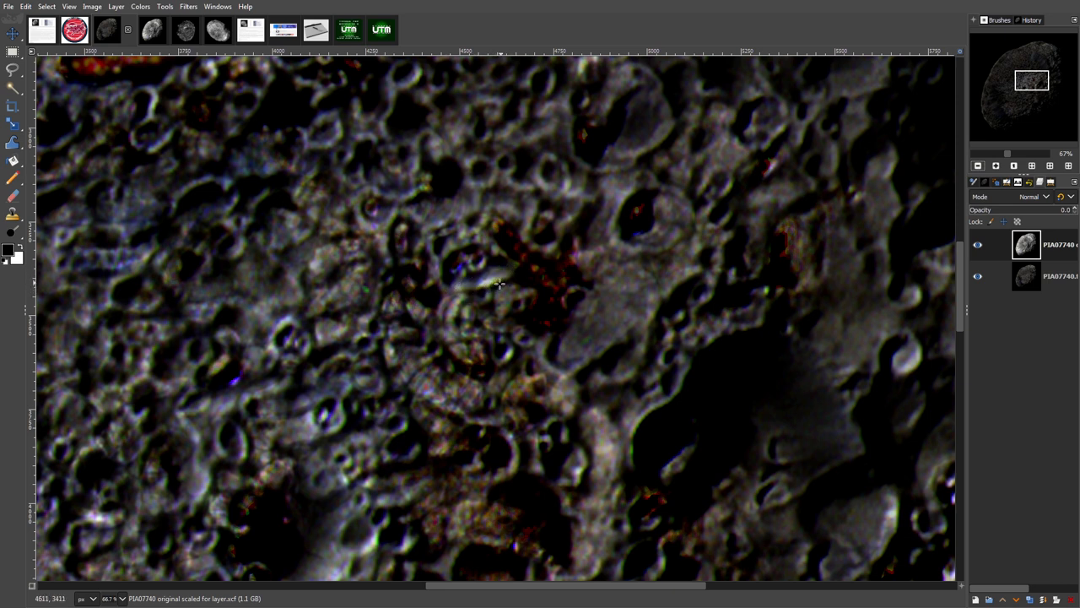
mouse_move(502, 282)
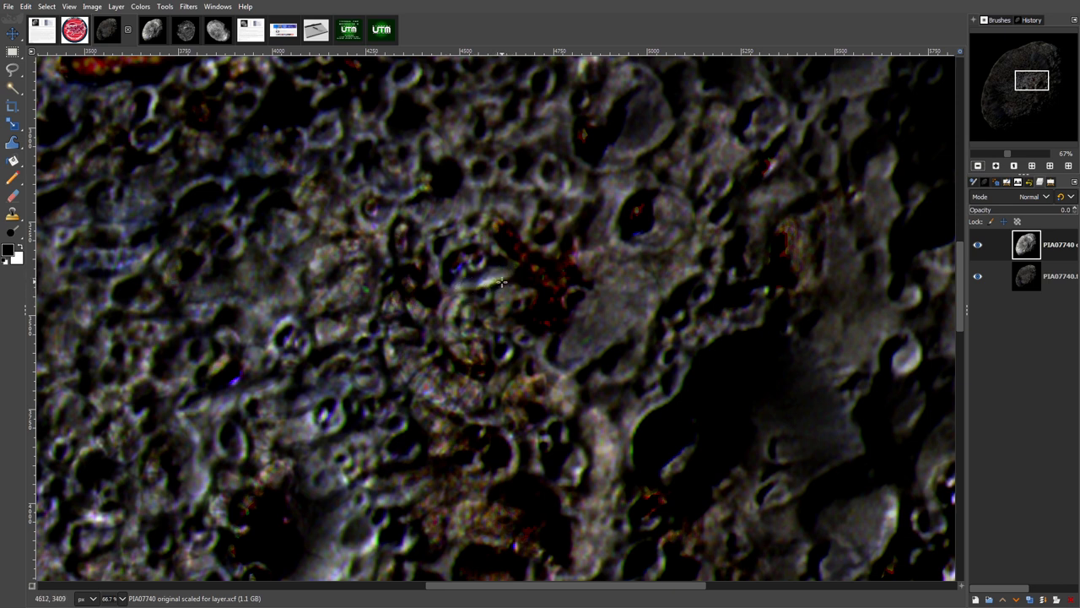
mouse_move(516, 357)
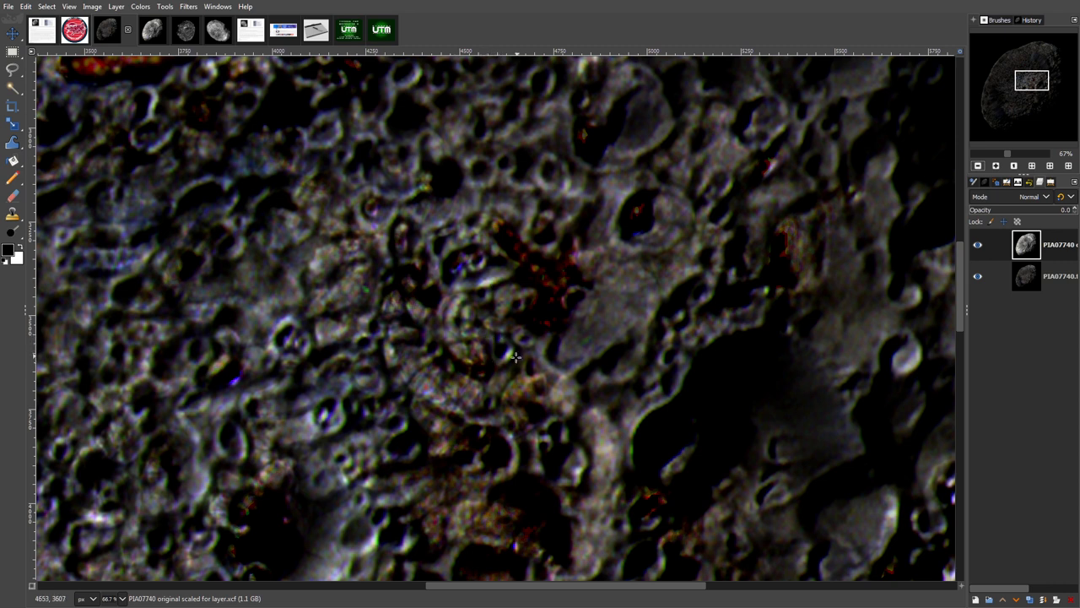
mouse_move(433, 341)
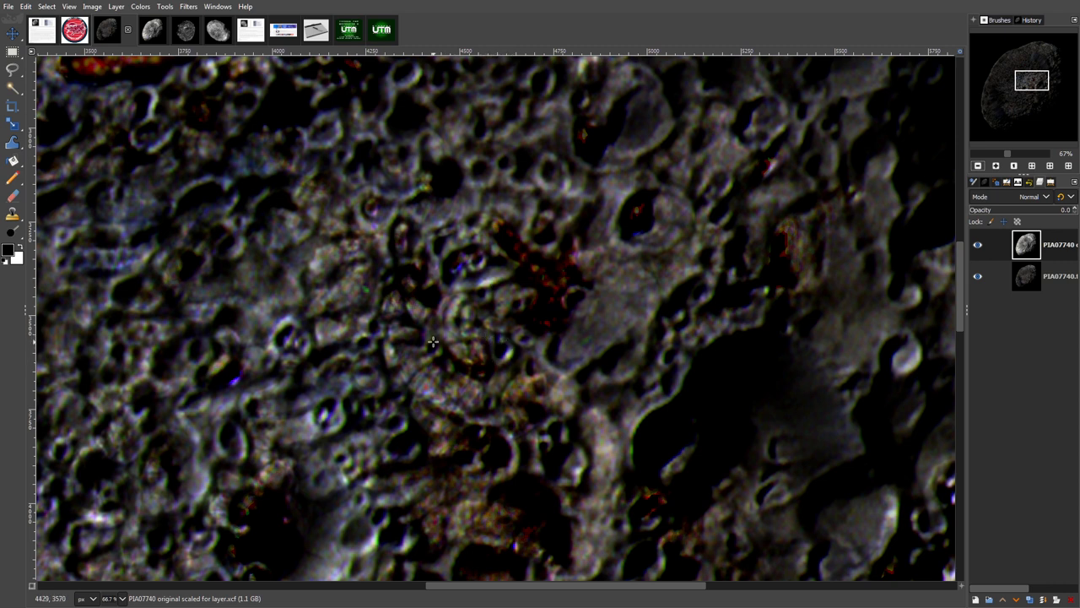
mouse_move(397, 333)
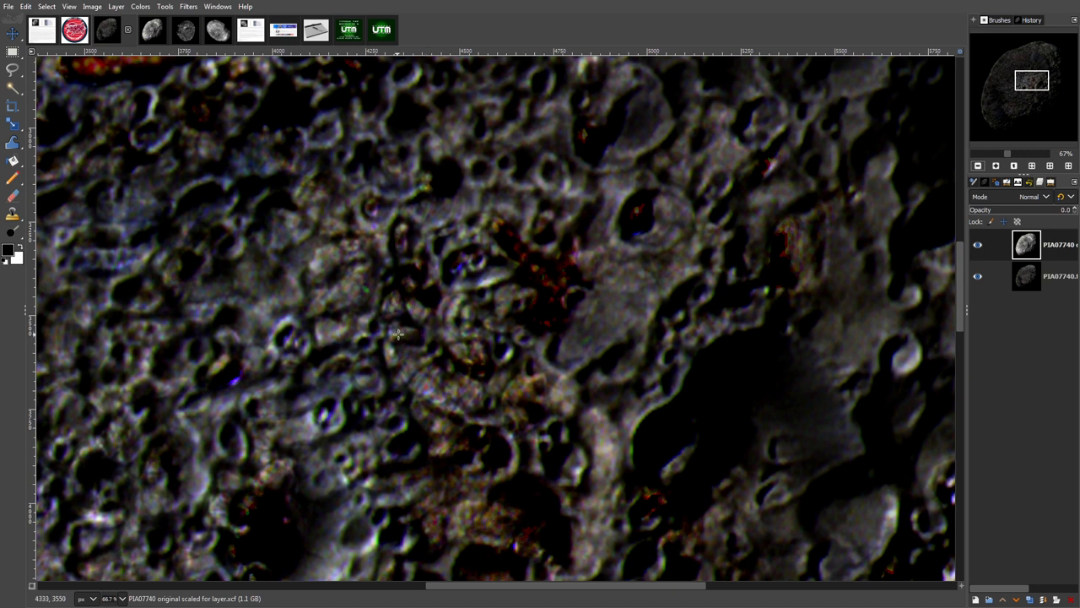
mouse_move(359, 355)
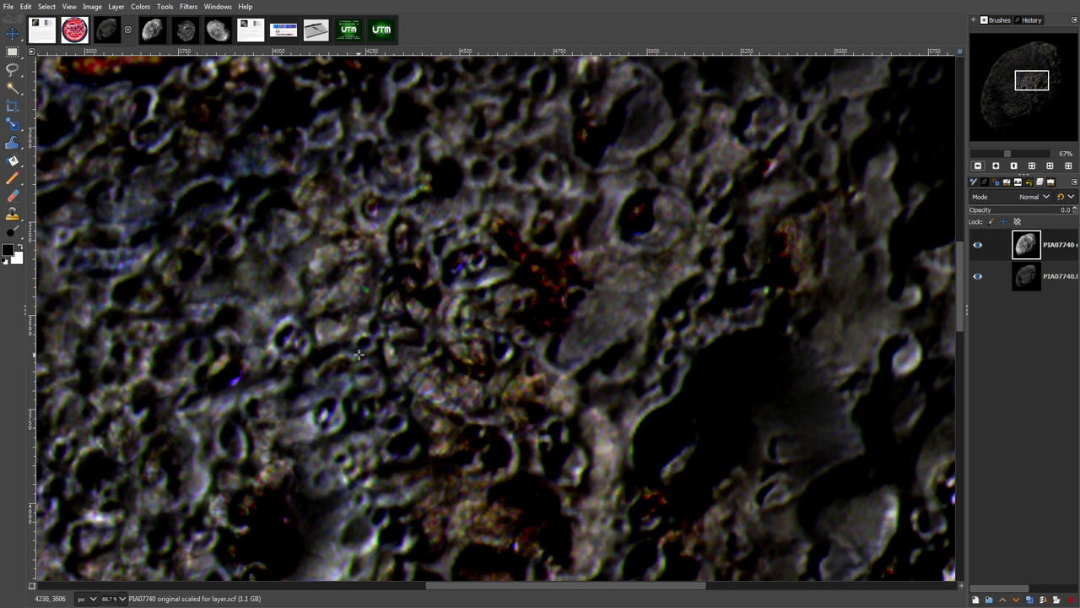
mouse_move(510, 426)
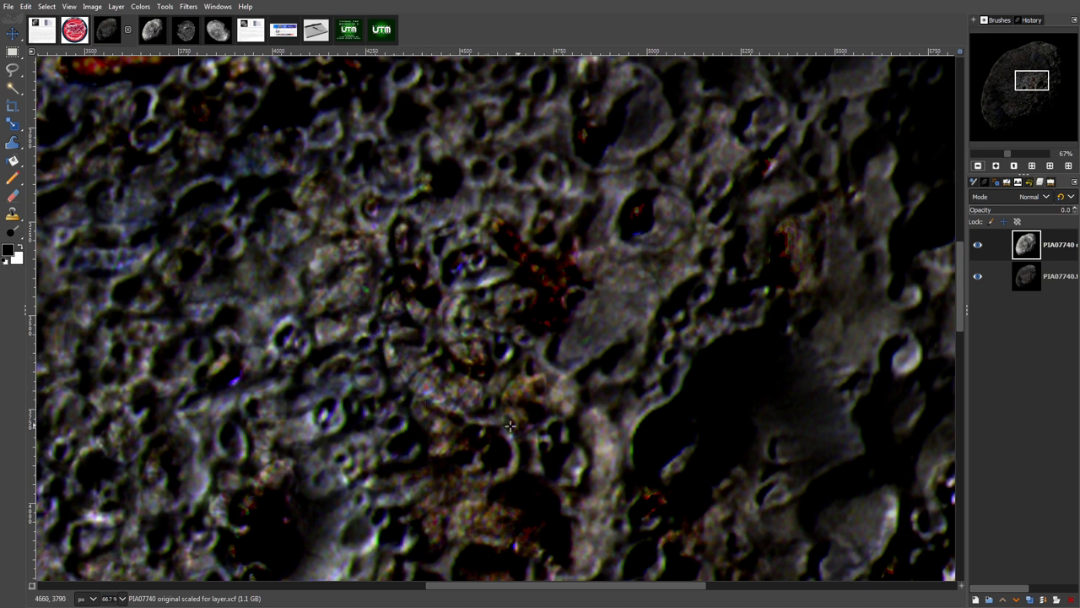
mouse_move(431, 397)
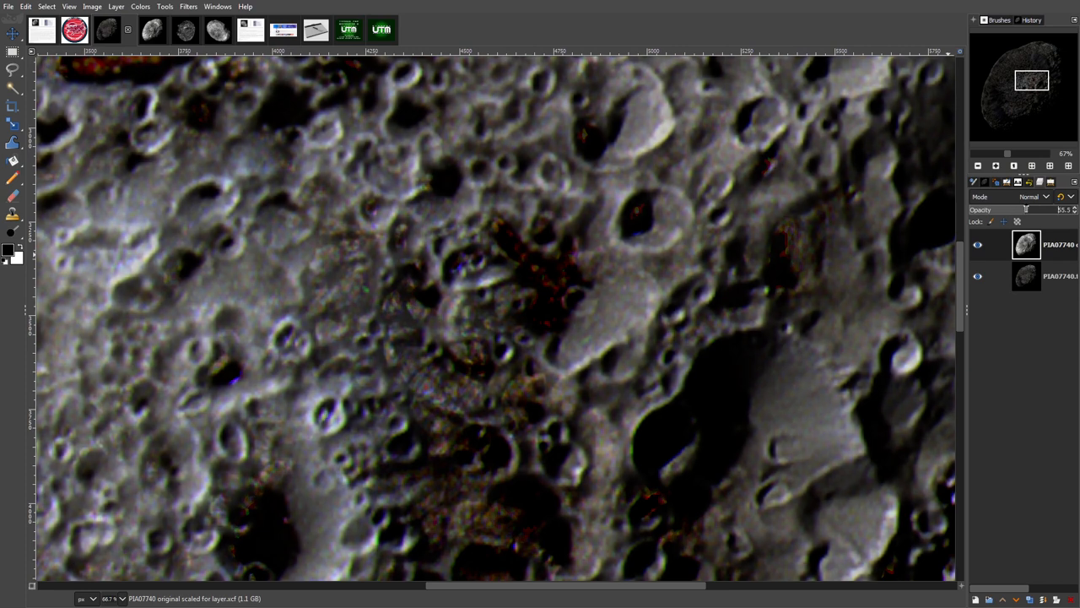
Step: Drag the top layer's opacity up to 100 so the crisp grey craters cover the original
drag(1021, 209, 1043, 209)
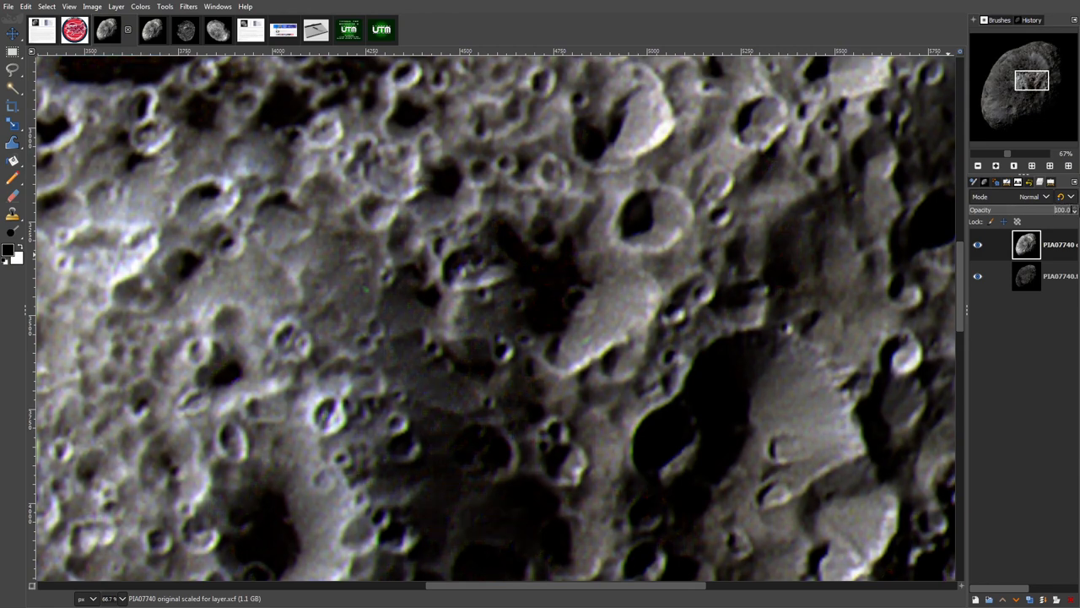
mouse_move(901, 325)
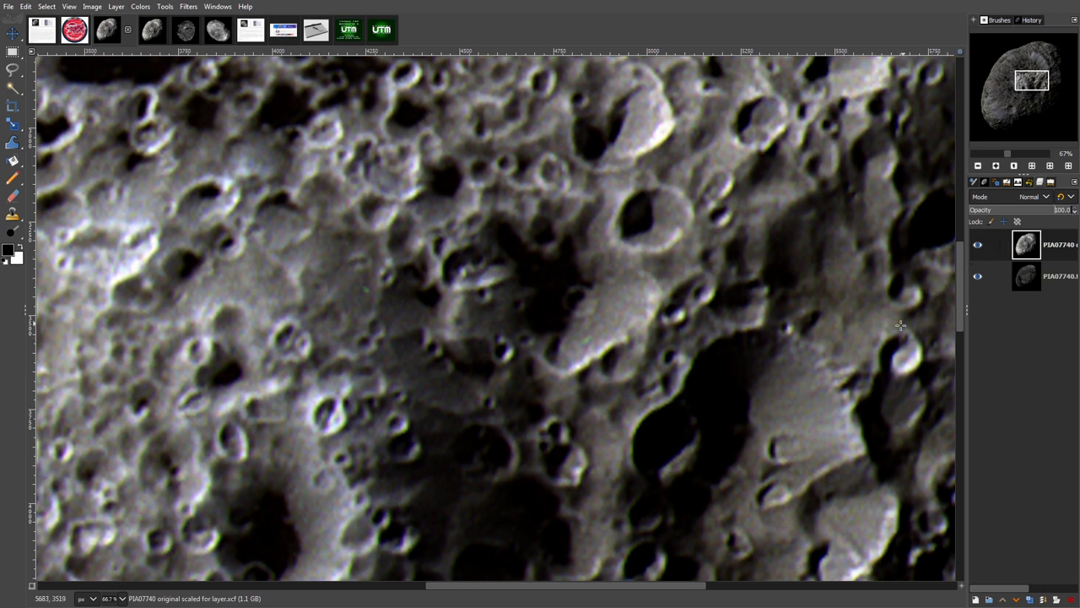
mouse_move(912, 244)
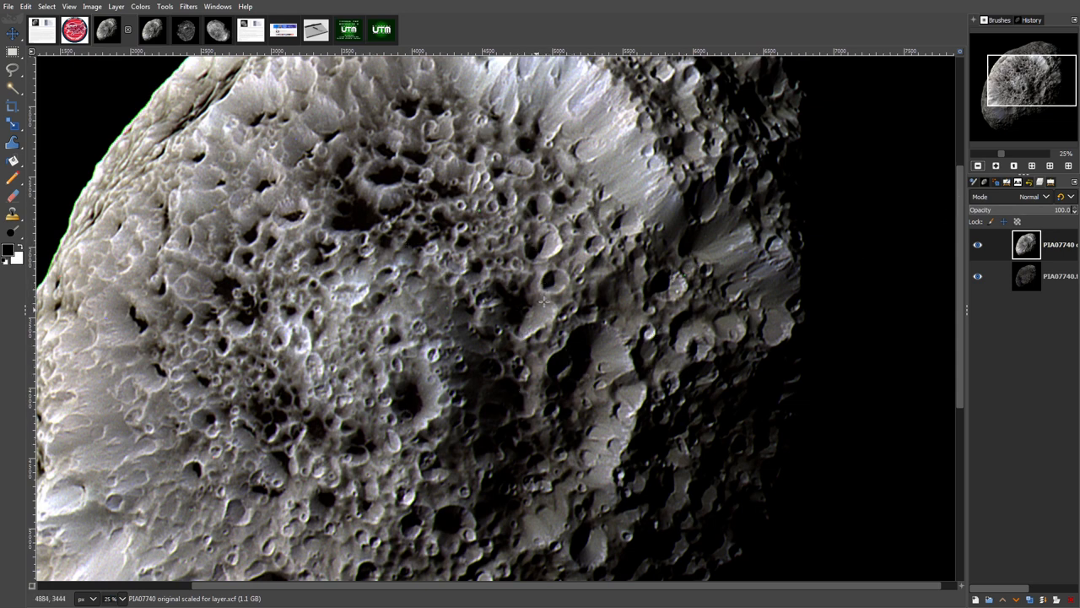
mouse_move(422, 342)
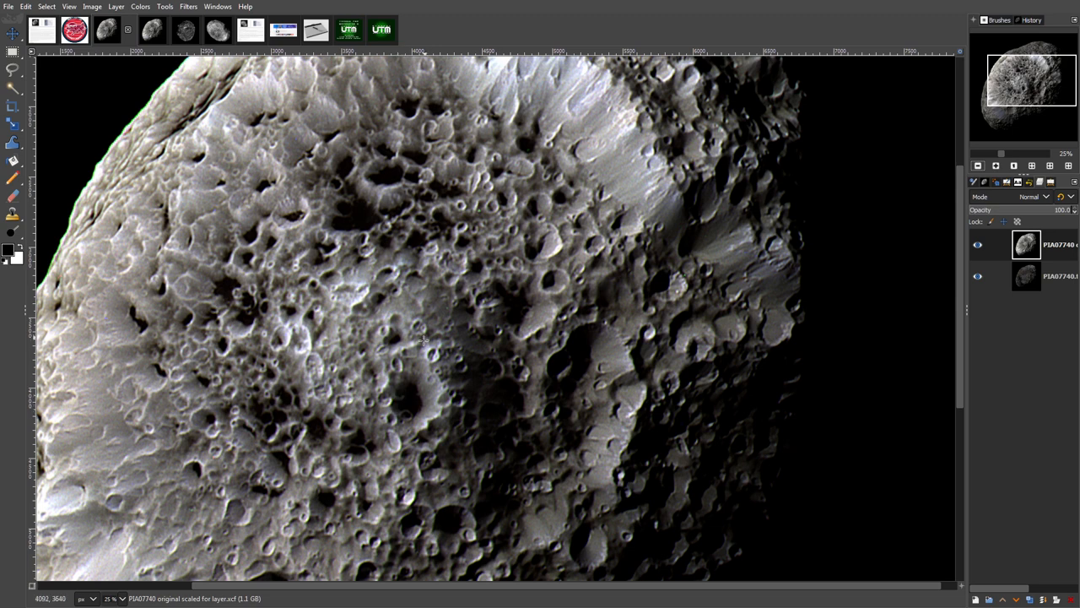
mouse_move(403, 398)
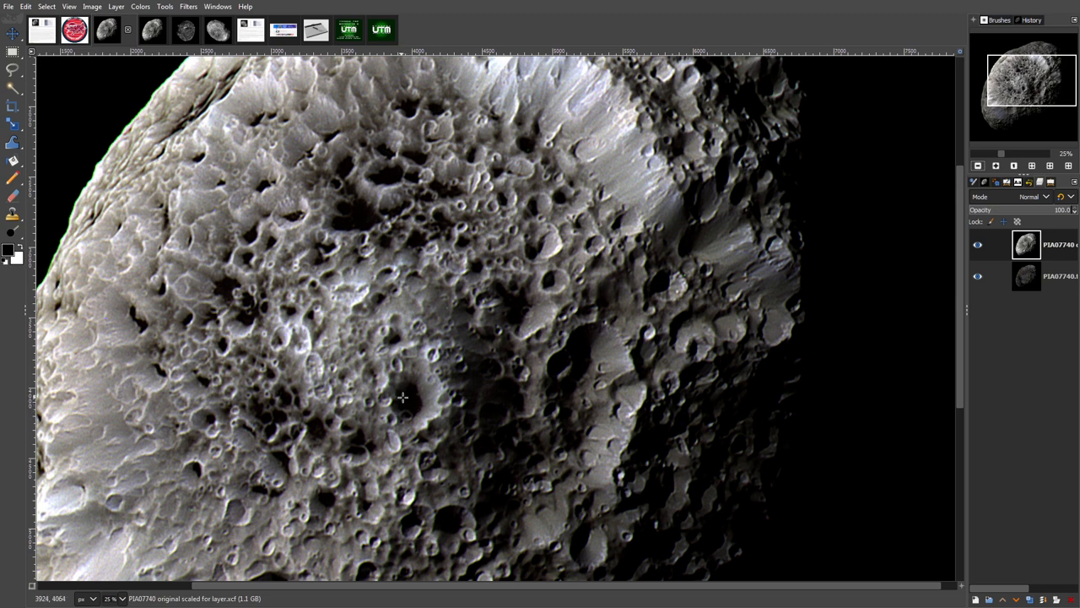
mouse_move(419, 330)
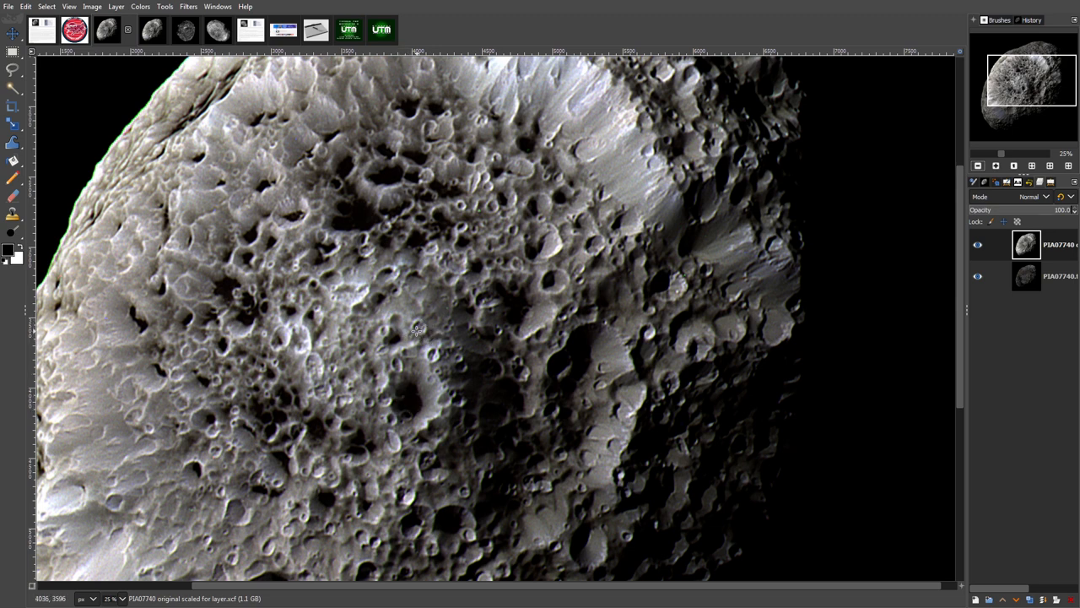
mouse_move(481, 291)
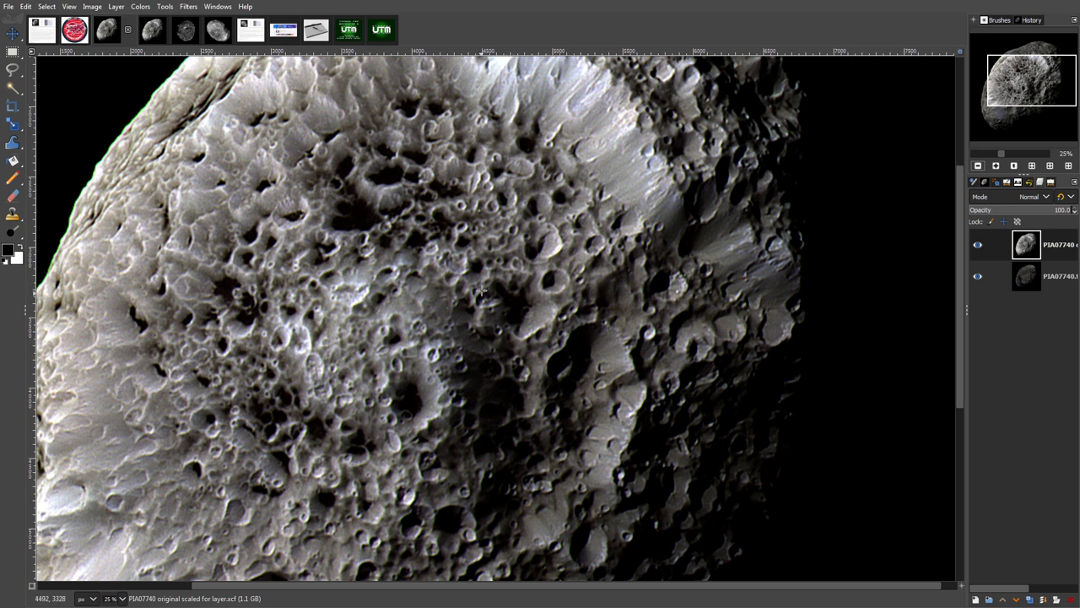
mouse_move(532, 289)
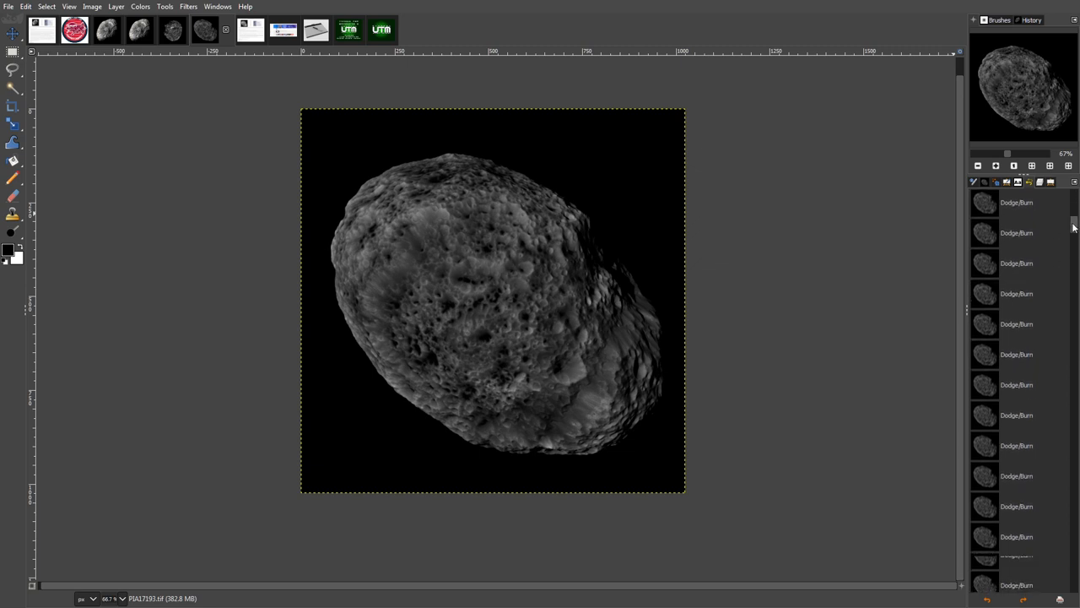
Step: Flip between the PIA07740 and grey PIA17193 image tabs, zooming in on PIA17193's crater patch
scroll(down, 3)
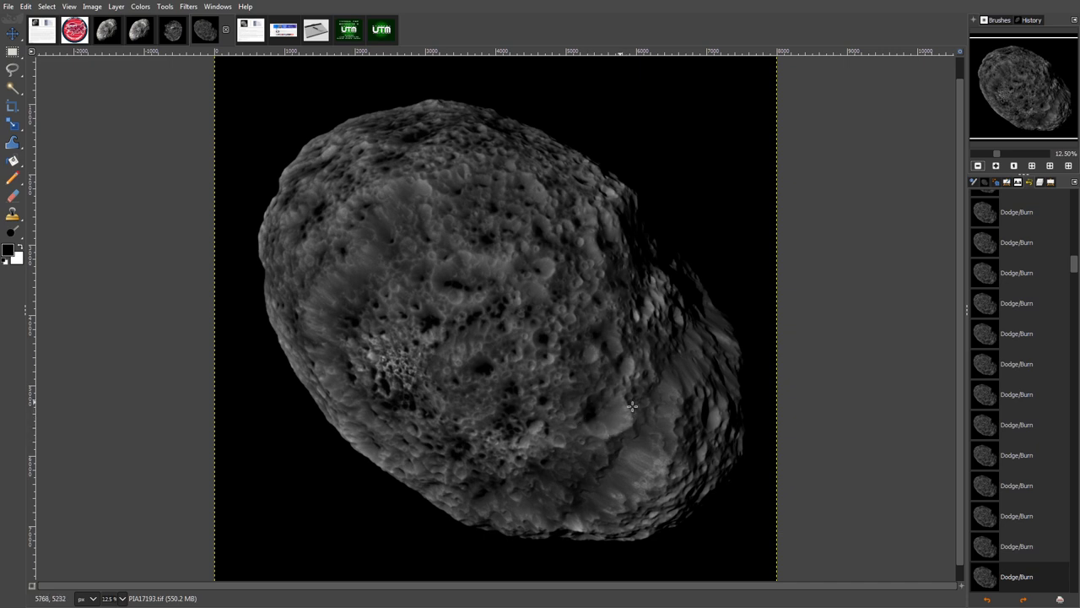
mouse_move(542, 340)
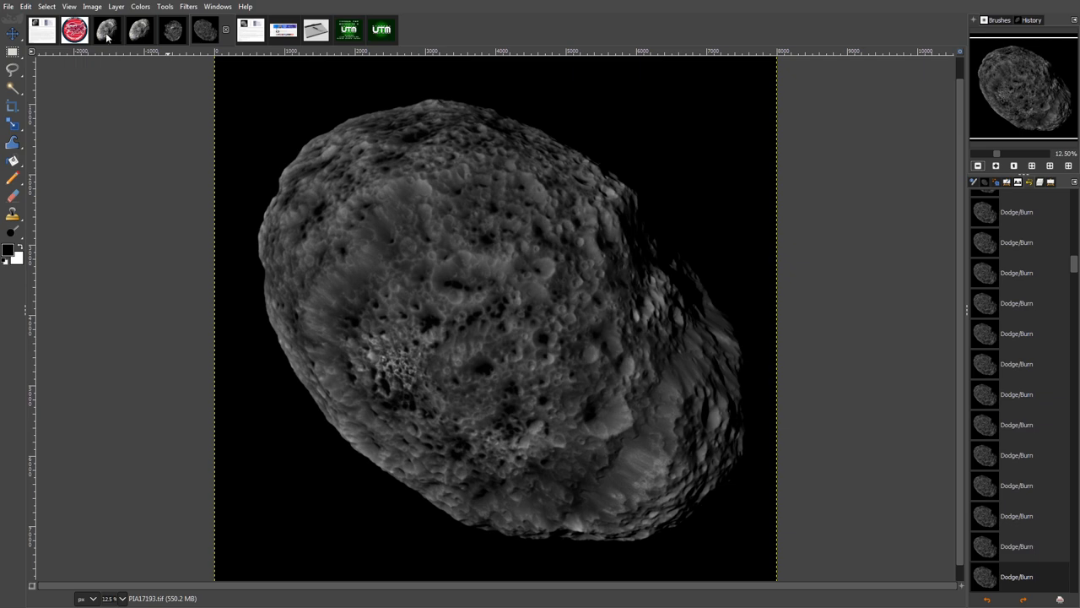
click(106, 30)
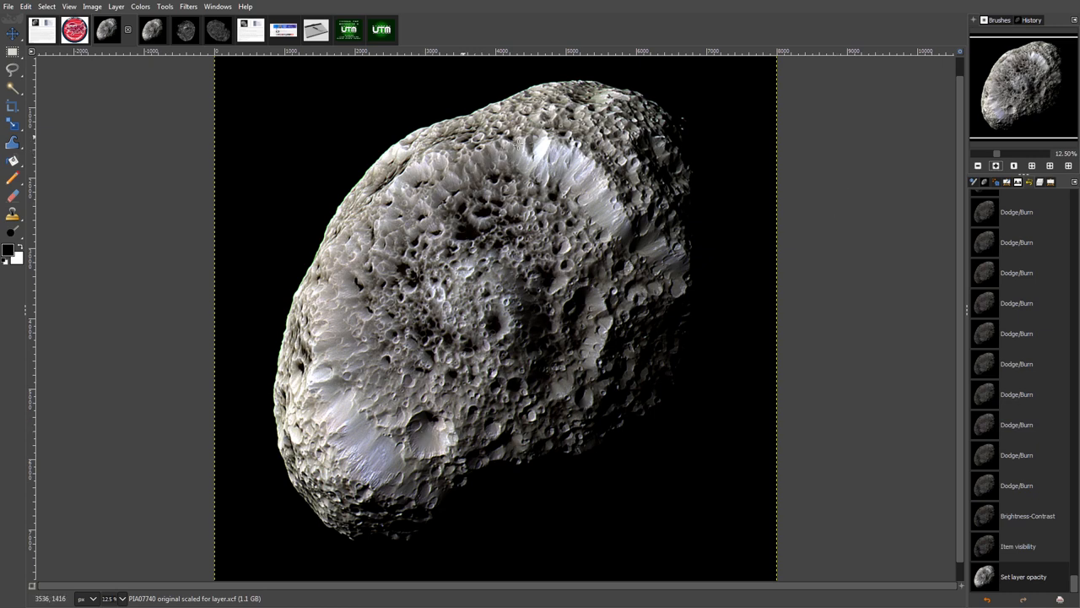
click(138, 29)
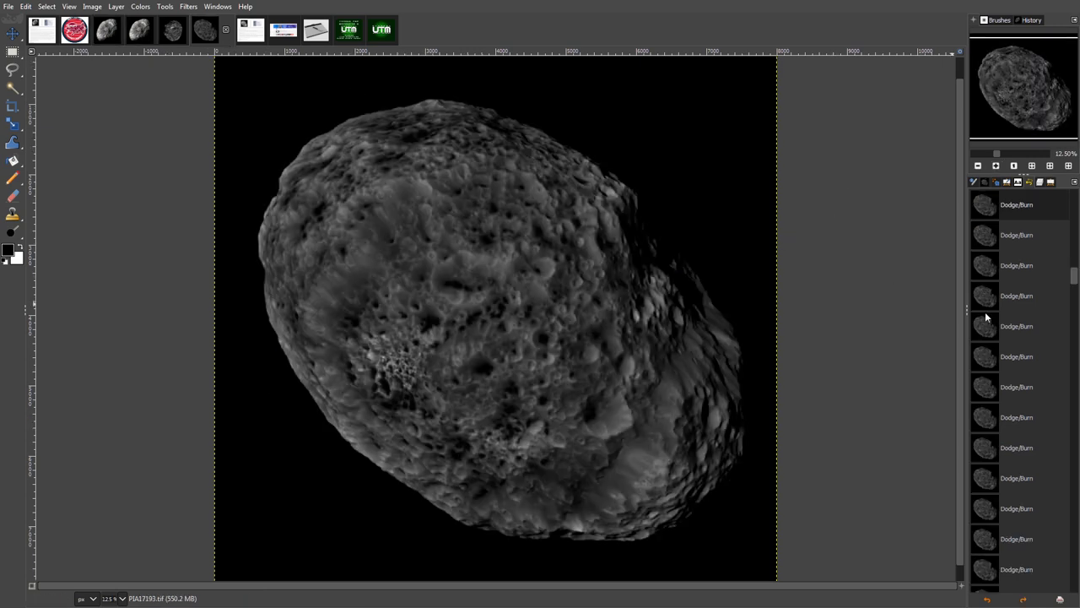
scroll(down, 3)
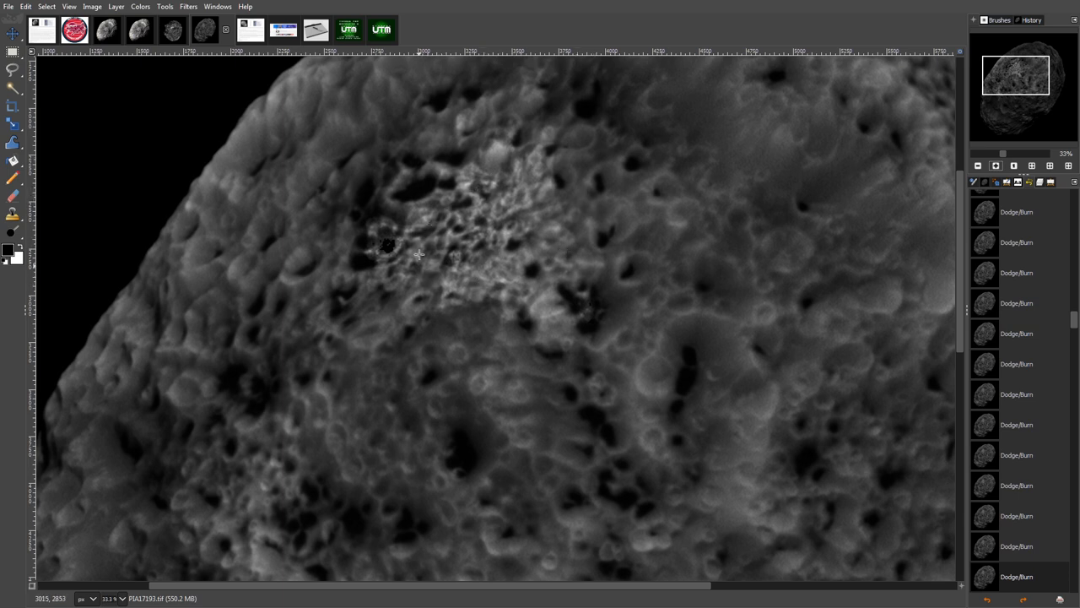
mouse_move(479, 251)
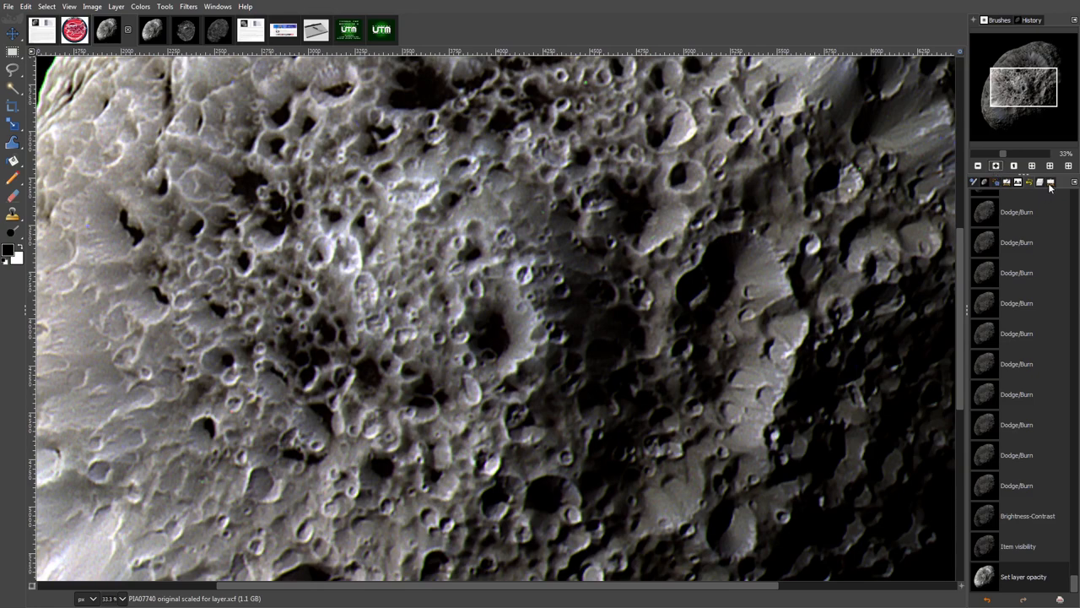
Step: Show the Layers panel for the PIA07740 image with its brightened layer hidden
click(1040, 181)
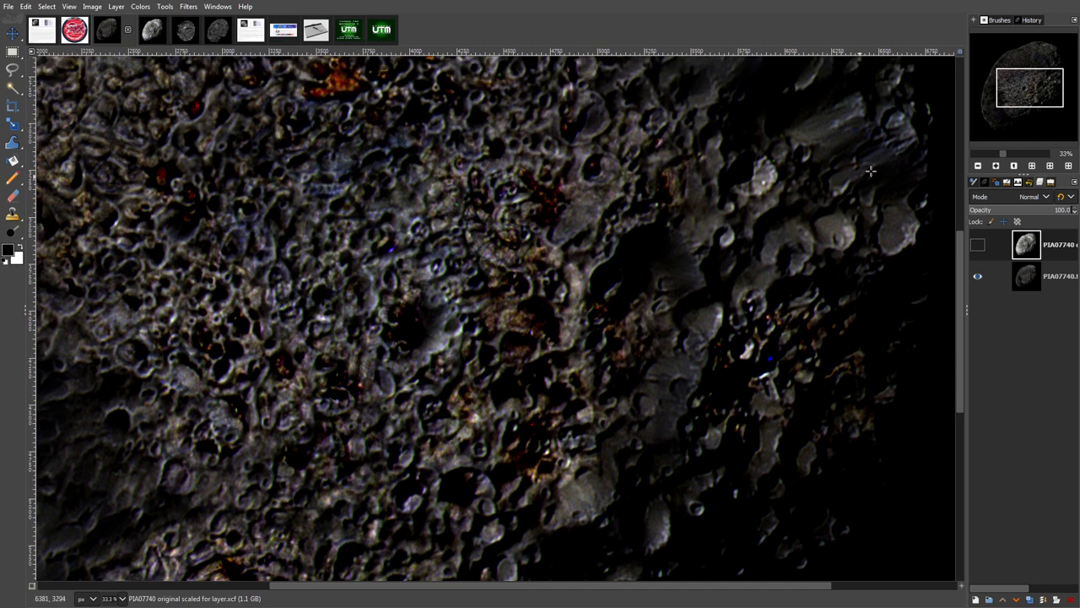
mouse_move(505, 280)
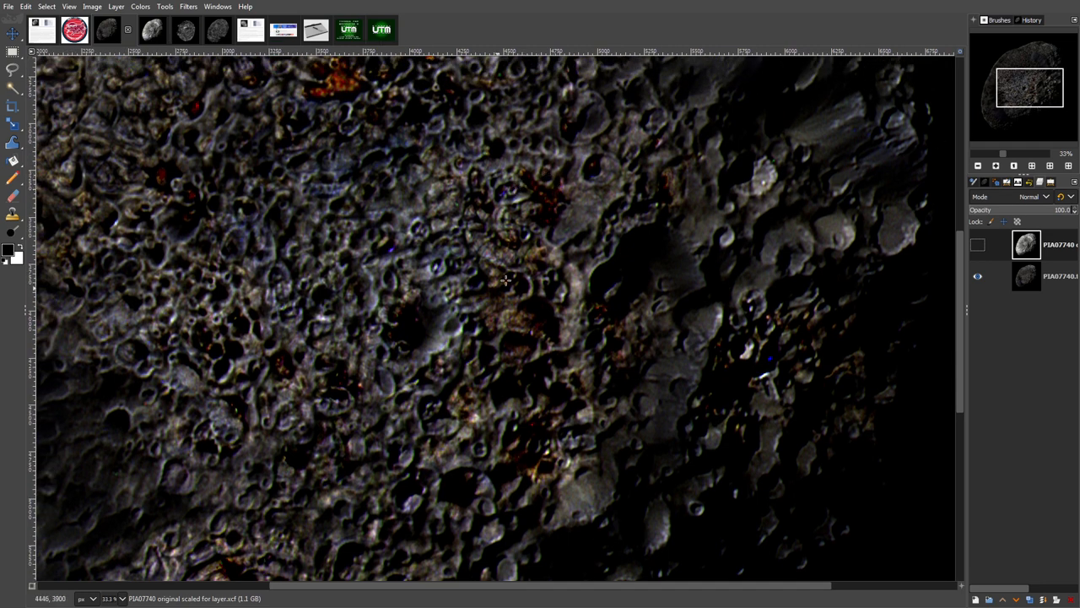
mouse_move(397, 350)
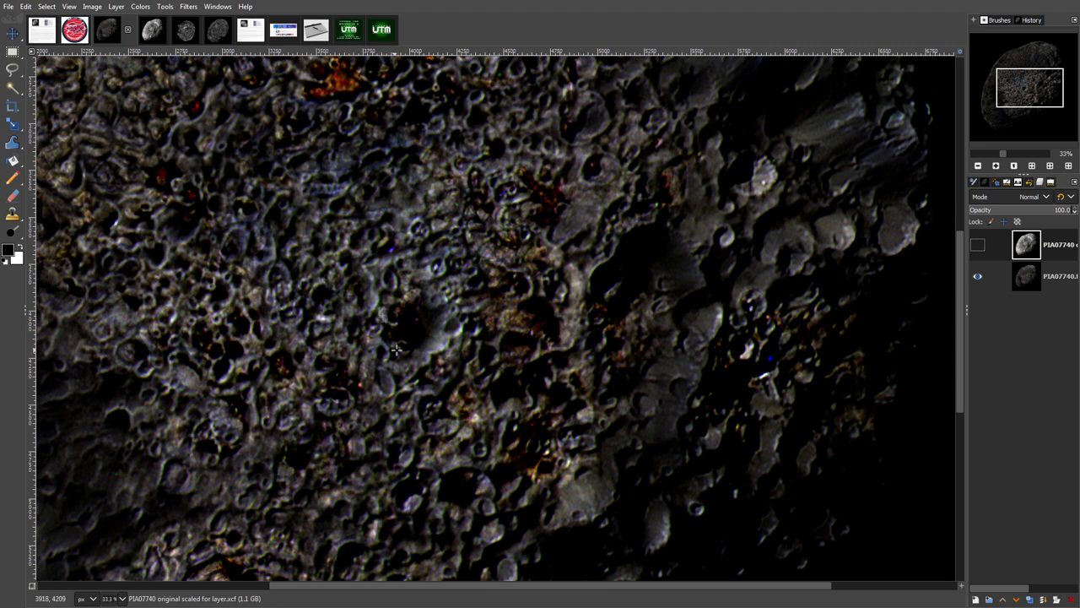
mouse_move(386, 321)
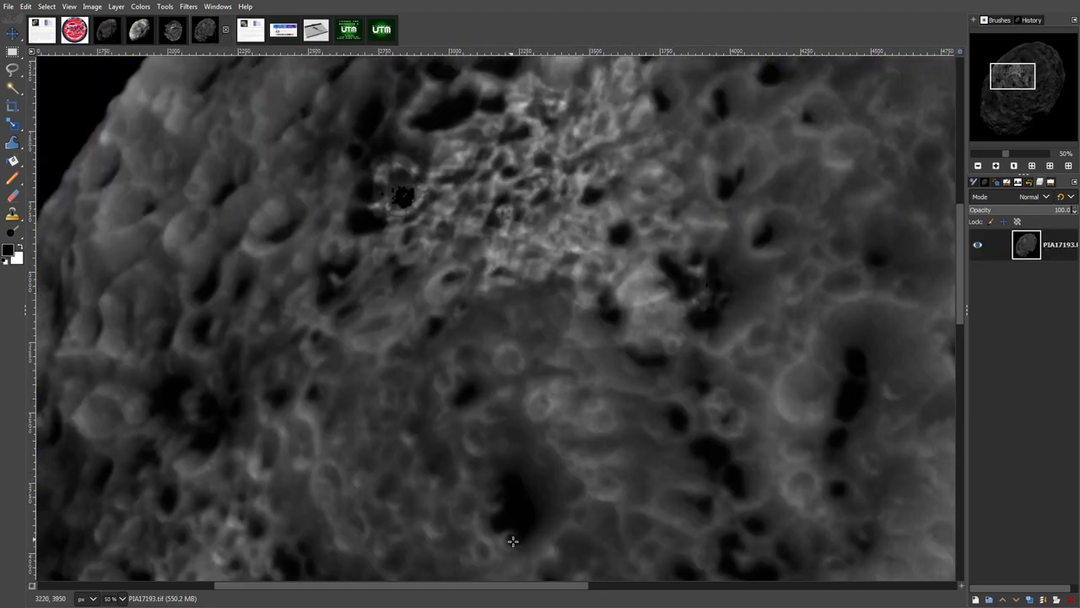
mouse_move(505, 506)
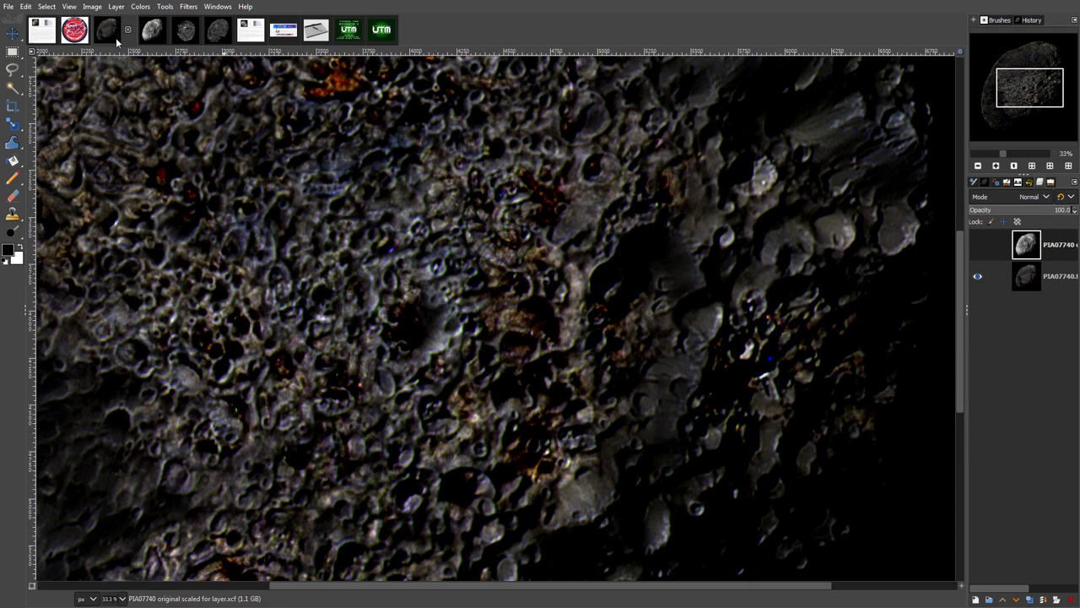
mouse_move(669, 267)
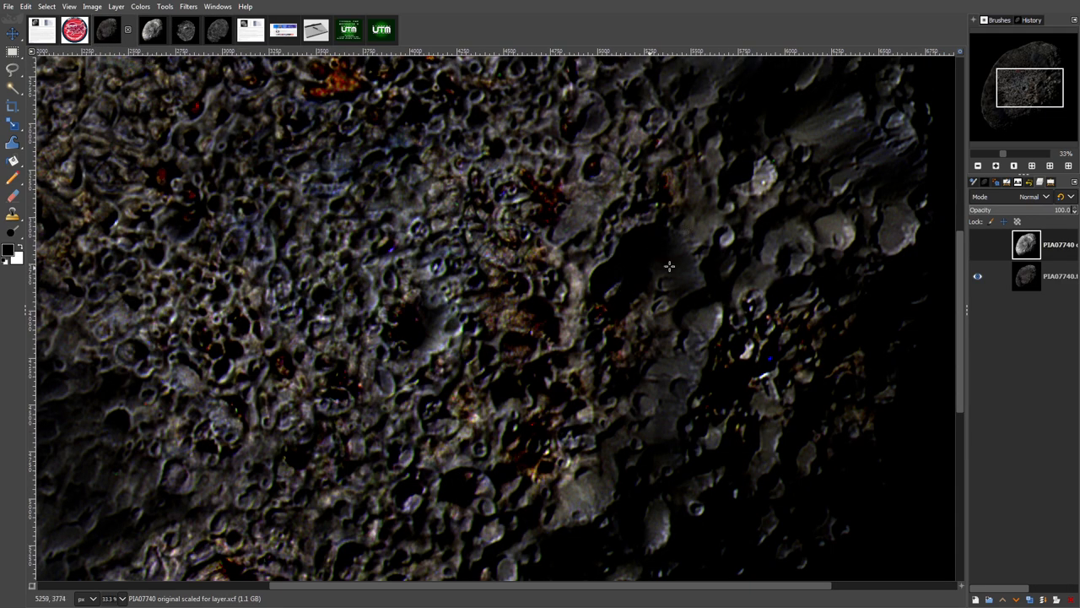
mouse_move(583, 237)
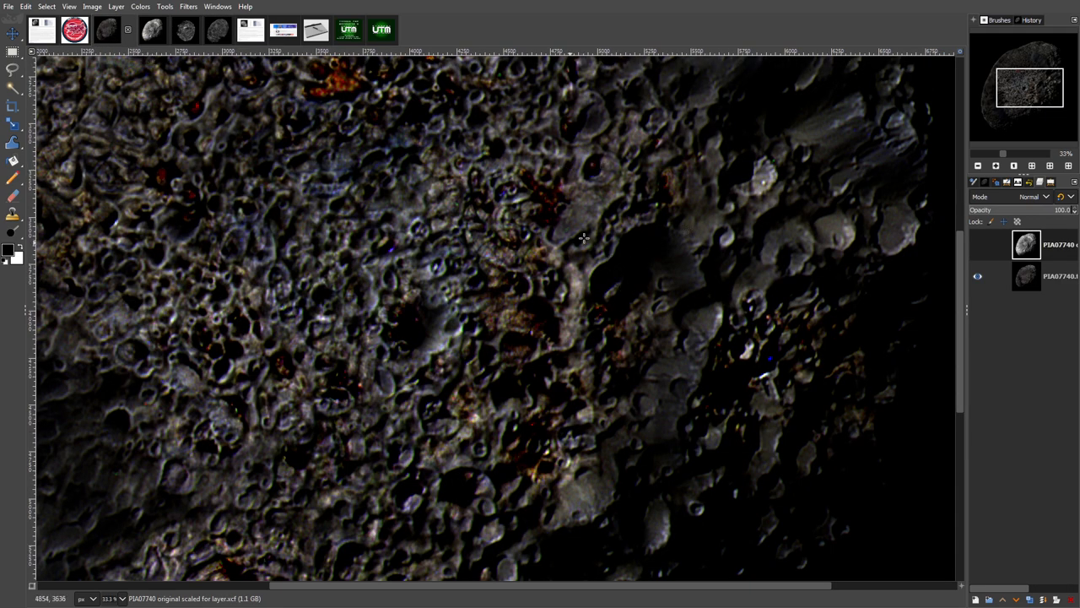
mouse_move(505, 198)
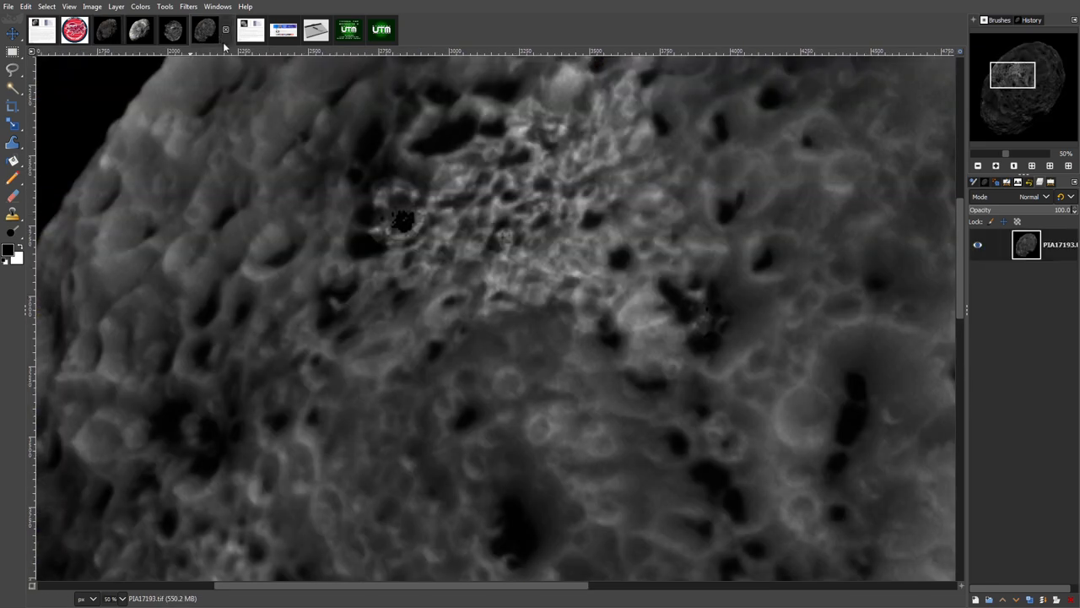
mouse_move(652, 307)
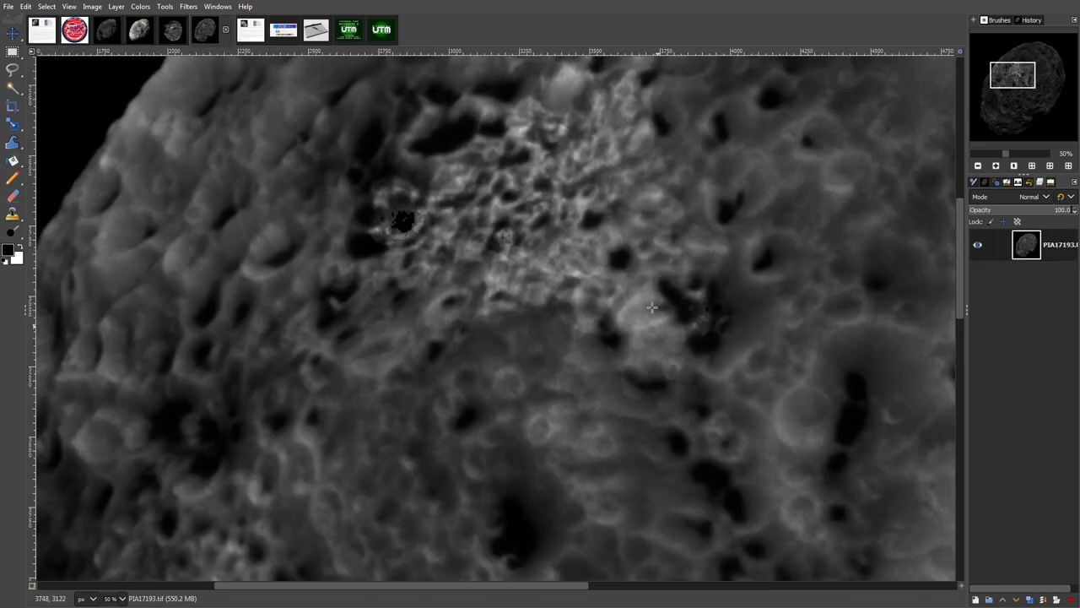
mouse_move(706, 344)
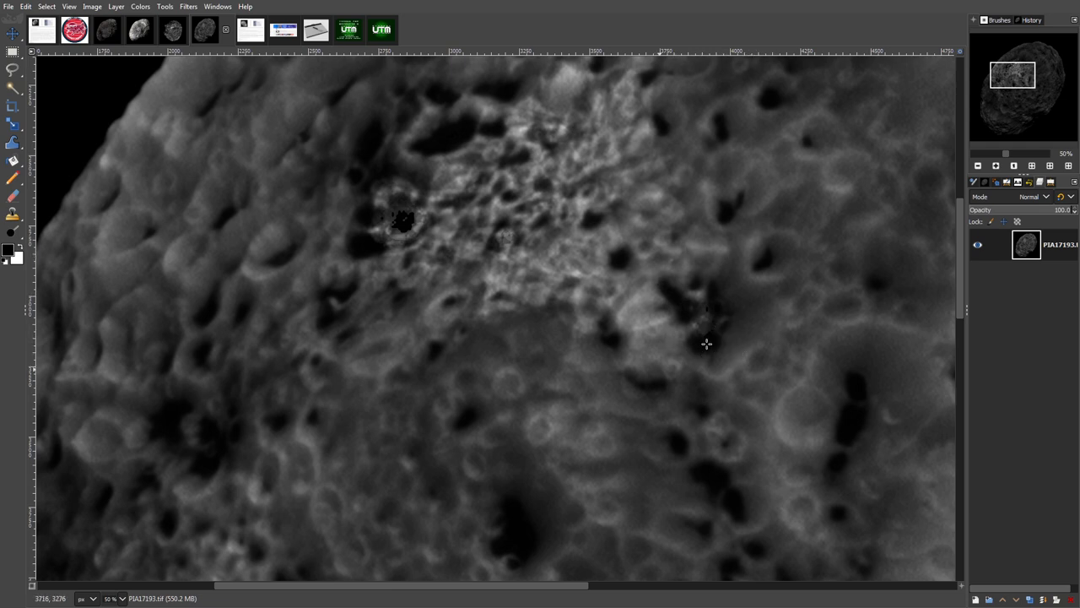
mouse_move(719, 309)
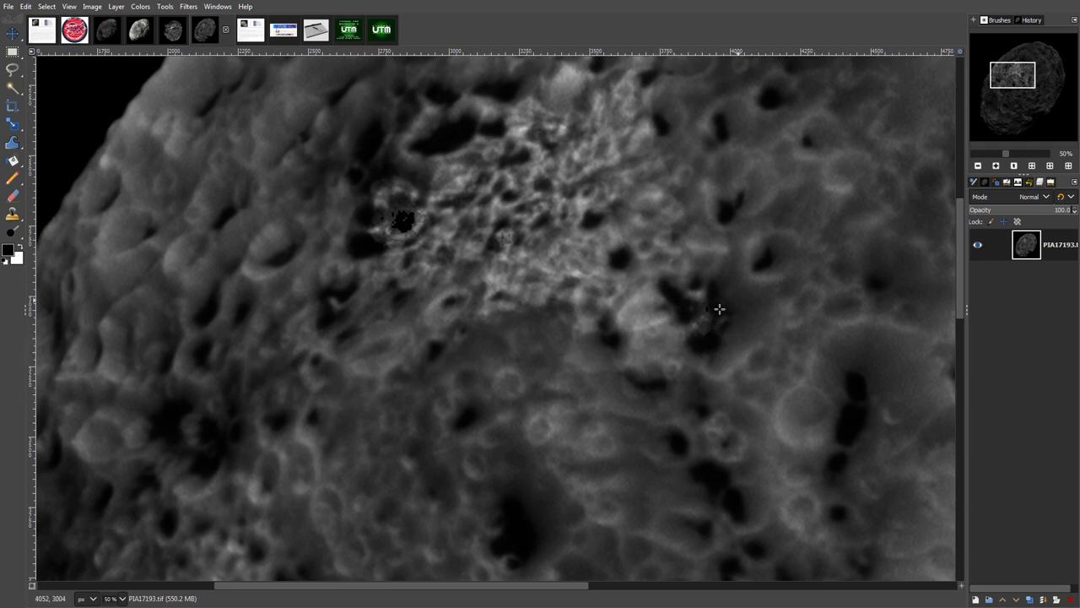
mouse_move(778, 291)
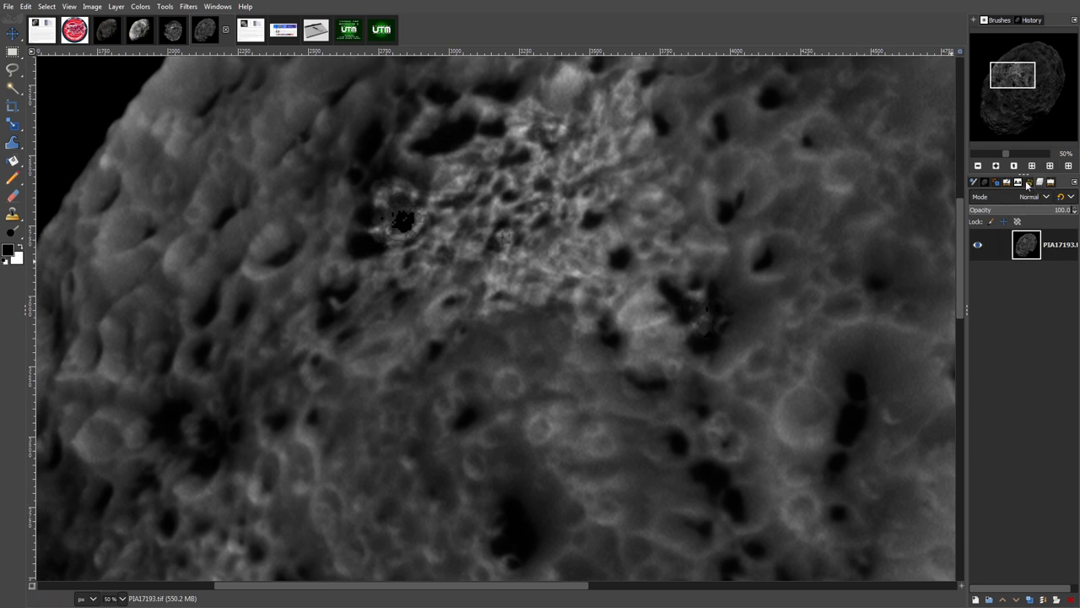
Step: Show the Undo History dock listing the image's Dodge/Burn and Brightness-Contrast steps
click(1031, 19)
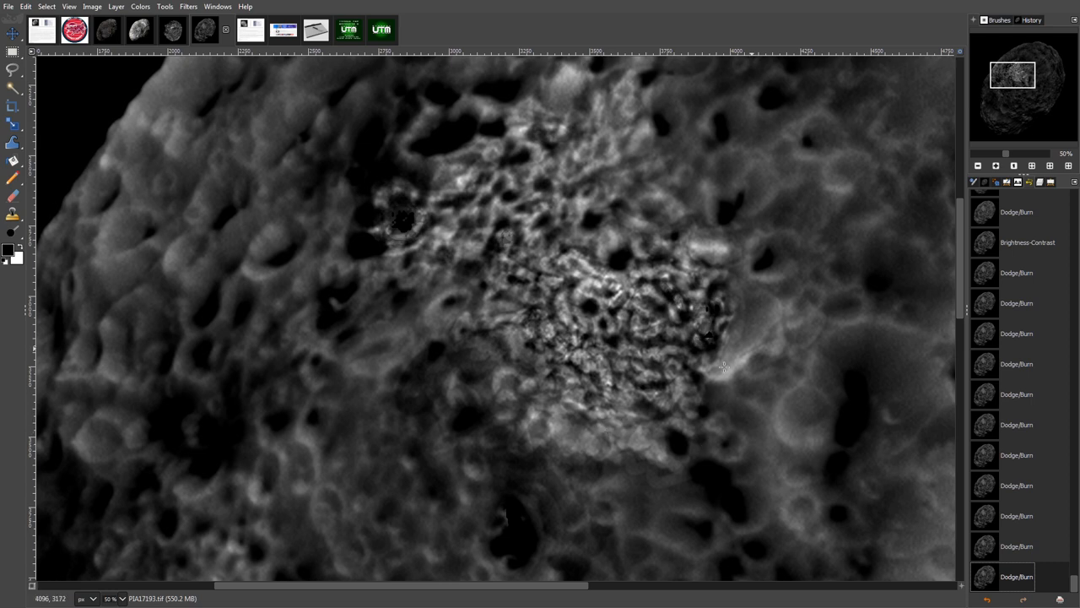
mouse_move(718, 304)
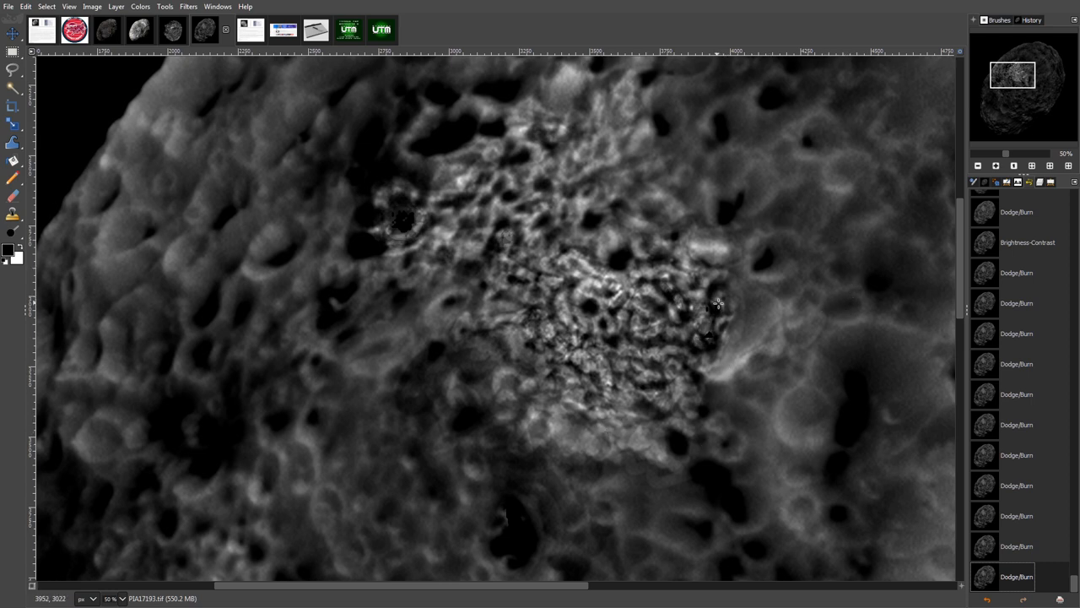
mouse_move(688, 314)
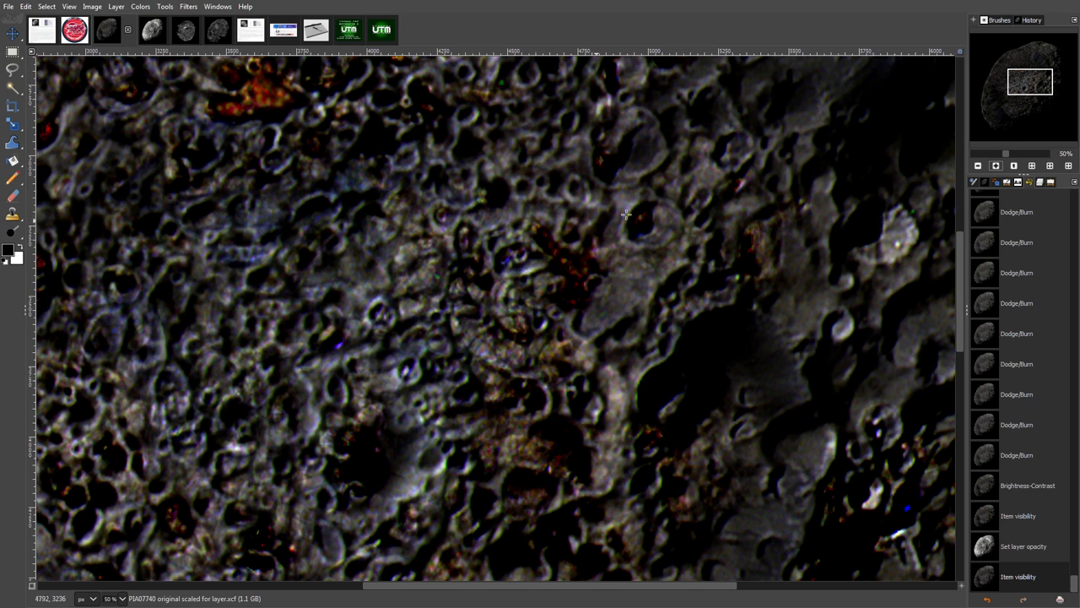
mouse_move(532, 278)
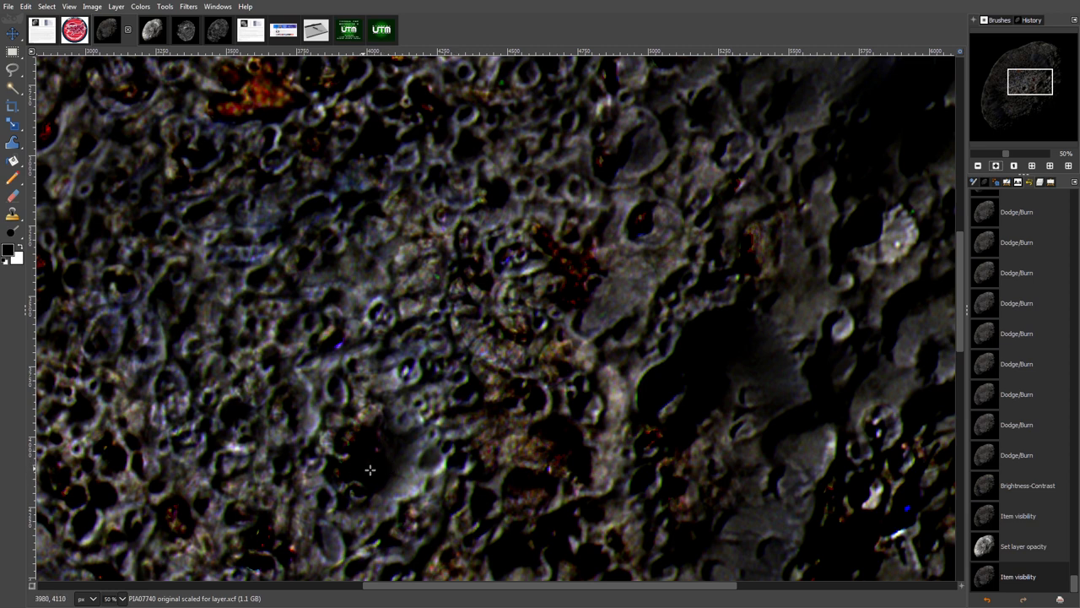
mouse_move(552, 269)
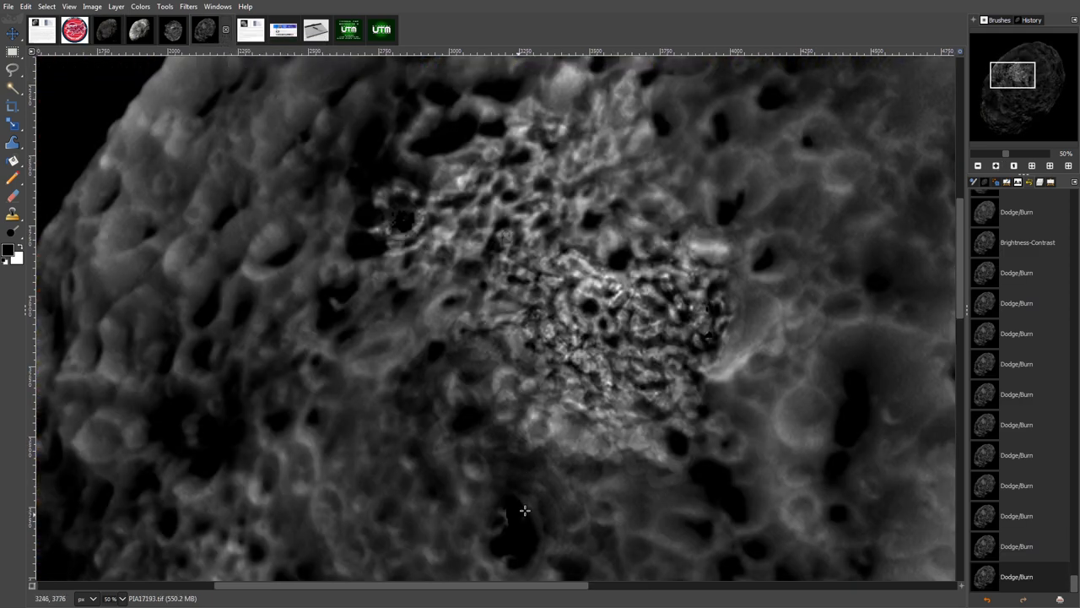
mouse_move(563, 420)
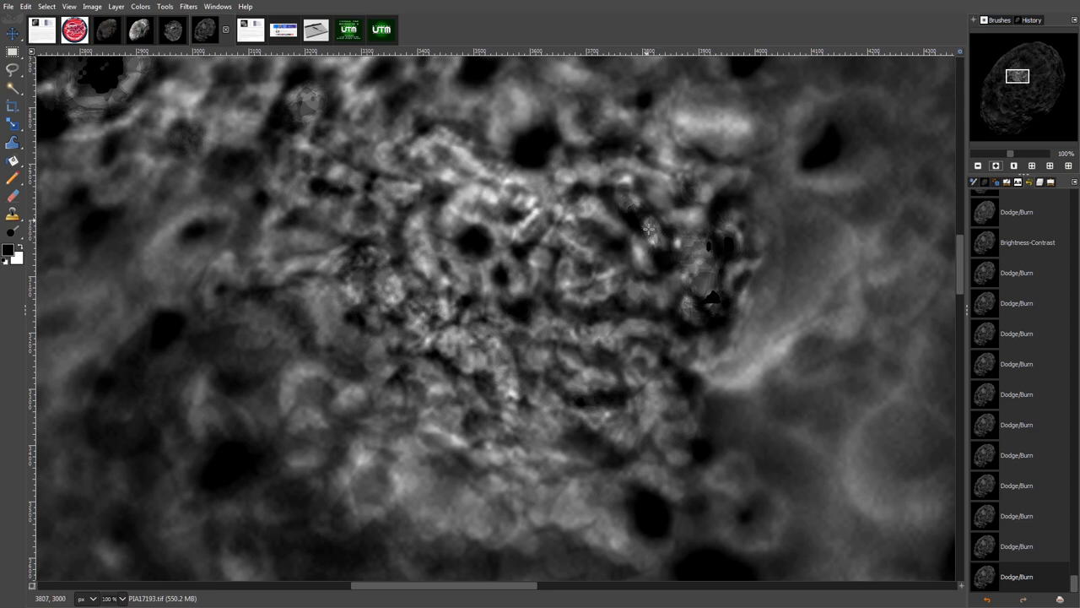
mouse_move(684, 289)
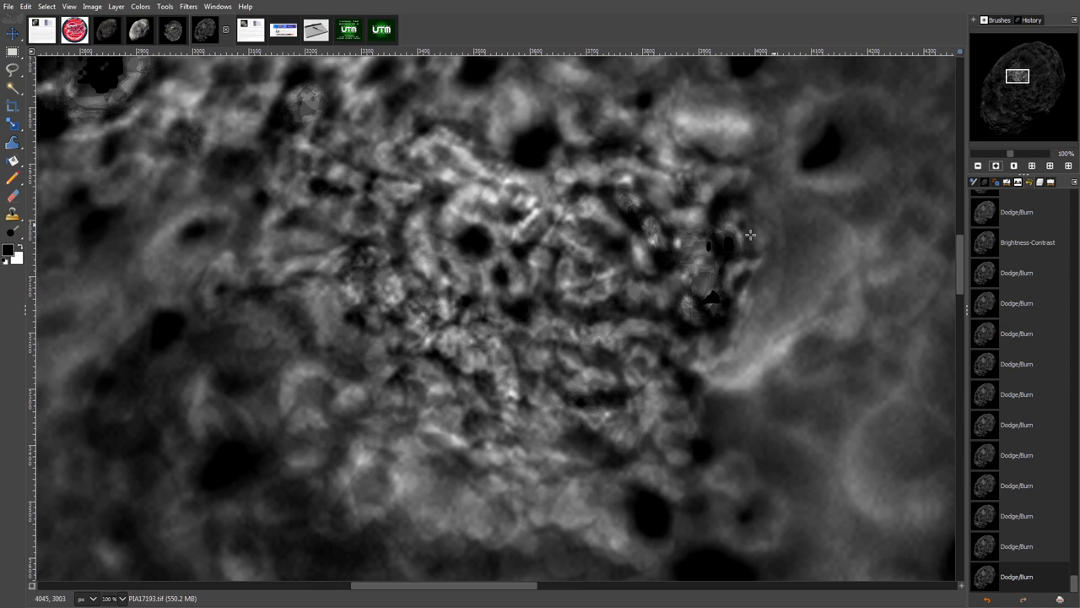
mouse_move(690, 289)
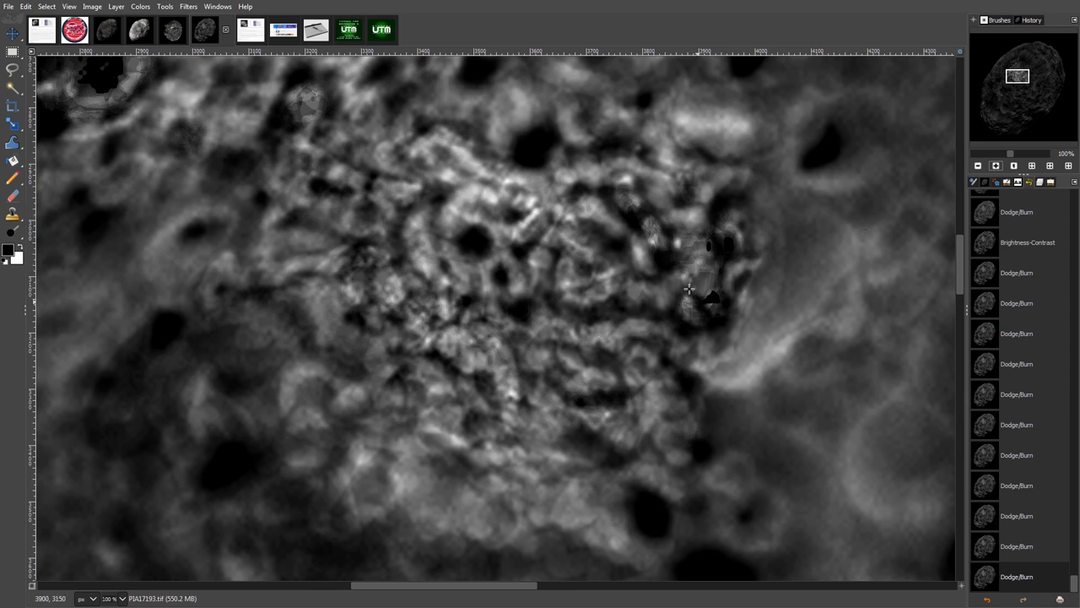
mouse_move(705, 222)
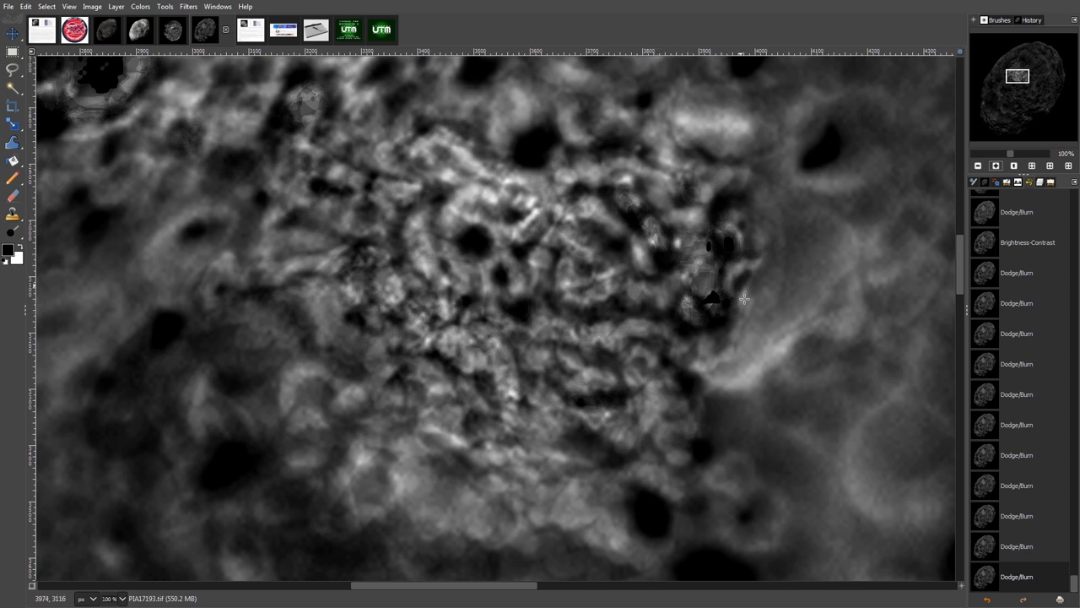
mouse_move(704, 327)
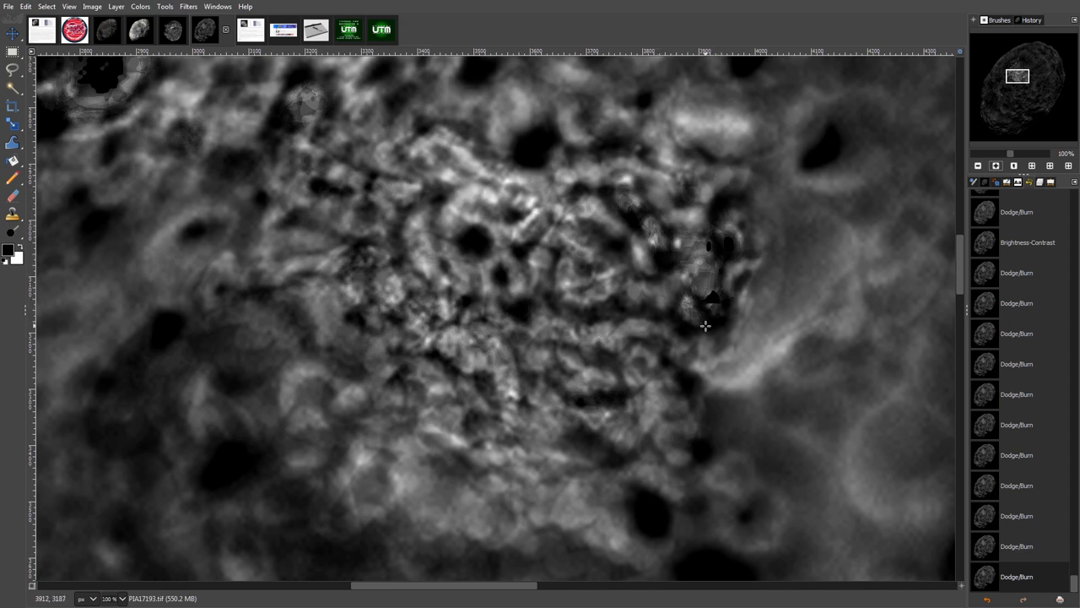
mouse_move(602, 365)
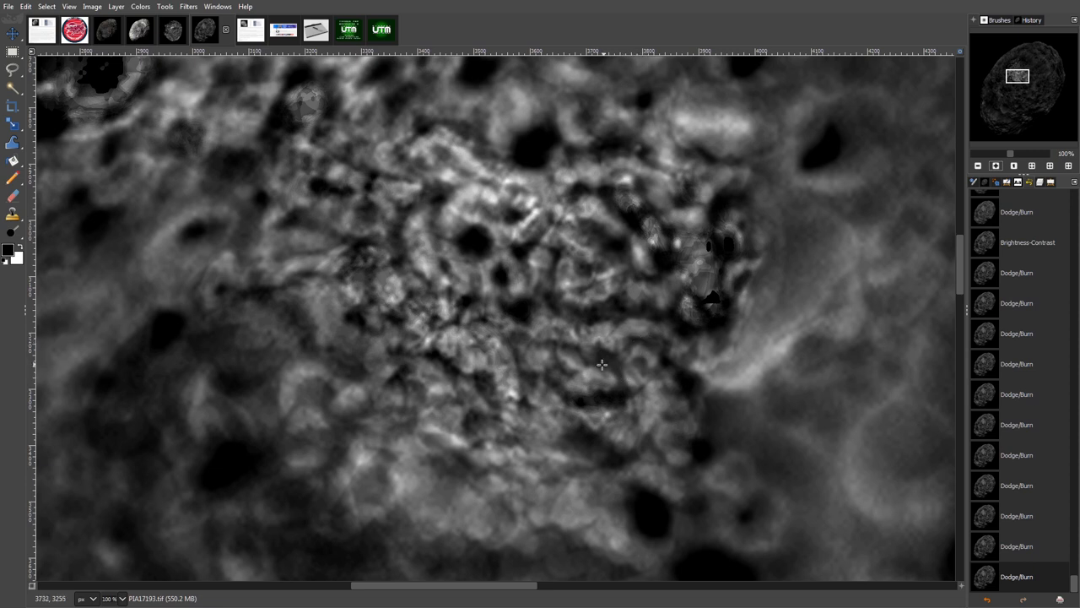
mouse_move(472, 353)
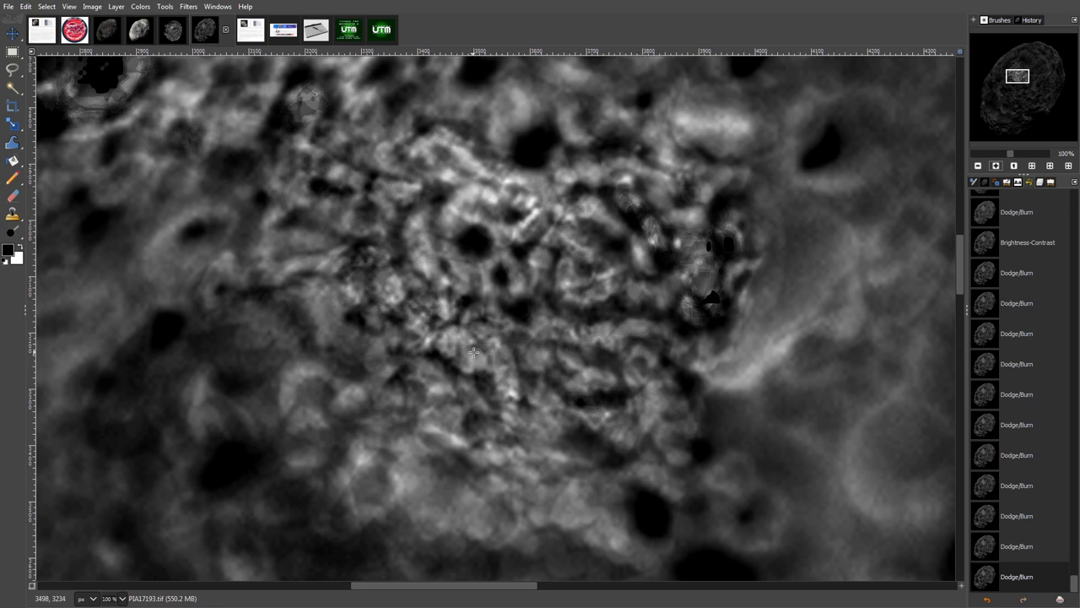
mouse_move(664, 251)
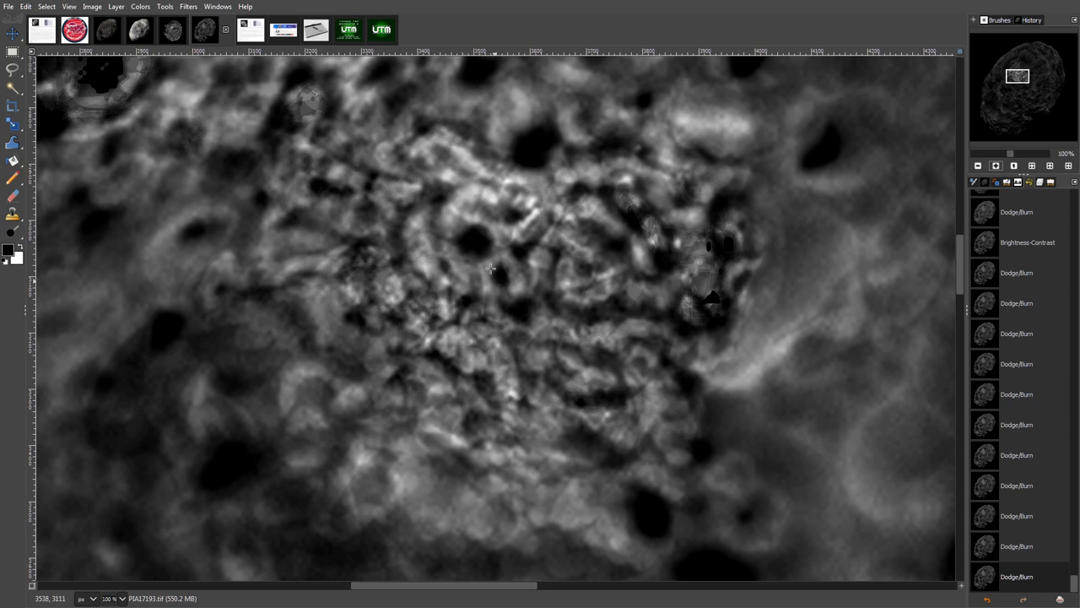
mouse_move(514, 237)
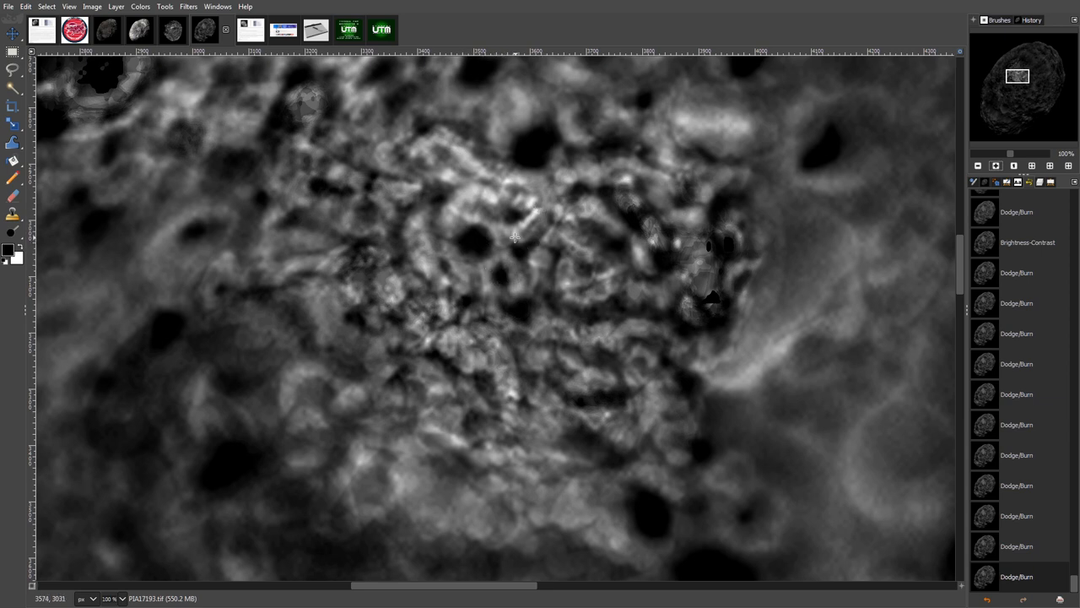
mouse_move(511, 228)
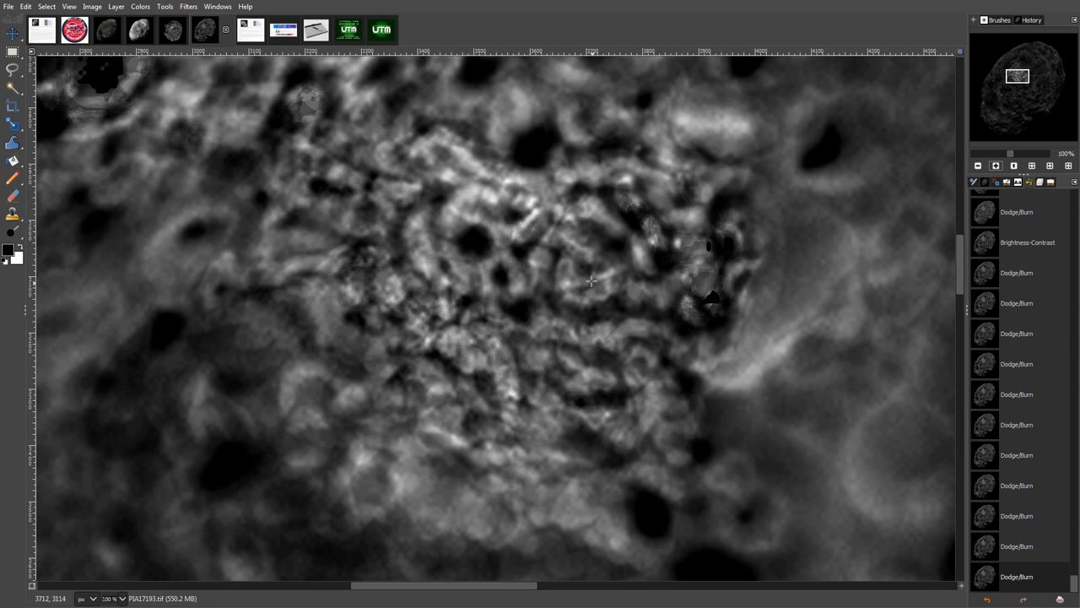
mouse_move(592, 285)
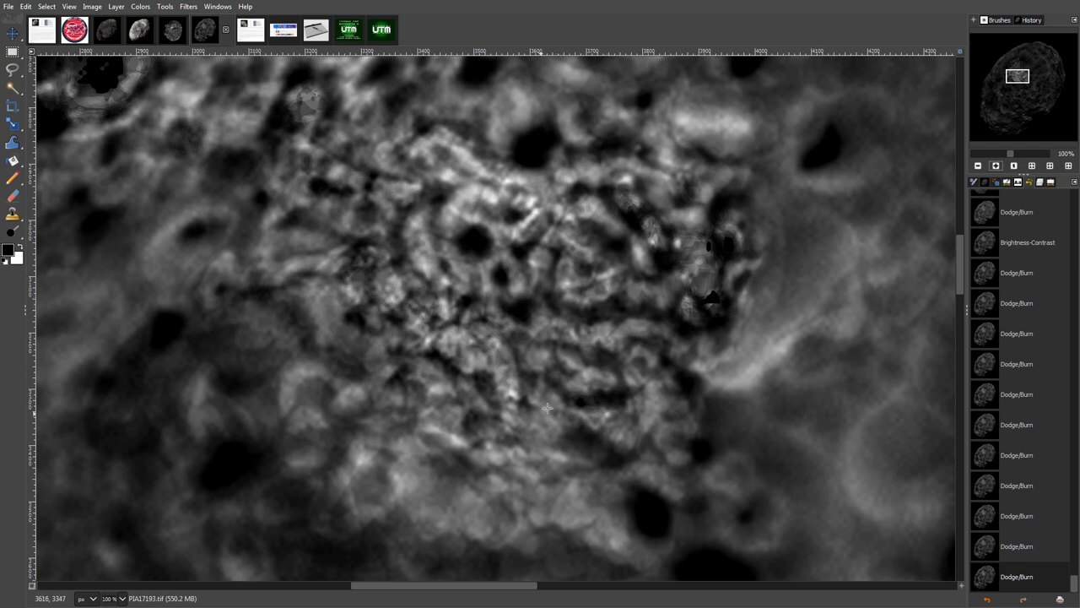
mouse_move(490, 170)
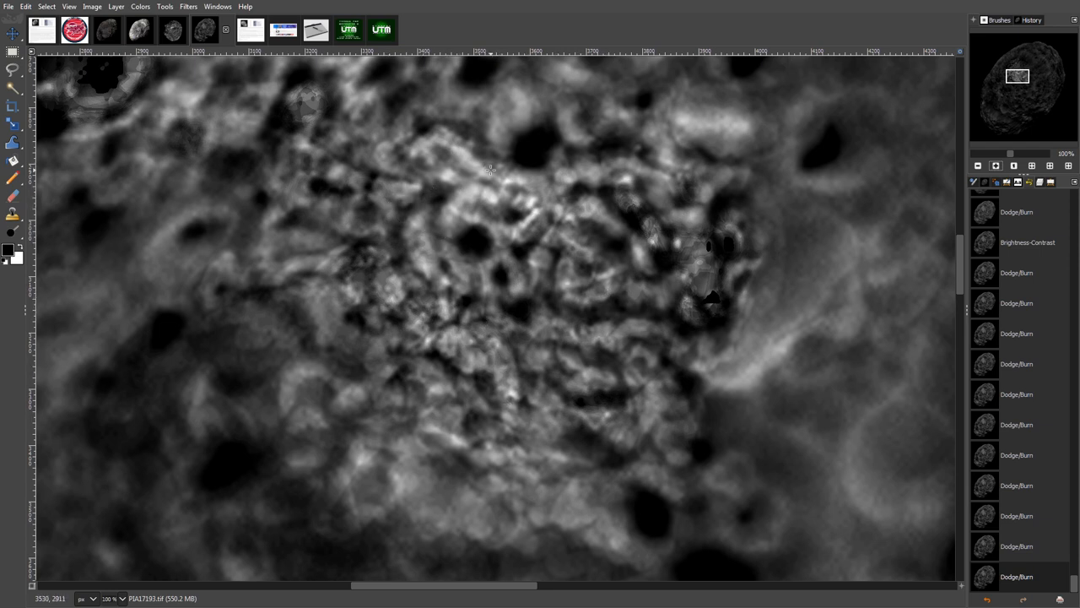
mouse_move(592, 304)
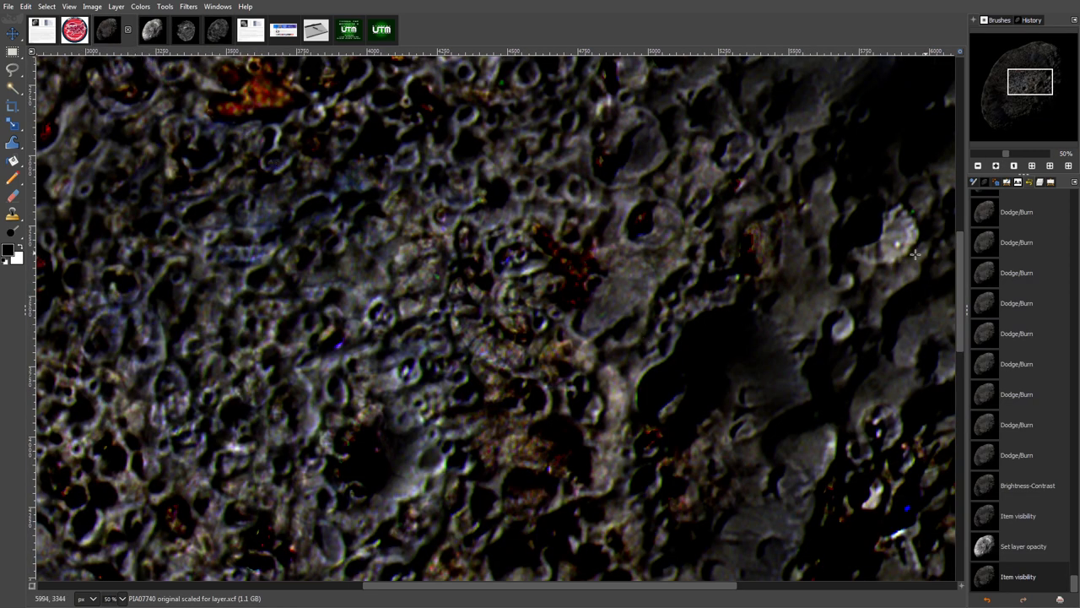
Step: Zoom in on the dark reddish crater patch of the layered PIA07740 image
click(996, 166)
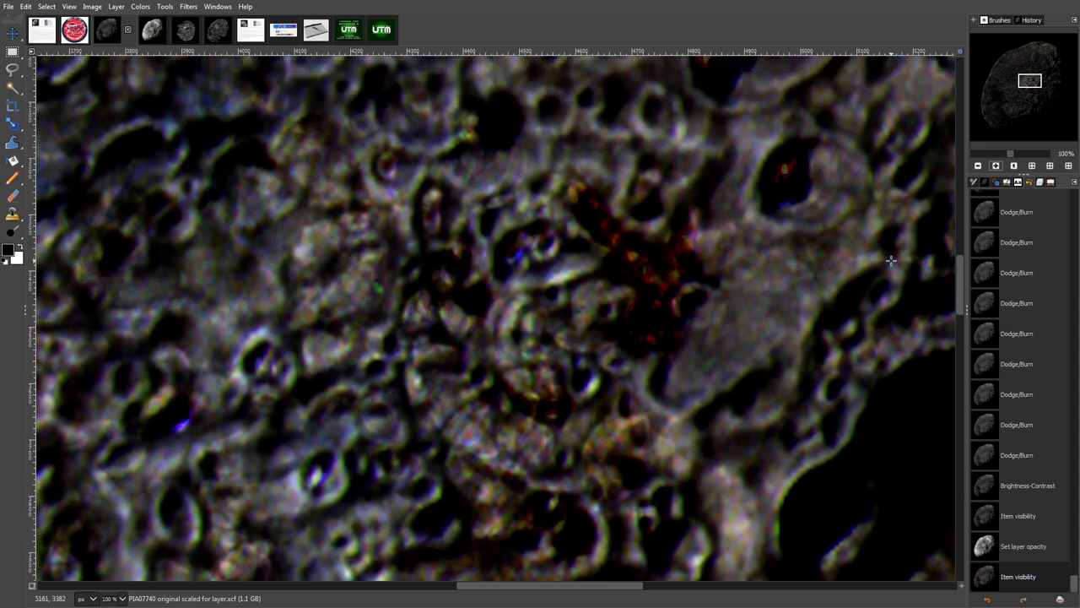
mouse_move(473, 220)
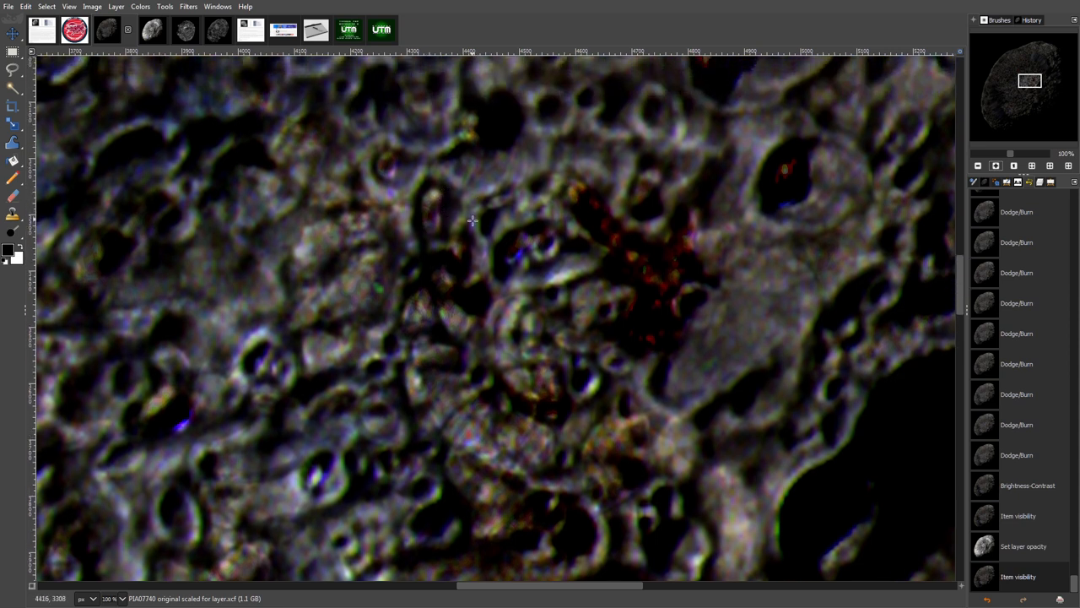
mouse_move(425, 335)
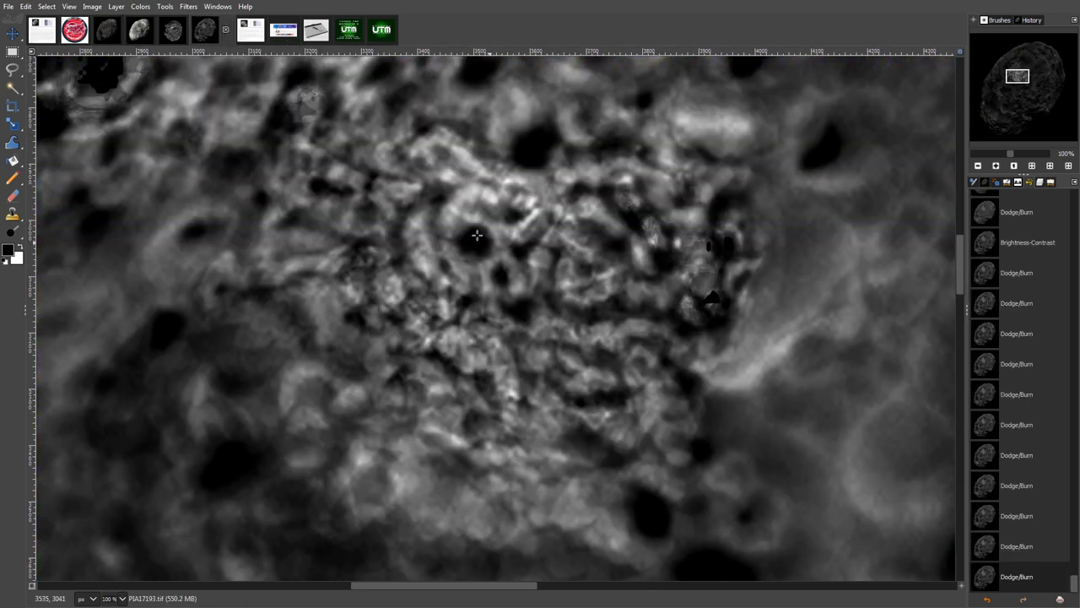
mouse_move(559, 221)
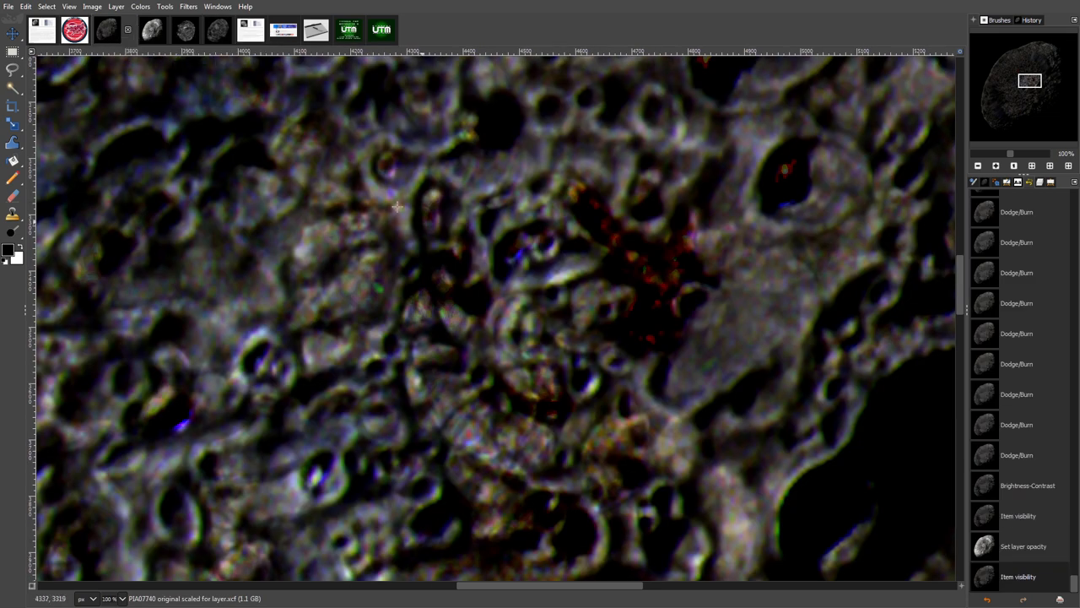
mouse_move(435, 198)
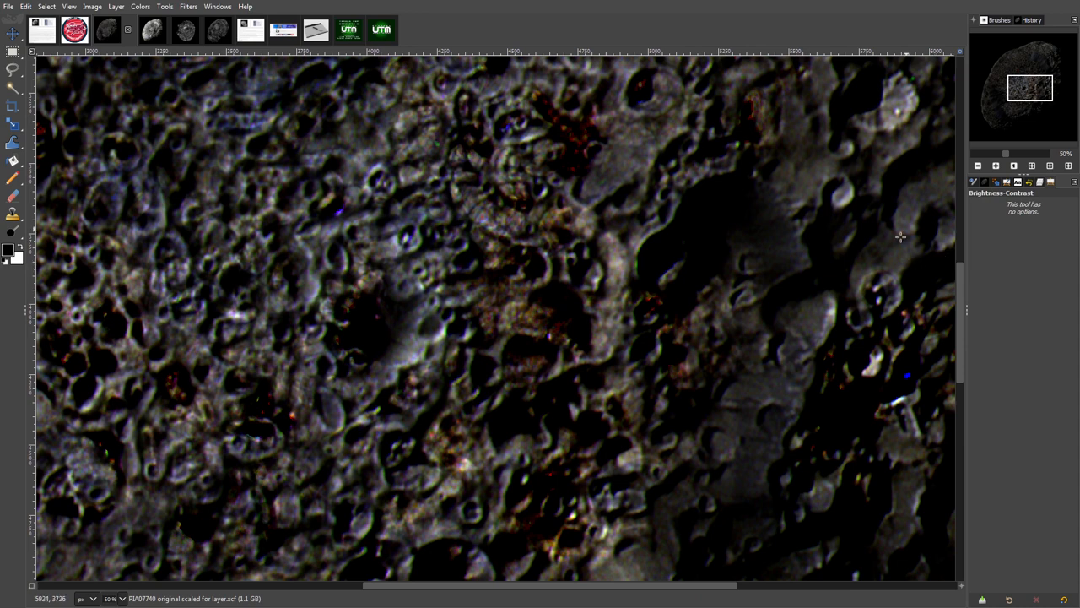
mouse_move(656, 305)
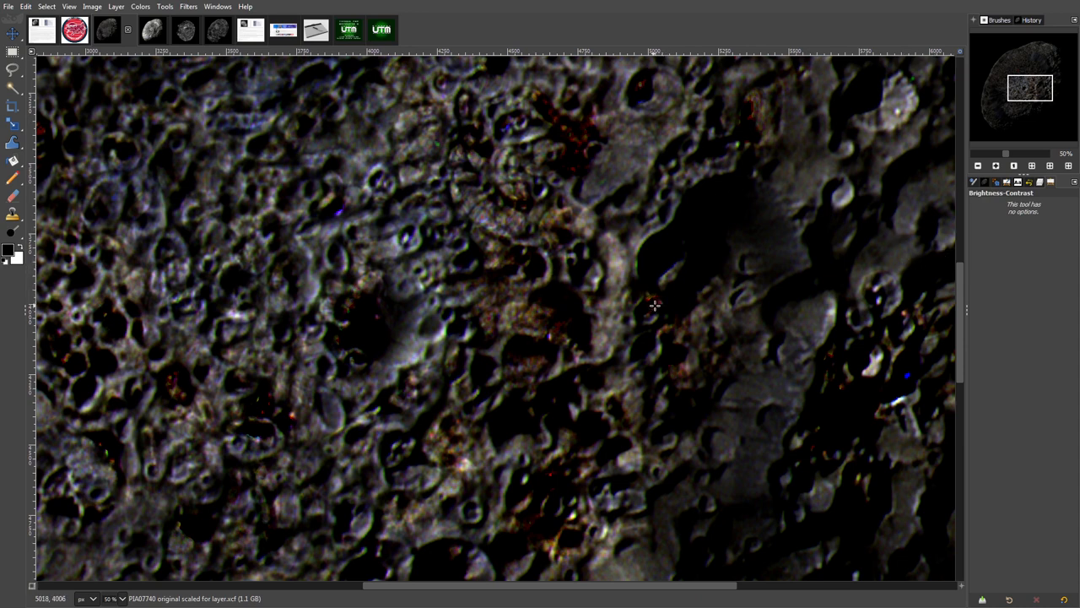
mouse_move(832, 219)
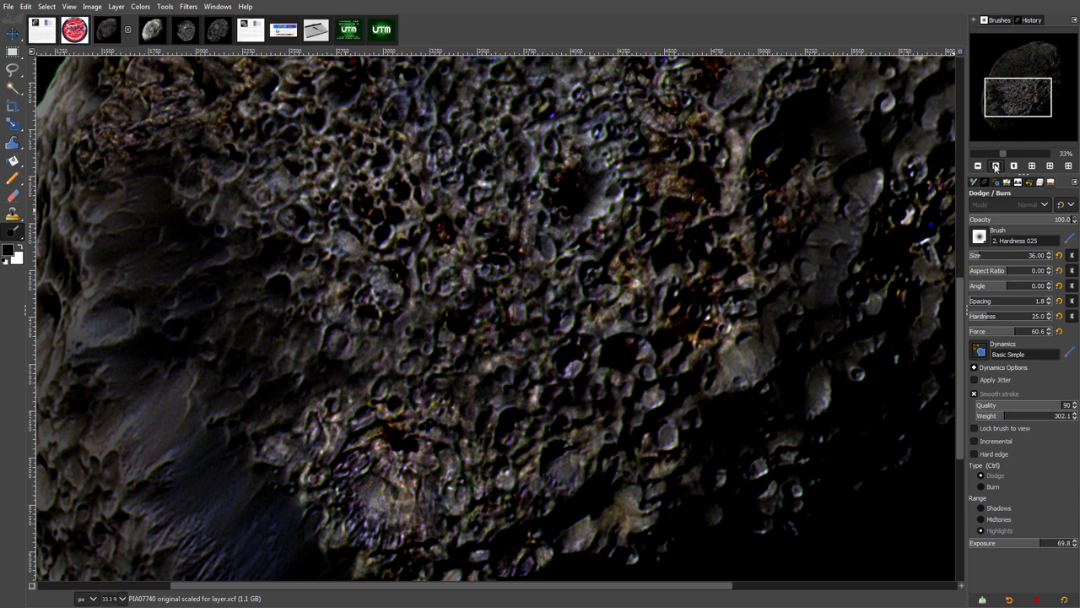
Step: Zoom in near Hyperion's edge and toggle the original layer's visibility repeatedly, leaving it hidden
click(997, 165)
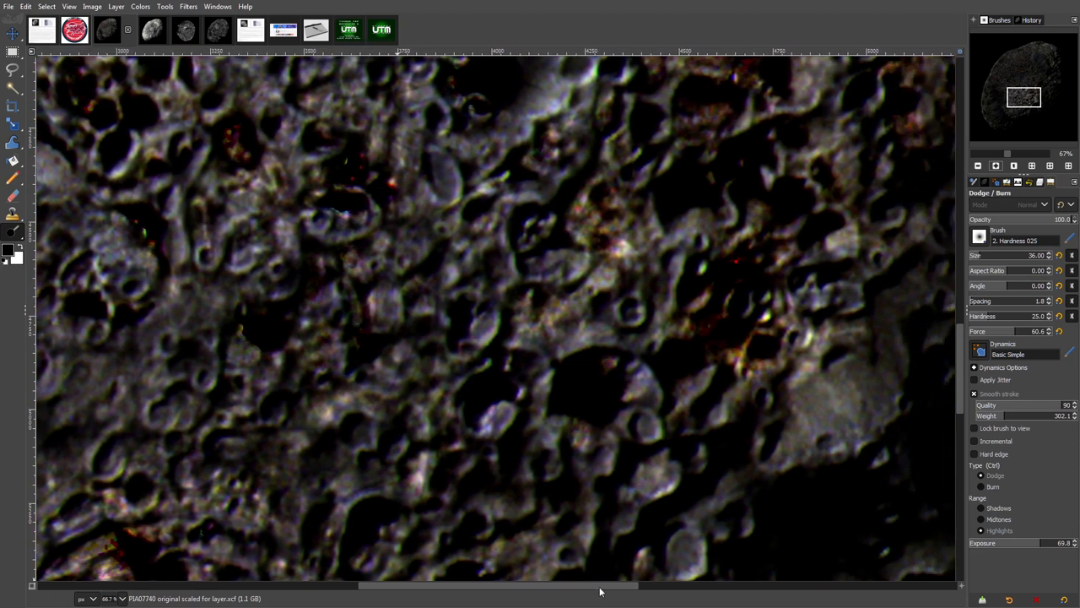
scroll(right, 3)
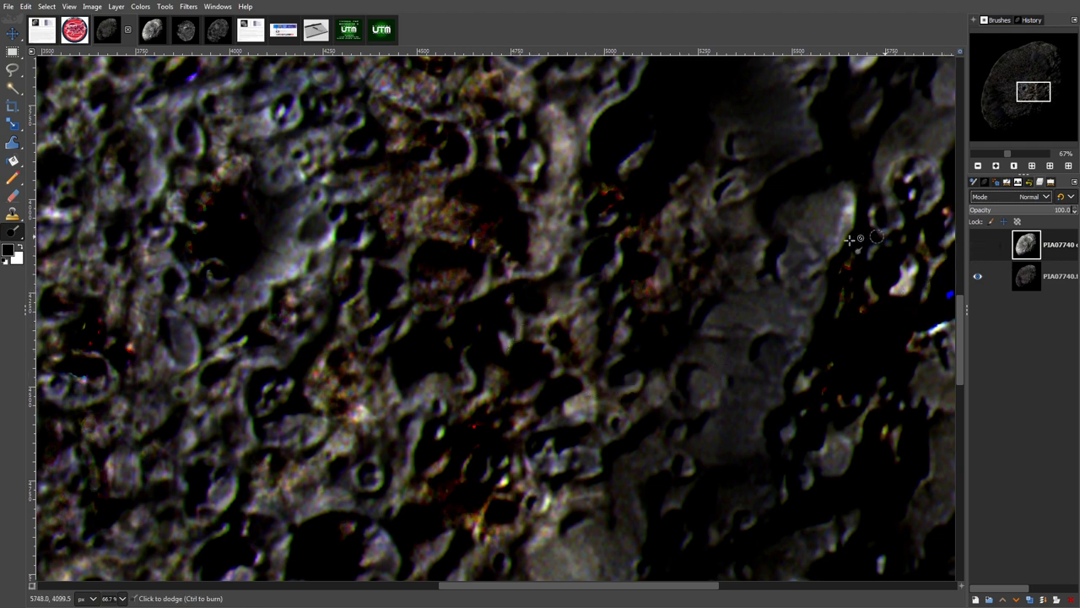
click(978, 245)
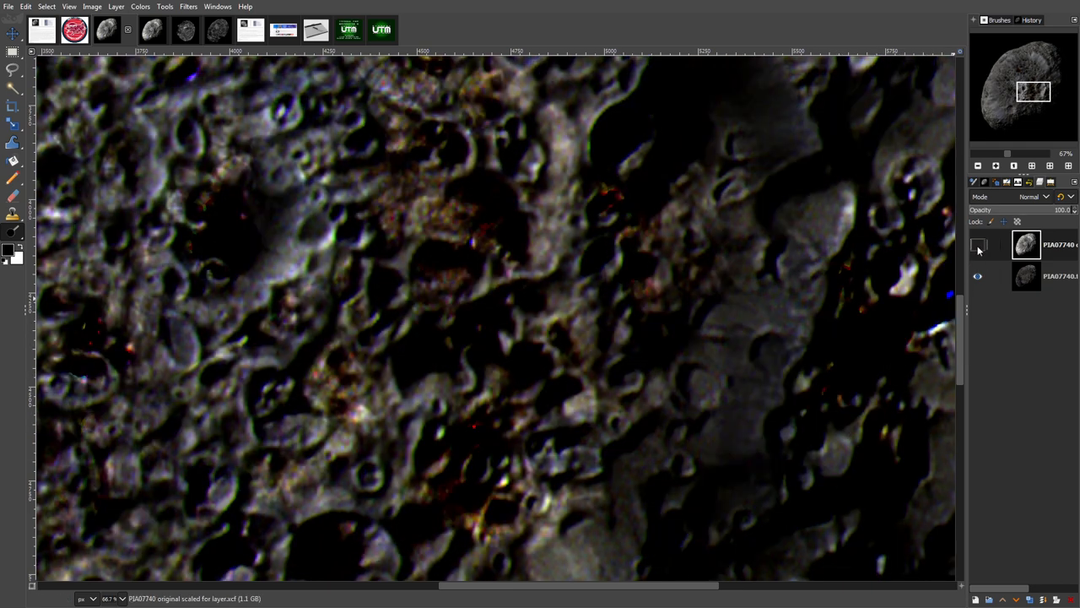
click(978, 245)
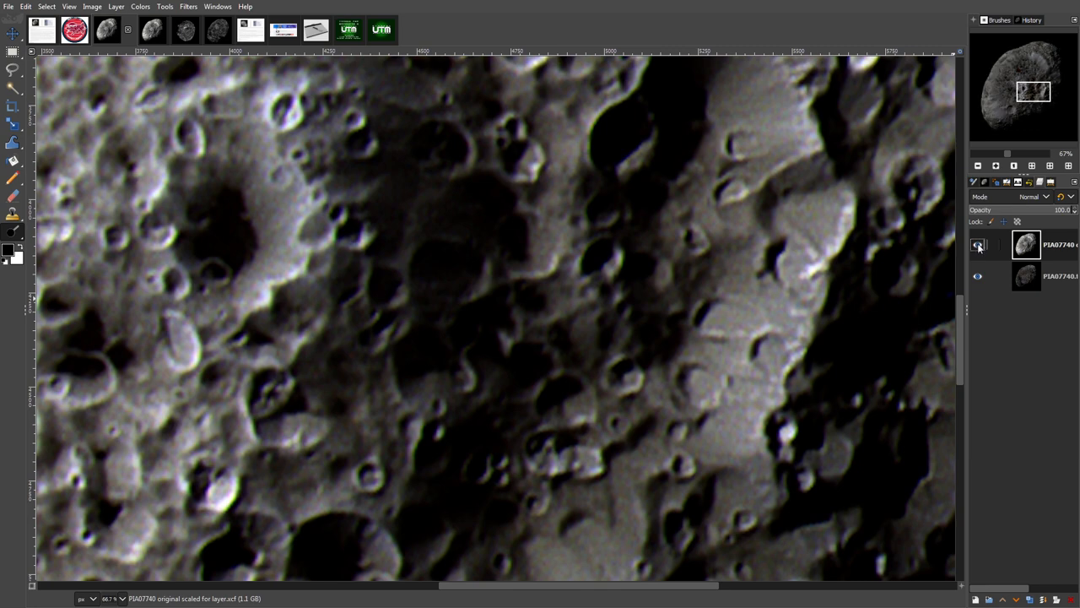
click(978, 244)
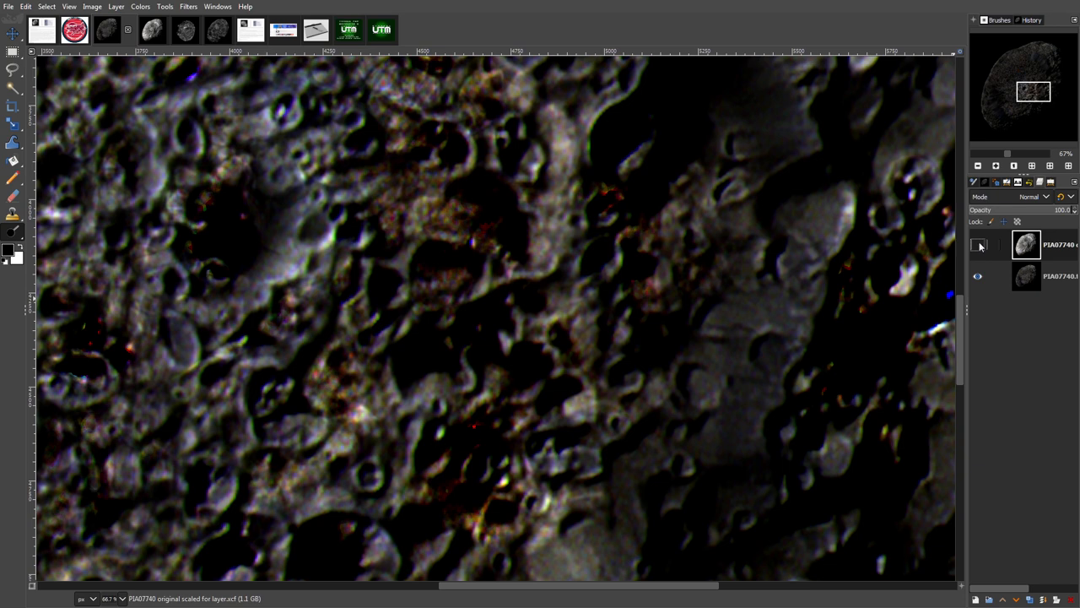
click(978, 246)
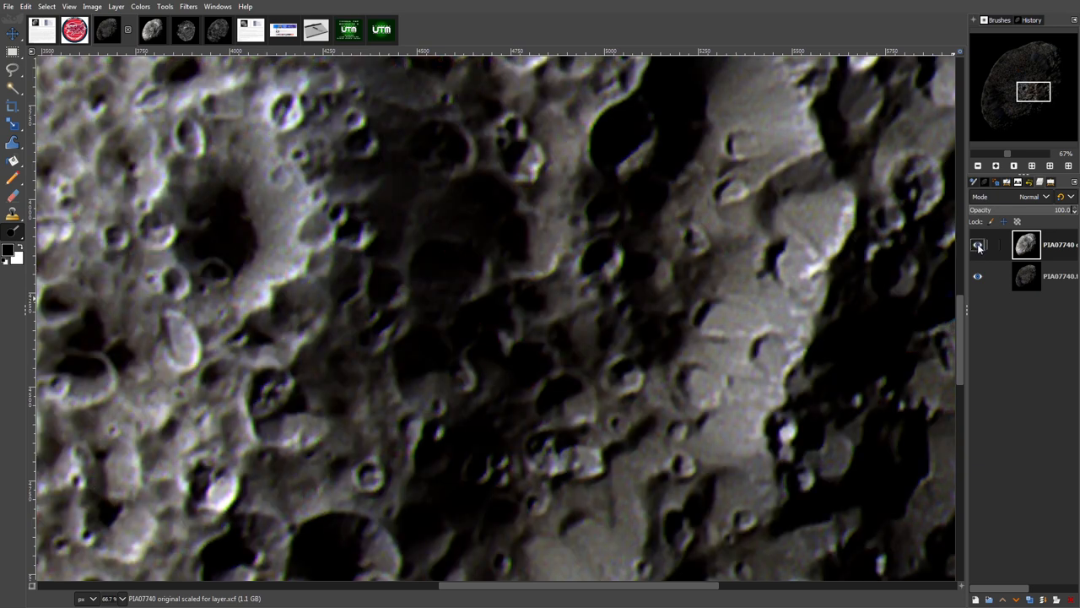
click(978, 244)
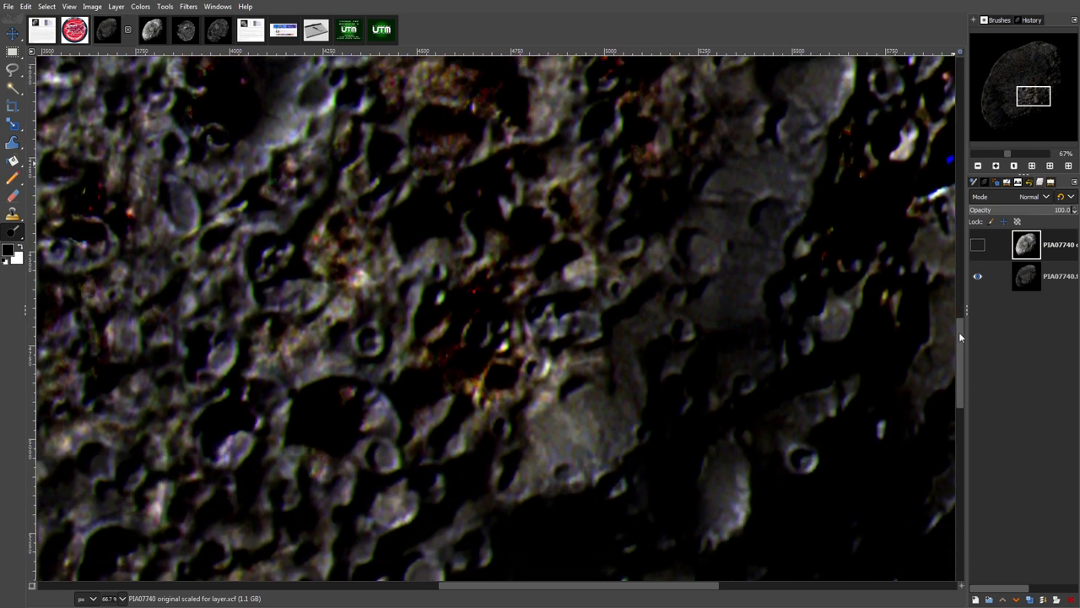
scroll(down, 3)
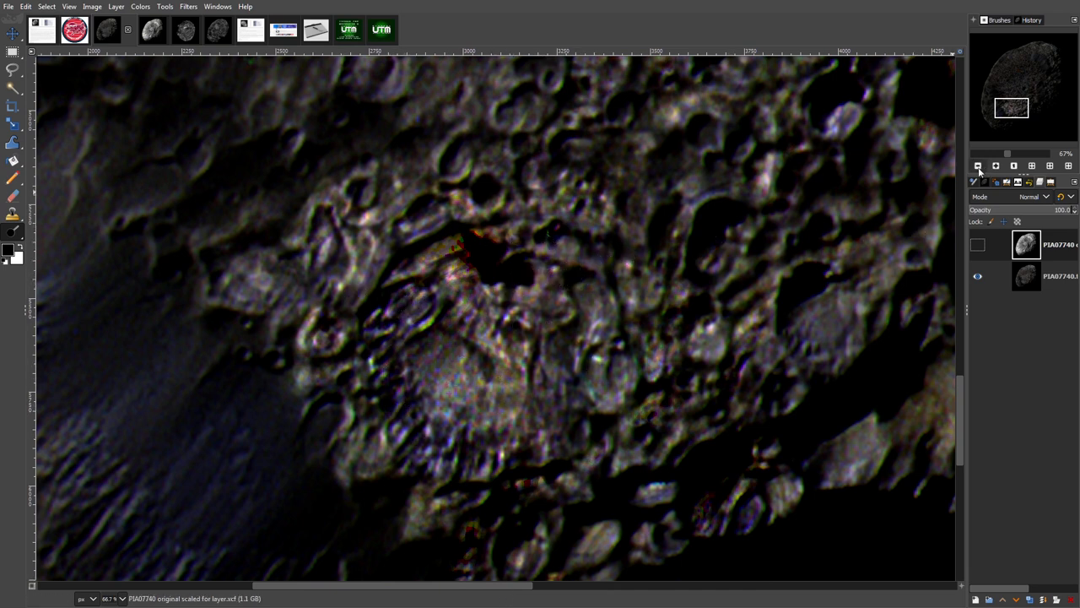
click(979, 244)
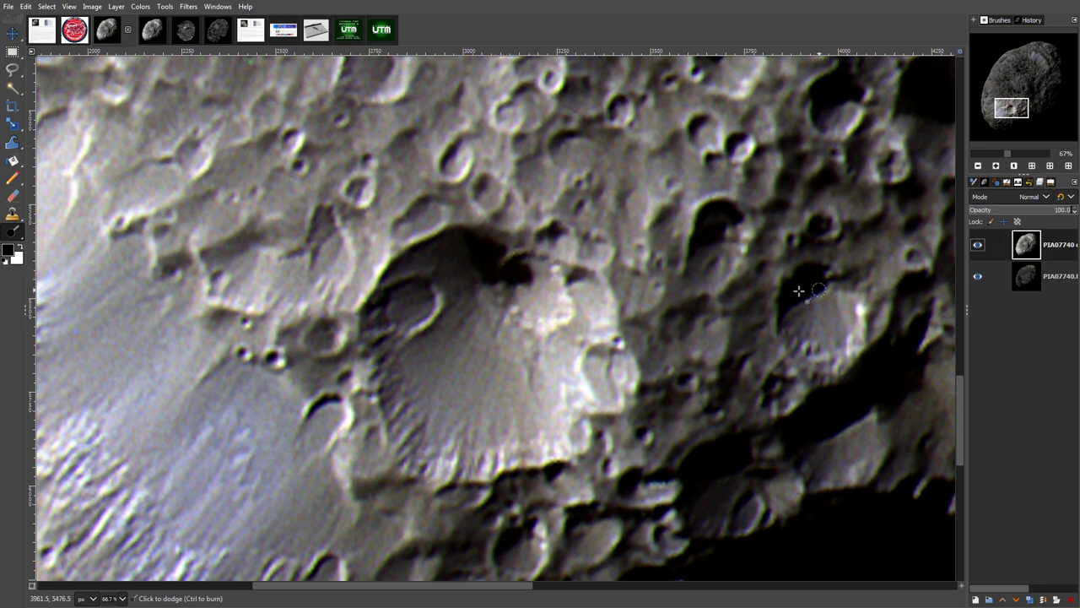
mouse_move(841, 220)
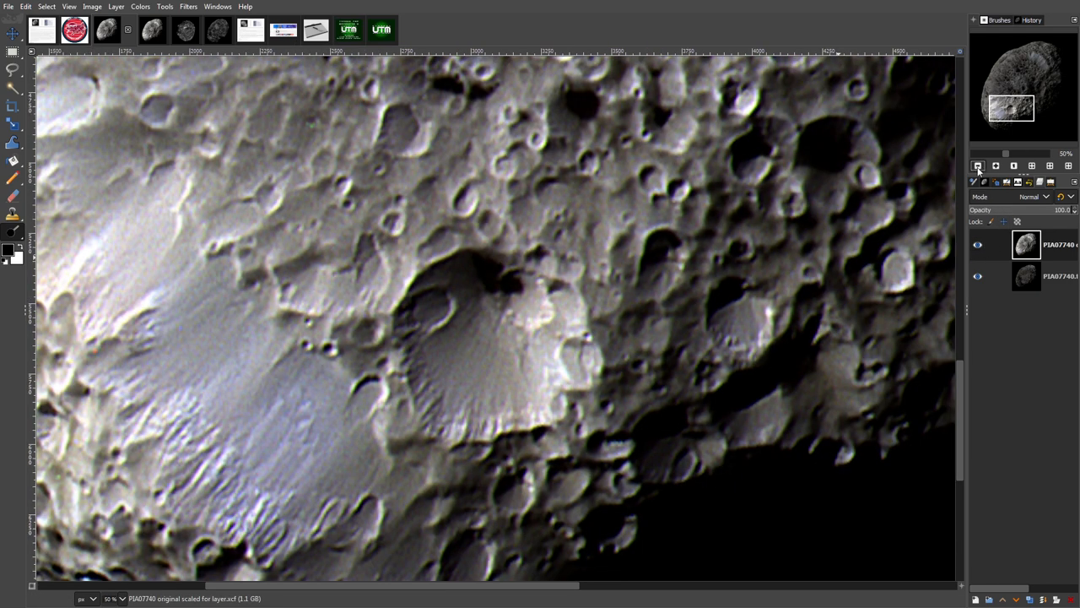
click(979, 244)
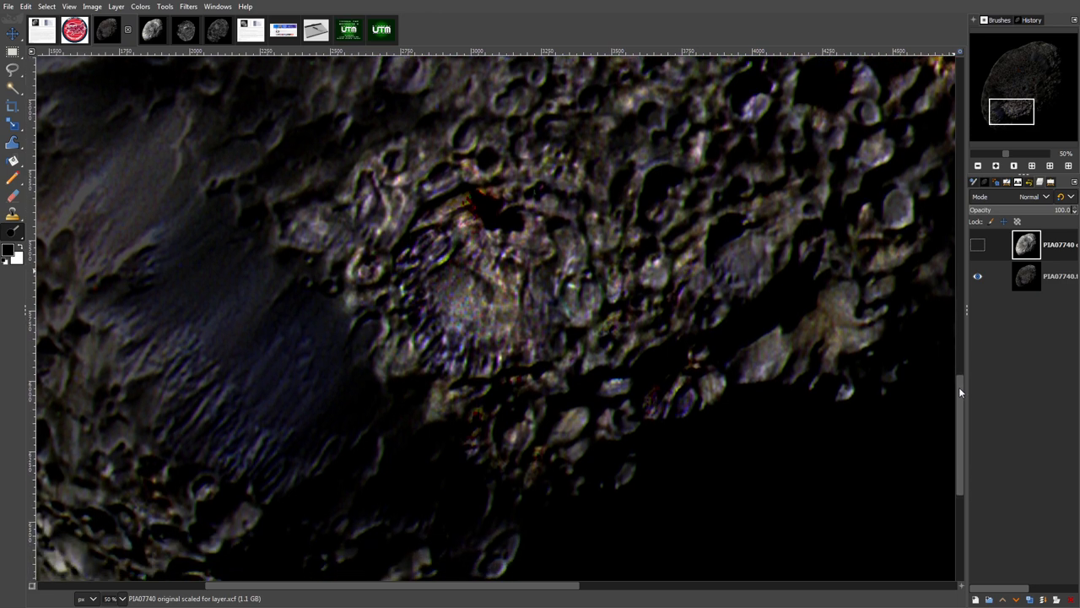
scroll(down, 3)
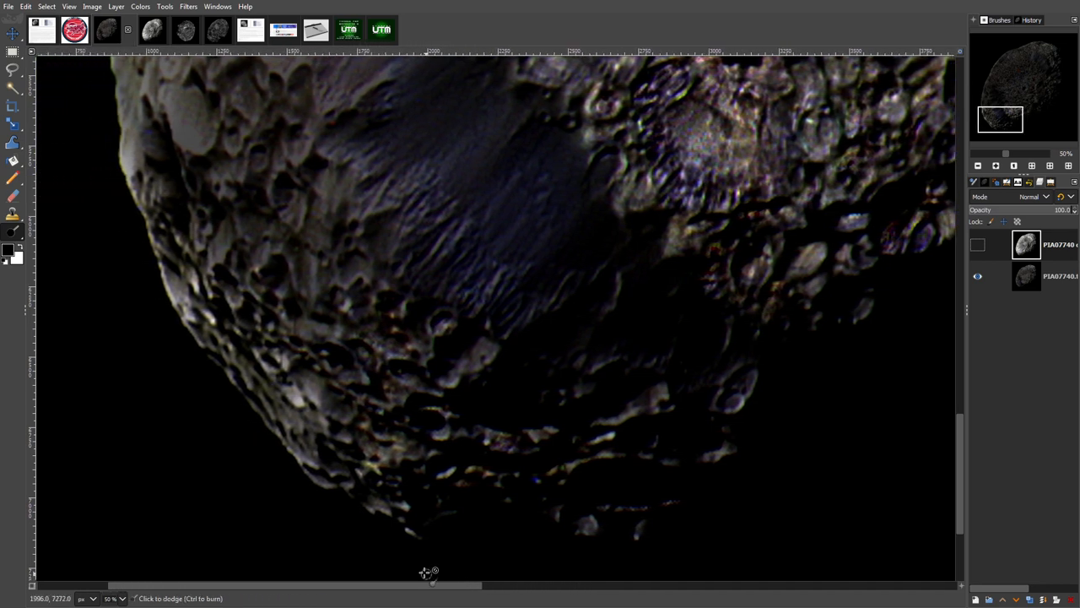
mouse_move(448, 577)
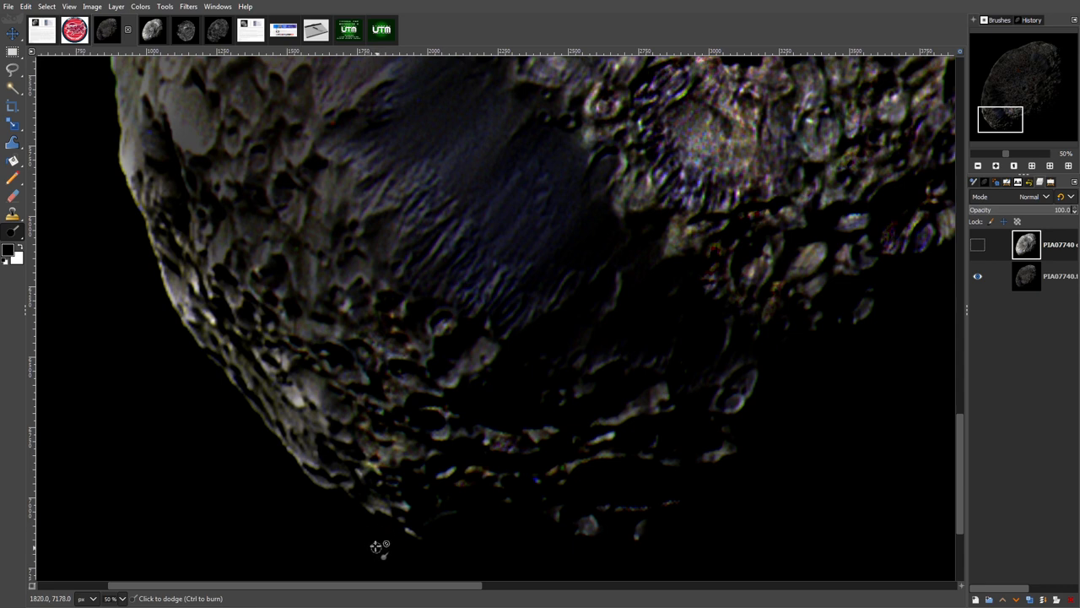
mouse_move(376, 541)
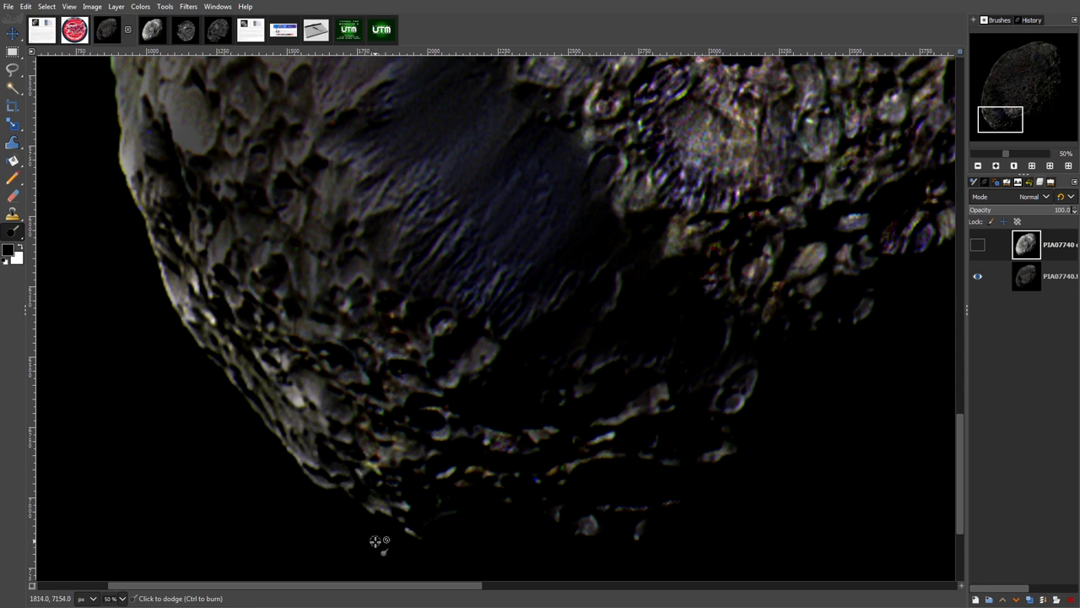
mouse_move(373, 519)
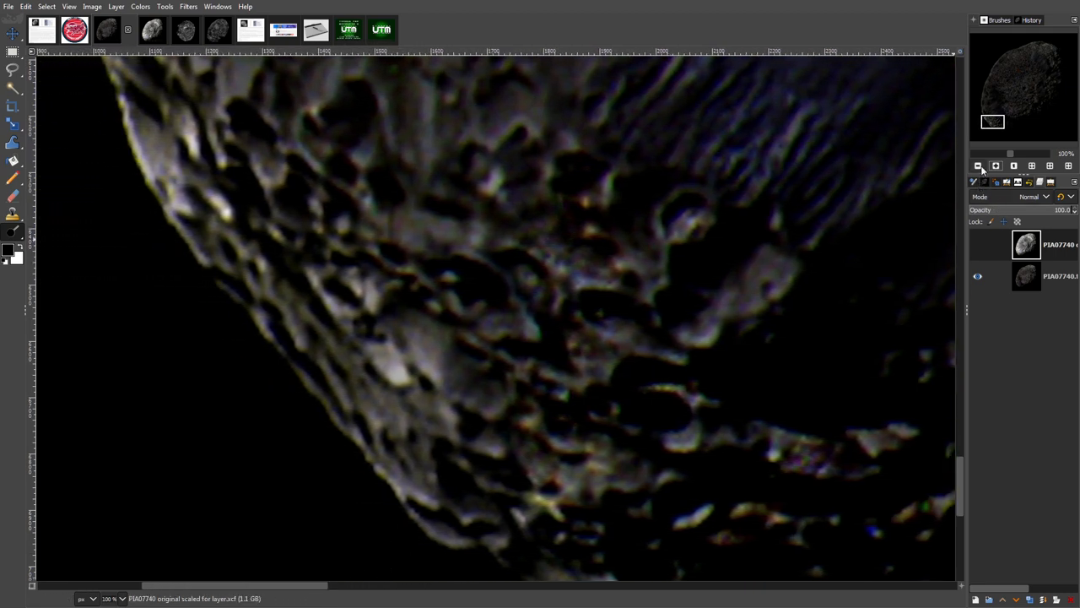
Step: Zoom out a step so Hyperion's crater-pitted lower-left limb fills the canvas
click(978, 165)
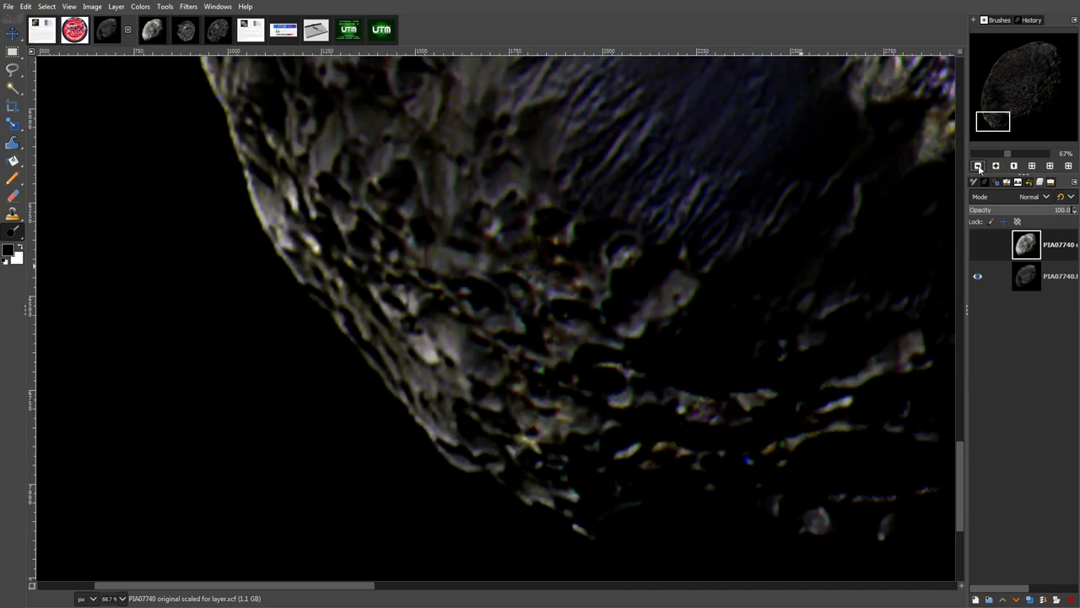
mouse_move(980, 166)
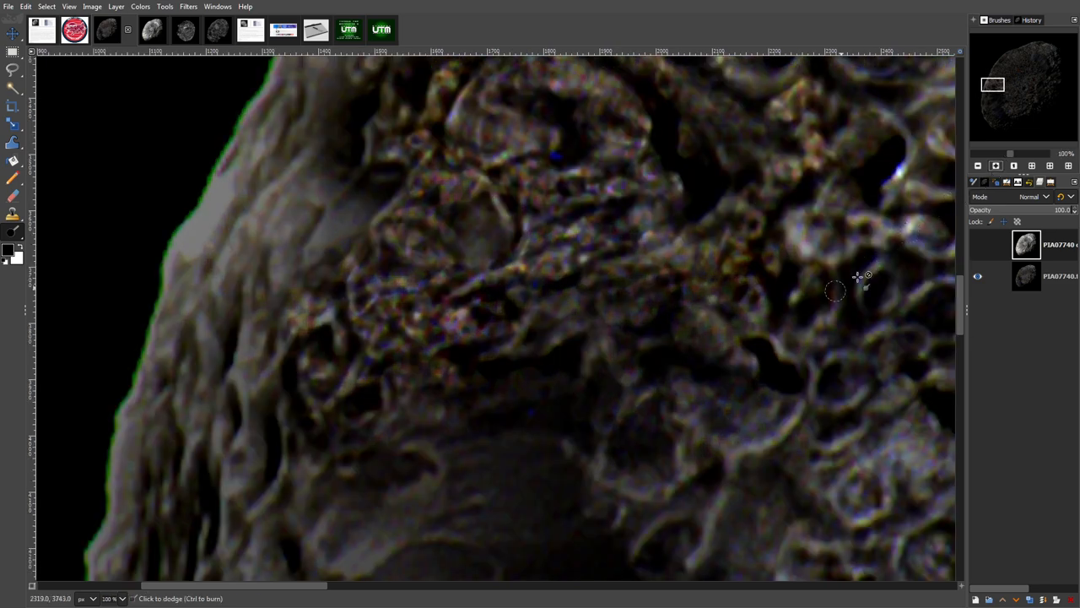
mouse_move(477, 374)
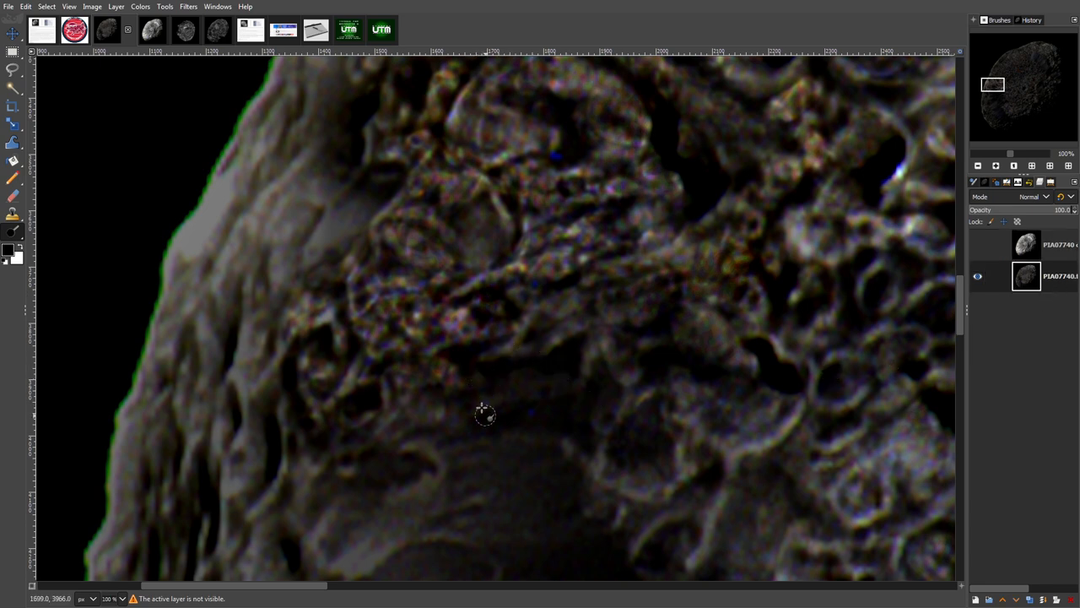
mouse_move(578, 394)
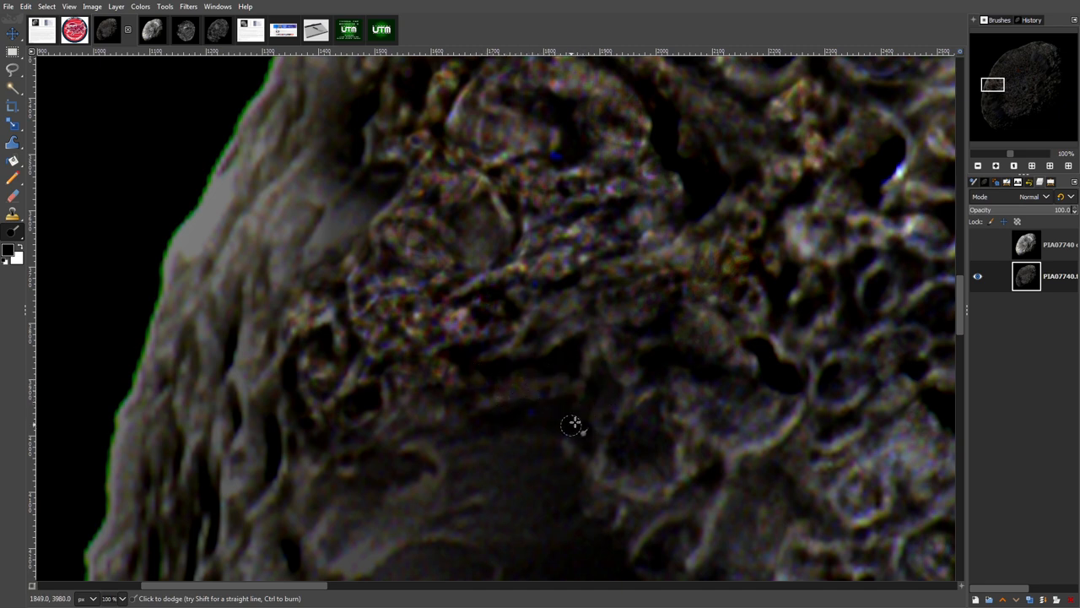
mouse_move(471, 359)
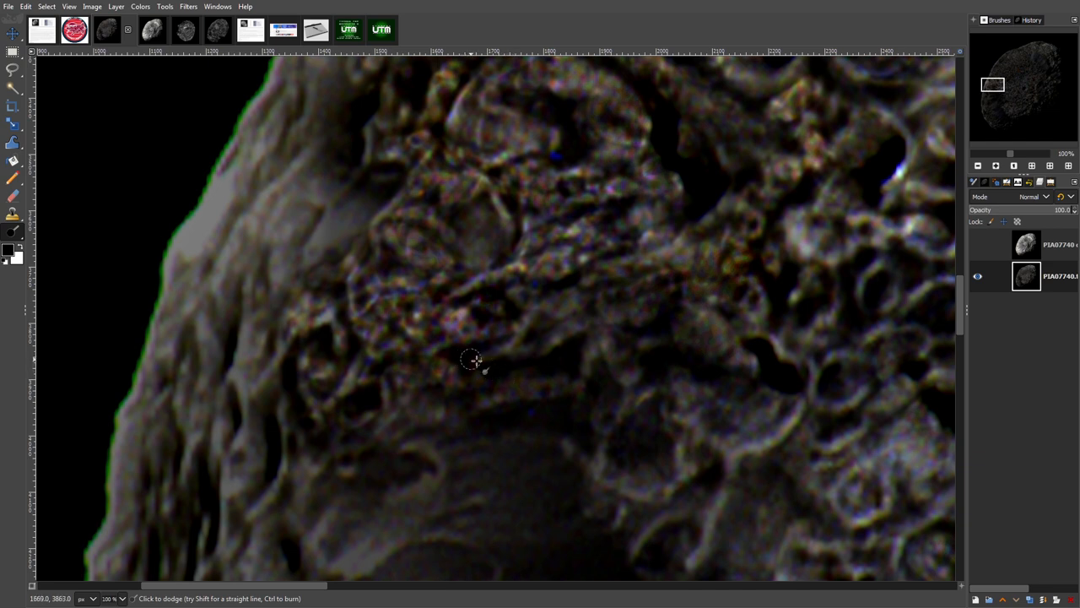
mouse_move(504, 291)
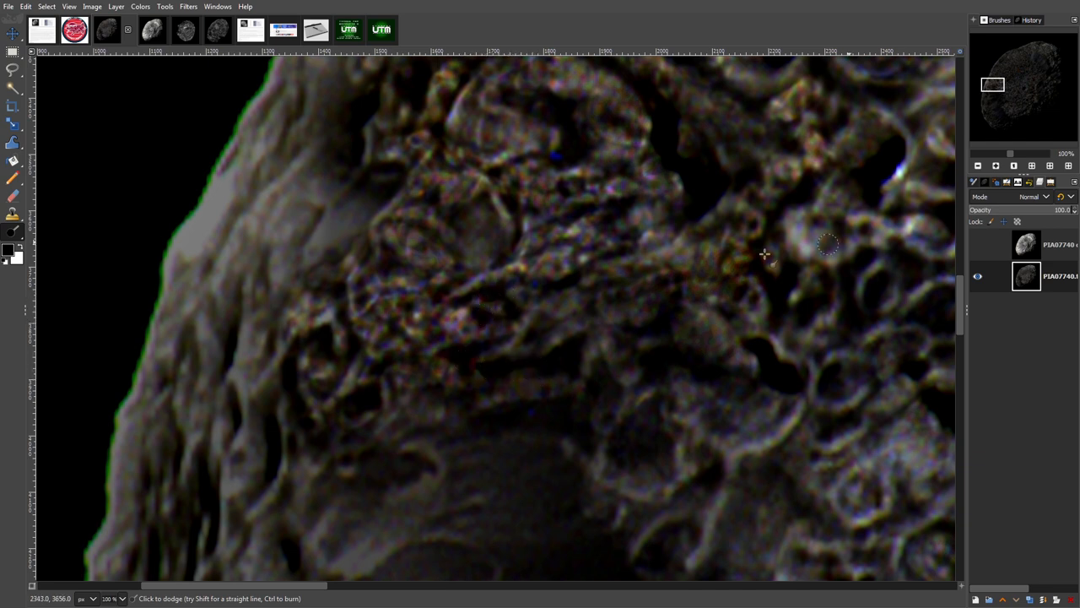
Step: Raise the Dodge tool's Exposure to 75.8 for brightening crater highlights
click(13, 142)
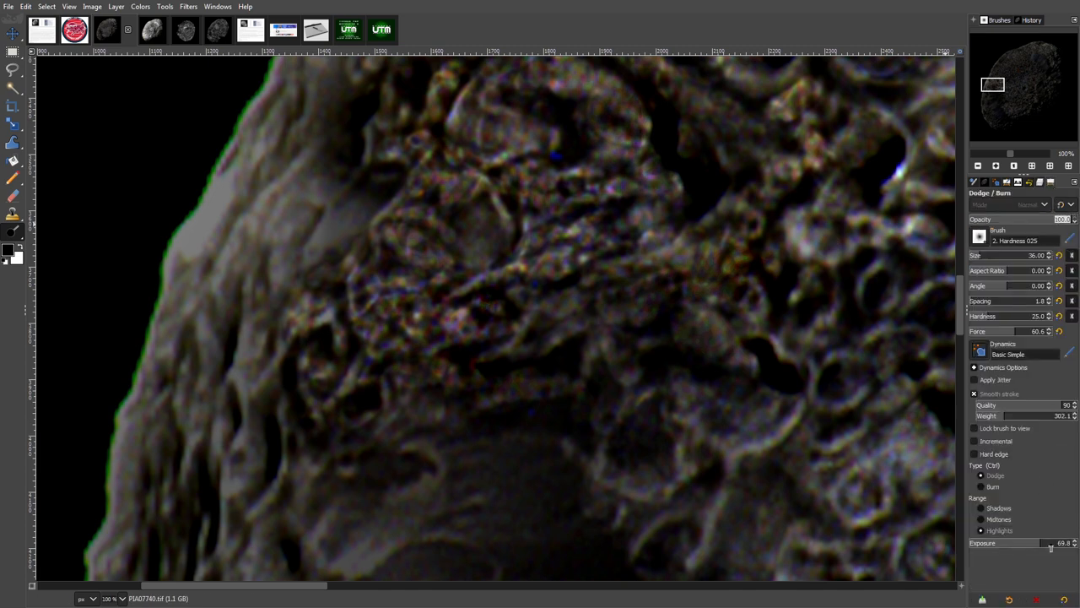
mouse_move(471, 236)
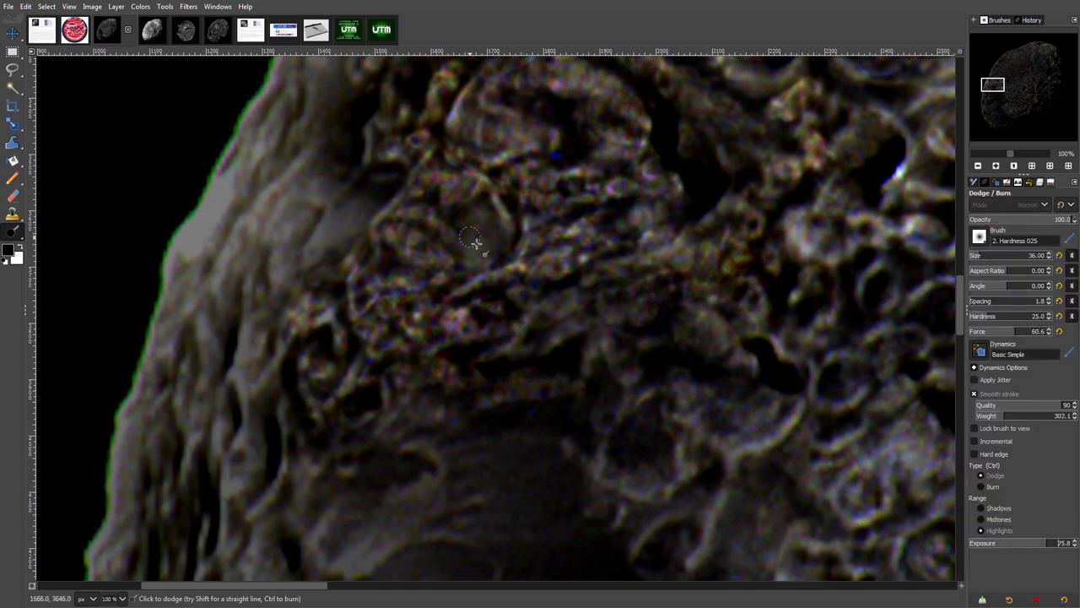
mouse_move(399, 168)
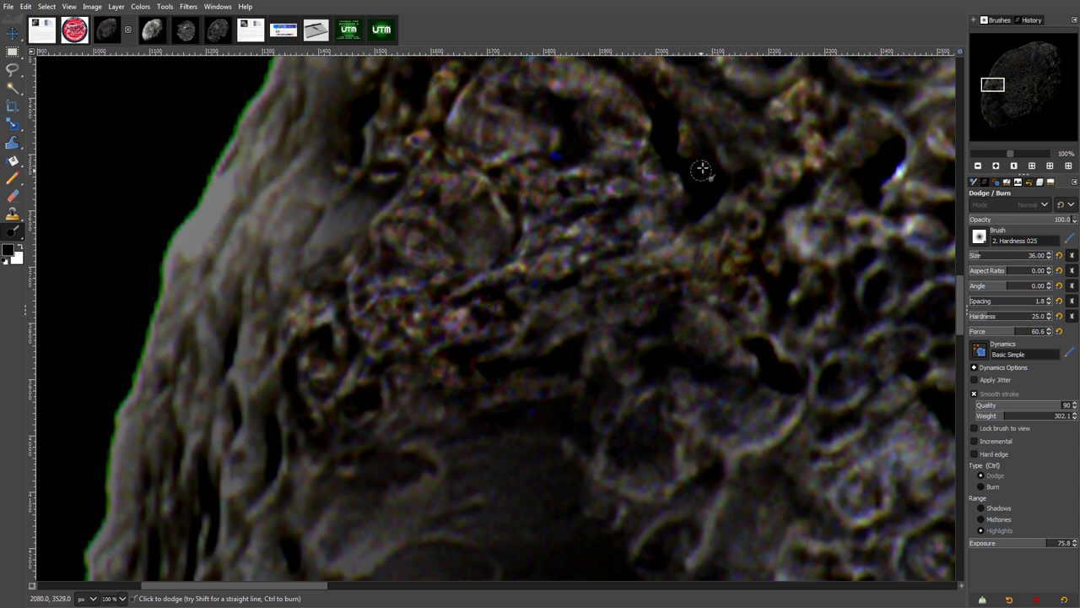
mouse_move(670, 126)
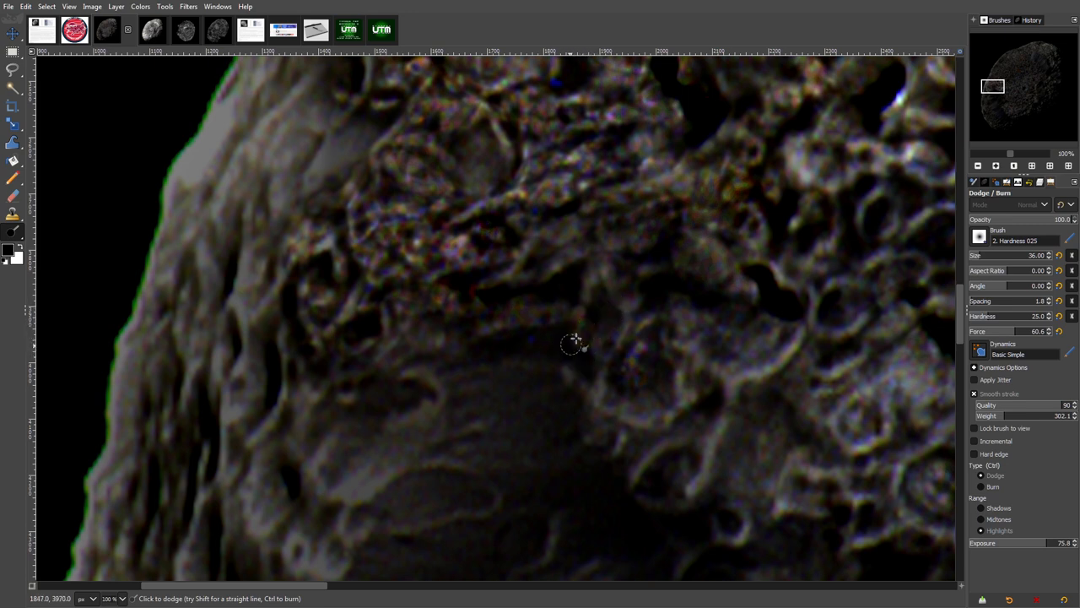
mouse_move(396, 416)
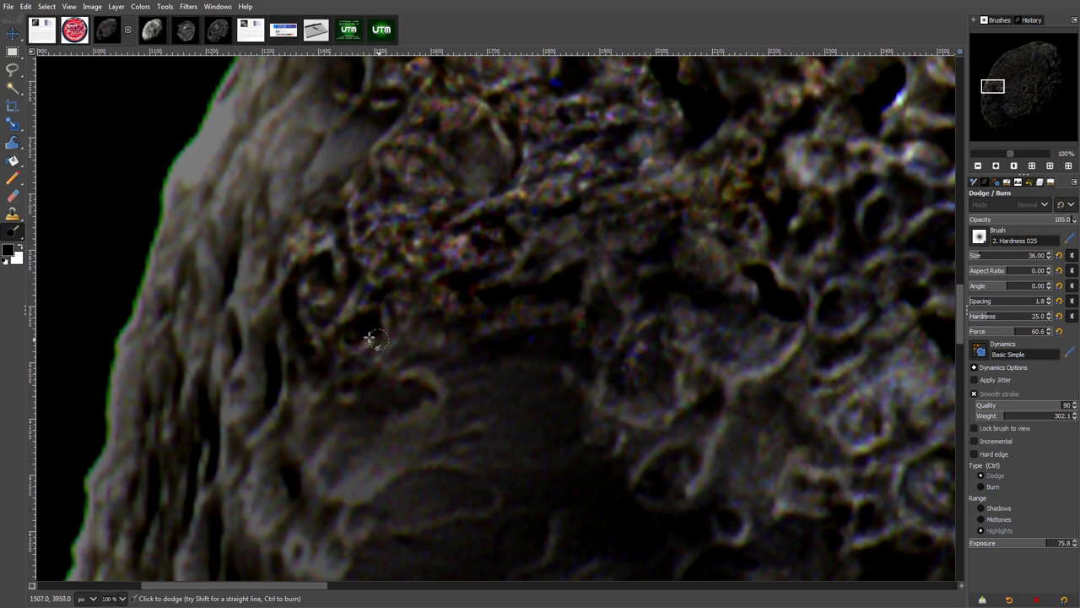
mouse_move(314, 270)
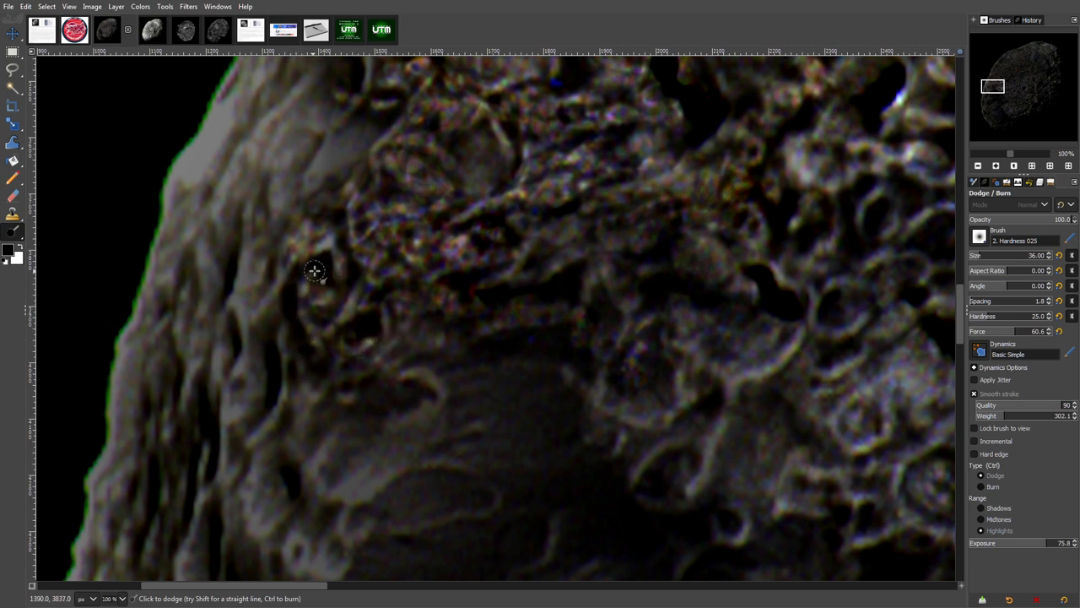
mouse_move(319, 190)
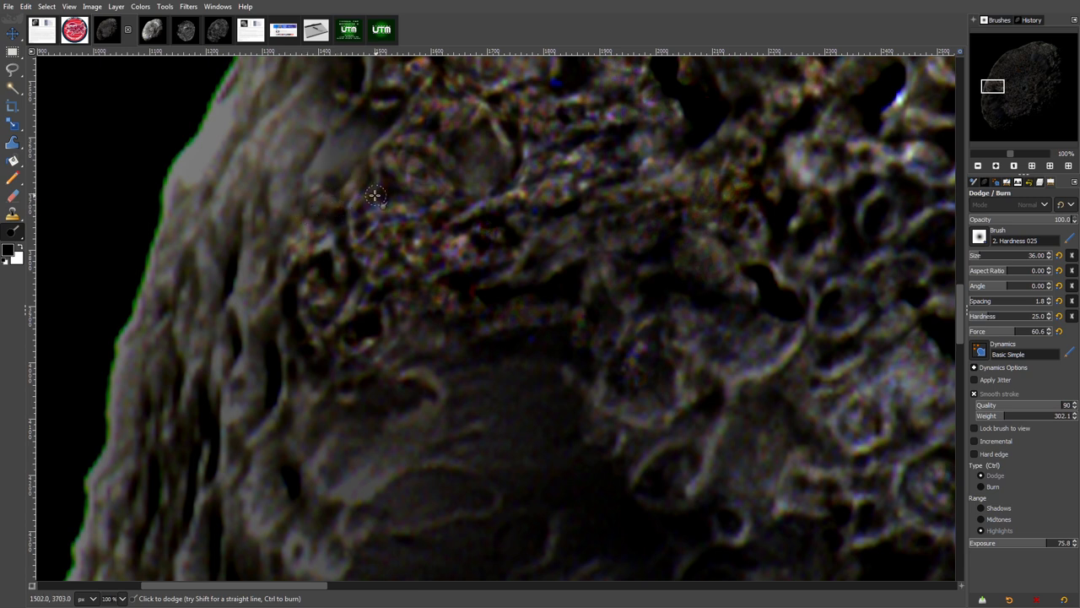
mouse_move(414, 148)
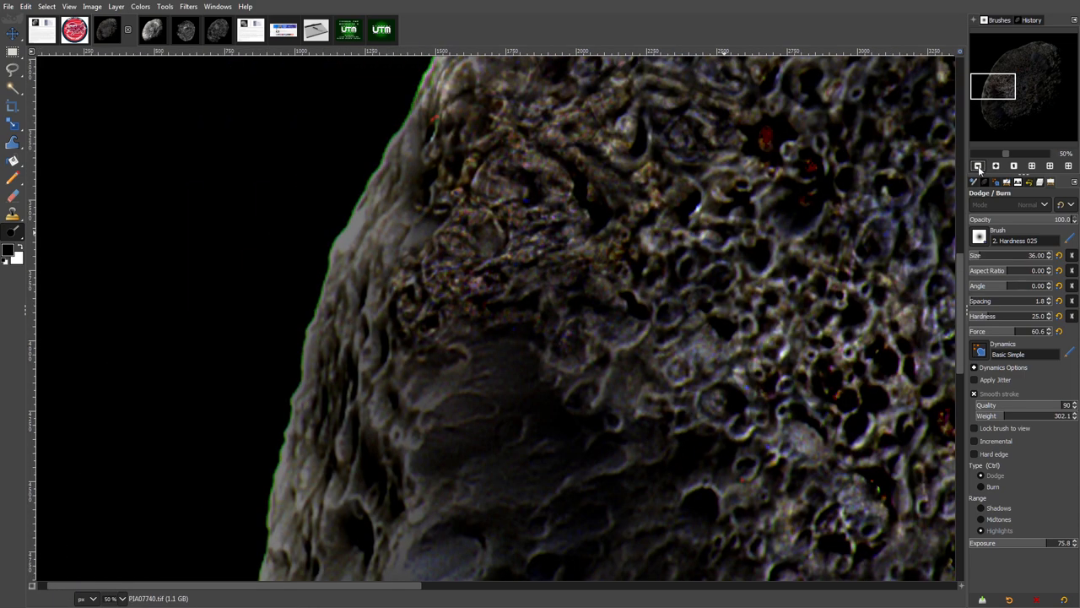
mouse_move(979, 166)
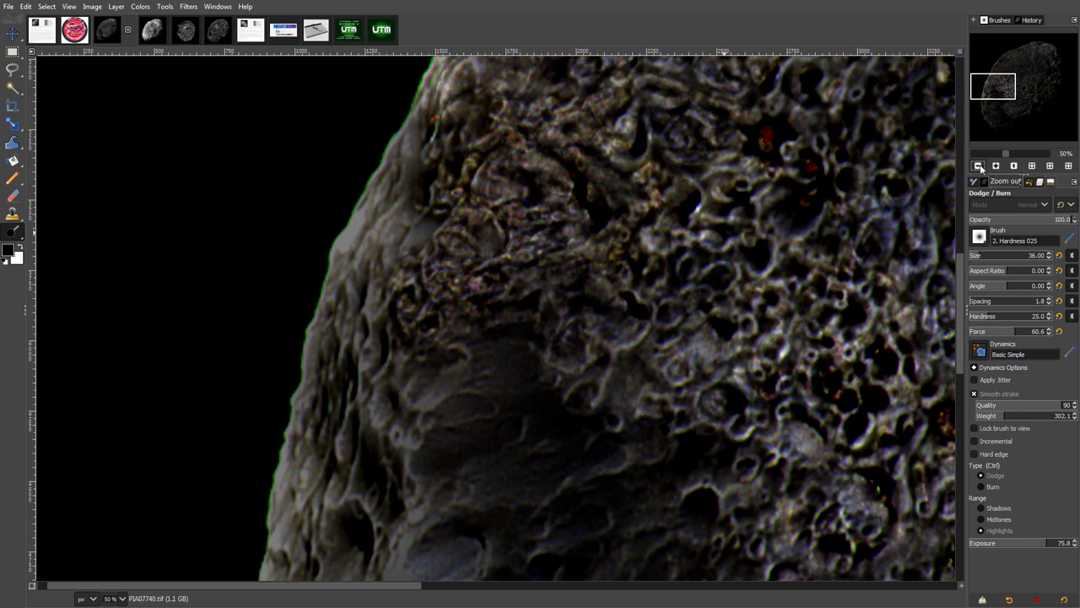
click(978, 166)
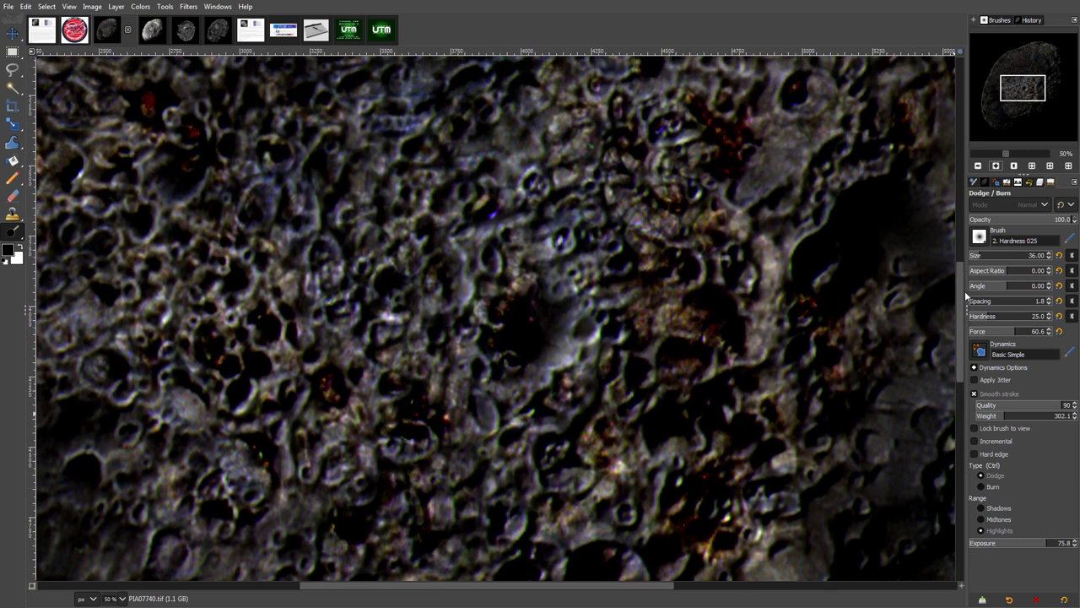
mouse_move(399, 305)
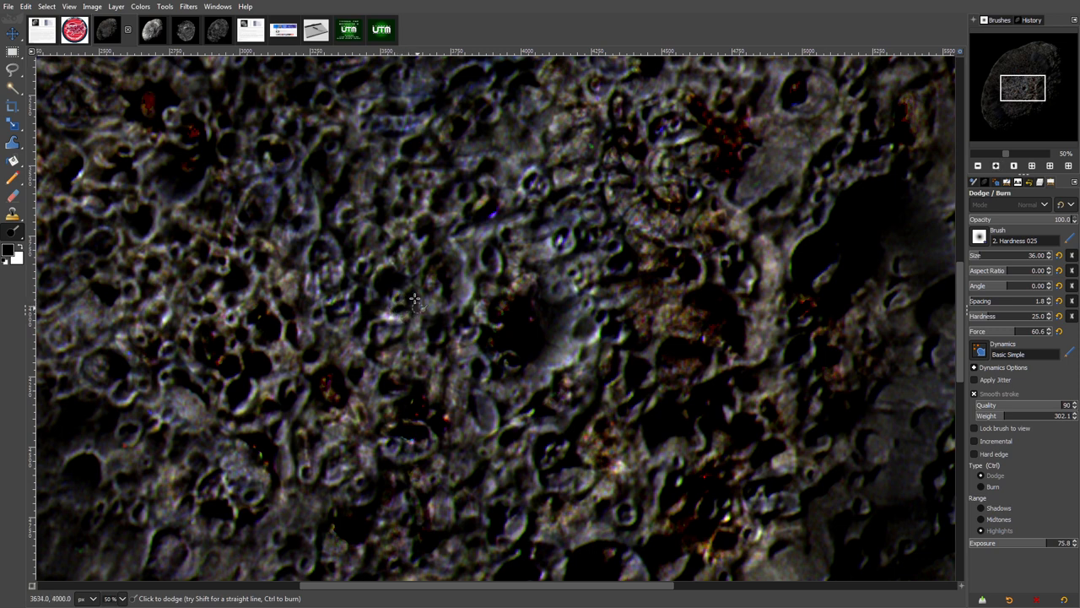
mouse_move(417, 270)
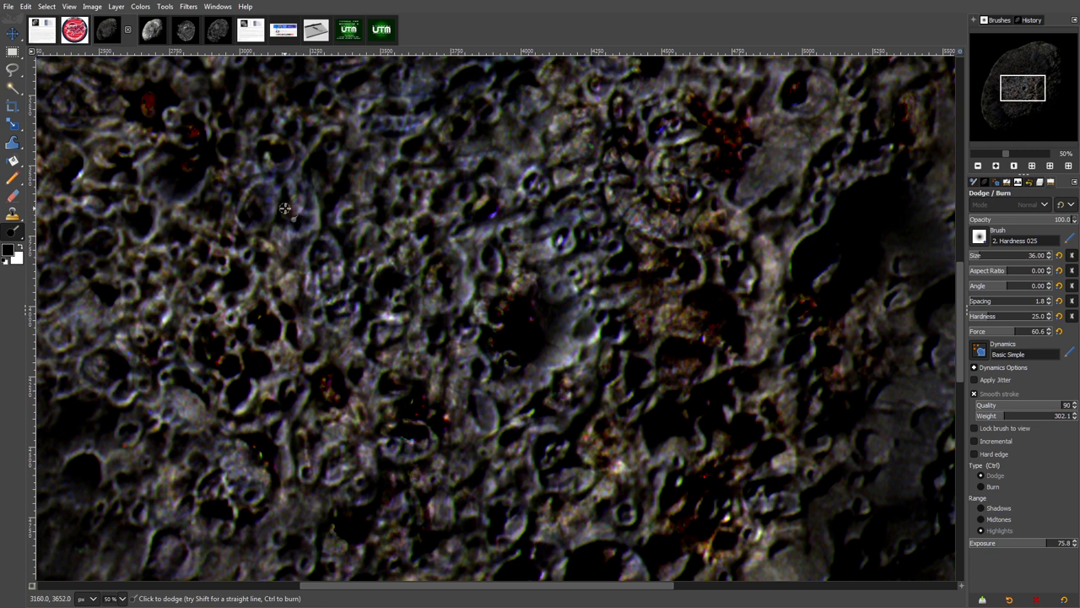
mouse_move(300, 207)
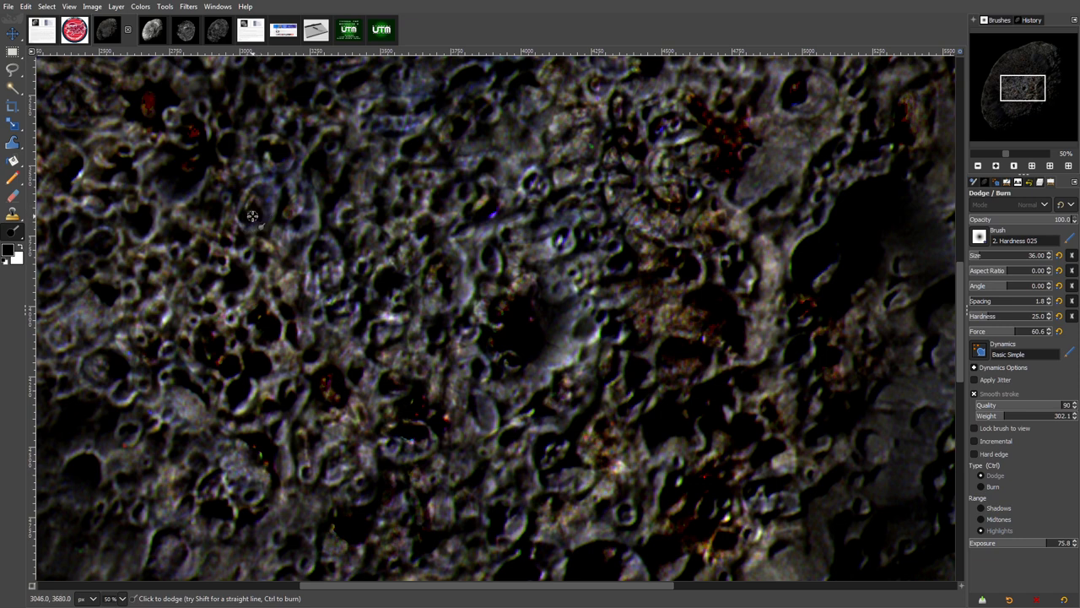
mouse_move(358, 279)
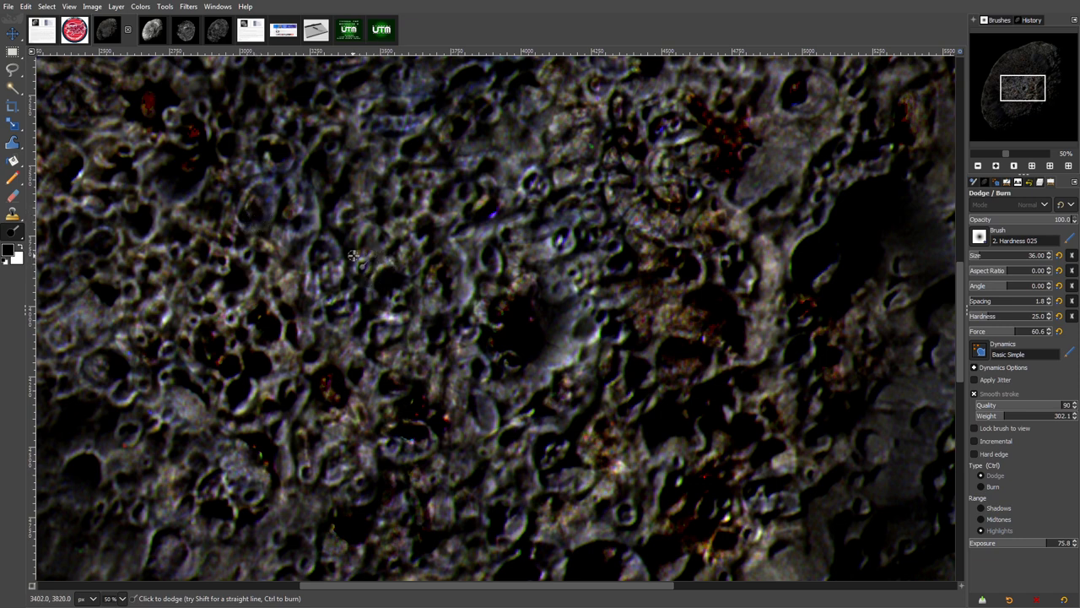
mouse_move(348, 282)
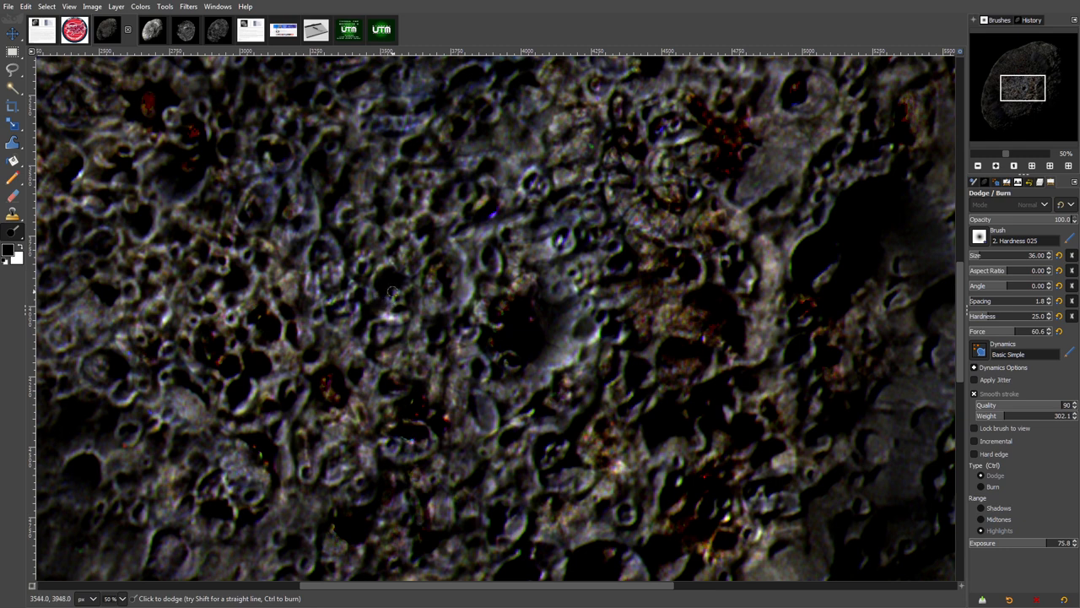
mouse_move(363, 283)
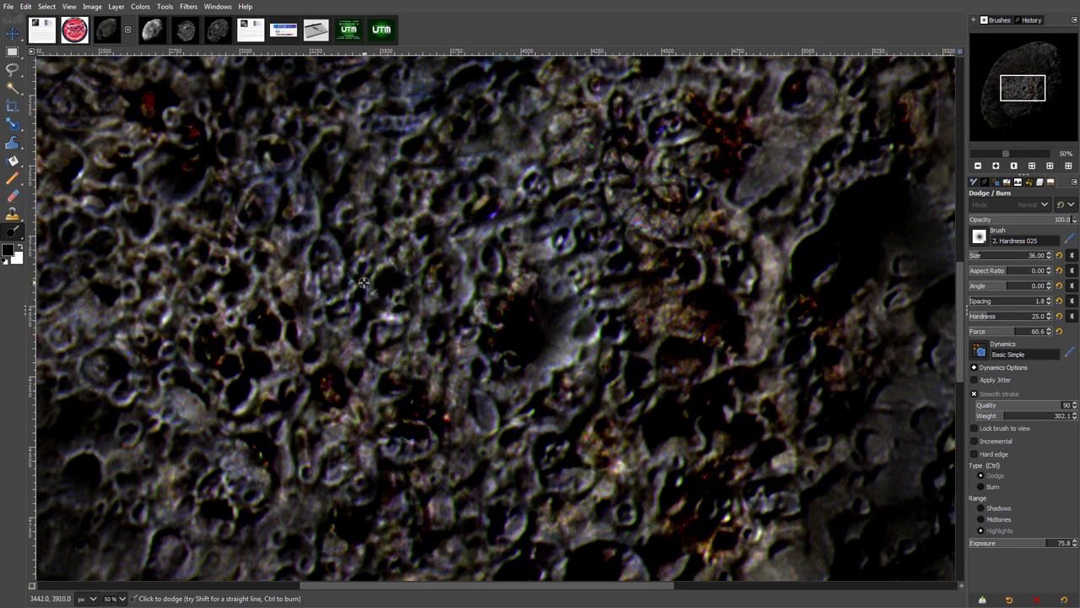
mouse_move(355, 190)
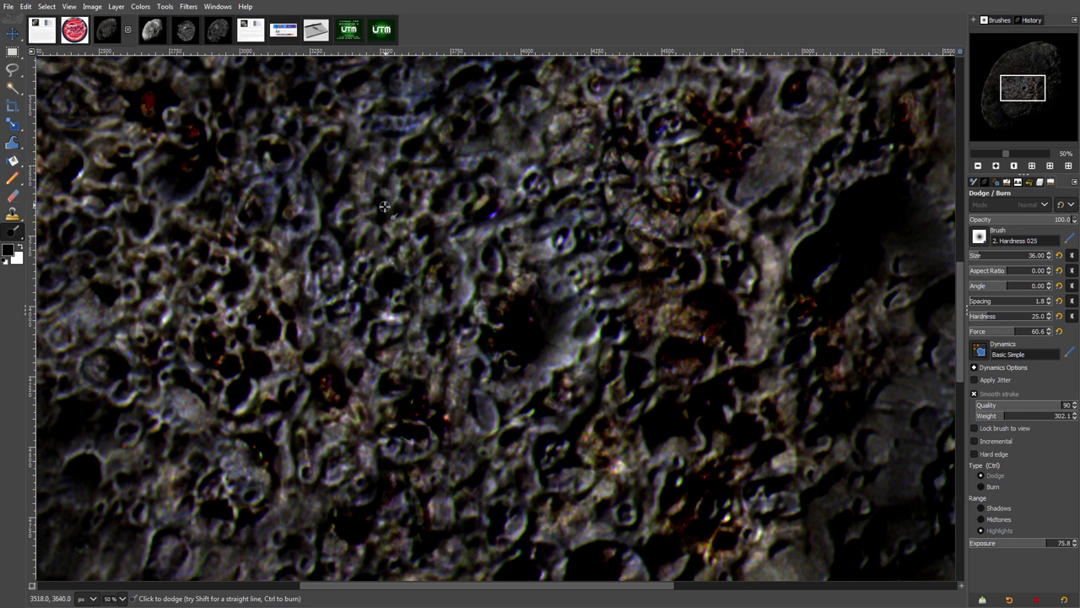
mouse_move(381, 137)
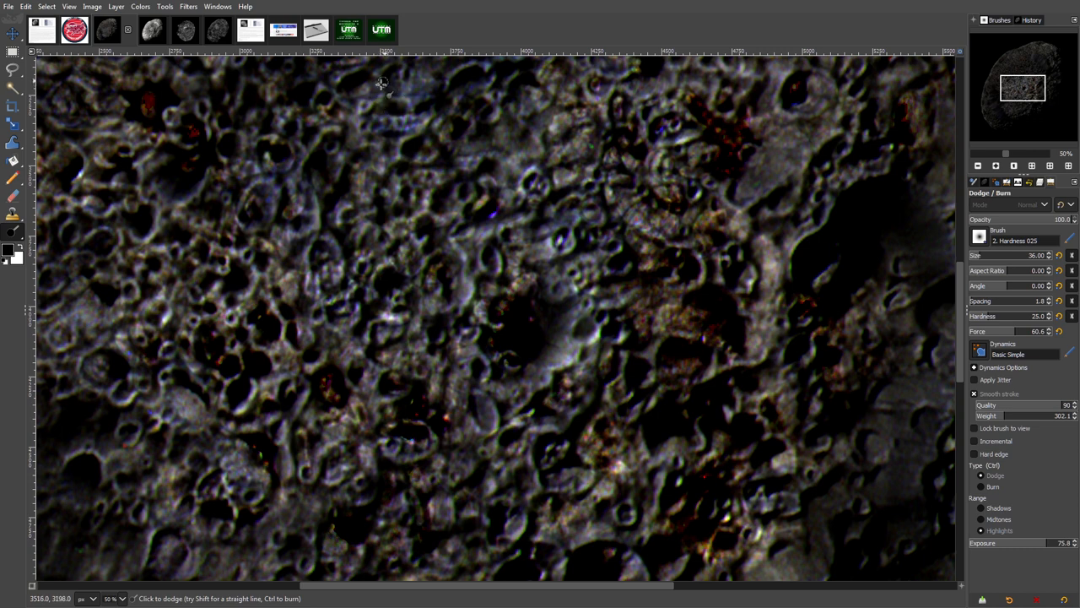
mouse_move(386, 81)
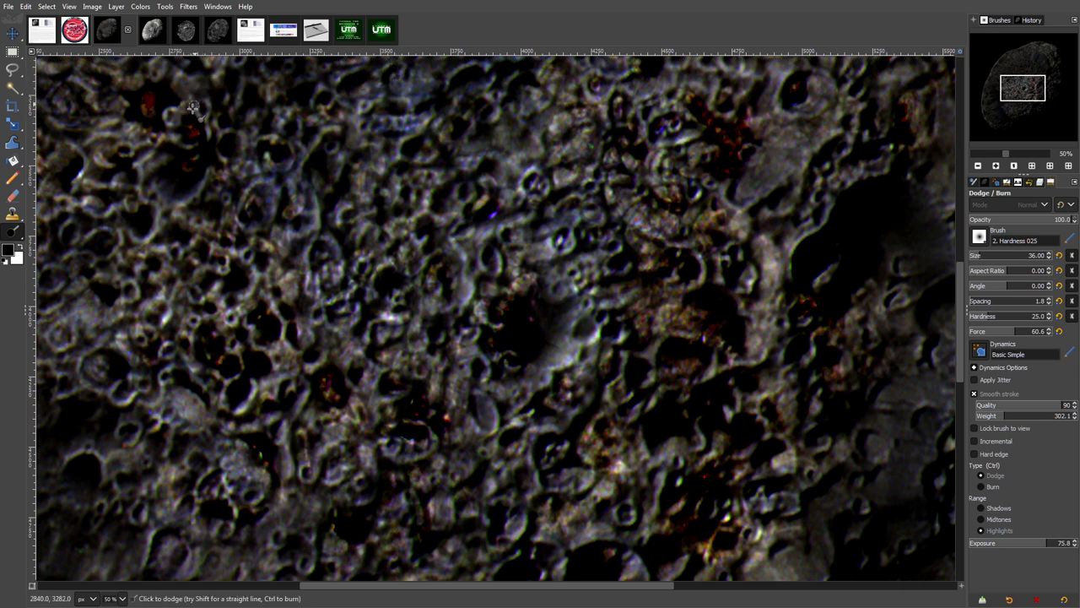
mouse_move(219, 97)
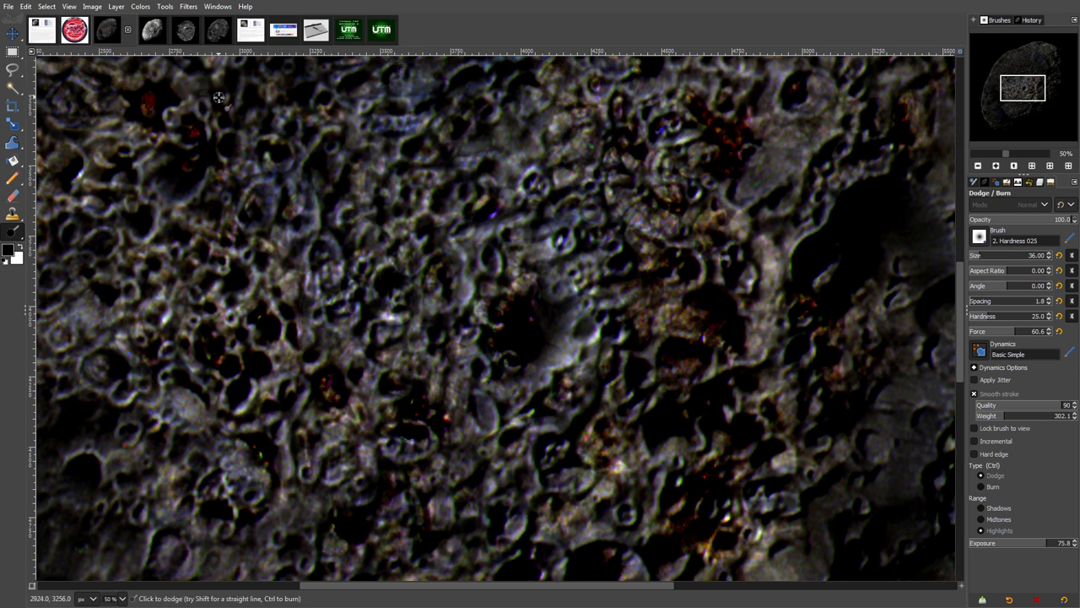
mouse_move(255, 87)
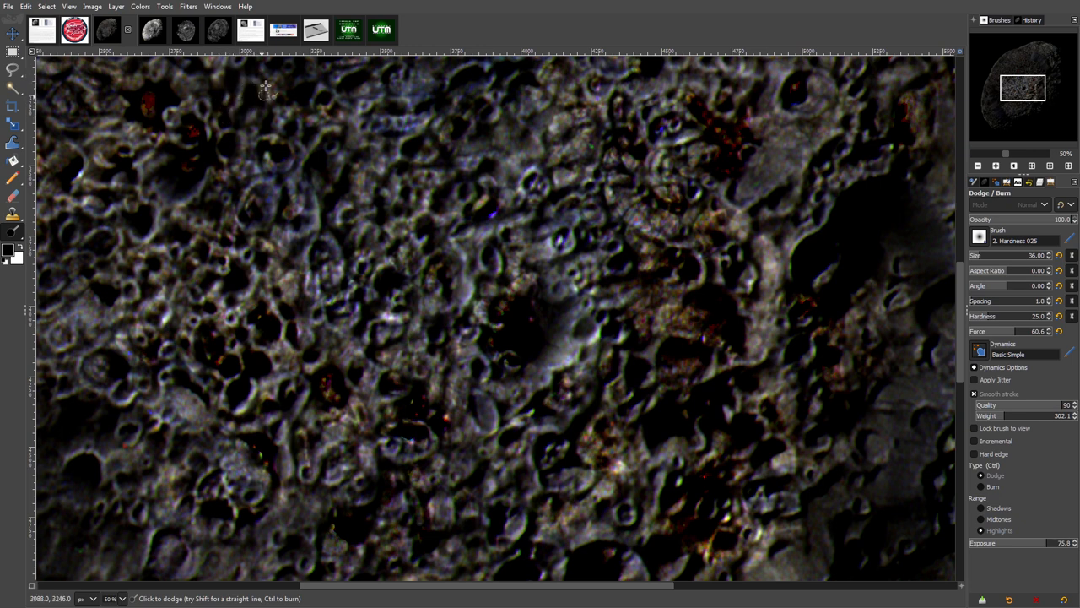
mouse_move(242, 151)
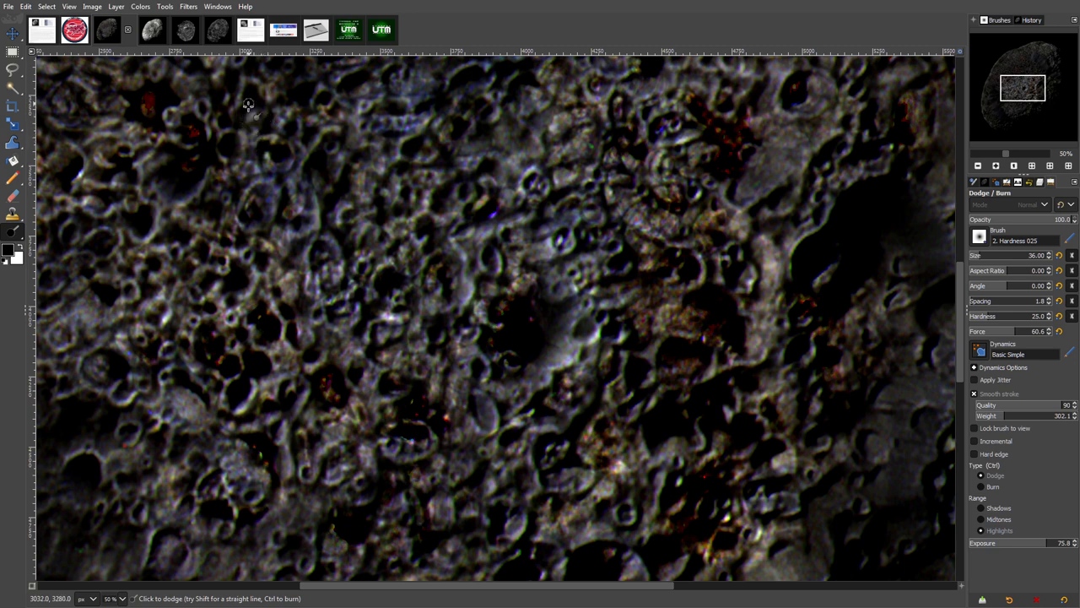
mouse_move(116, 176)
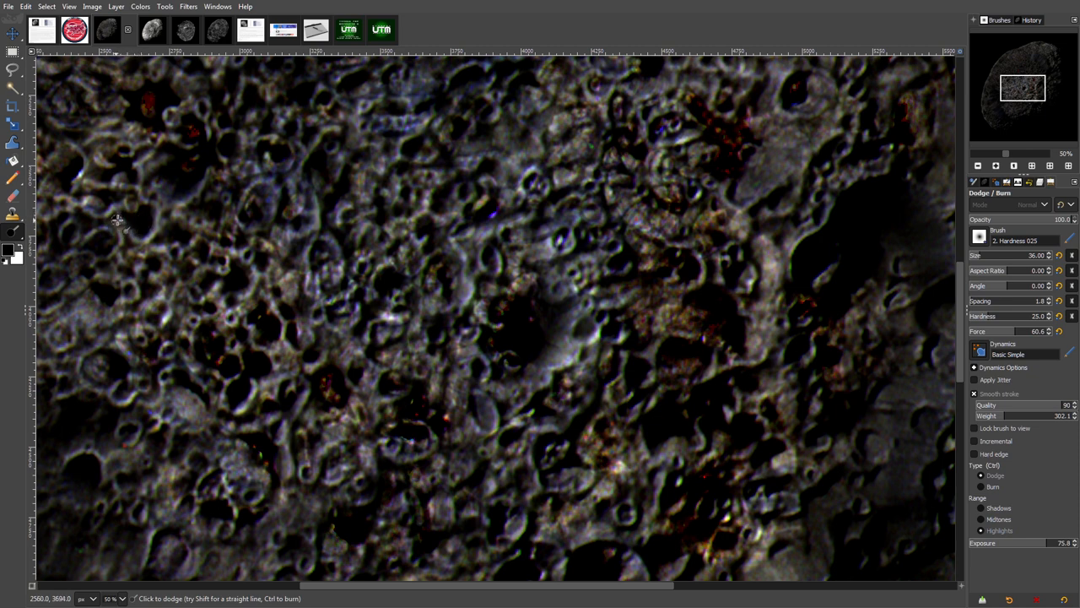
mouse_move(184, 272)
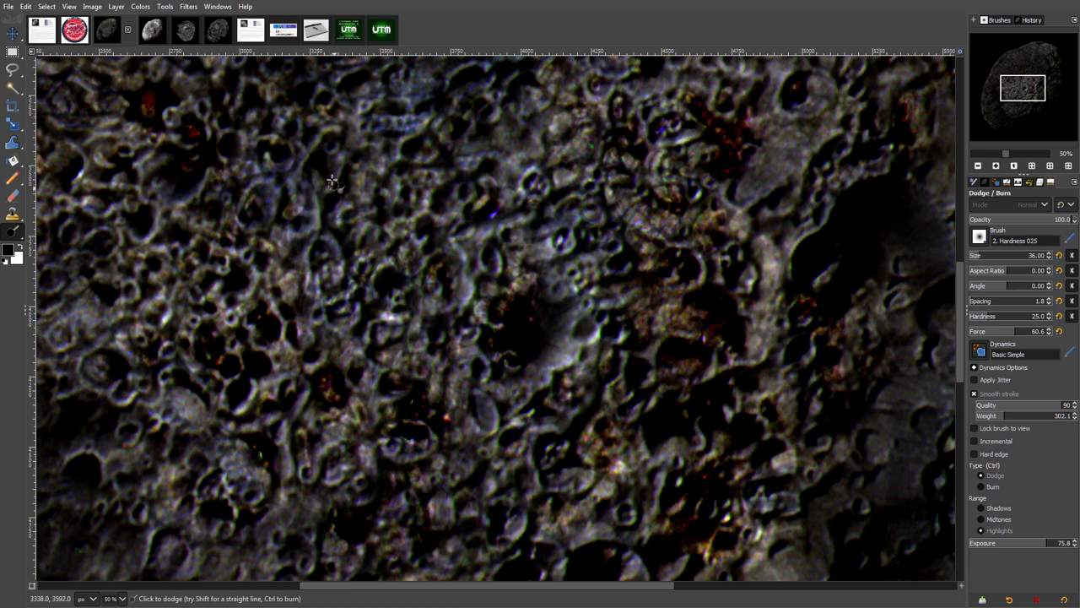
mouse_move(468, 381)
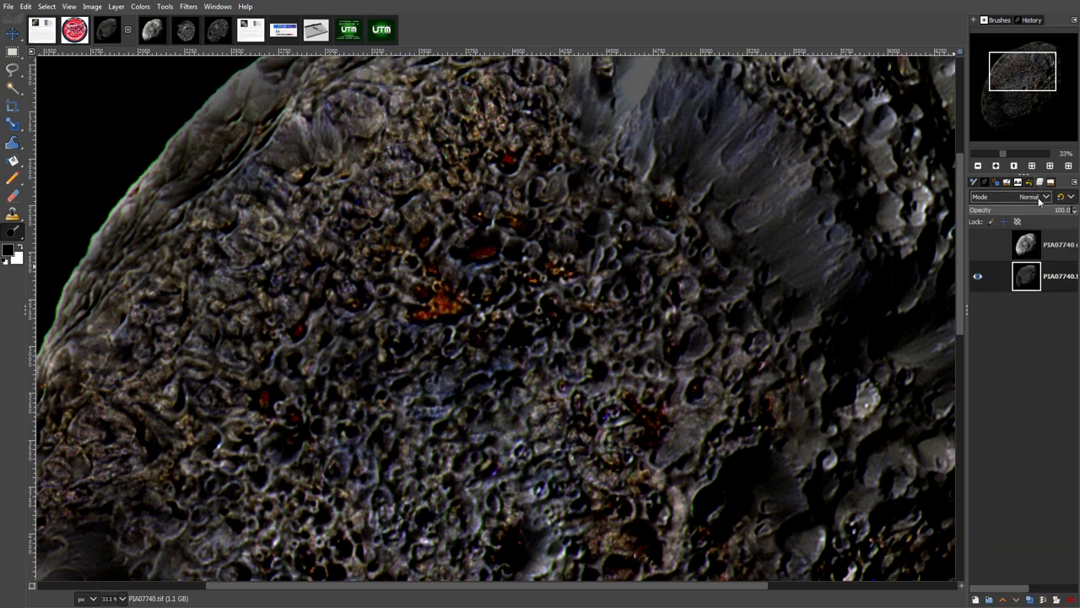
Step: Turn the top original layer visible and select it for the 61% opacity blend
click(978, 244)
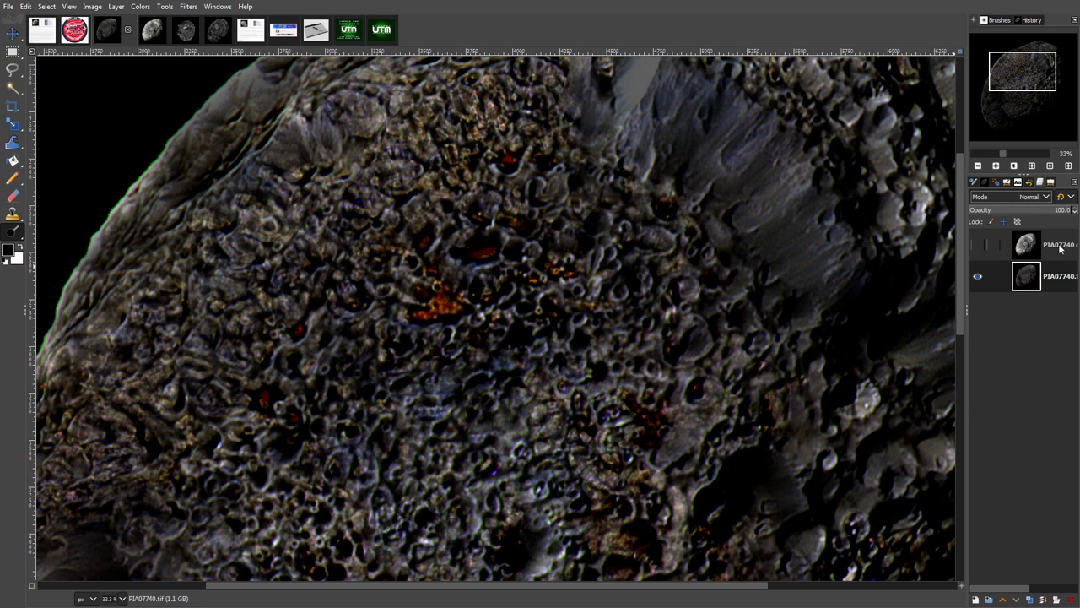
click(979, 244)
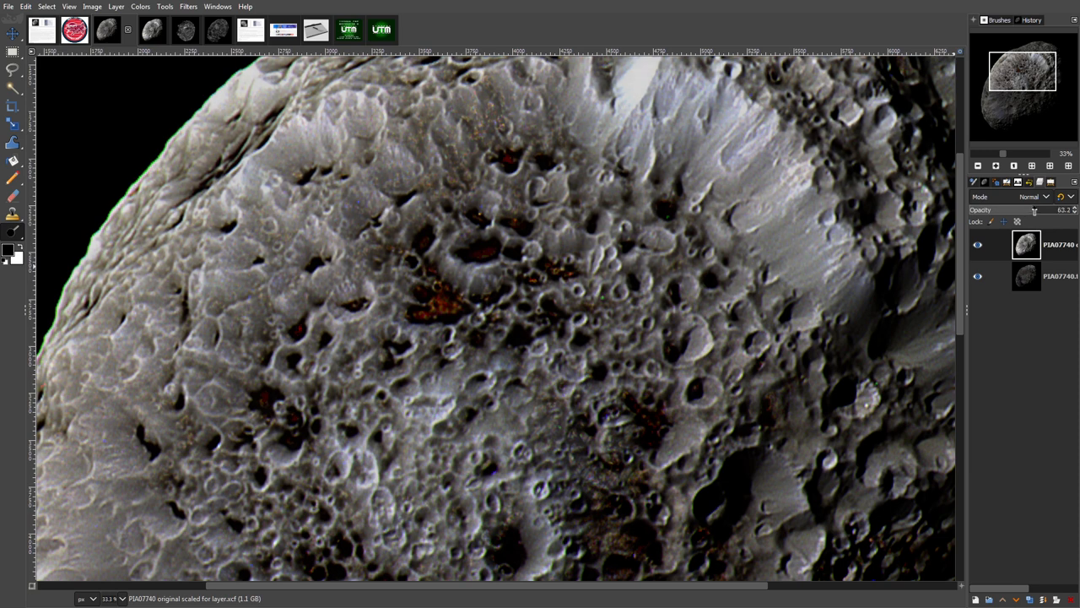
Step: Fade the original PIA07740 layer to 0.0 opacity so only the dodged image shows
drag(1013, 209, 1034, 209)
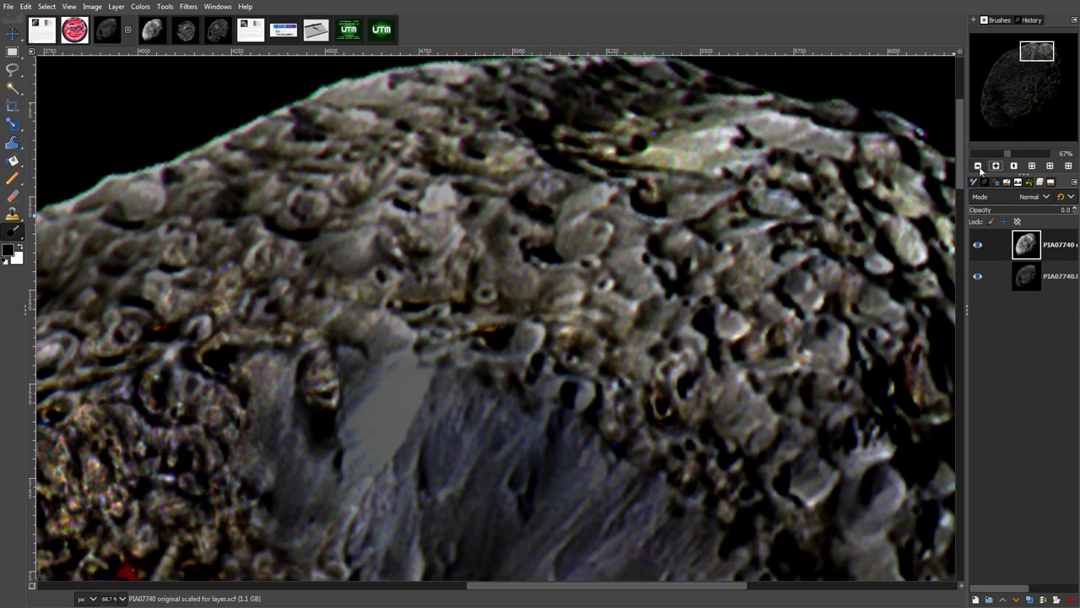
scroll(down, 3)
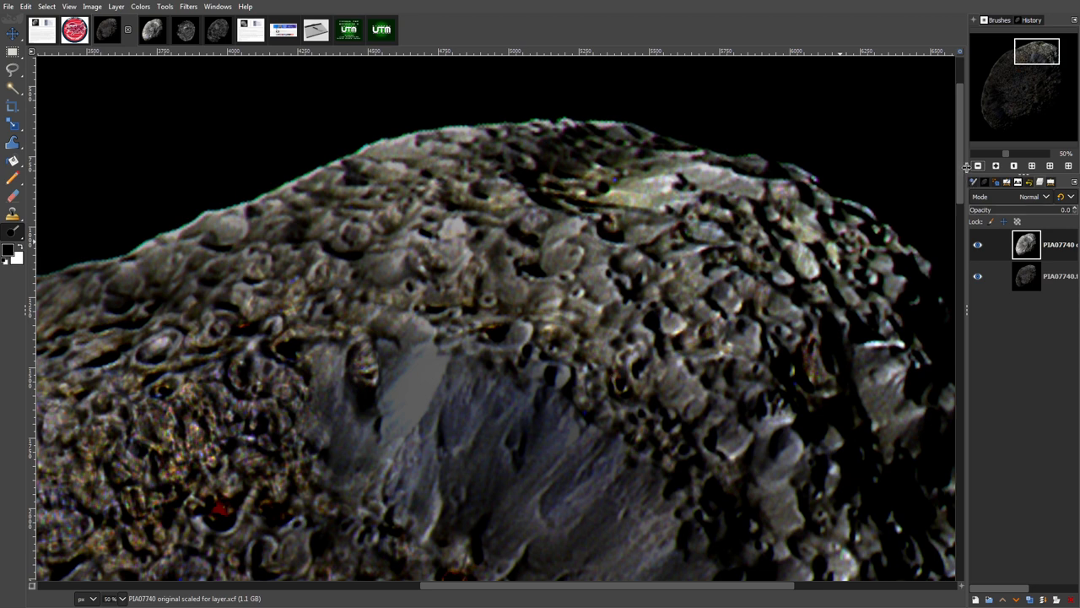
click(979, 165)
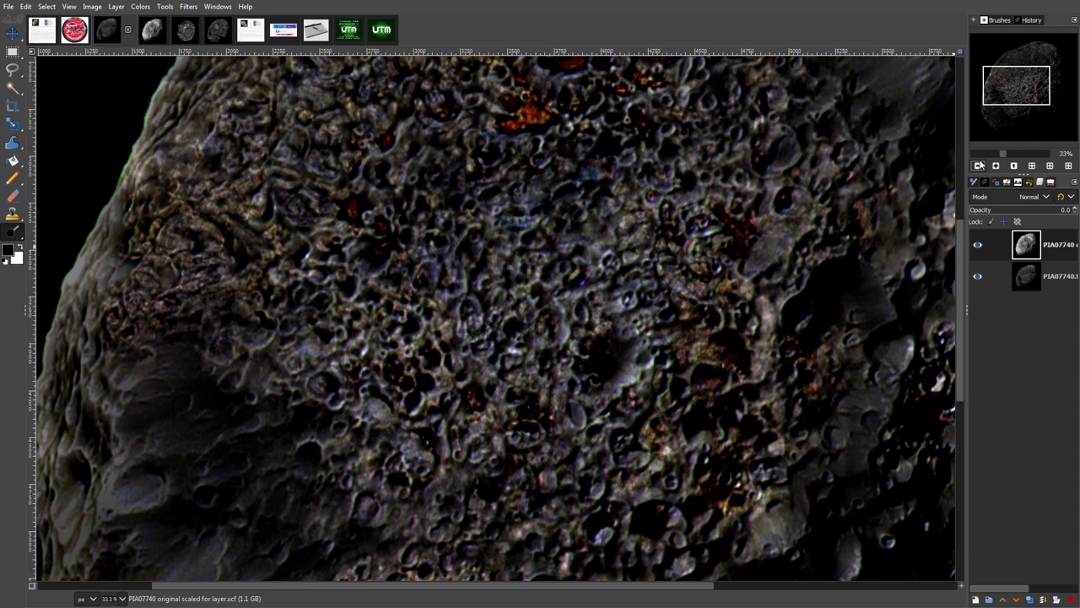
scroll(down, 3)
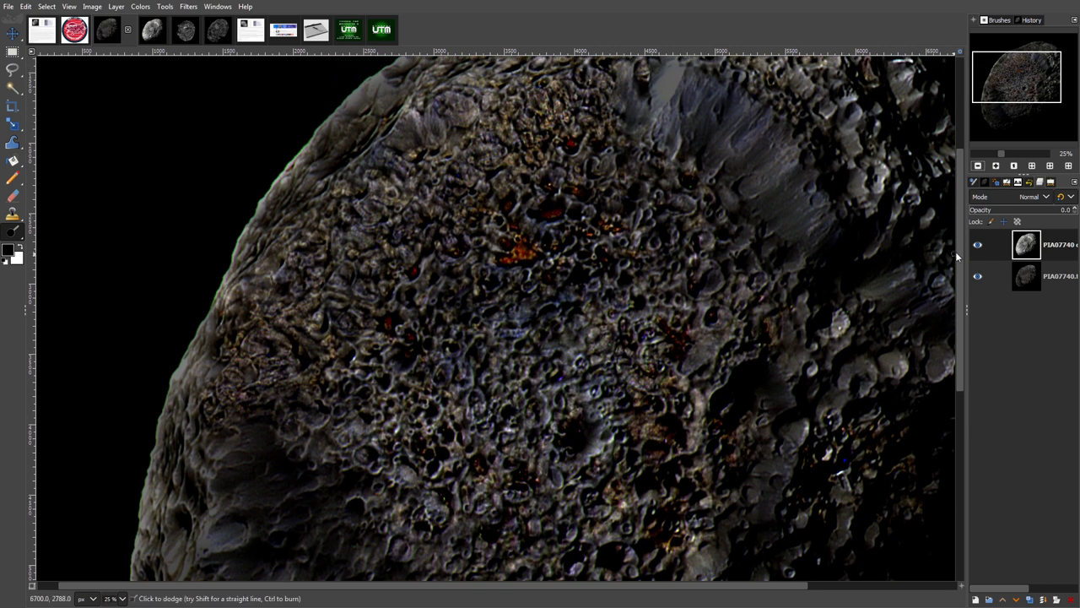
click(140, 7)
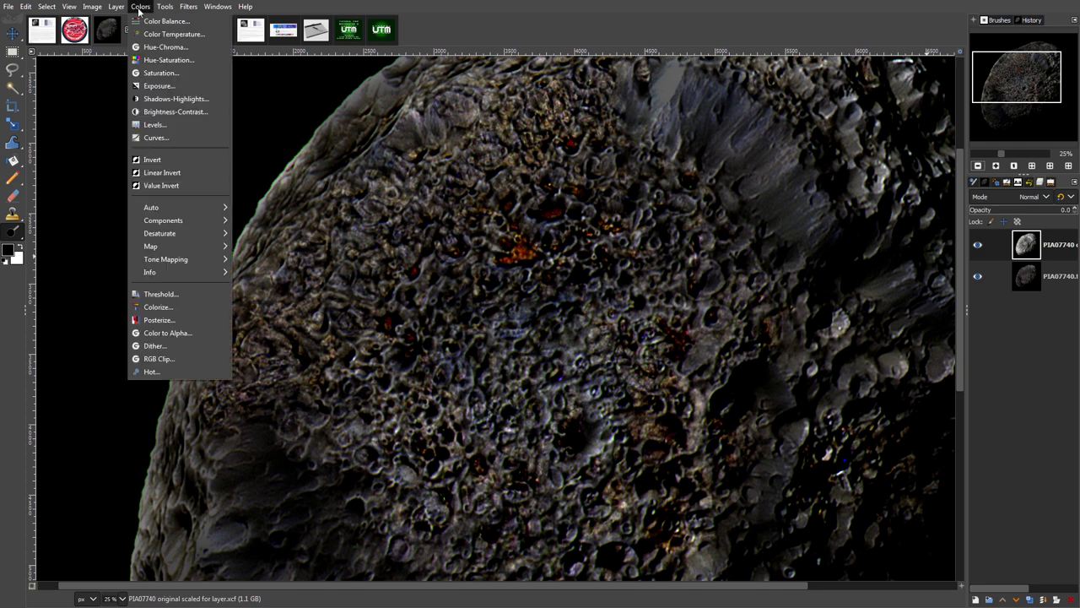
mouse_move(161, 73)
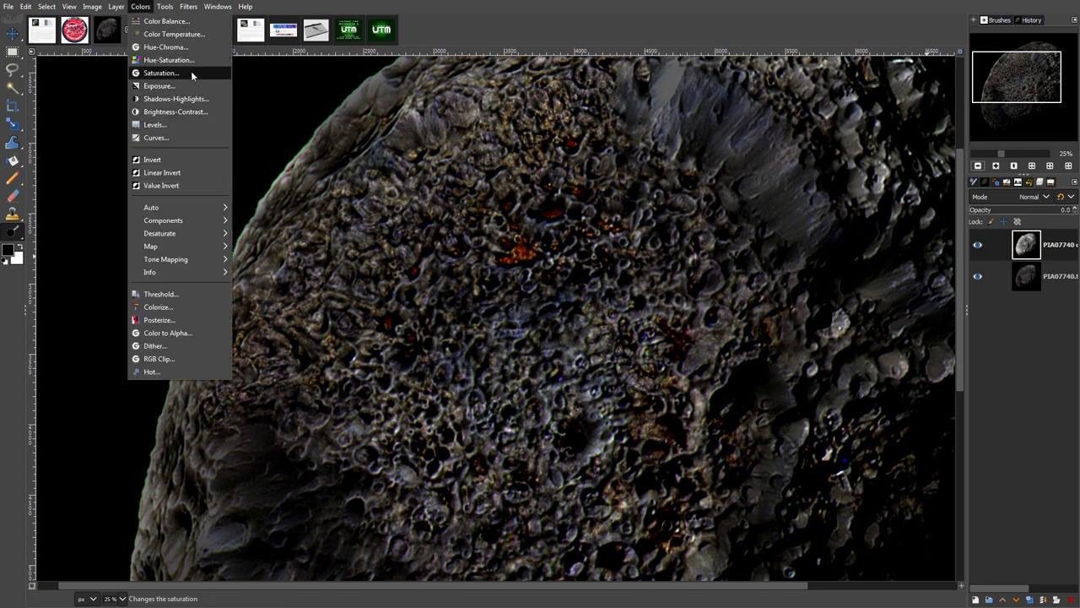
click(161, 72)
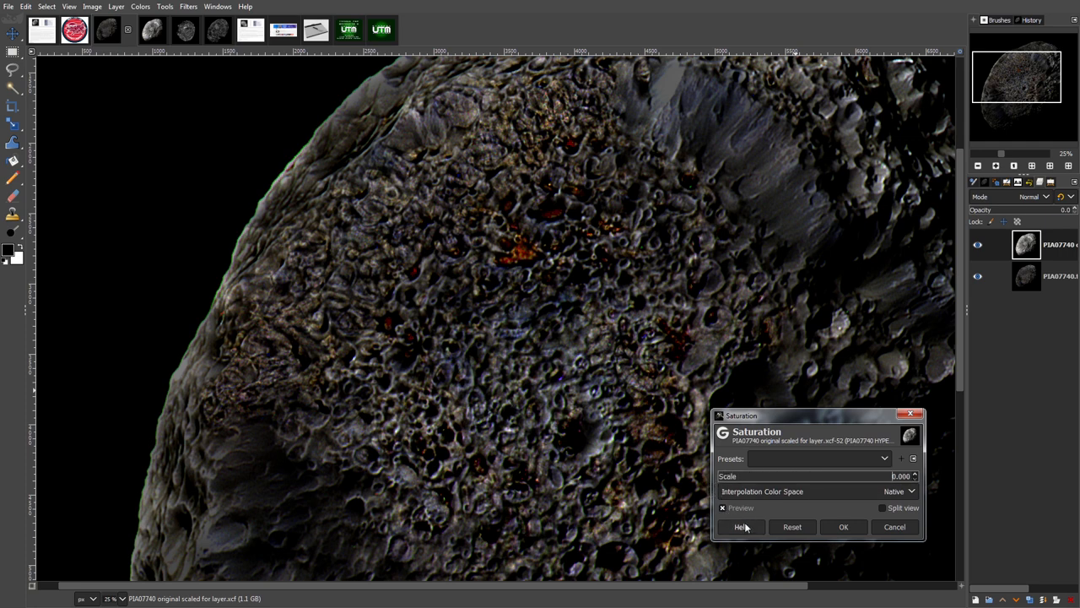
mouse_move(941, 349)
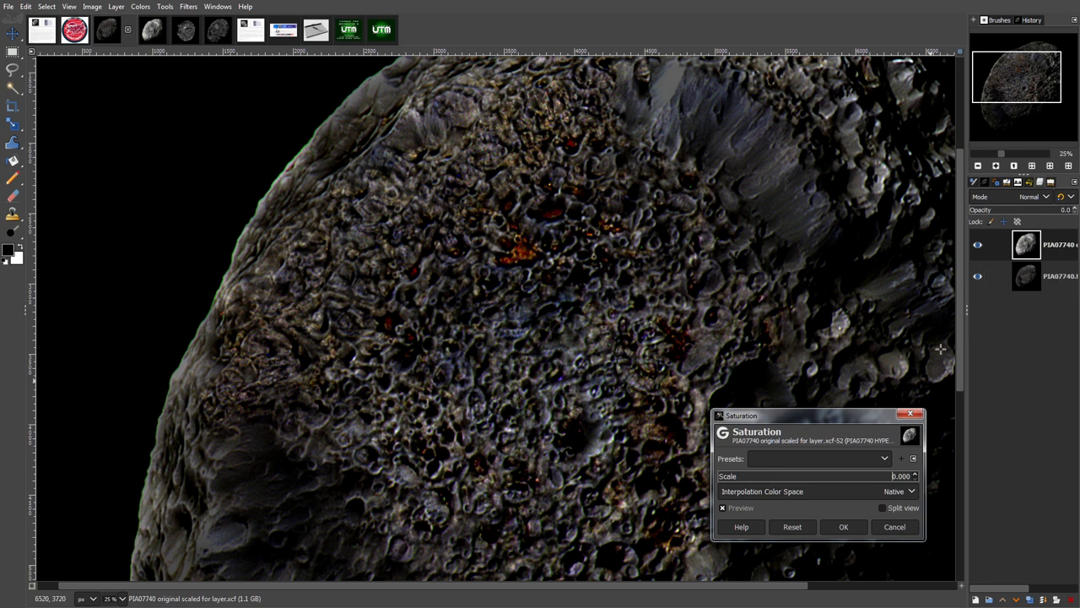
click(843, 527)
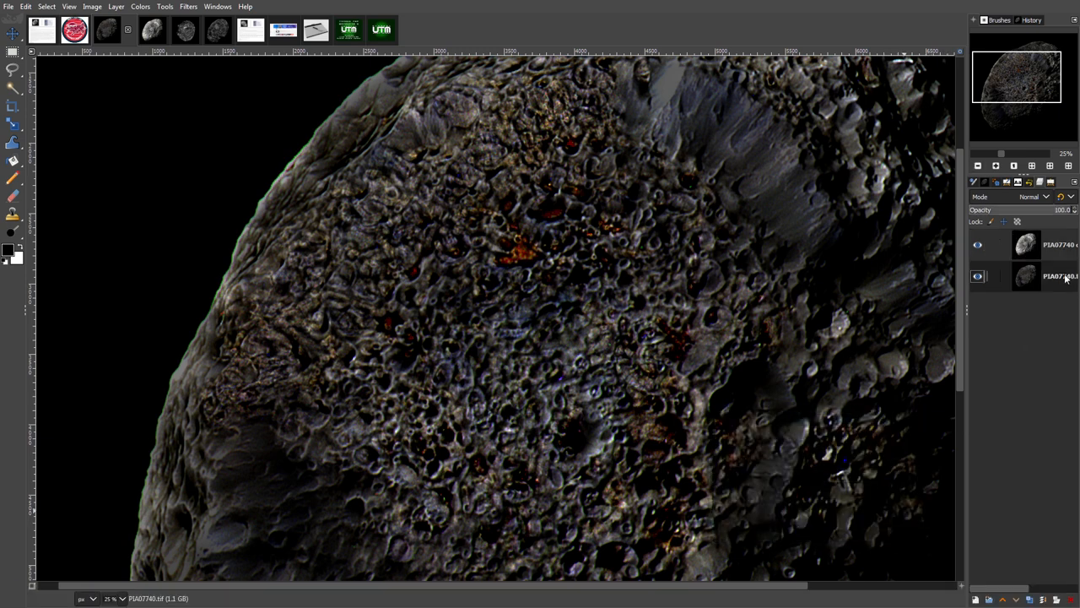
click(1027, 276)
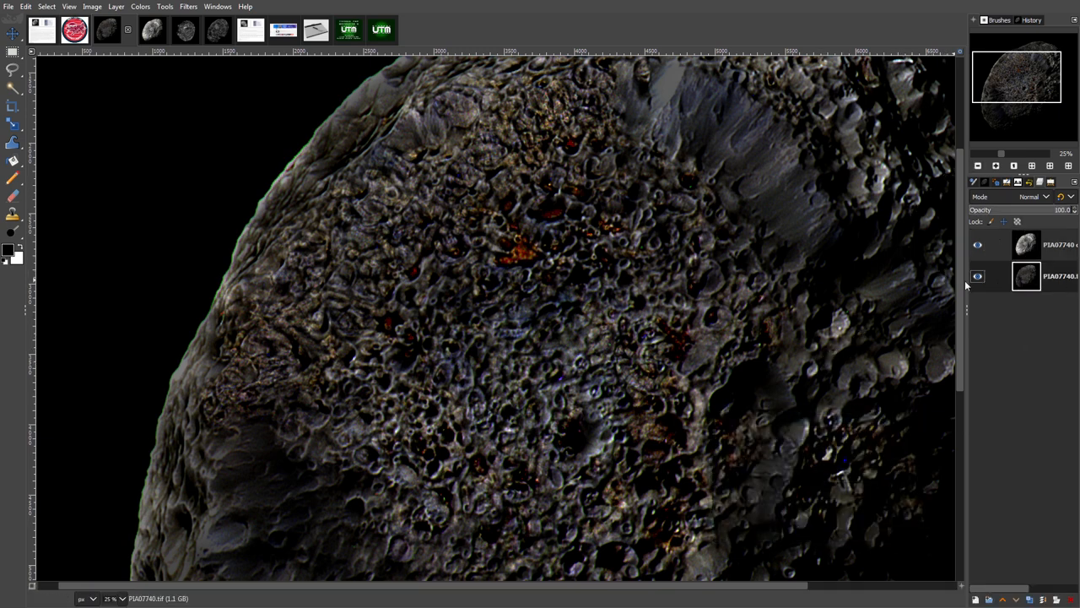
mouse_move(868, 351)
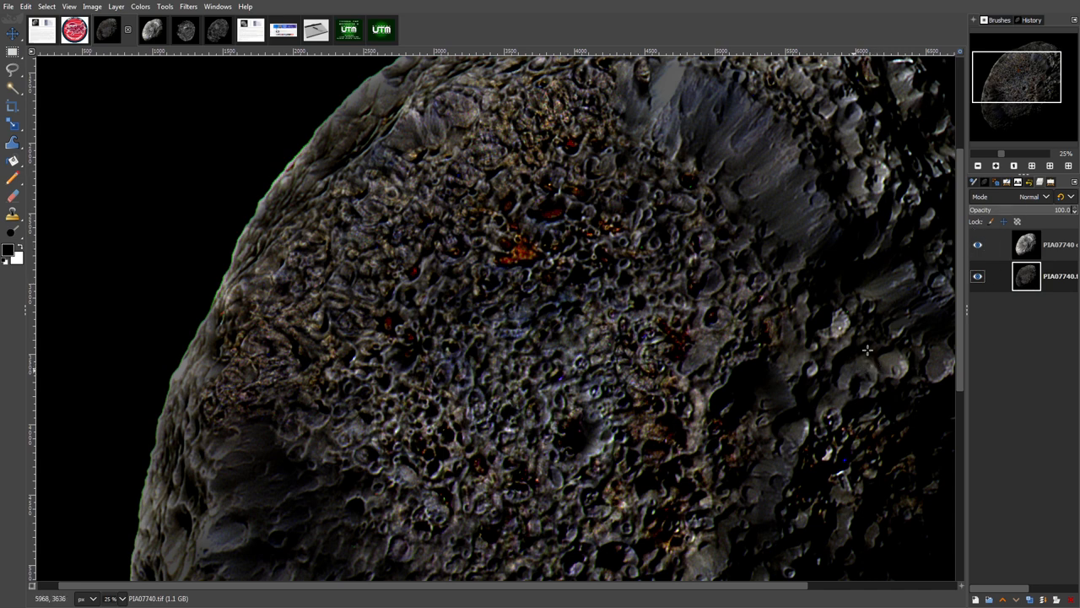
mouse_move(729, 352)
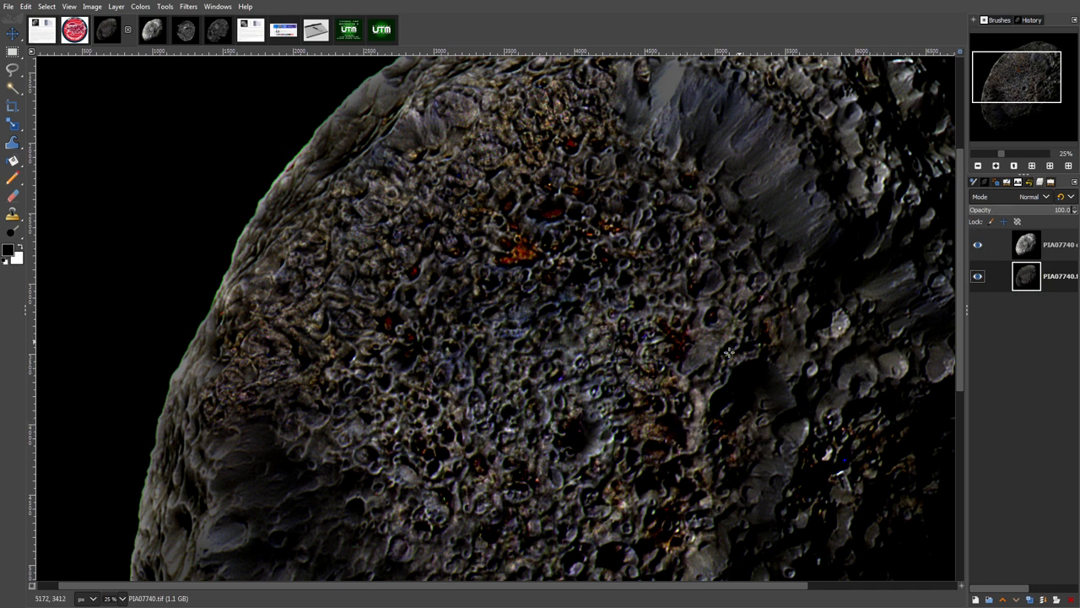
mouse_move(1069, 222)
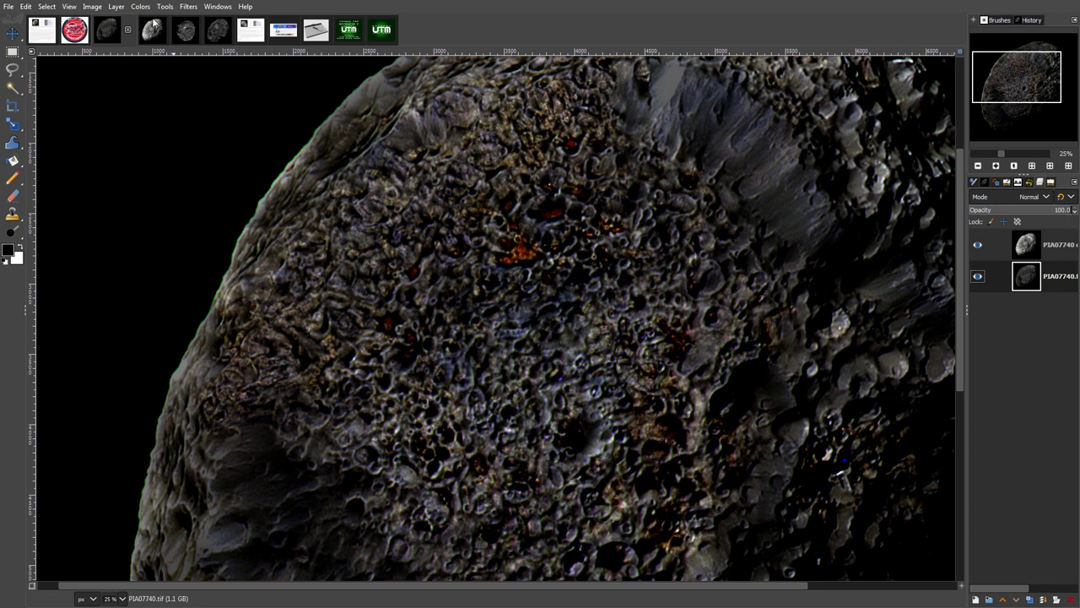
click(140, 7)
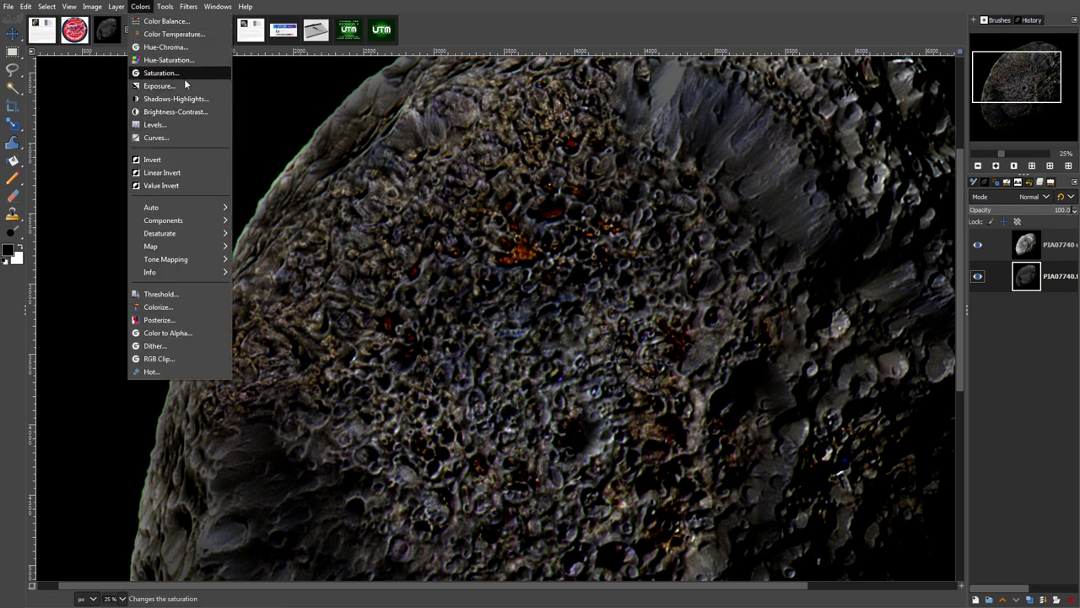
click(161, 73)
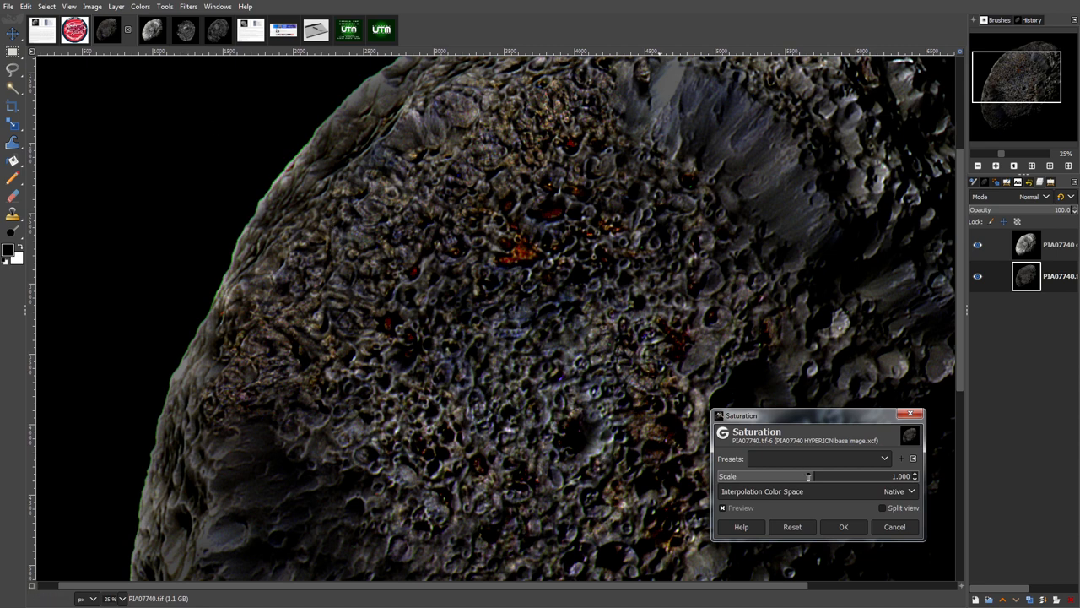
drag(808, 476, 770, 476)
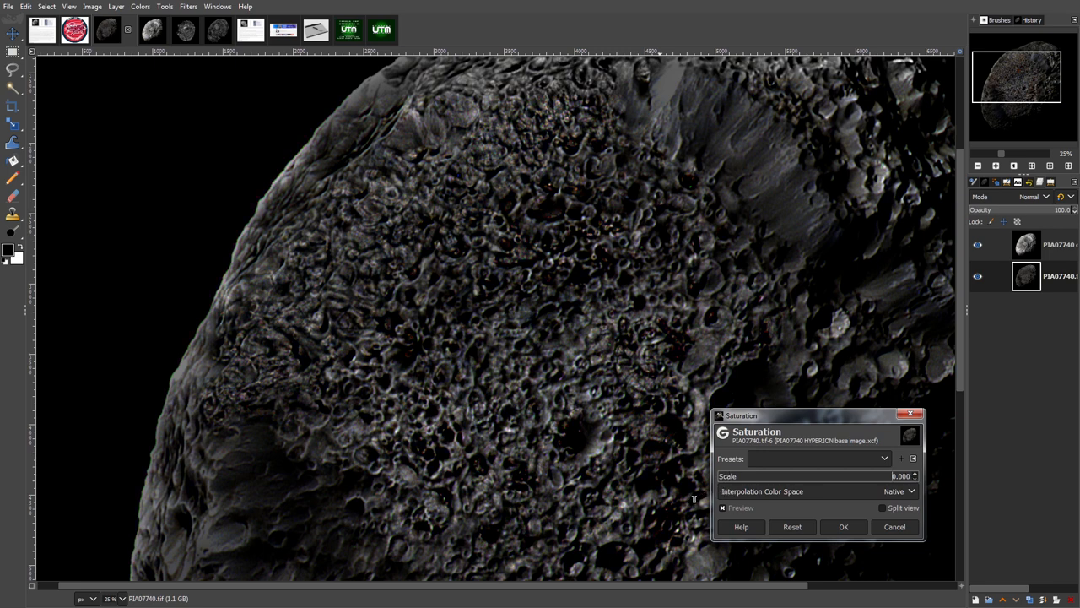
mouse_move(829, 433)
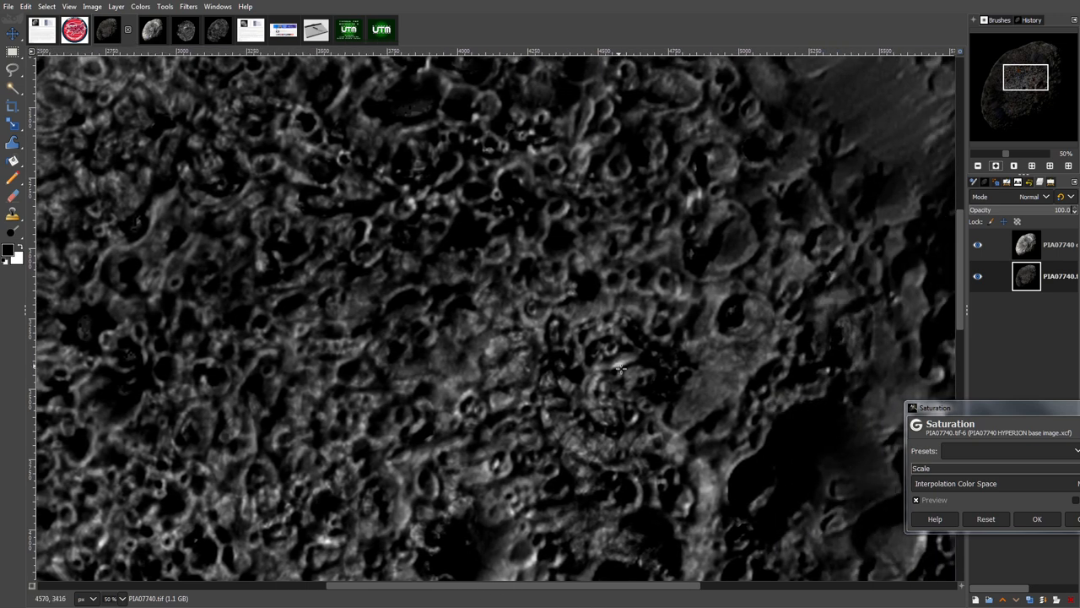
mouse_move(646, 425)
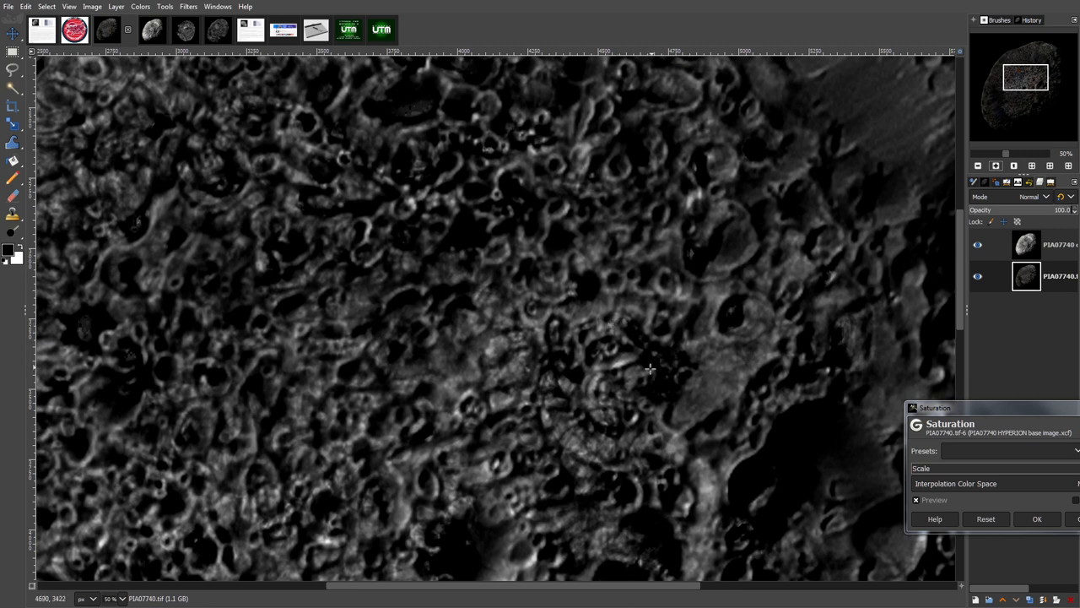
mouse_move(960, 312)
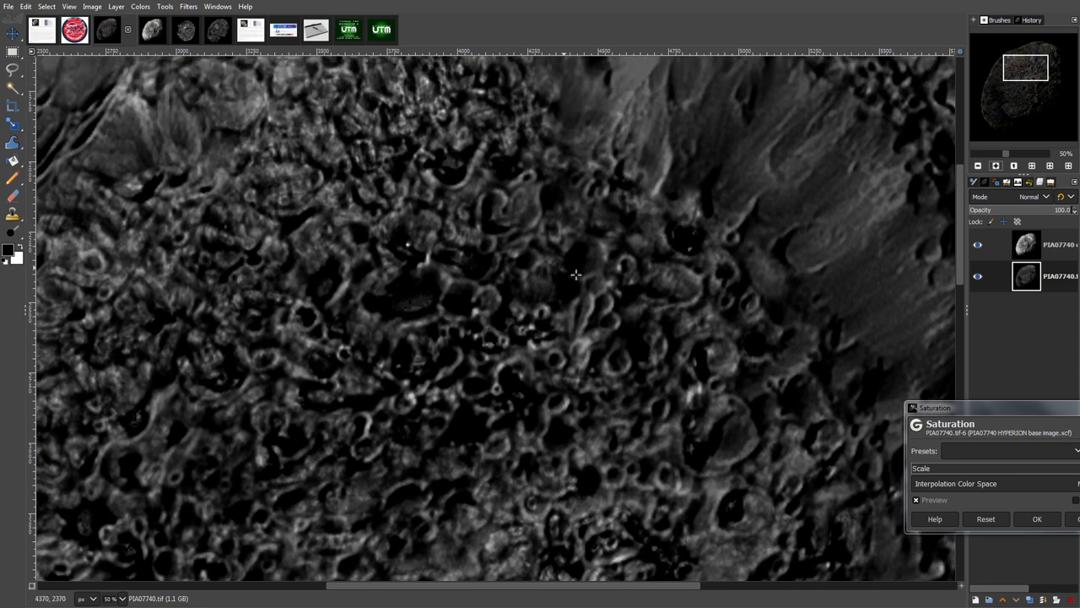
mouse_move(385, 234)
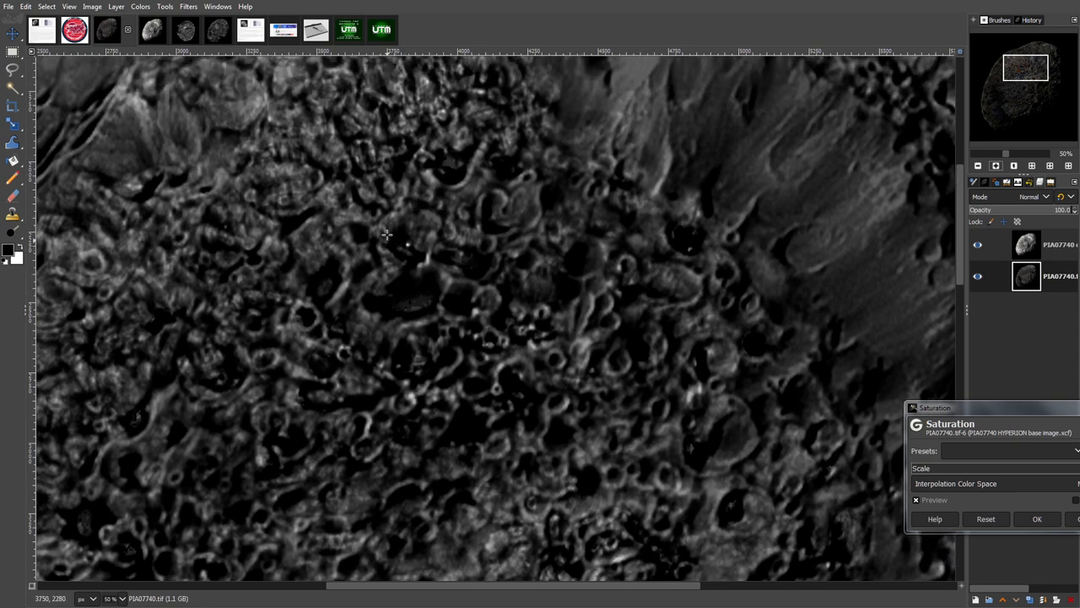
mouse_move(108, 263)
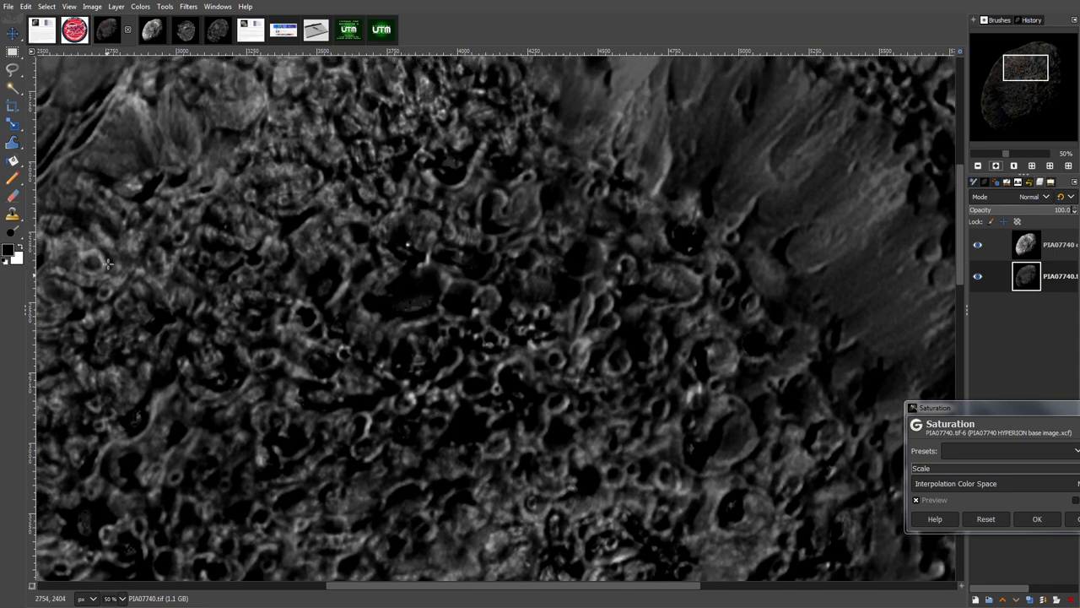
mouse_move(608, 342)
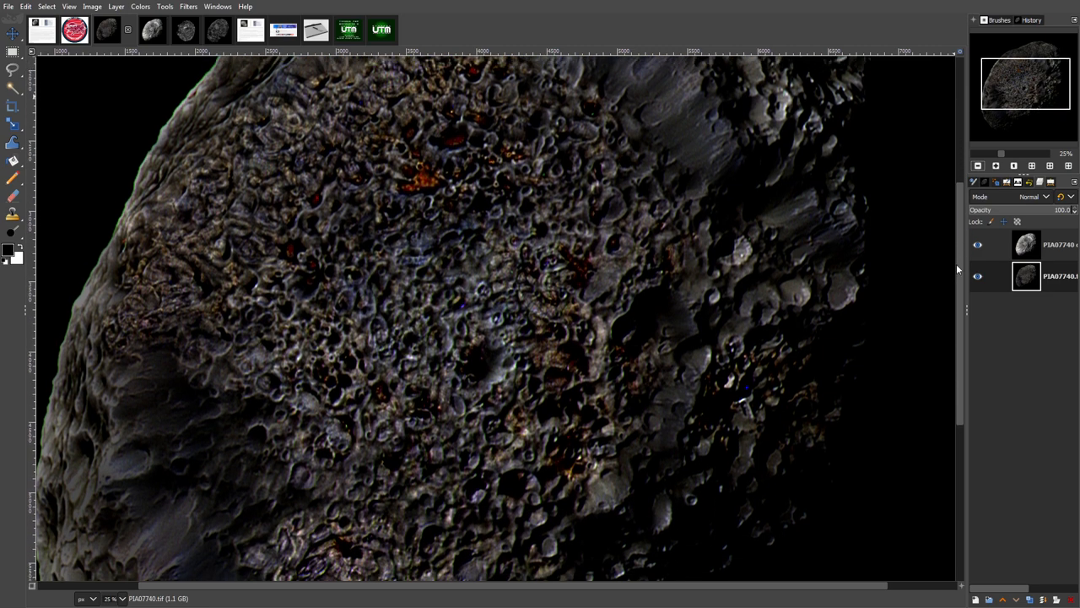
Step: View the whole Hyperion image at 12.5%, then switch to the UTM thank-you card
click(978, 165)
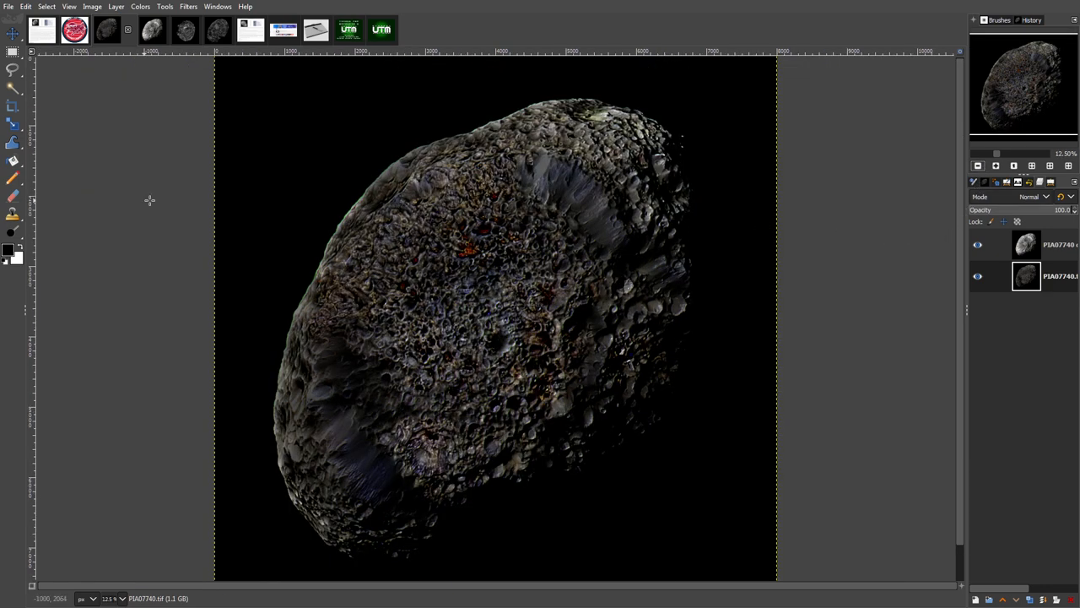
mouse_move(140, 240)
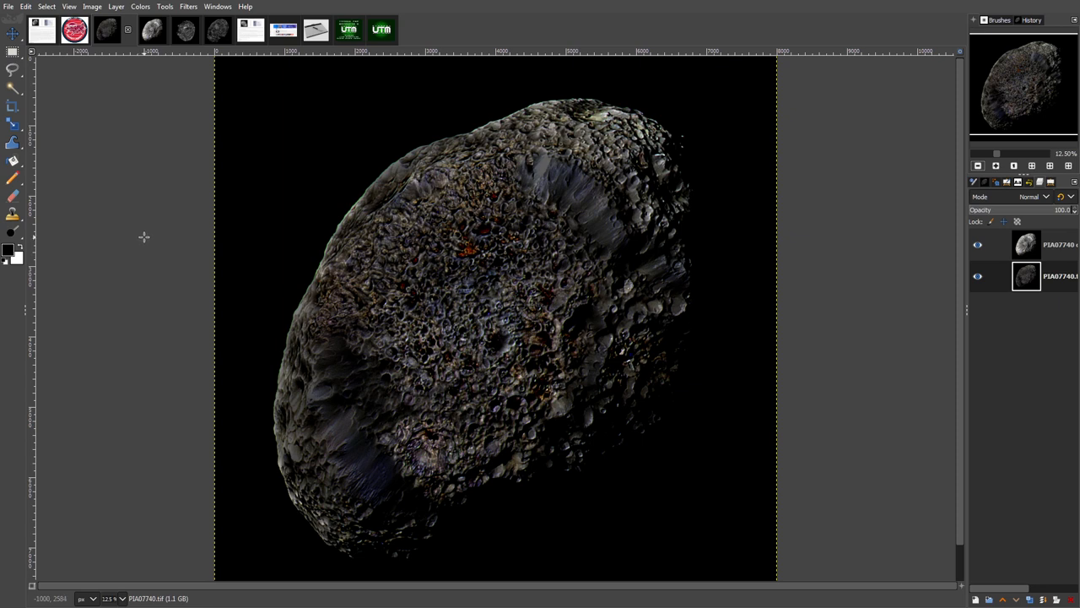
mouse_move(147, 140)
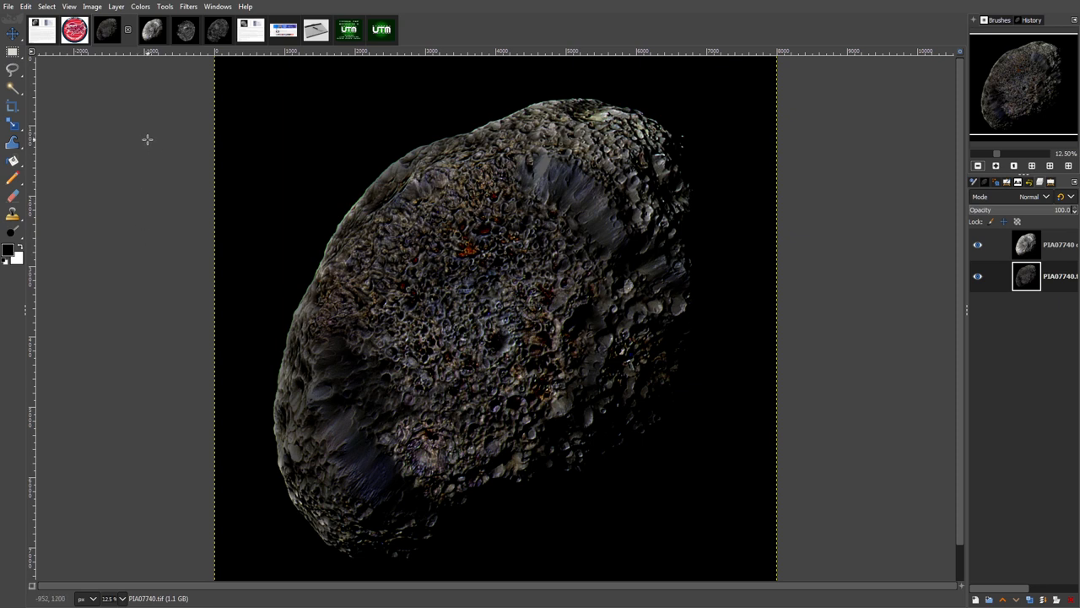
mouse_move(152, 160)
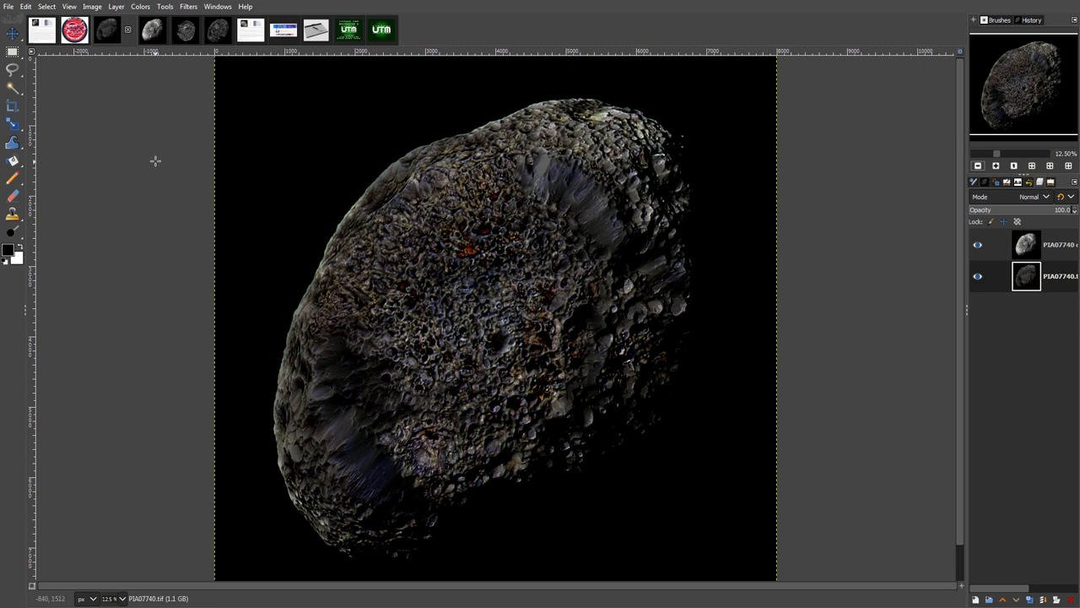
mouse_move(151, 176)
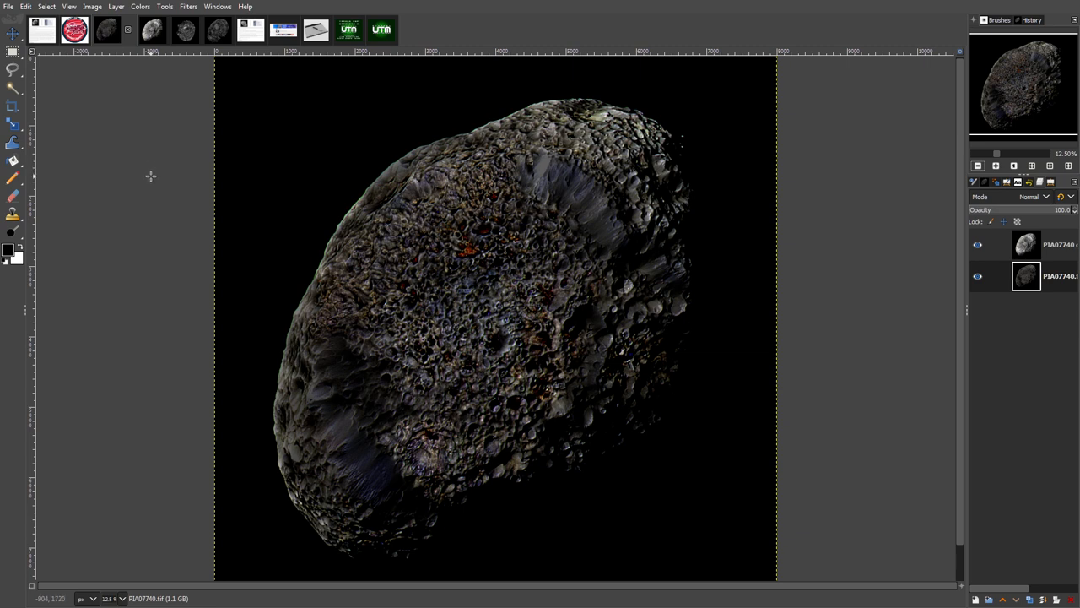
mouse_move(154, 200)
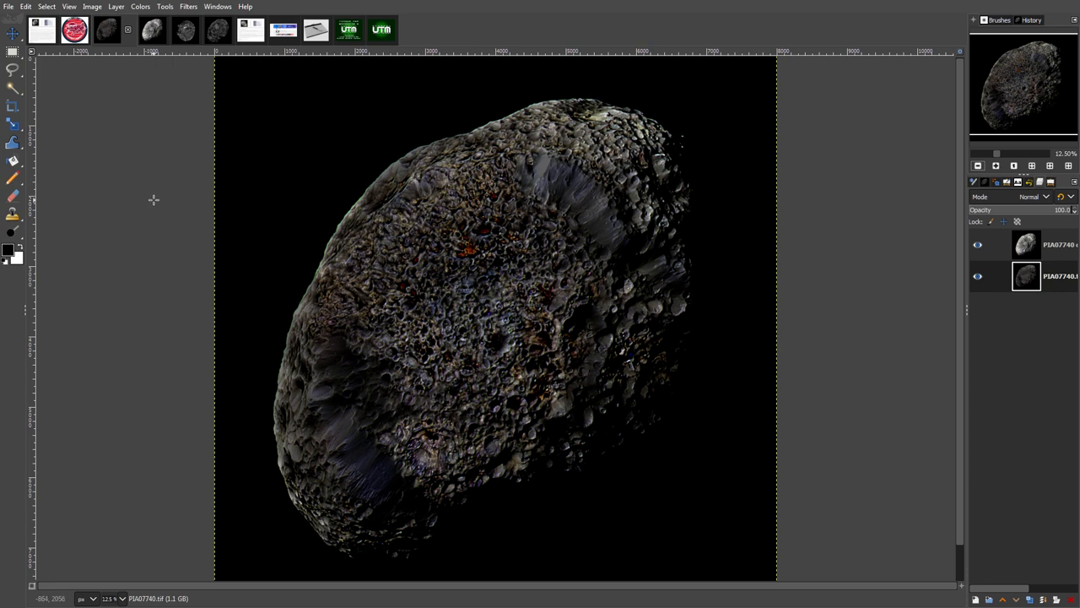
mouse_move(155, 195)
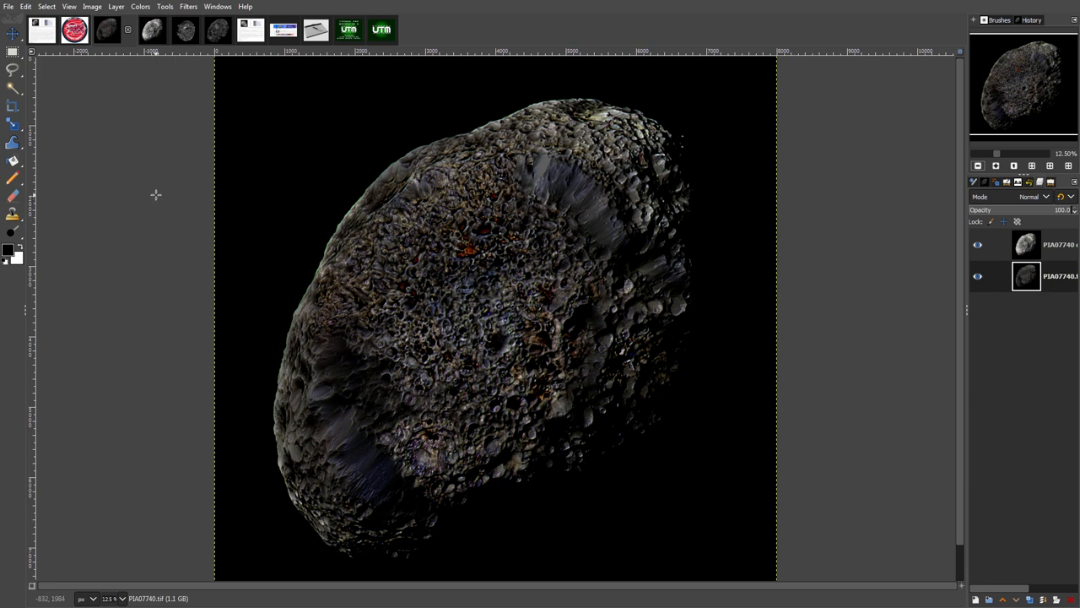
mouse_move(154, 111)
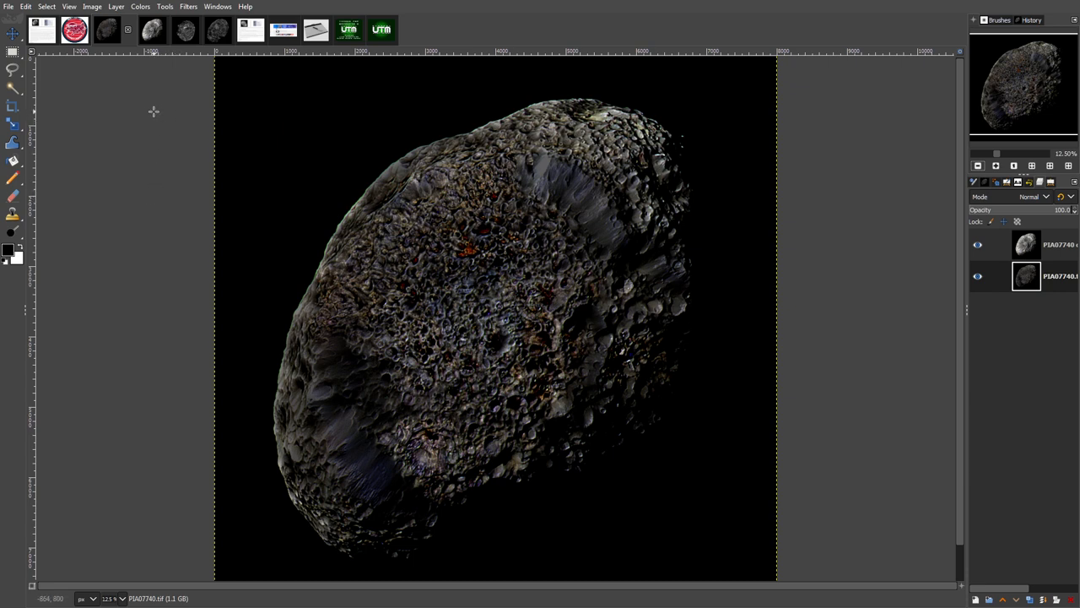
mouse_move(157, 122)
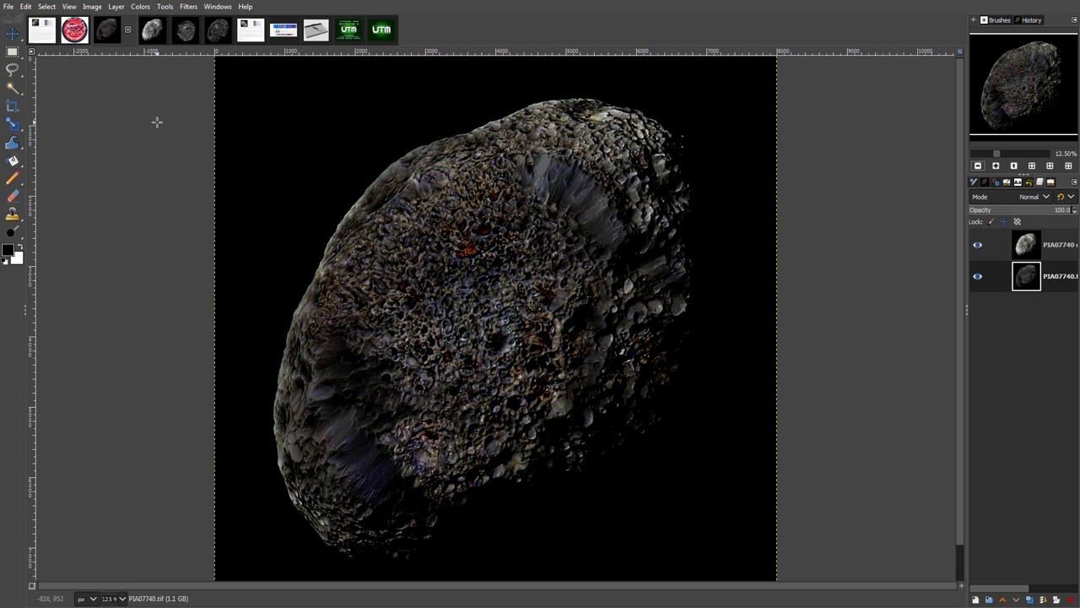
mouse_move(160, 120)
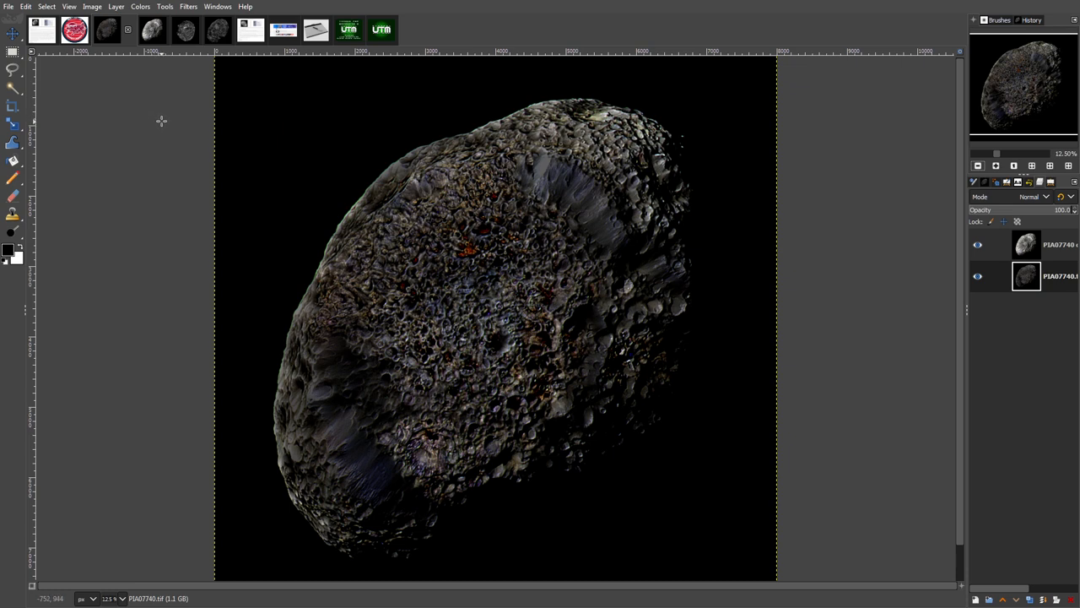
mouse_move(143, 255)
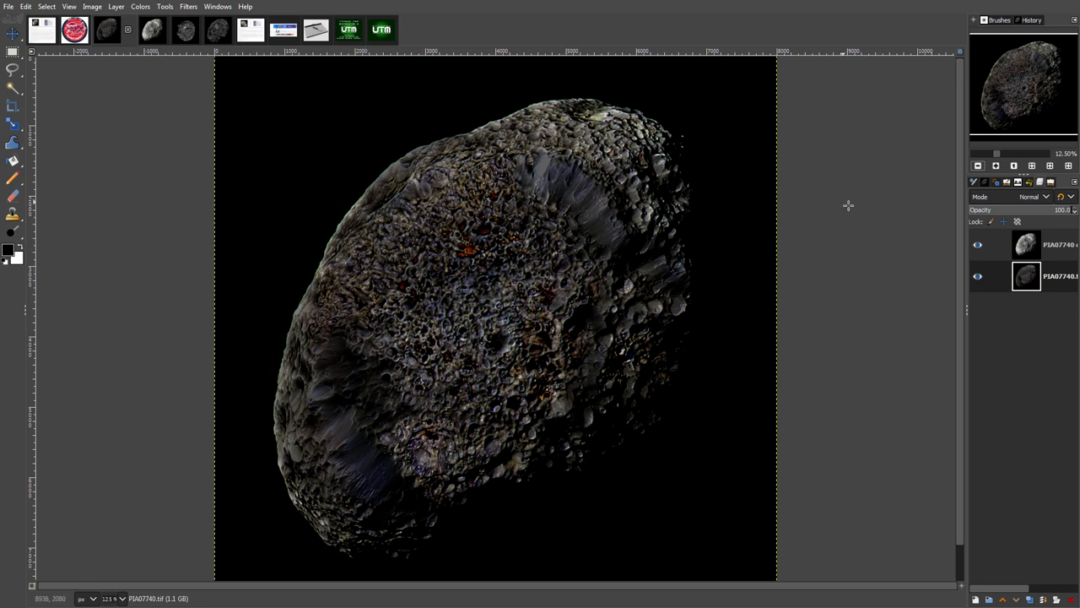
mouse_move(707, 193)
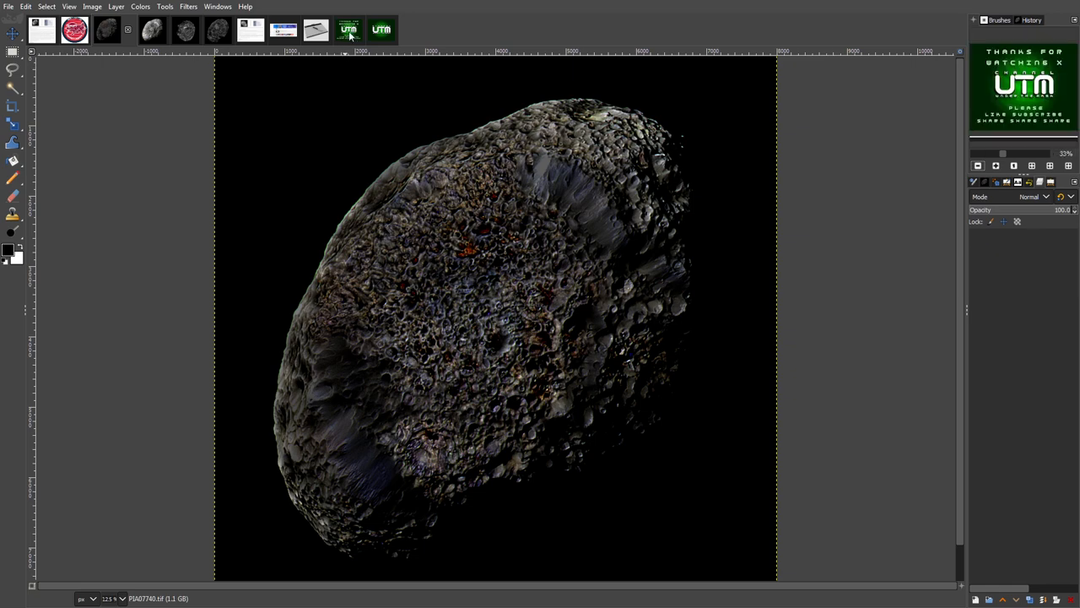
click(381, 30)
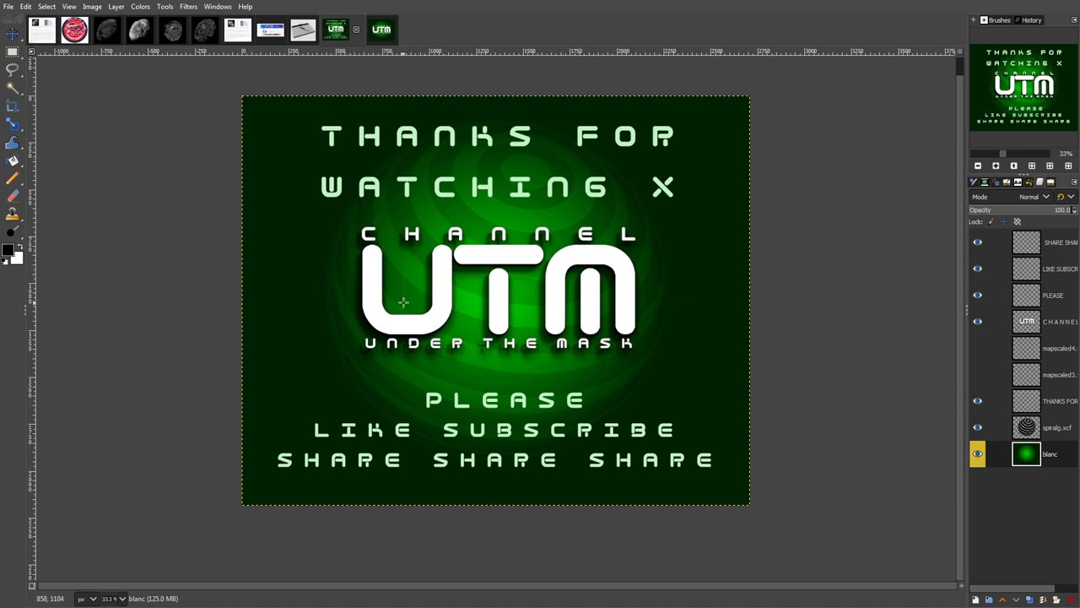
mouse_move(386, 338)
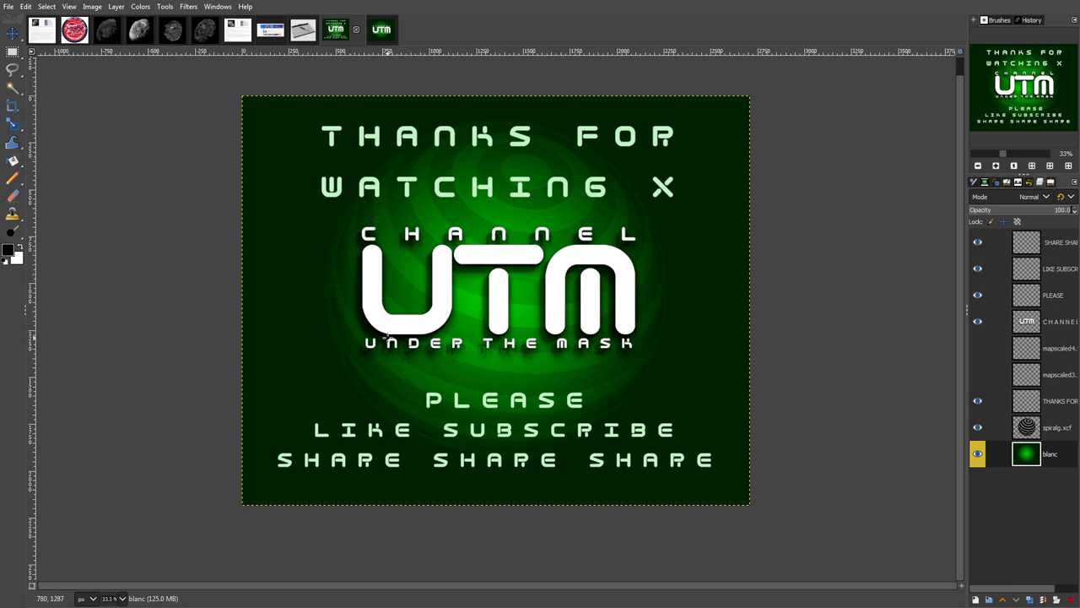